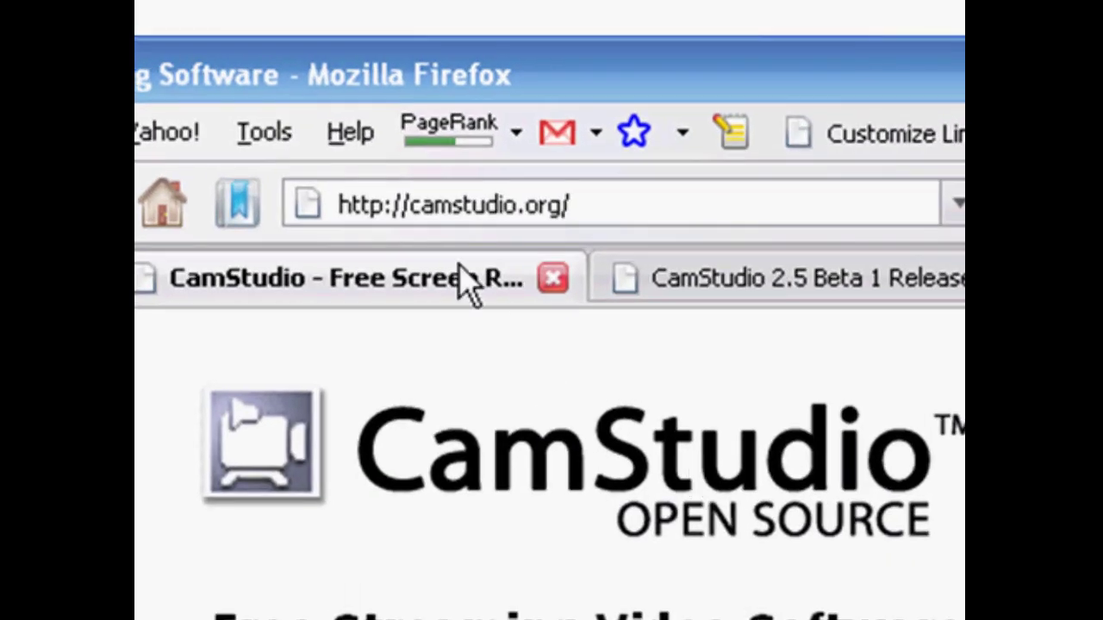
pyautogui.moveTo(590, 241)
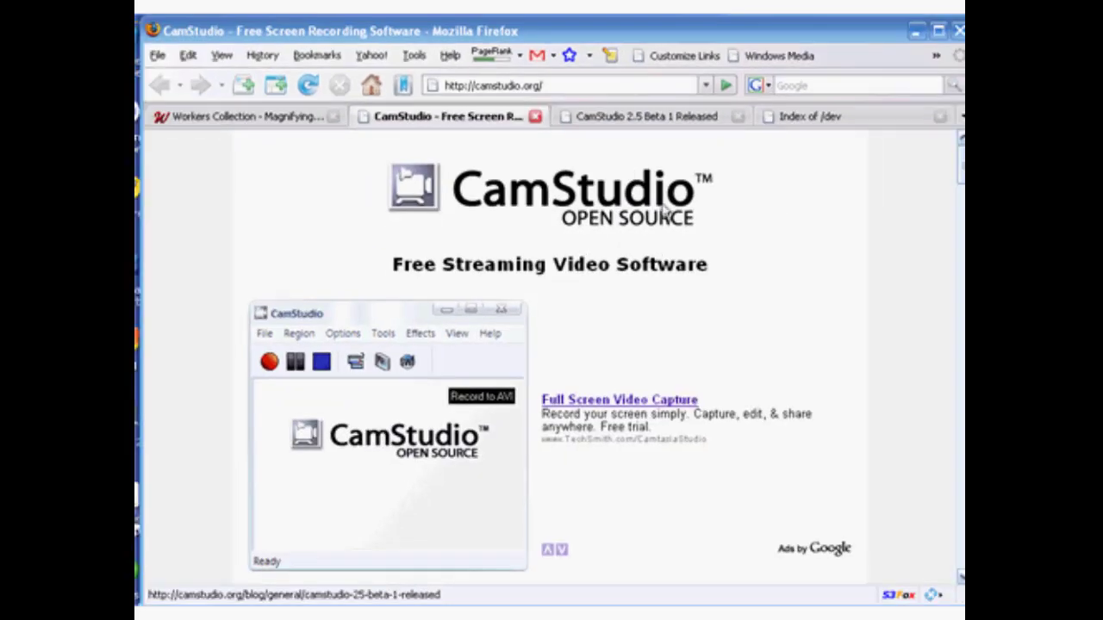
pyautogui.moveTo(614, 245)
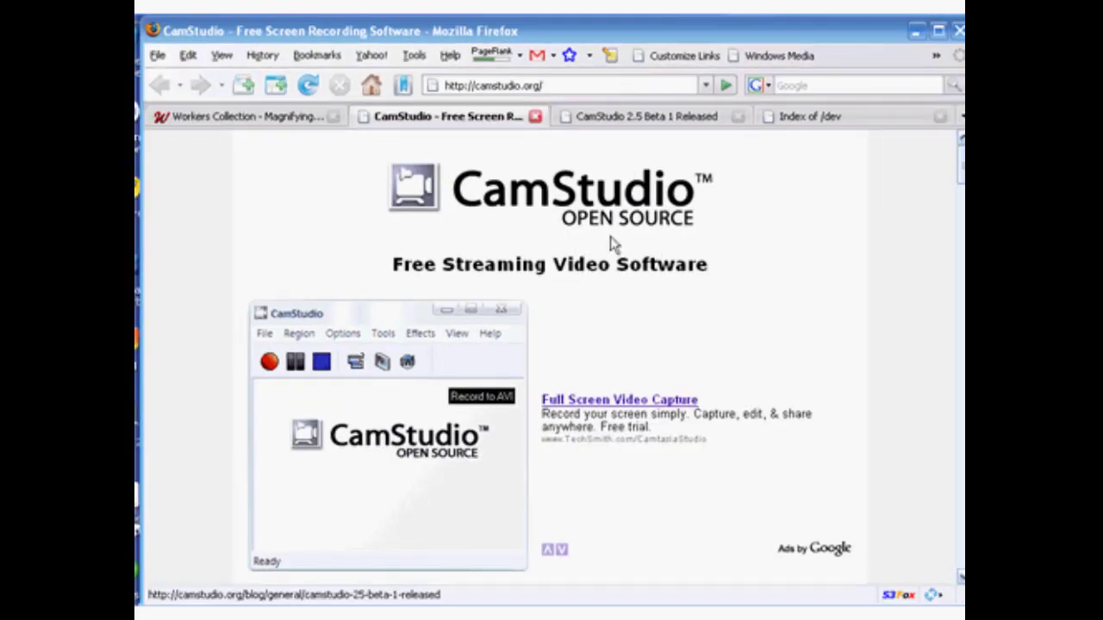
pyautogui.moveTo(612, 250)
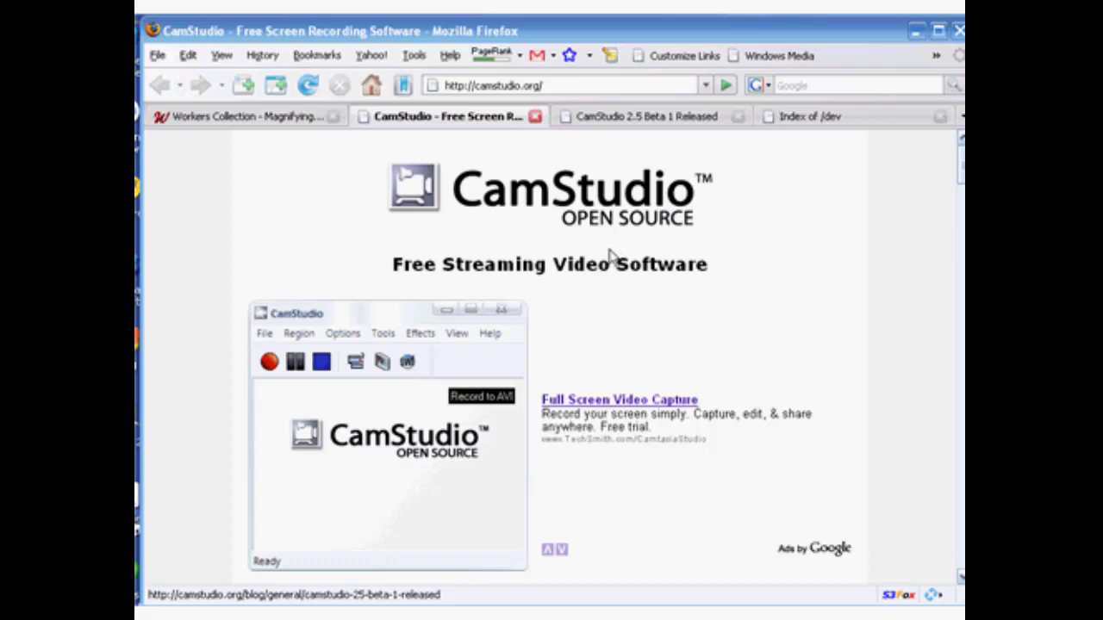
# Follow the Beta 1 banner's 'Click here' link and read through the release post's change list
pyautogui.scroll(-3)
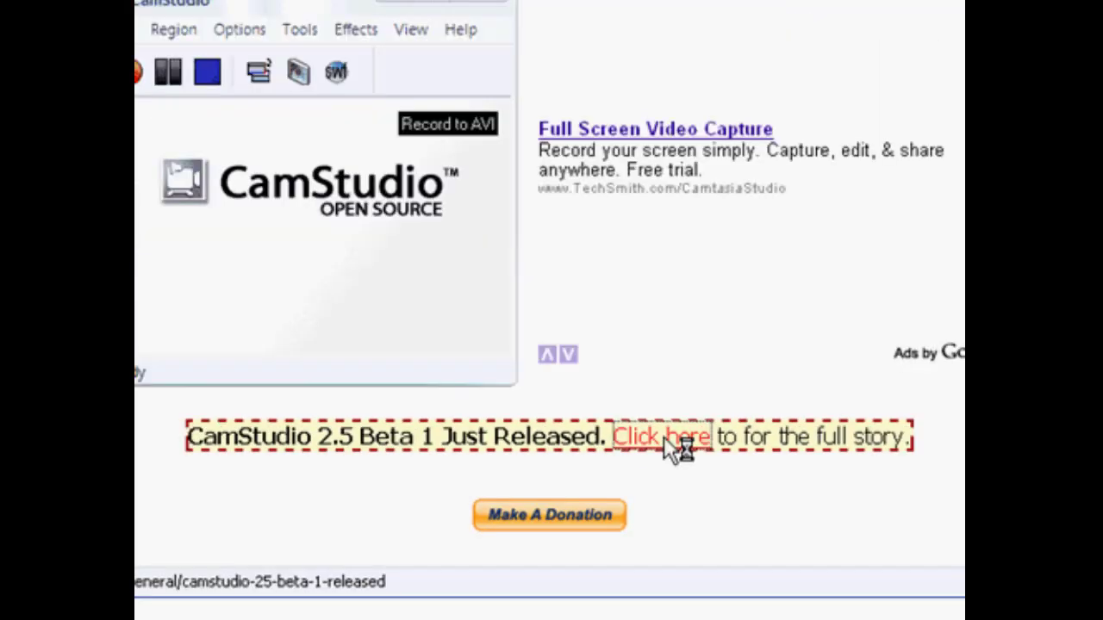
pyautogui.click(662, 438)
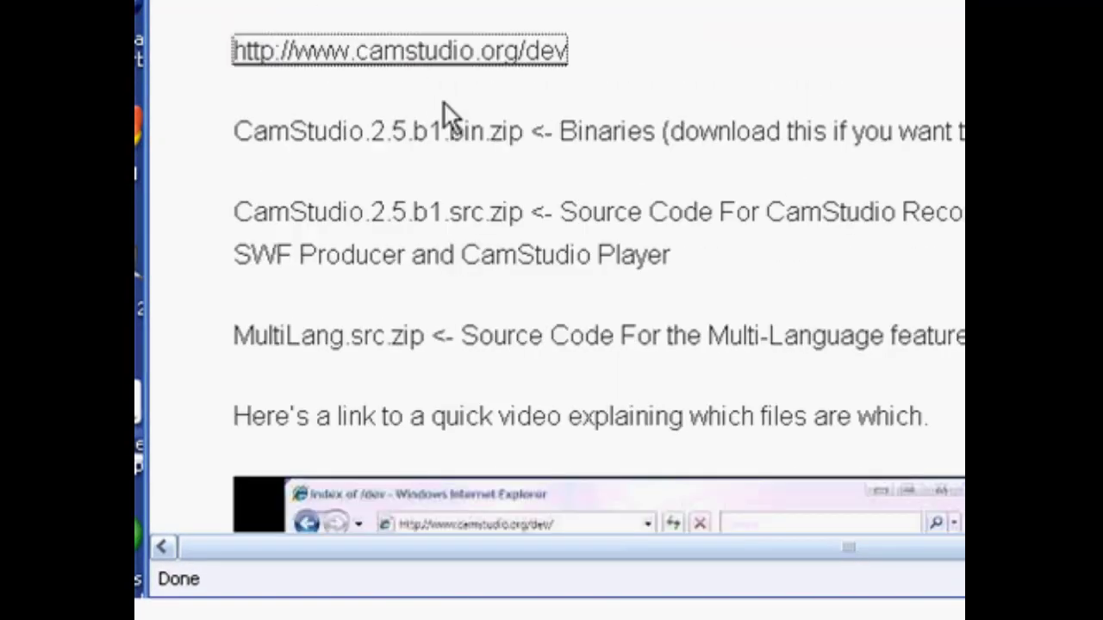
pyautogui.moveTo(376, 66)
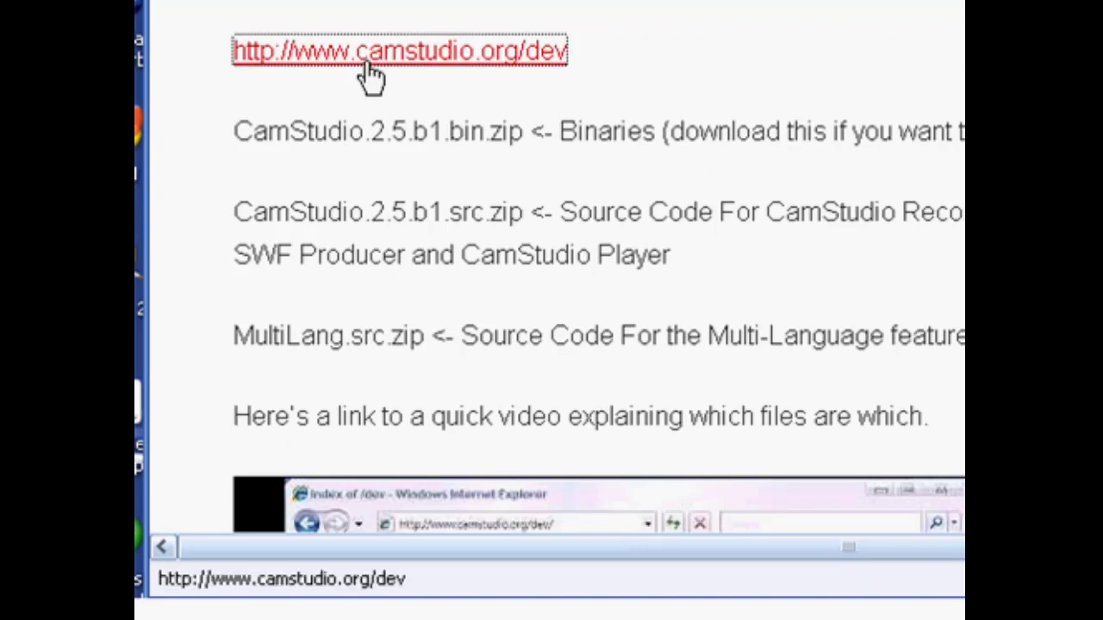
pyautogui.moveTo(396, 61)
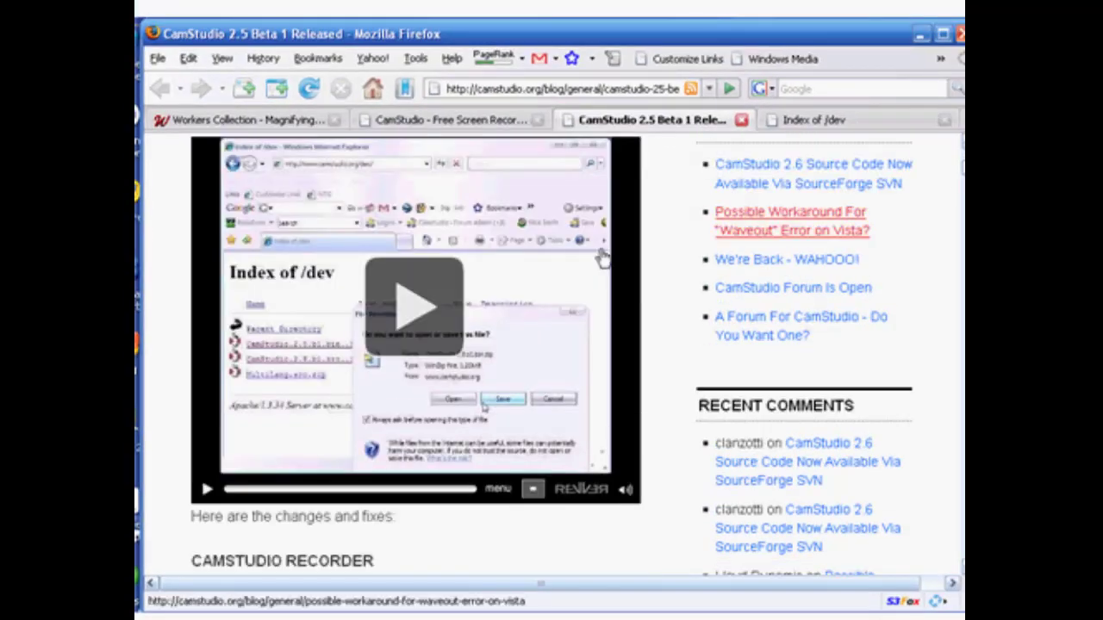
pyautogui.moveTo(479, 251)
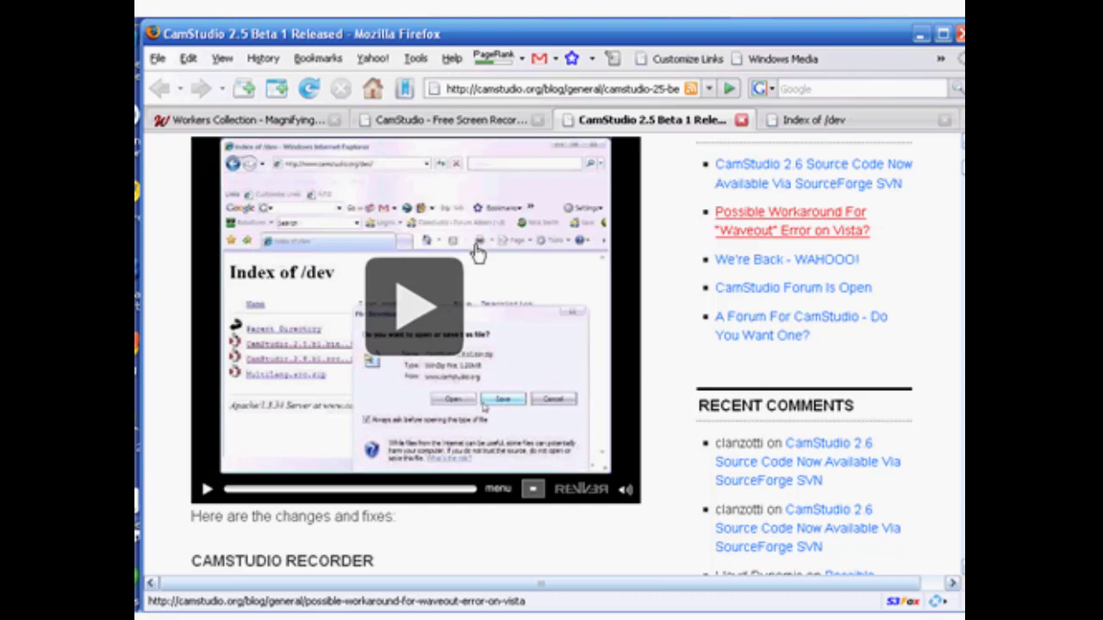
pyautogui.scroll(-3)
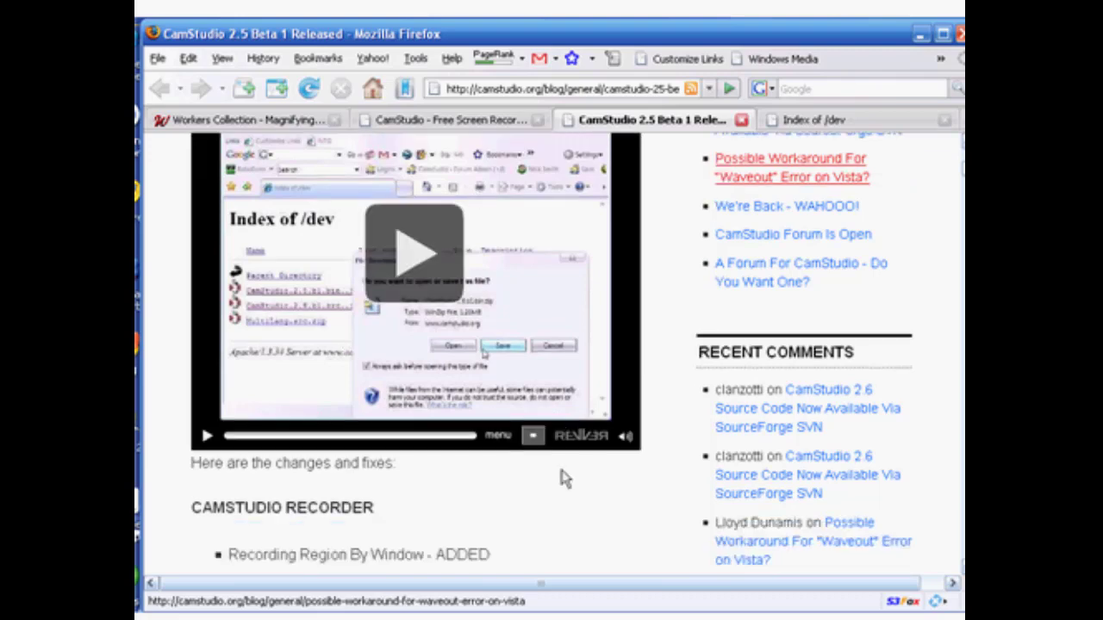
pyautogui.scroll(-3)
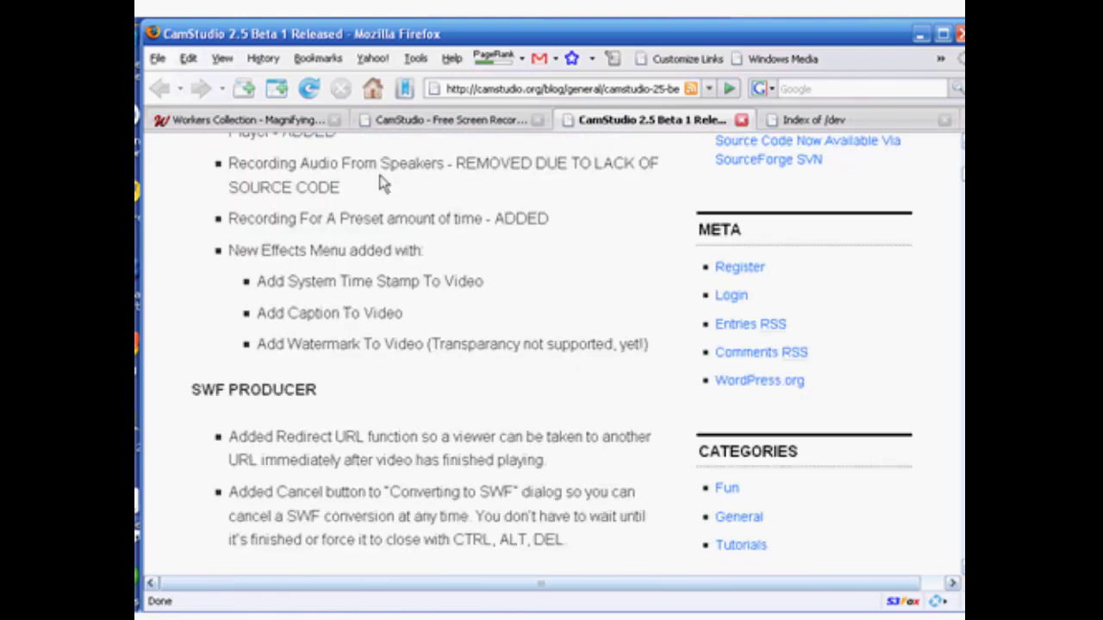
pyautogui.moveTo(331, 250)
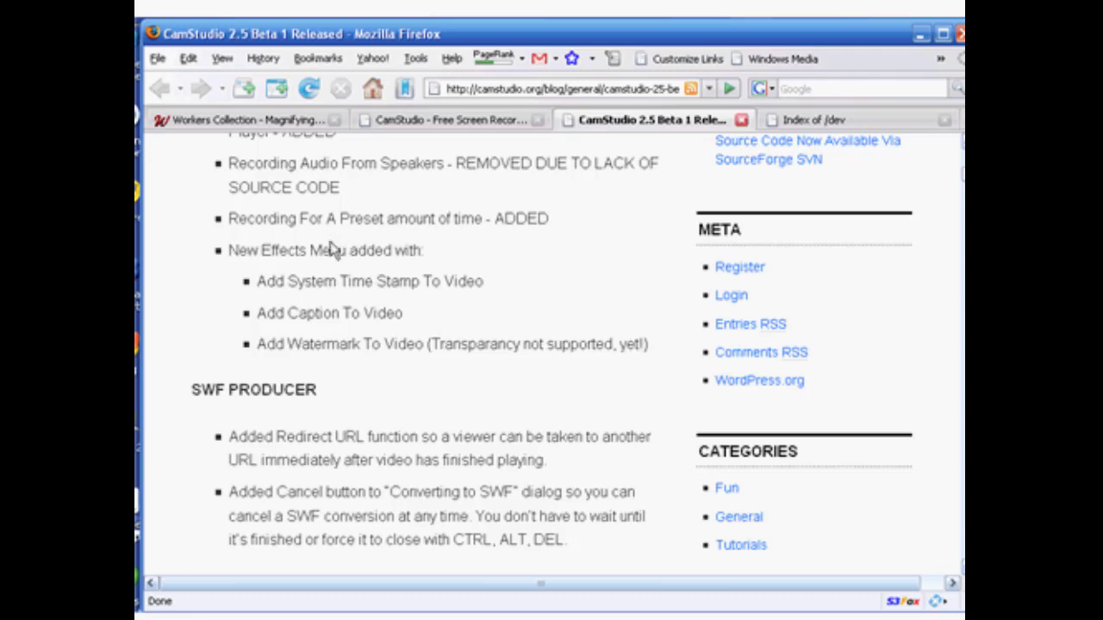
pyautogui.scroll(-3)
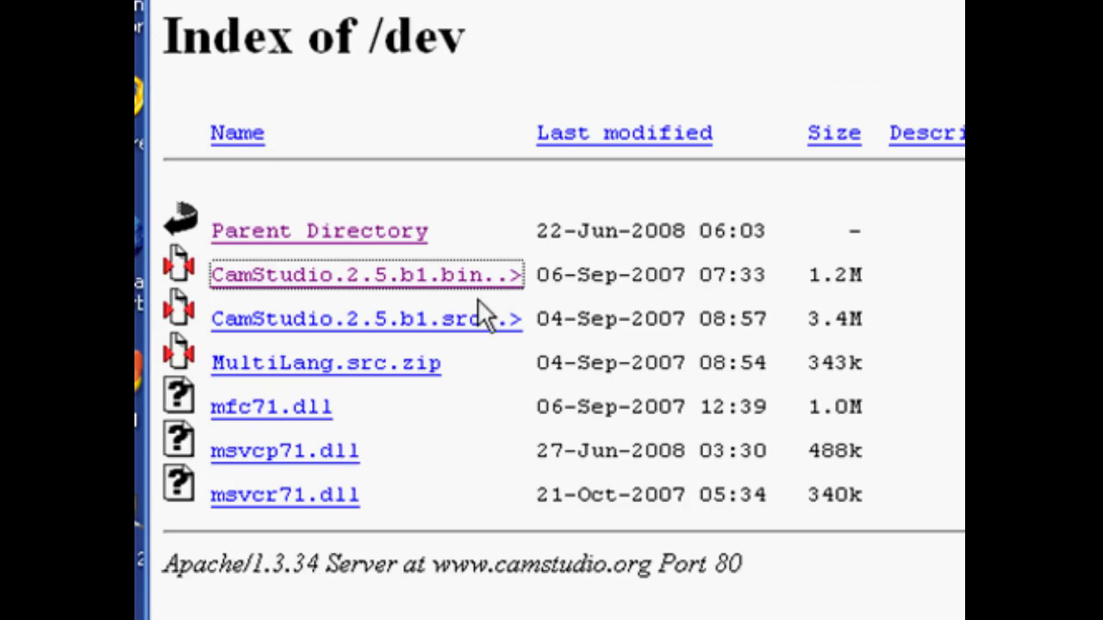
pyautogui.moveTo(482, 318)
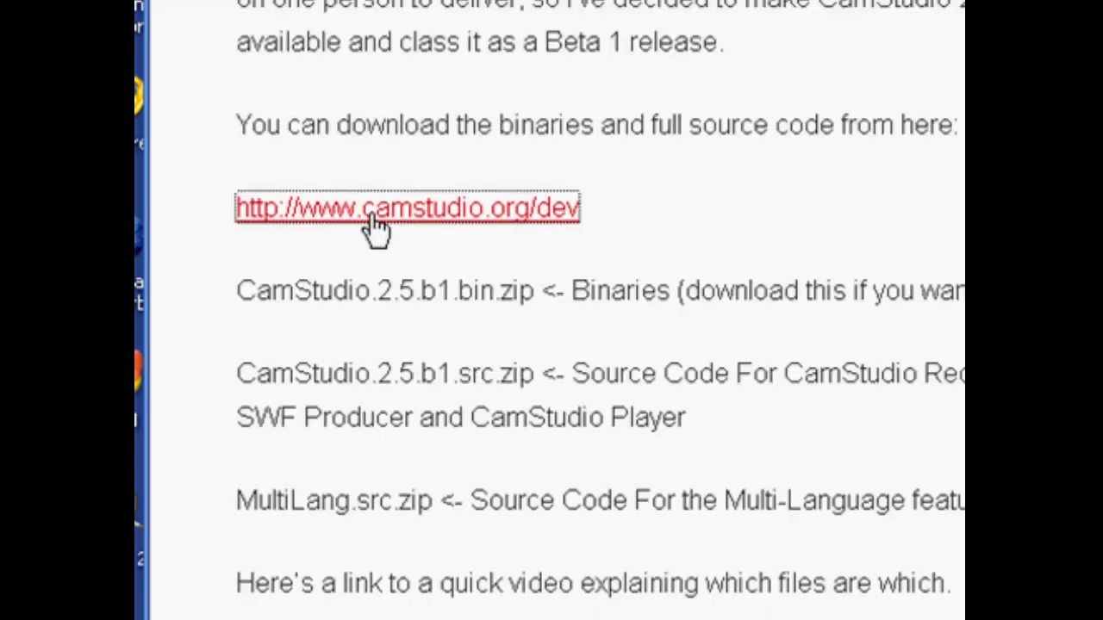
# Follow the camstudio.org/dev link to the download directory listing
pyautogui.click(407, 207)
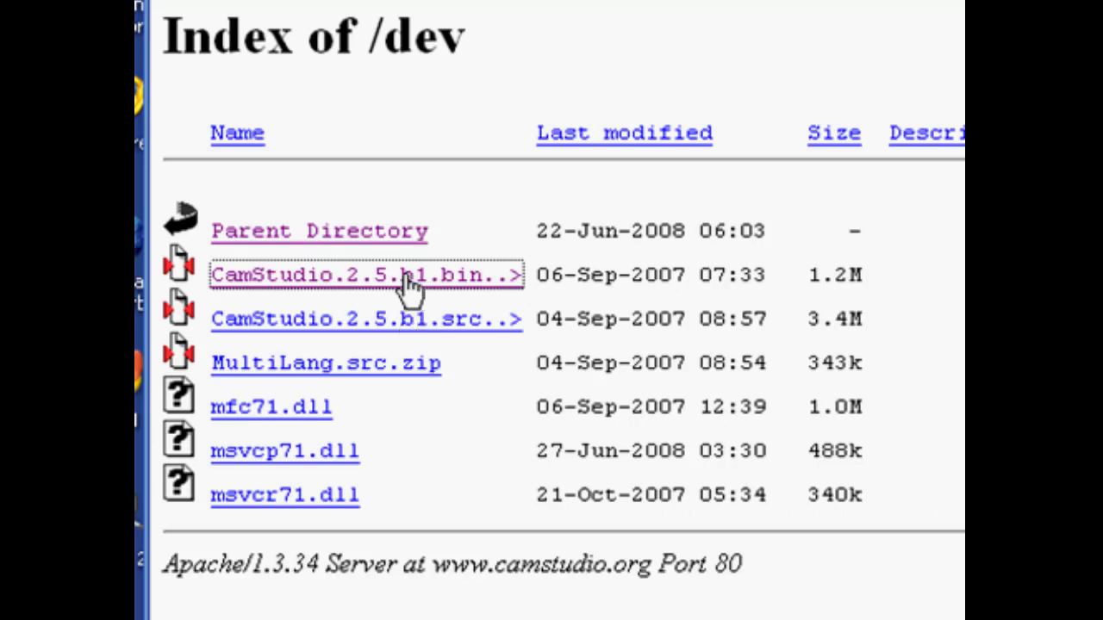
pyautogui.moveTo(486, 289)
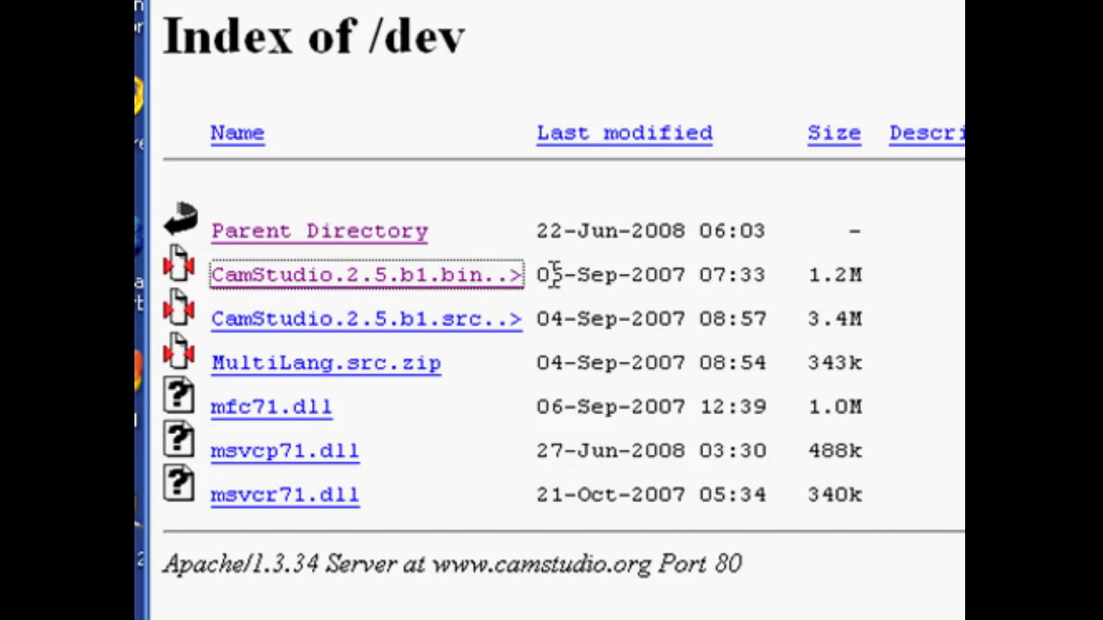
pyautogui.moveTo(586, 311)
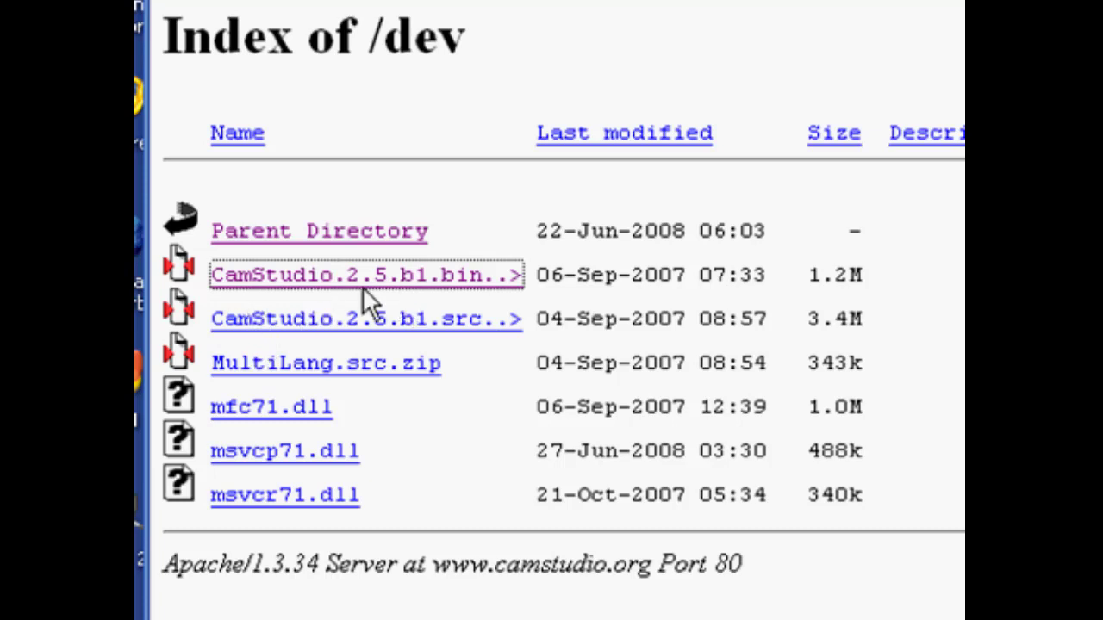
pyautogui.moveTo(431, 307)
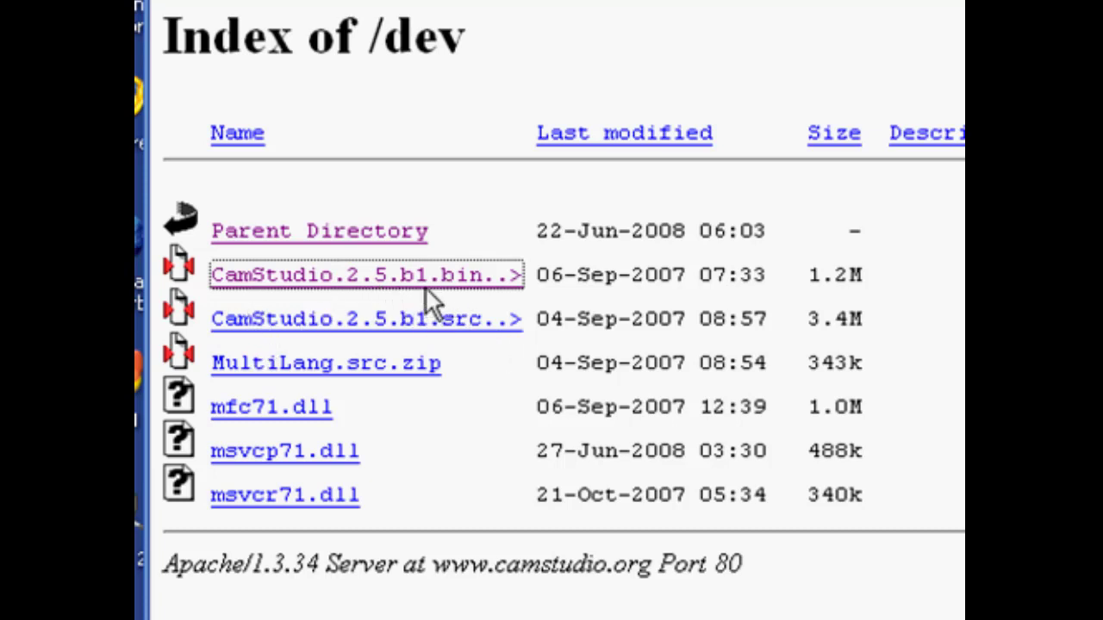
pyautogui.moveTo(473, 357)
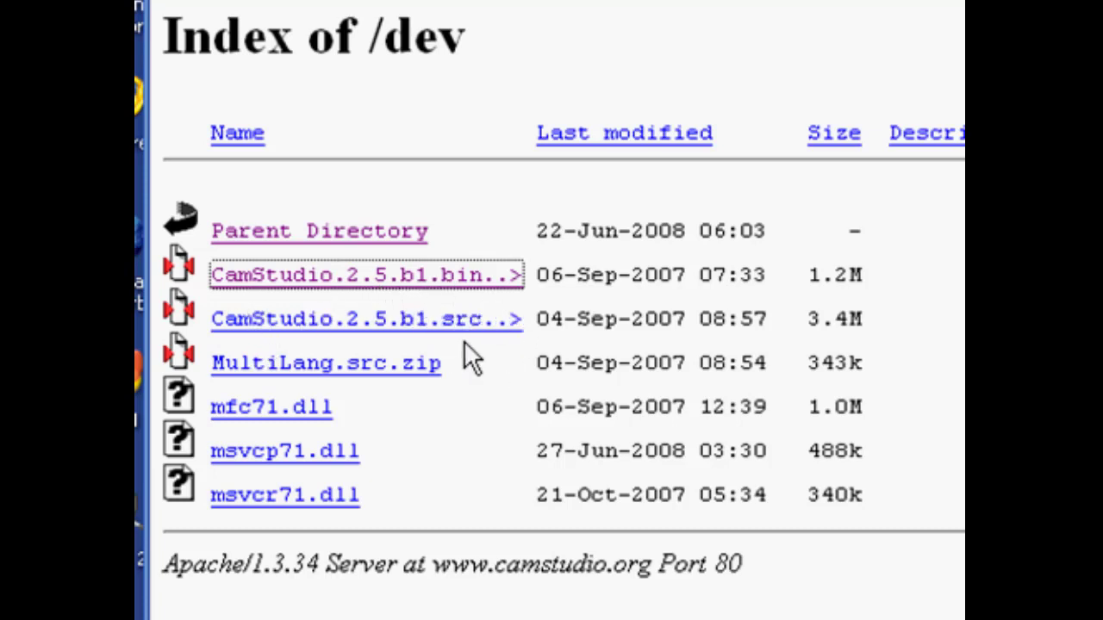
pyautogui.moveTo(503, 348)
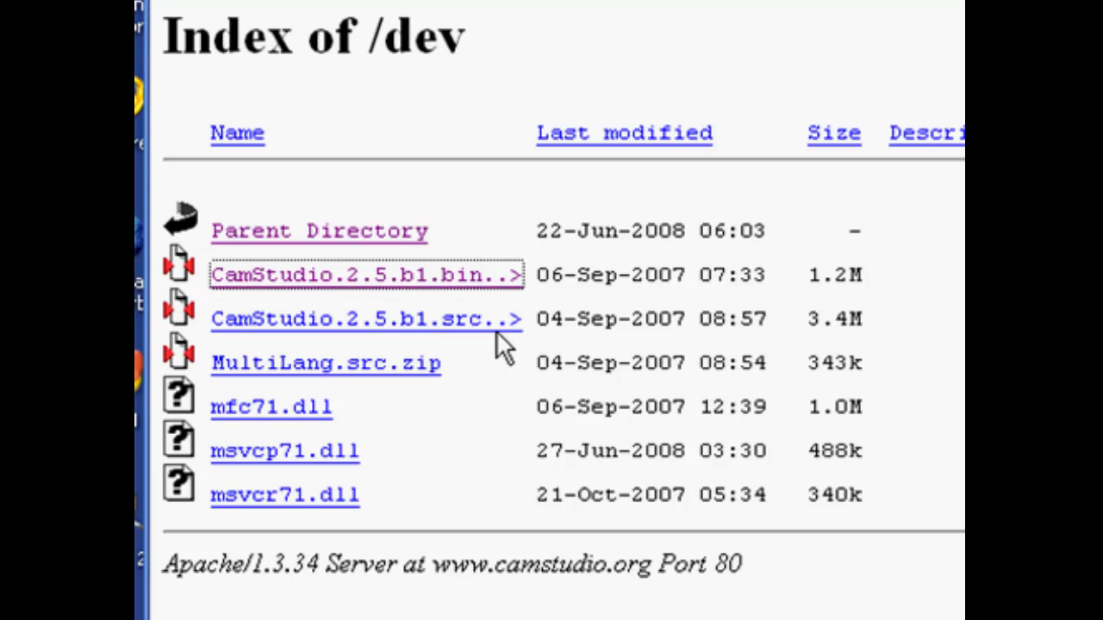
pyautogui.moveTo(472, 353)
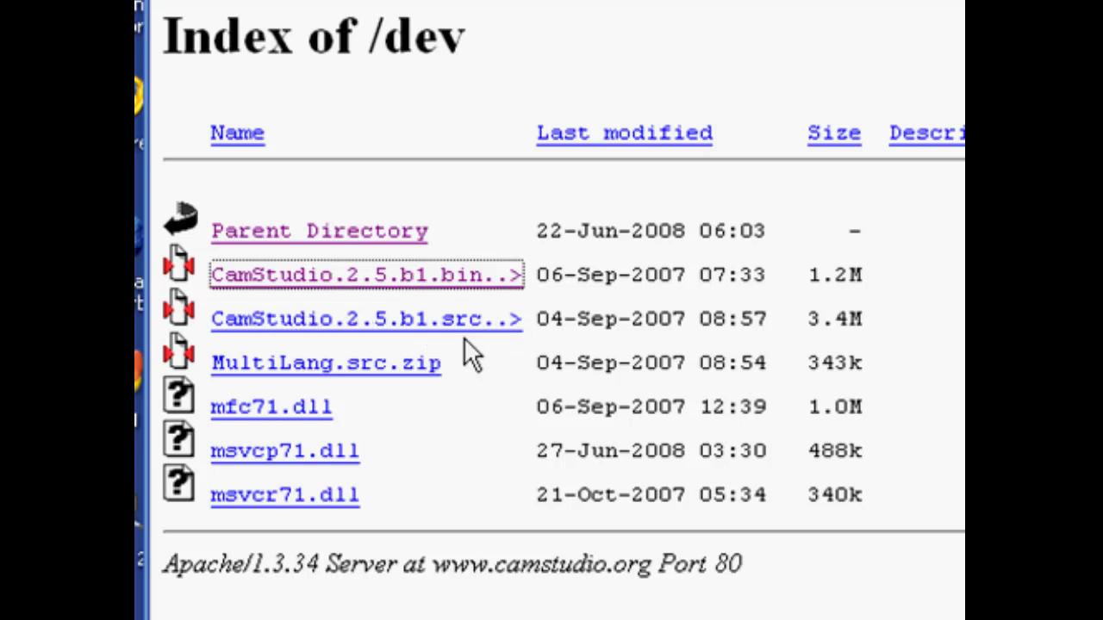
pyautogui.moveTo(397, 314)
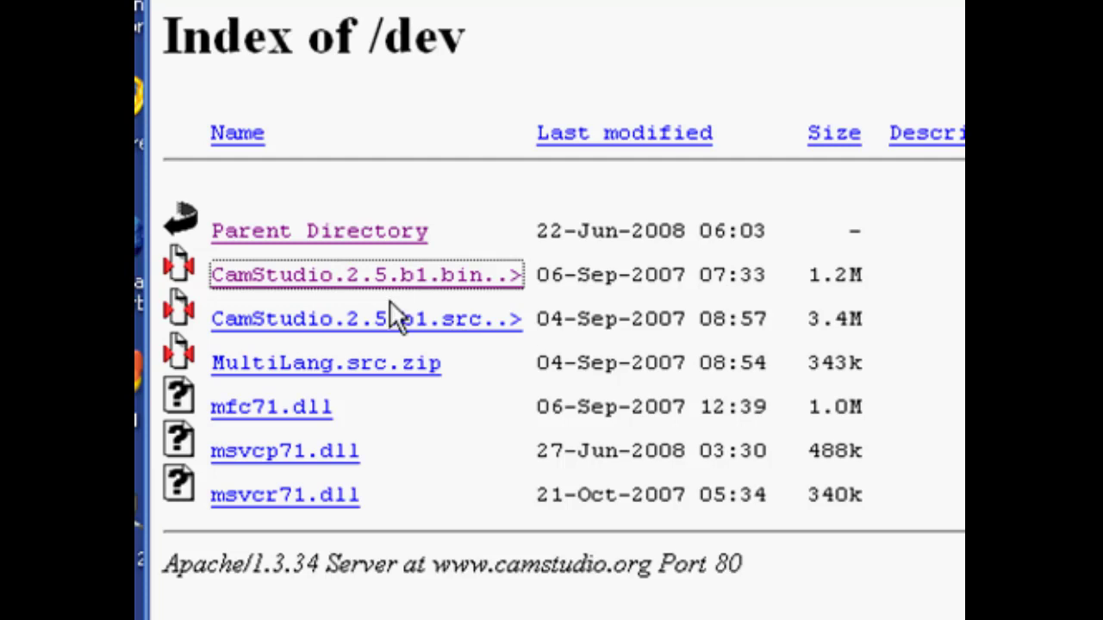
pyautogui.moveTo(396, 324)
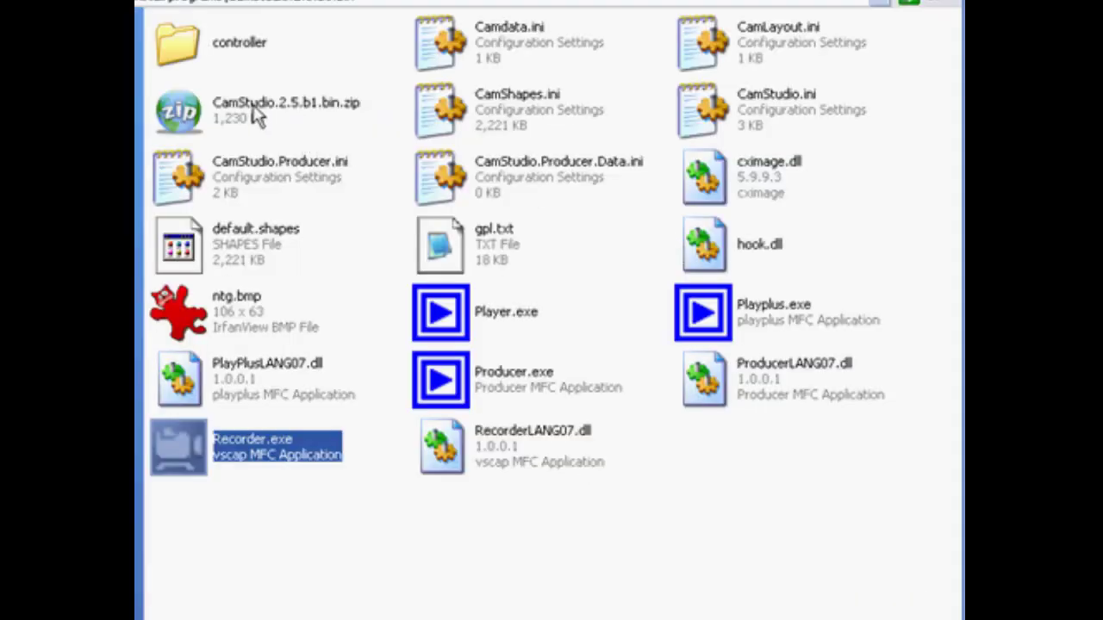
pyautogui.moveTo(250, 107)
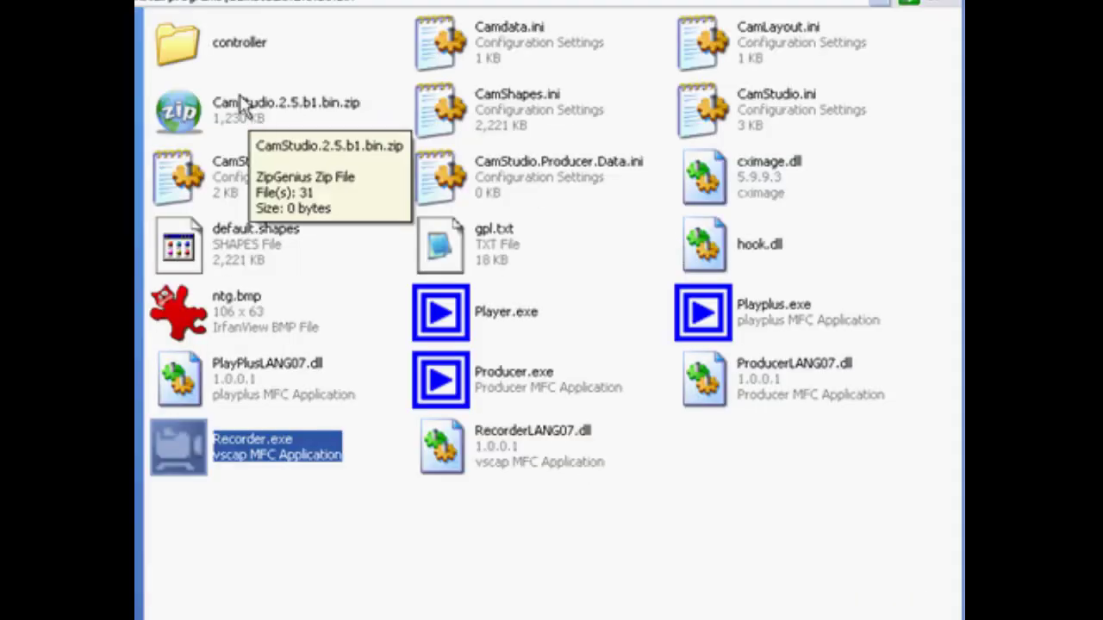
pyautogui.moveTo(727, 227)
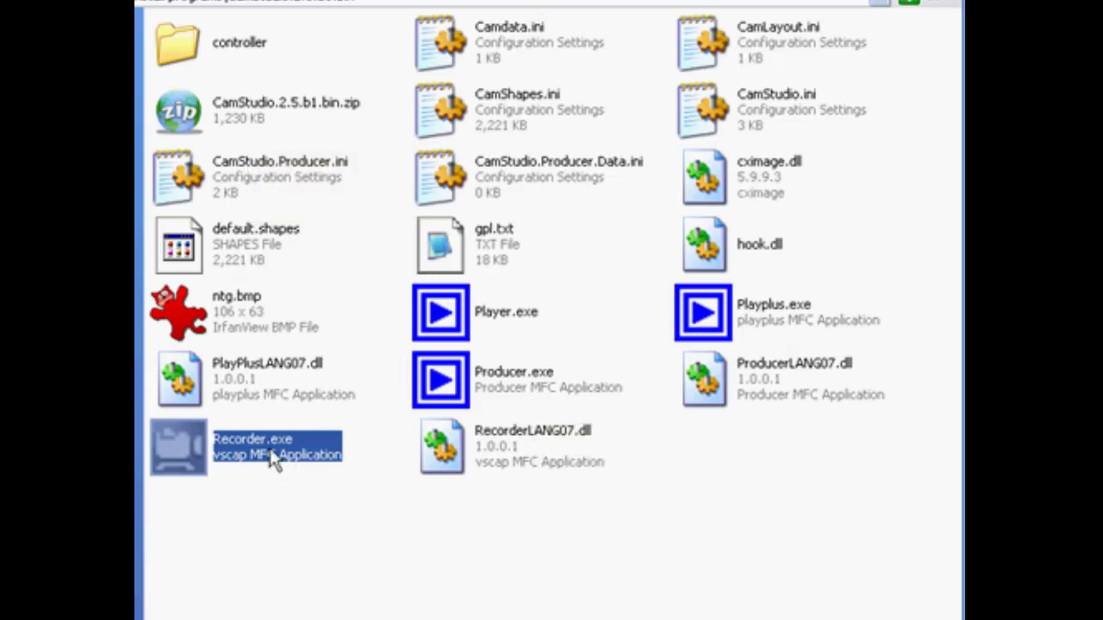
pyautogui.moveTo(262, 457)
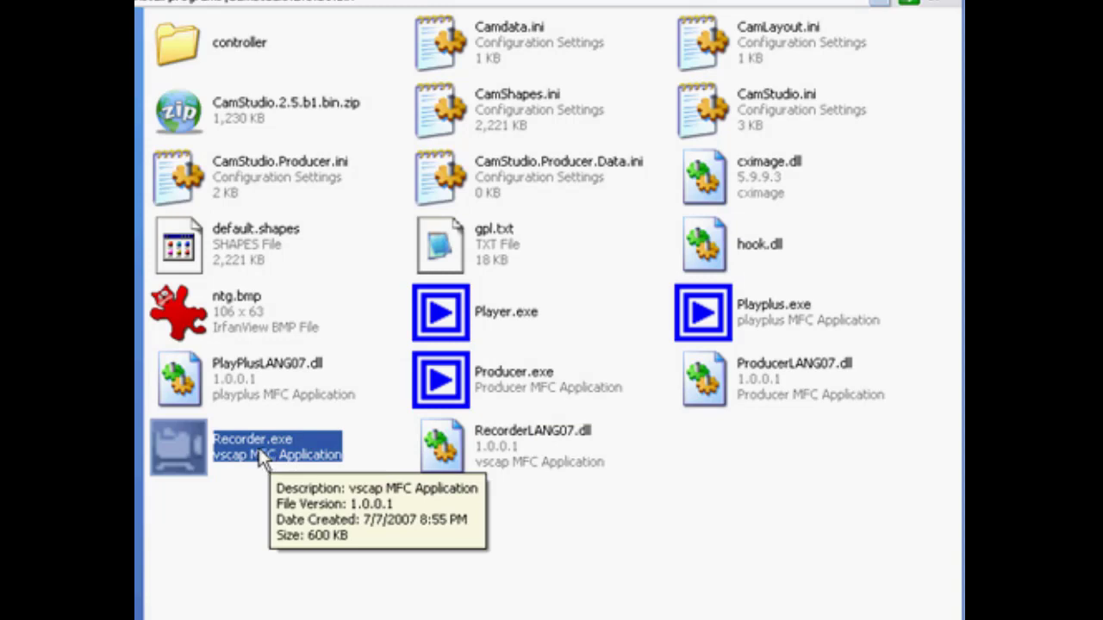
pyautogui.moveTo(491, 400)
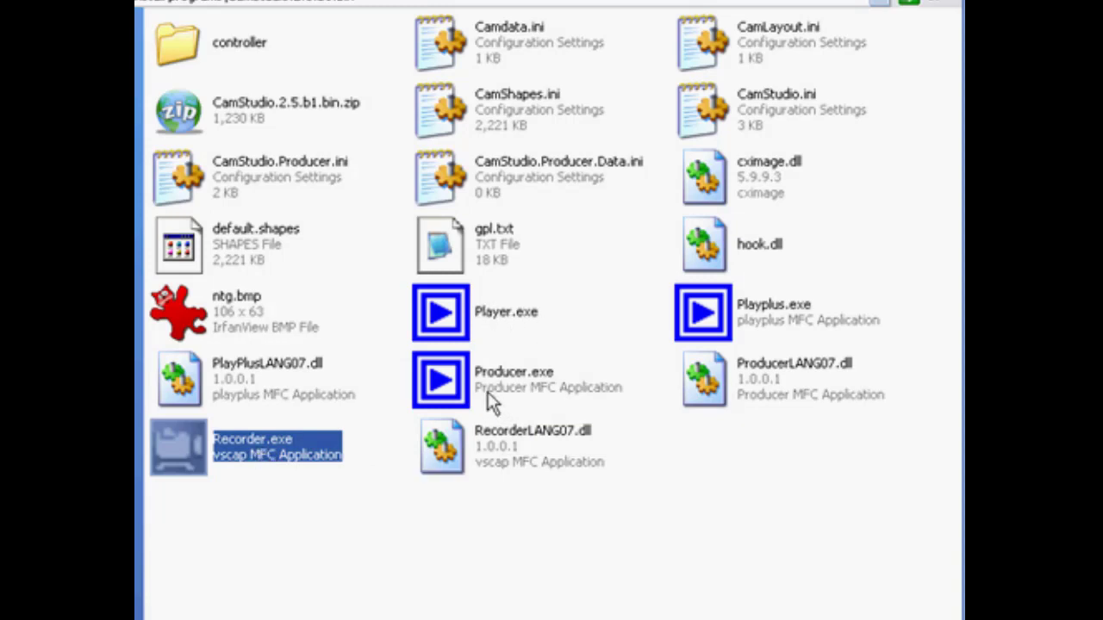
pyautogui.moveTo(749, 327)
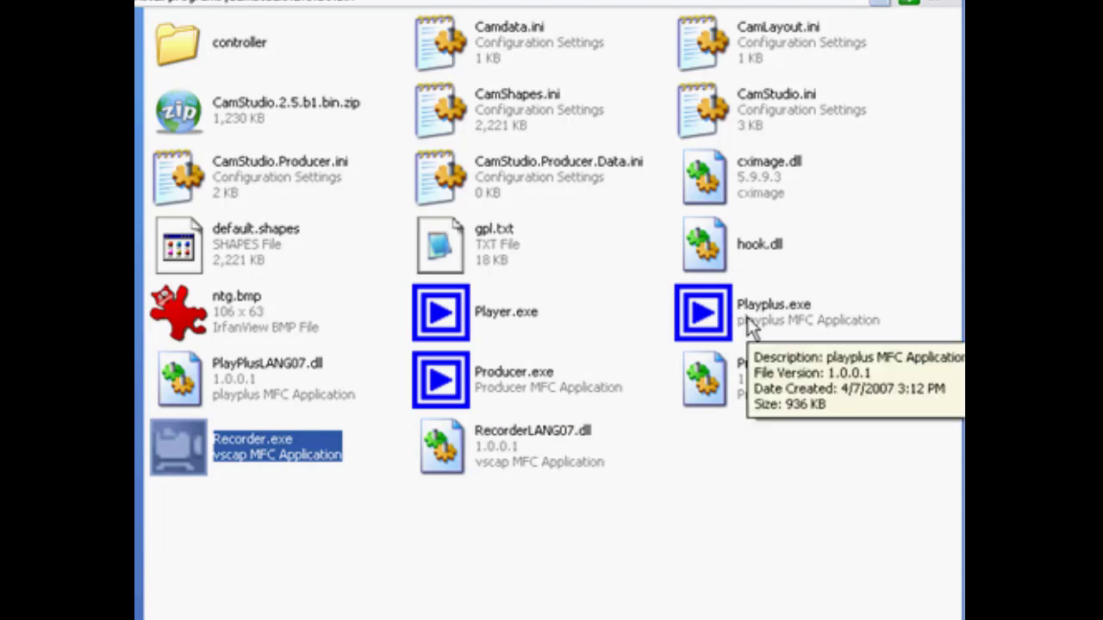
pyautogui.moveTo(706, 336)
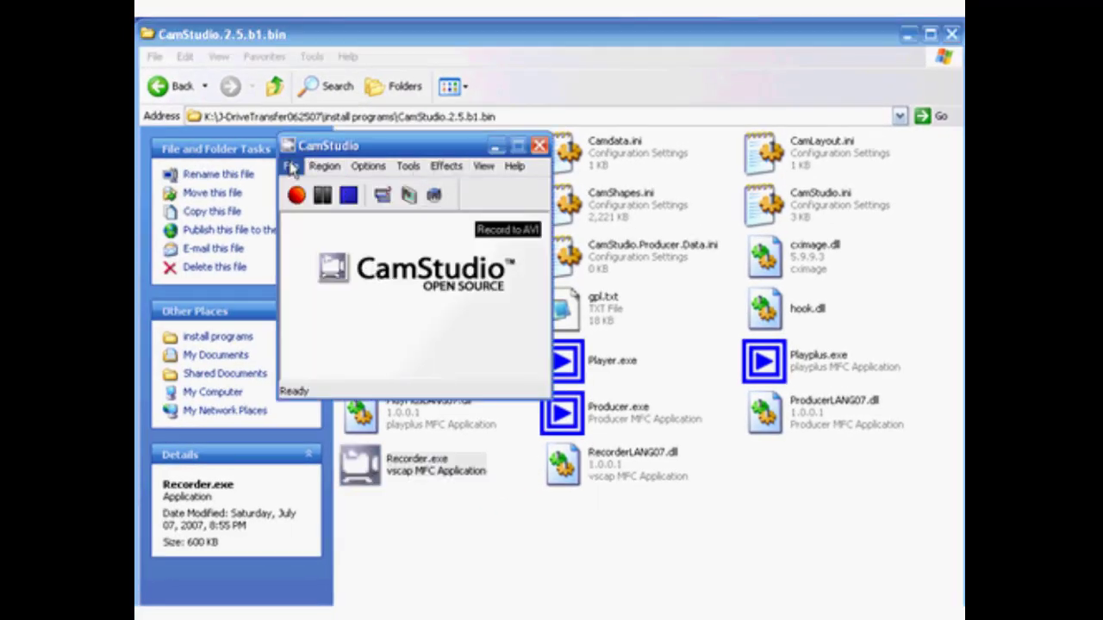
pyautogui.moveTo(389, 213)
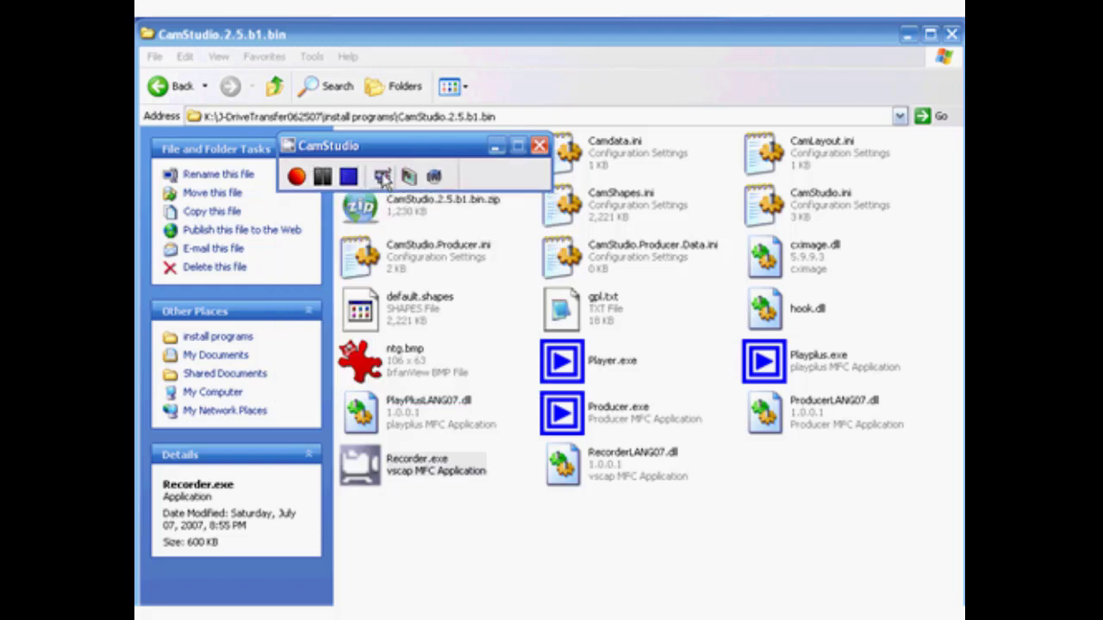
pyautogui.moveTo(397, 155)
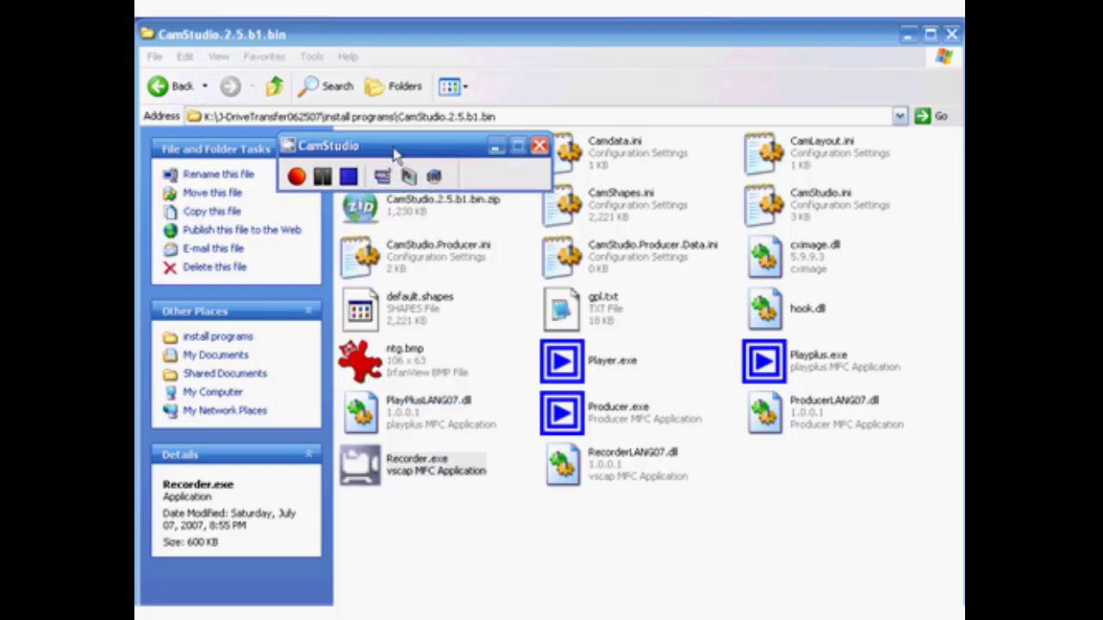
pyautogui.moveTo(401, 148)
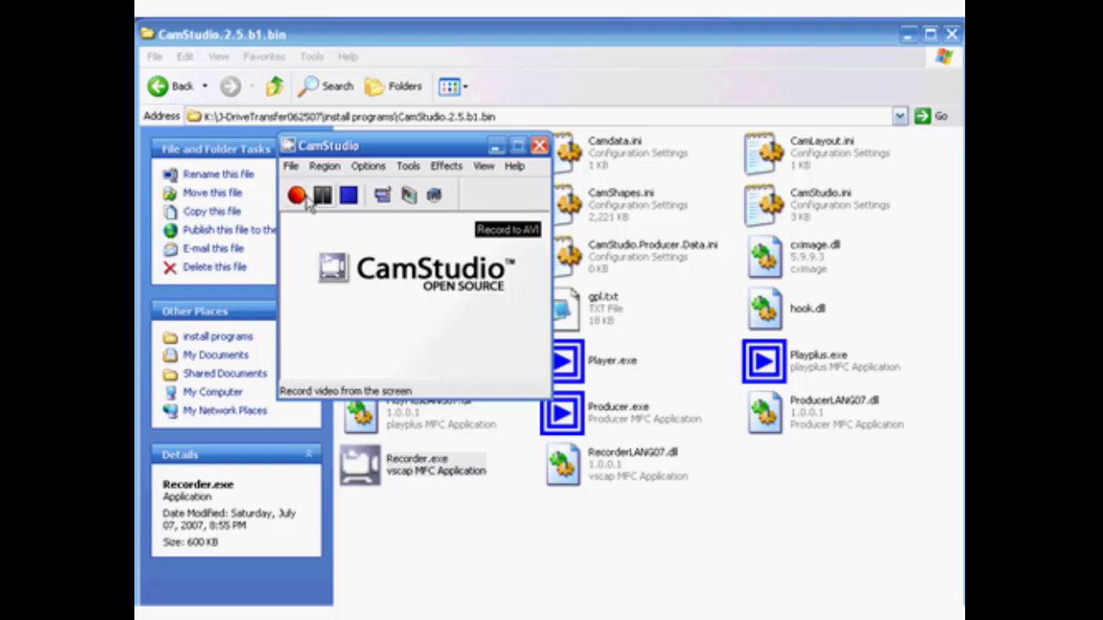
# Check the Record toolbar button on the CamStudio recorder
pyautogui.click(296, 195)
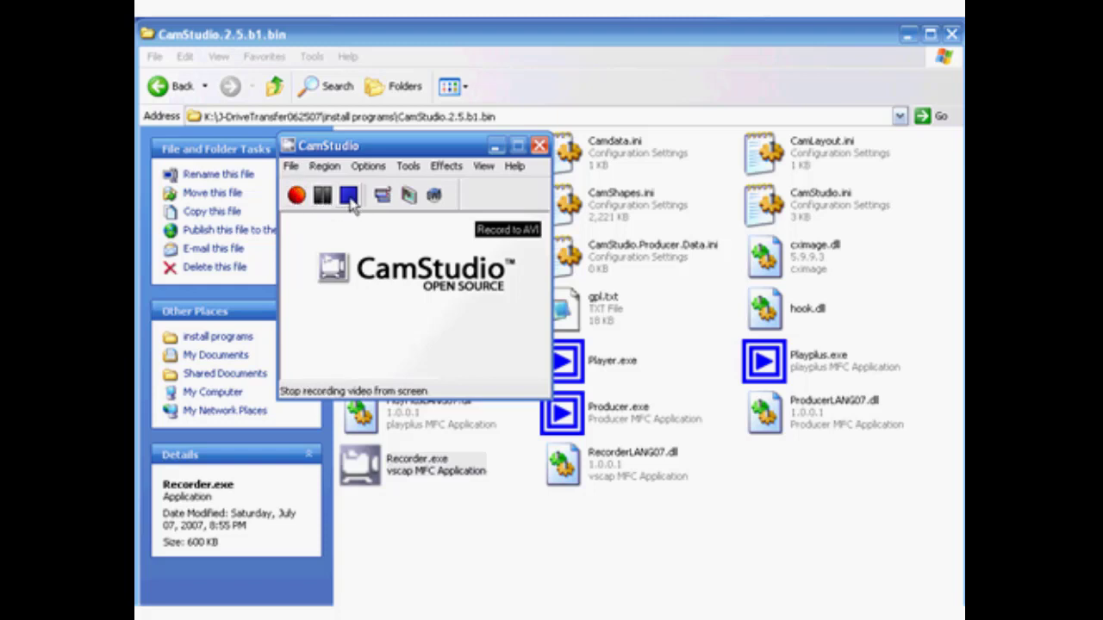
pyautogui.moveTo(408, 196)
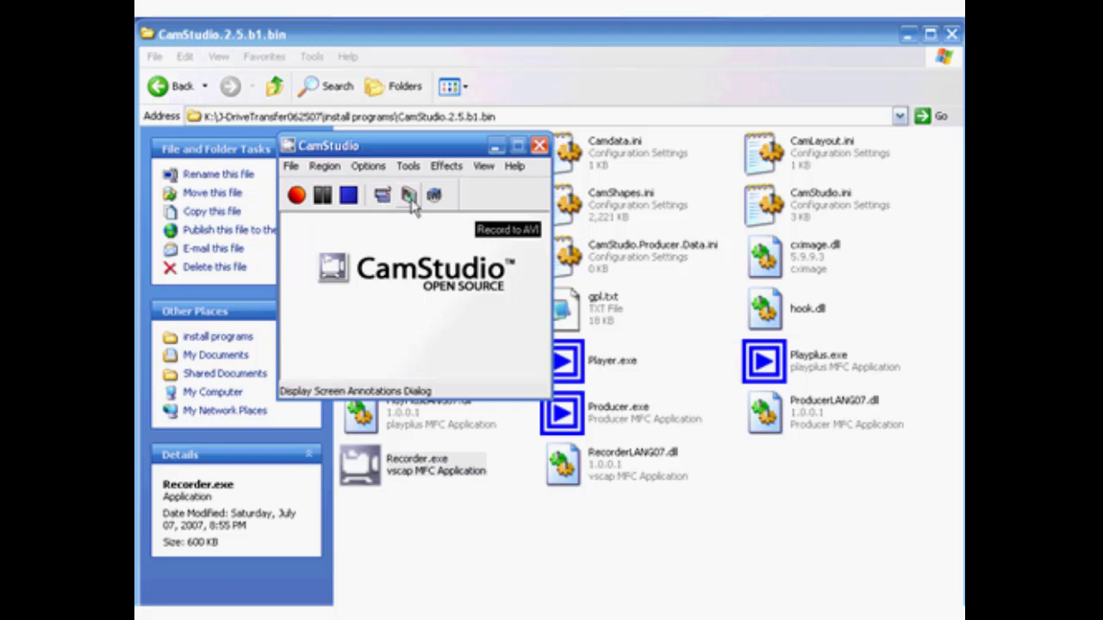
# Bring up the Screen Annotations shapes library from the recorder toolbar
pyautogui.click(409, 195)
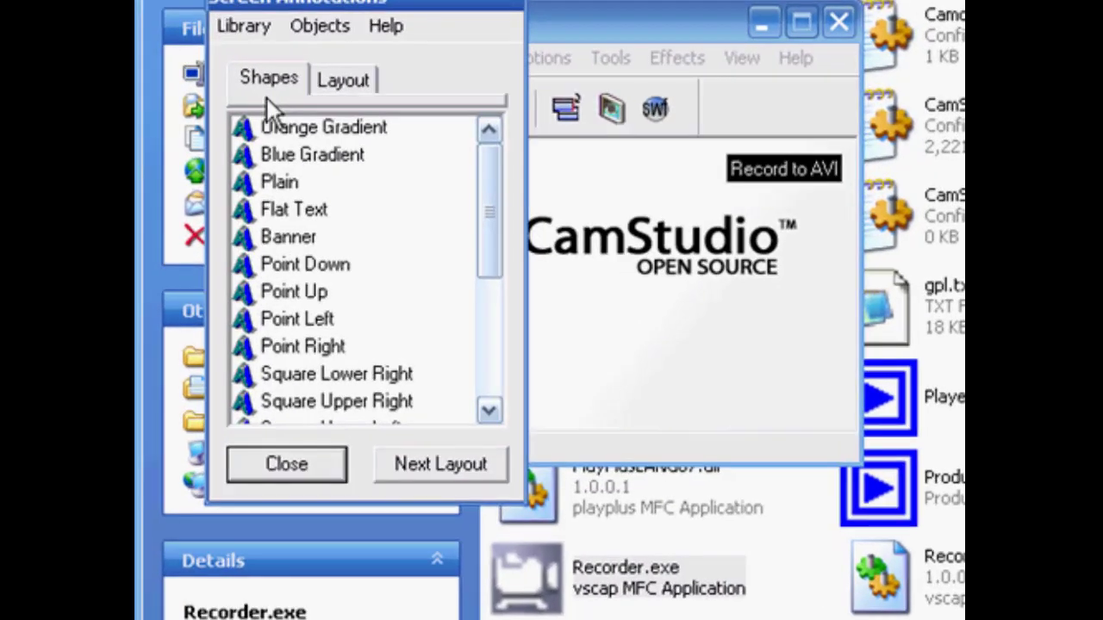
pyautogui.moveTo(552, 362)
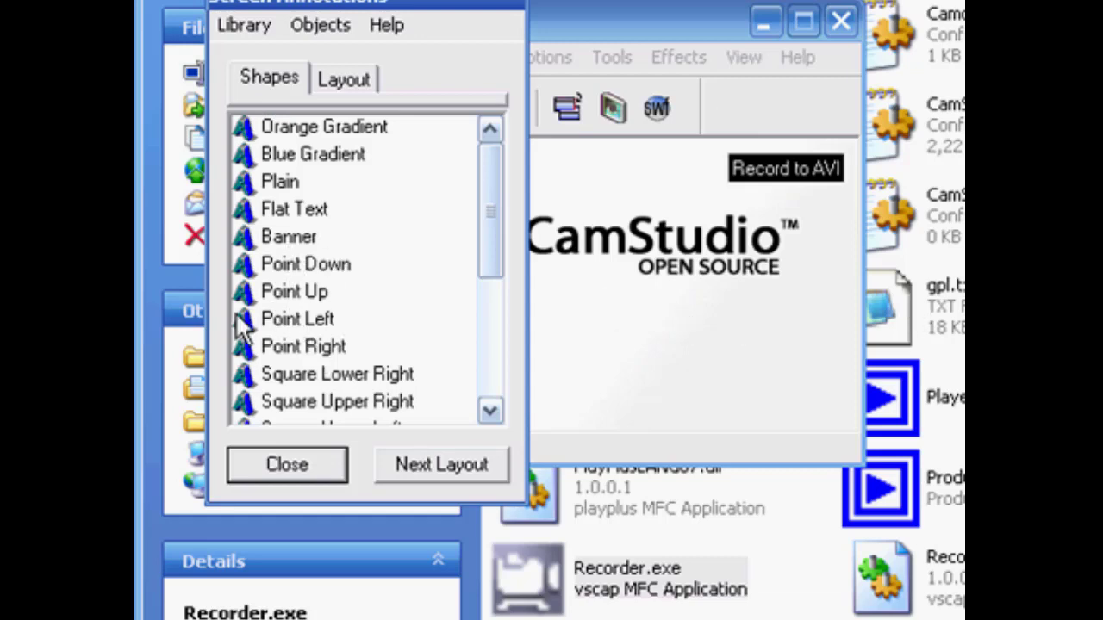
pyautogui.moveTo(267, 314)
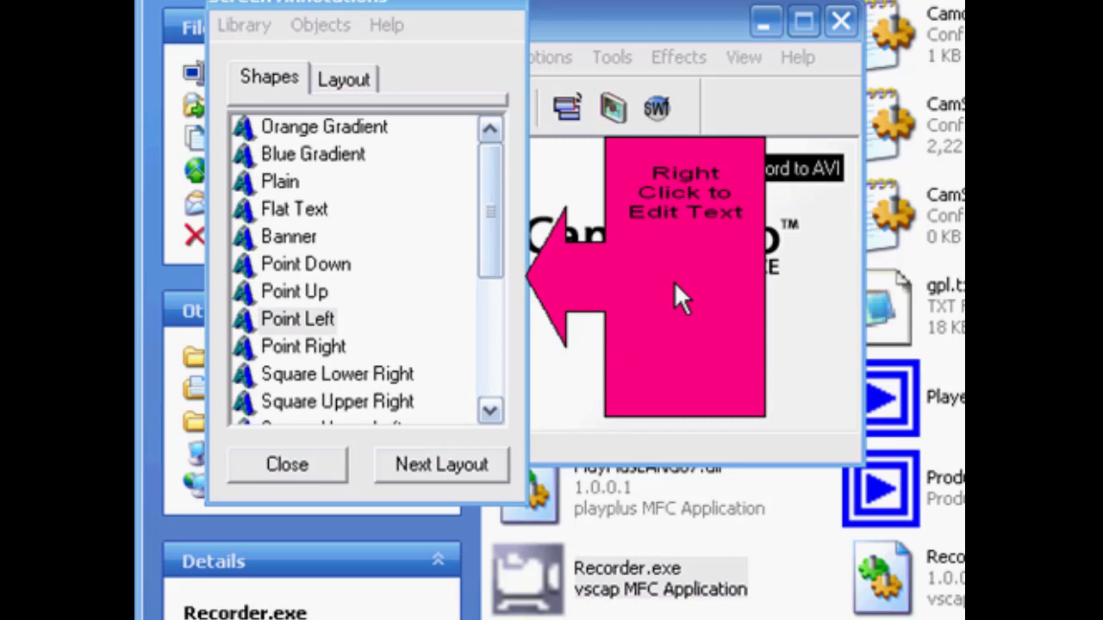
pyautogui.rightClick(681, 296)
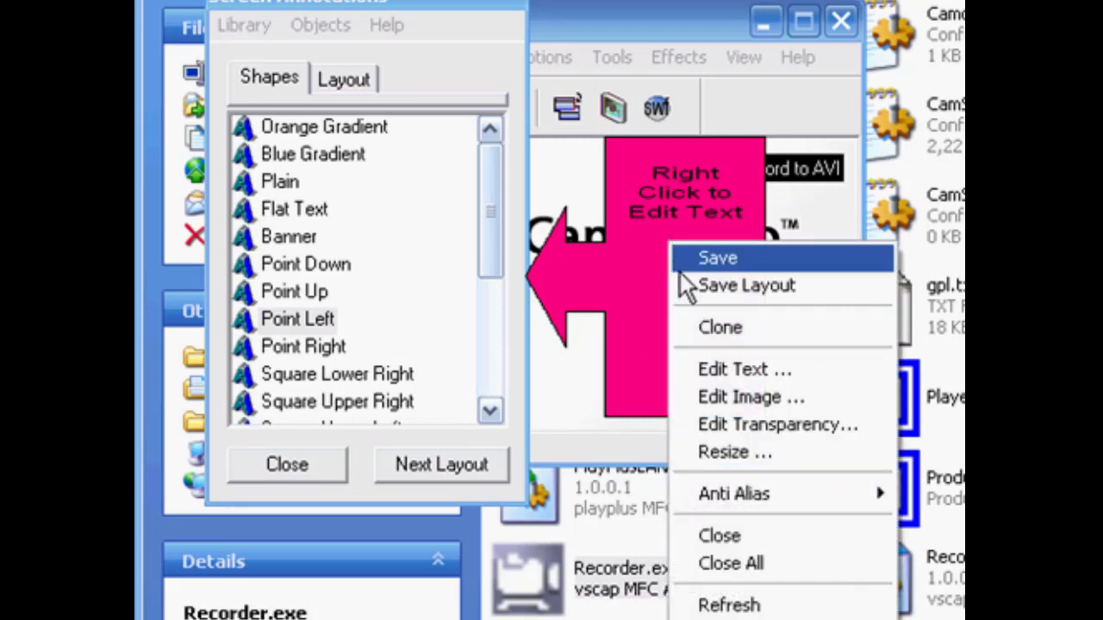
pyautogui.click(743, 368)
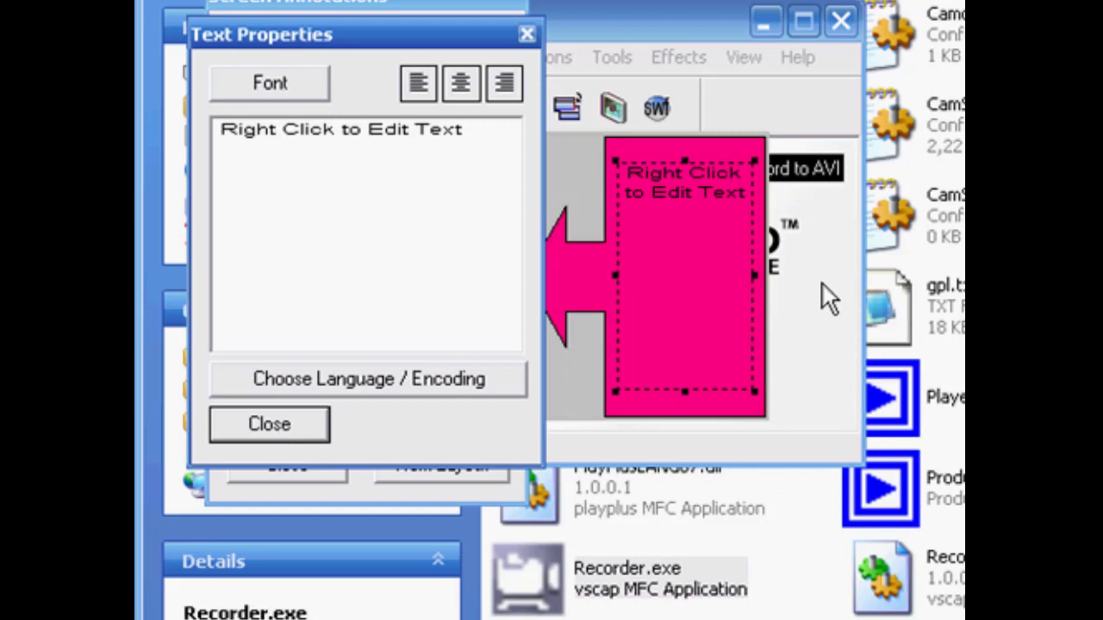
pyautogui.tripleClick(341, 129)
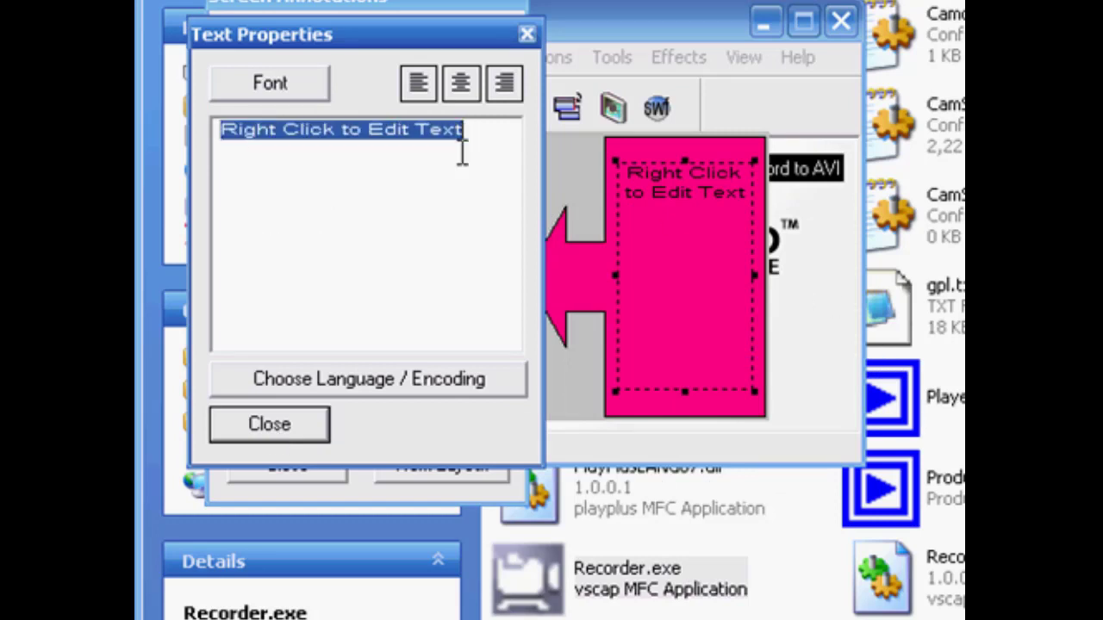
pyautogui.click(268, 83)
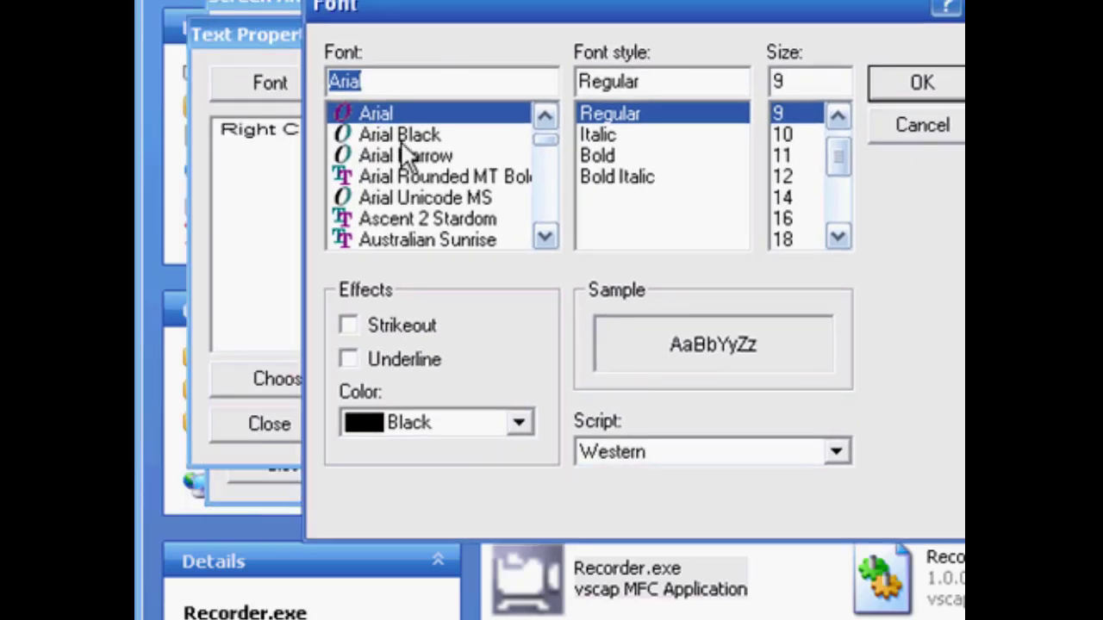
pyautogui.scroll(-3)
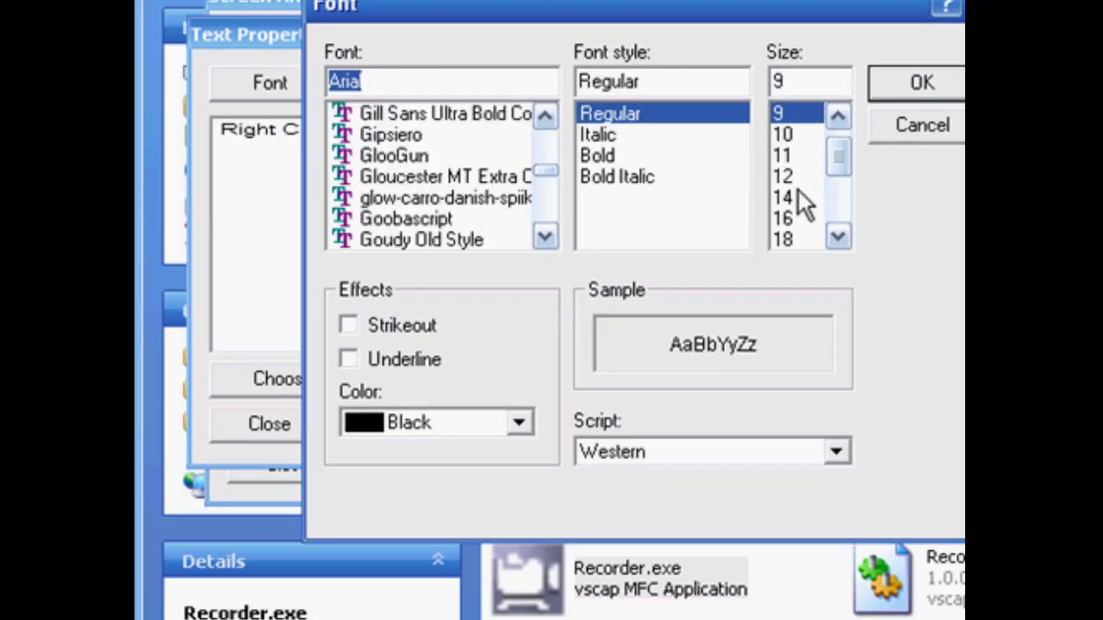
pyautogui.moveTo(617, 138)
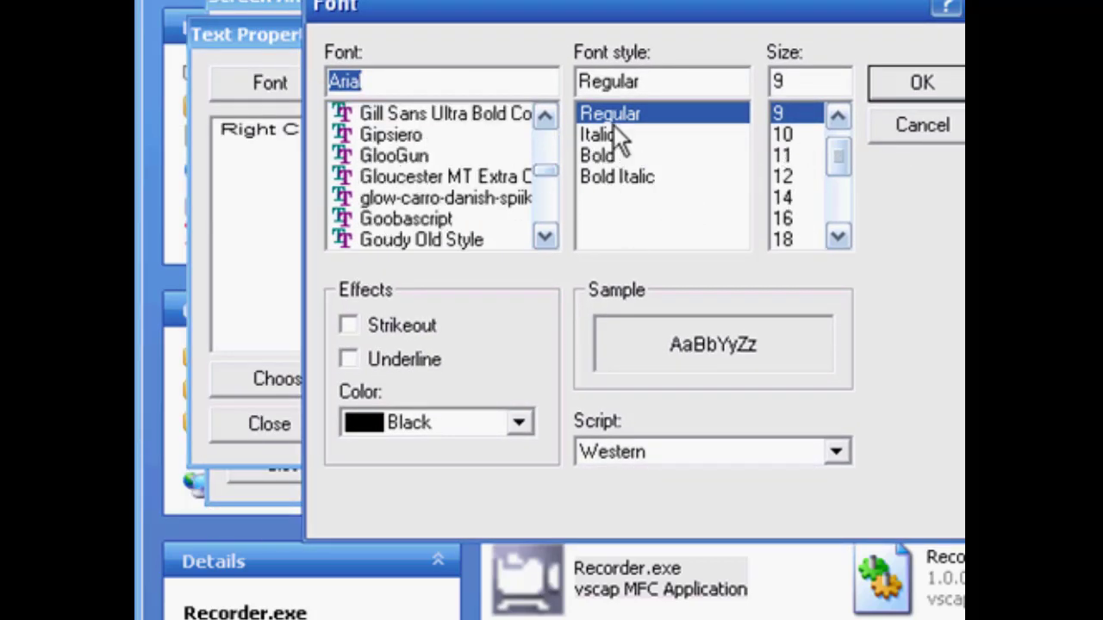
pyautogui.moveTo(514, 452)
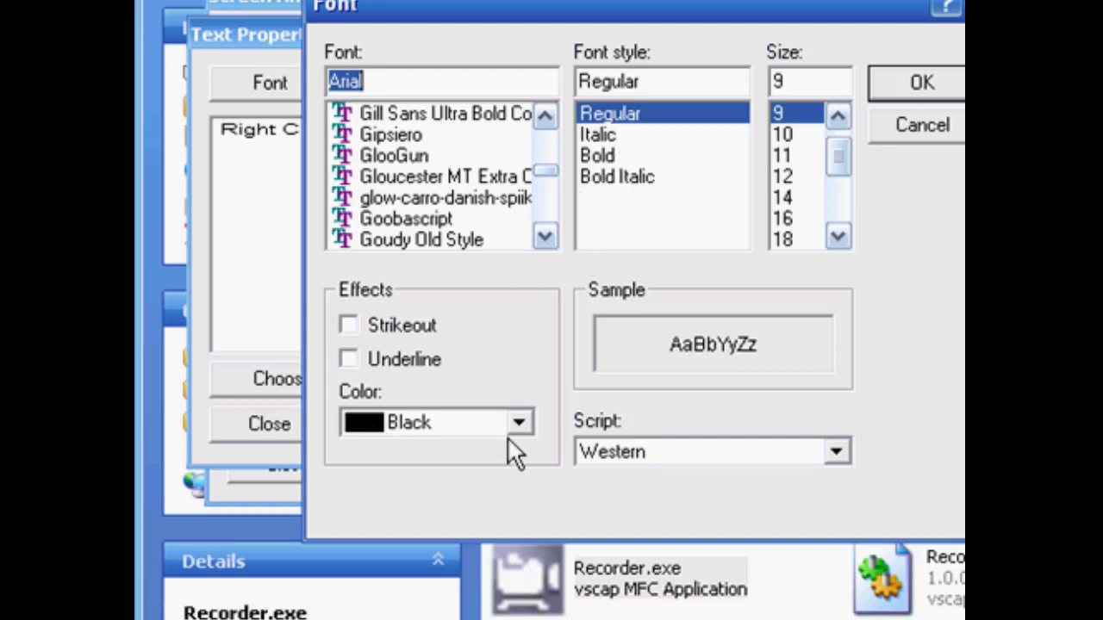
pyautogui.moveTo(862, 293)
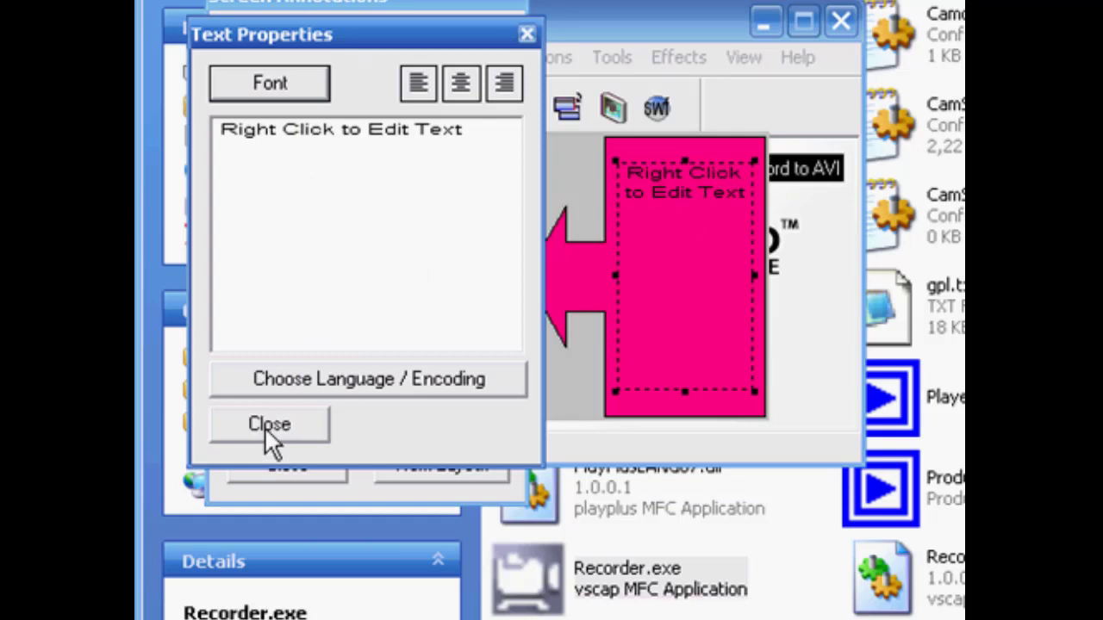
pyautogui.moveTo(267, 431)
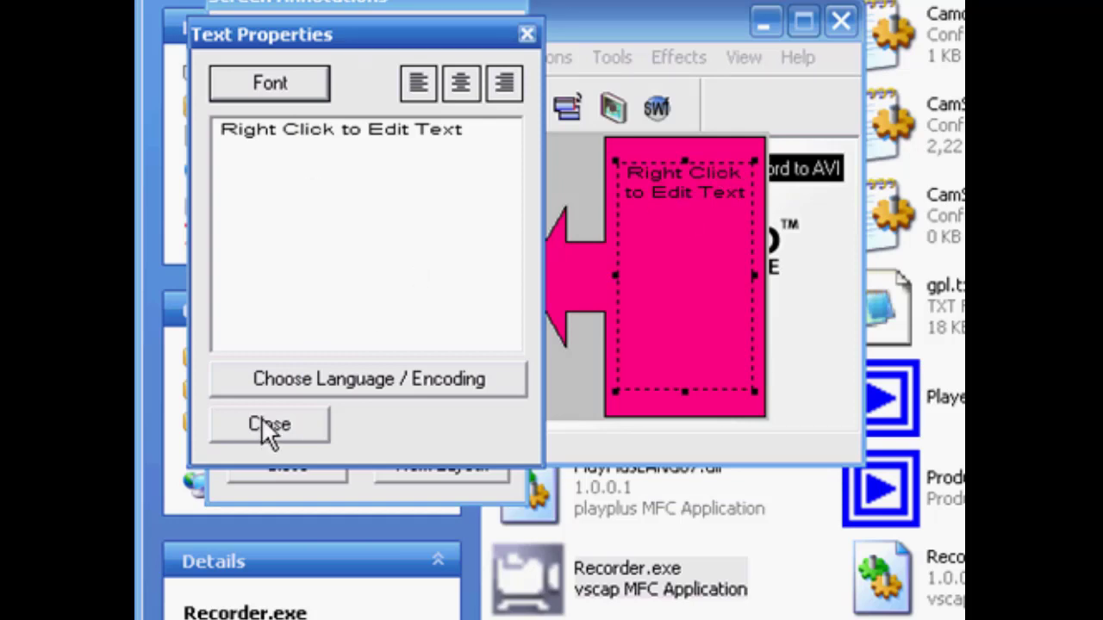
pyautogui.moveTo(276, 388)
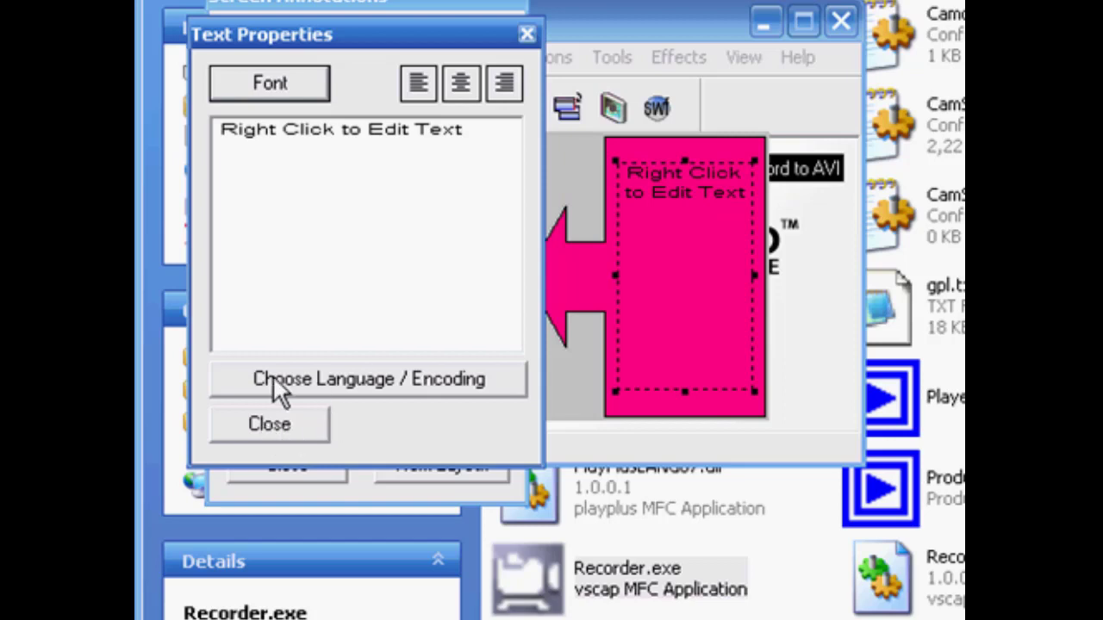
pyautogui.click(369, 379)
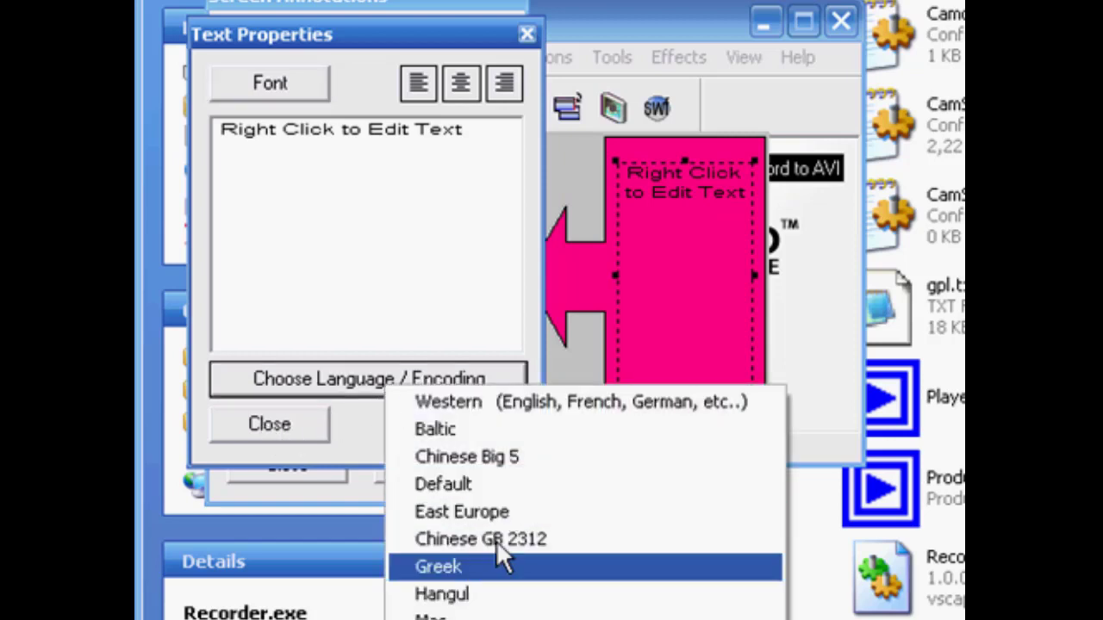
pyautogui.moveTo(481, 538)
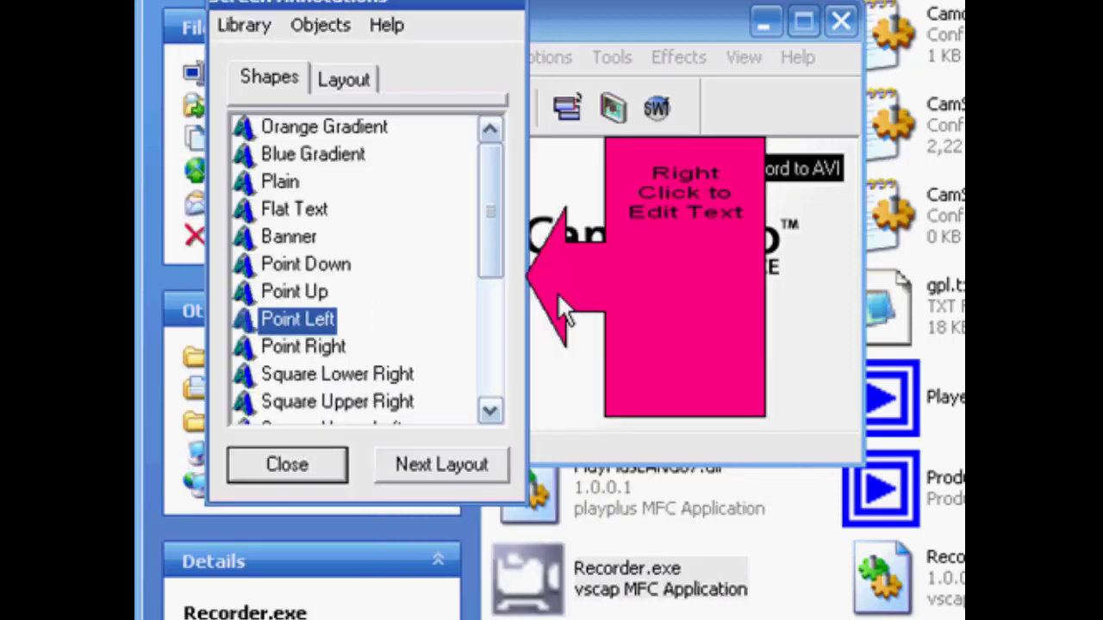
pyautogui.moveTo(324, 284)
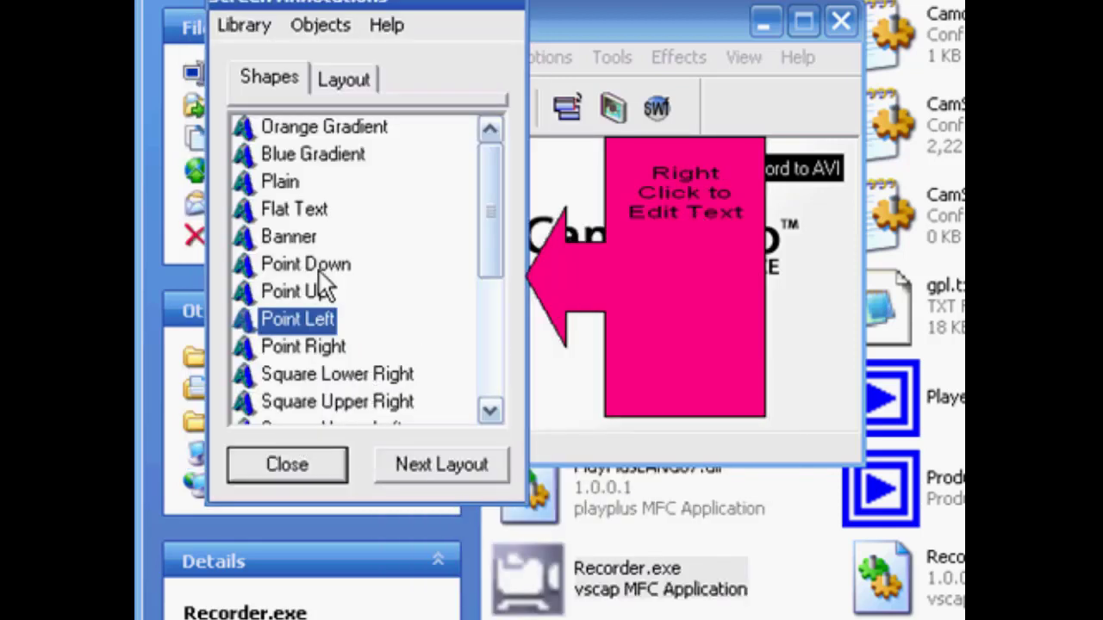
pyautogui.moveTo(417, 276)
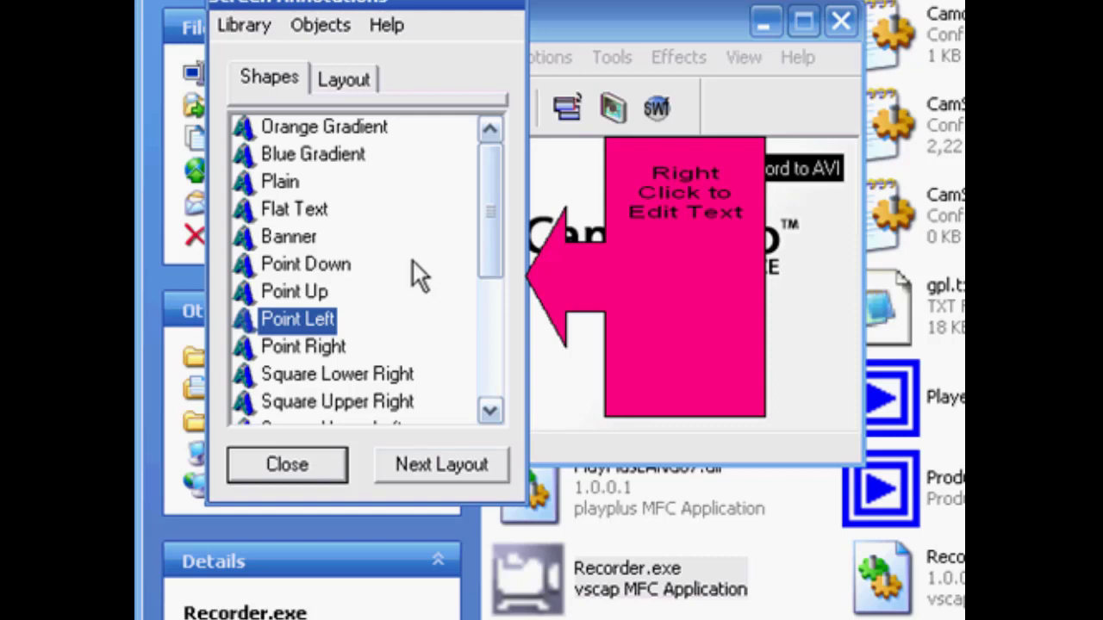
pyautogui.moveTo(903, 262)
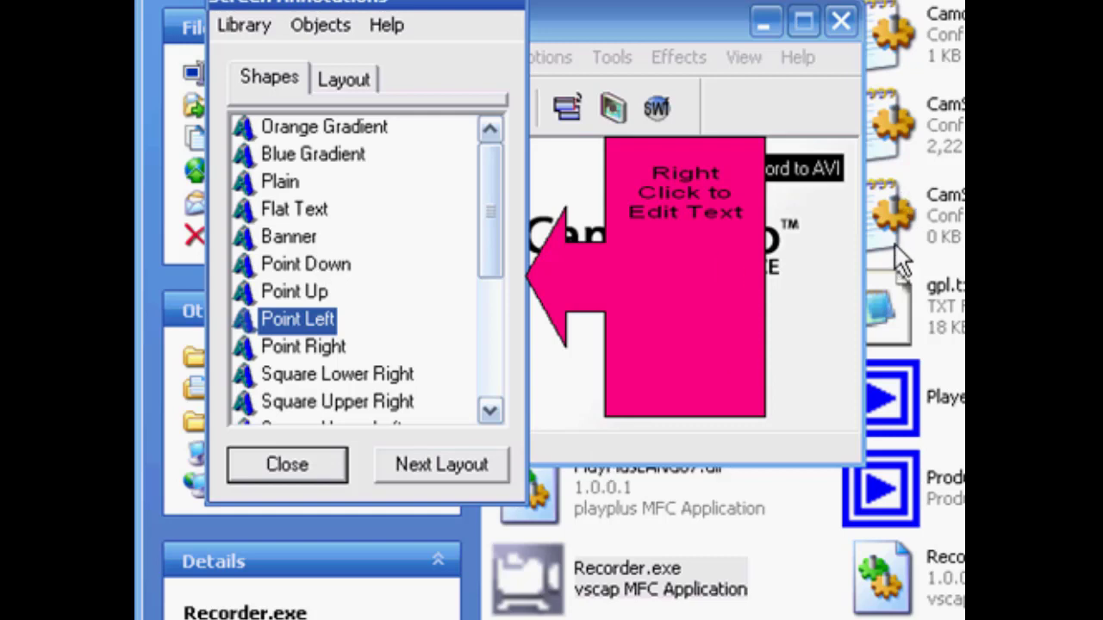
pyautogui.moveTo(944, 284)
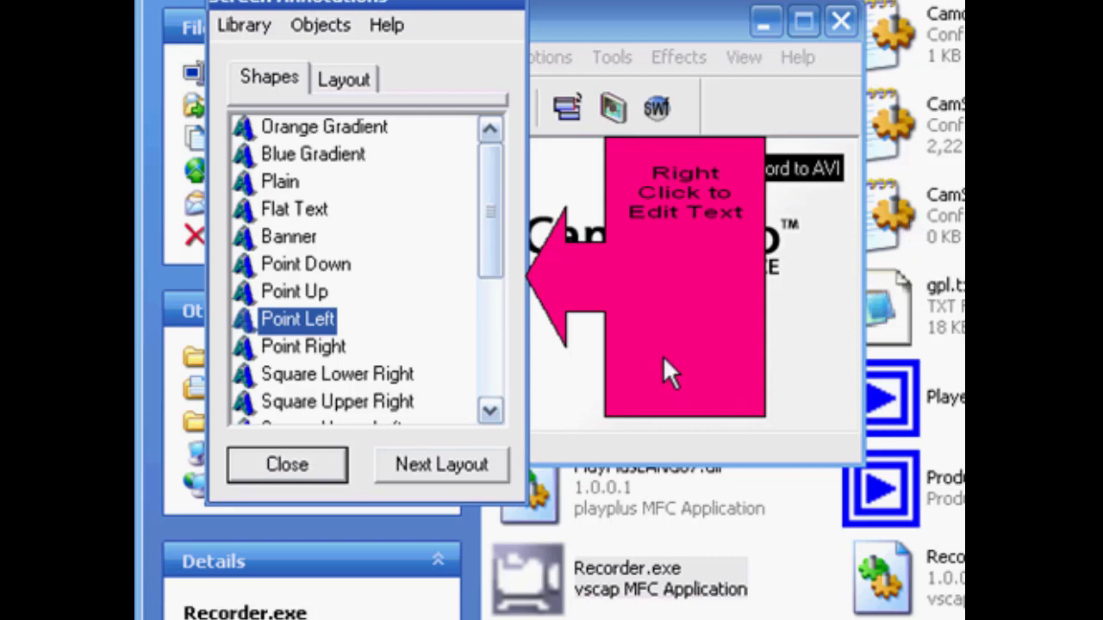
pyautogui.moveTo(741, 400)
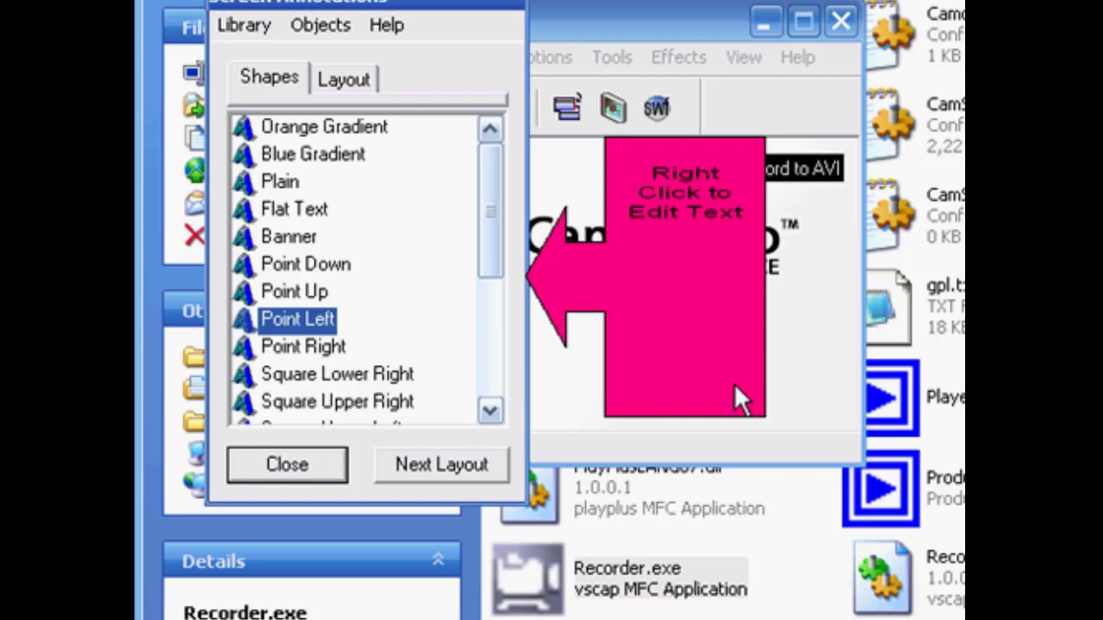
pyautogui.moveTo(297, 371)
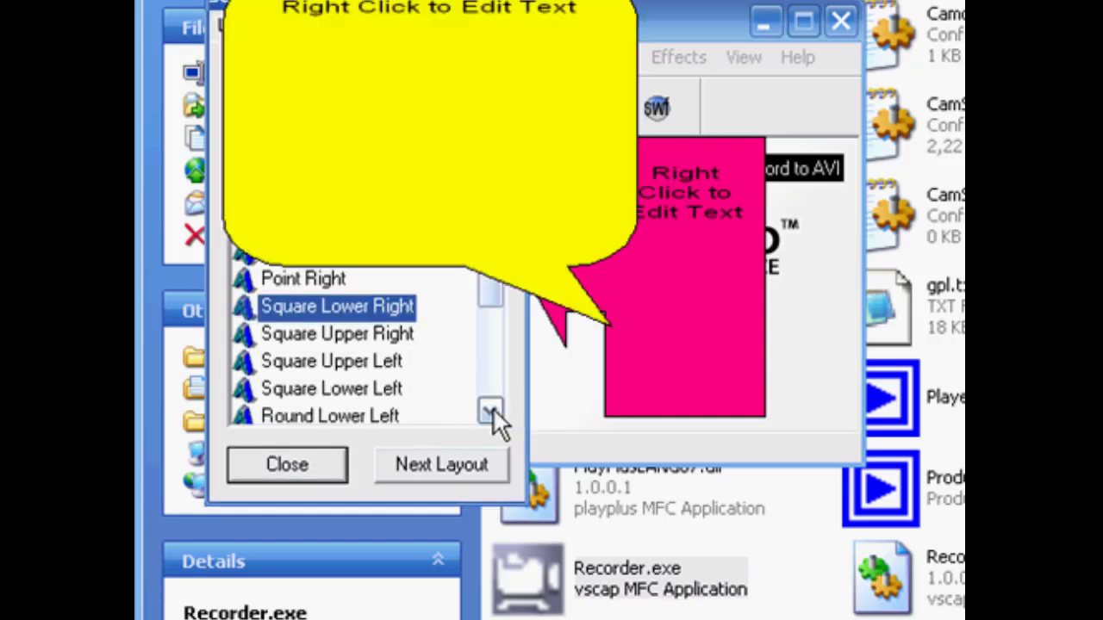
# Select a speech-bubble shape in the Shapes list to add it on screen
pyautogui.click(491, 410)
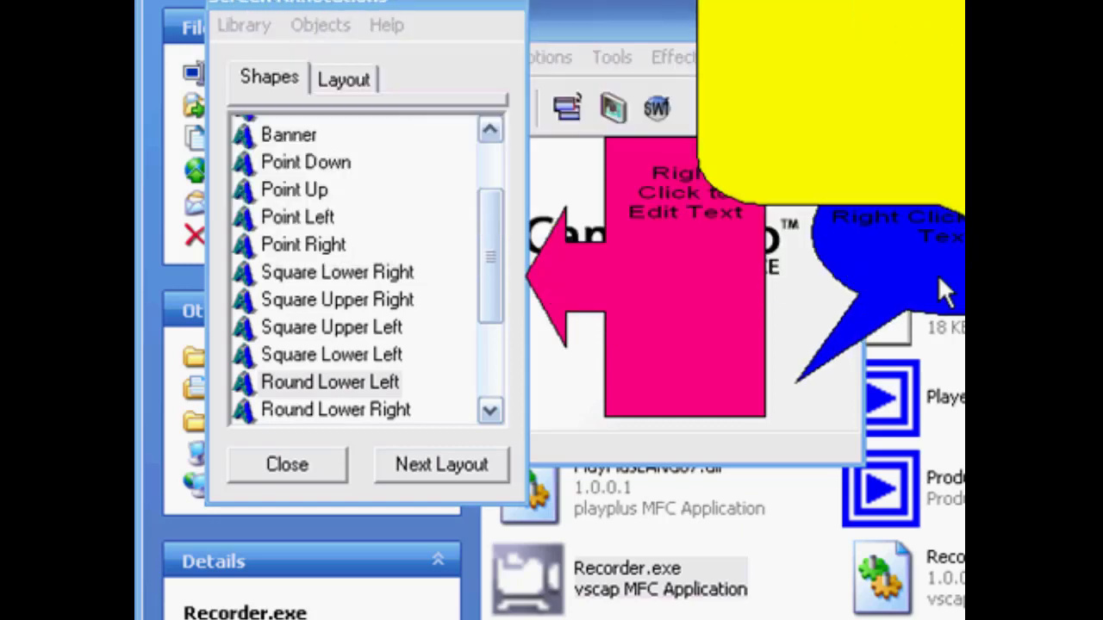
pyautogui.moveTo(883, 181)
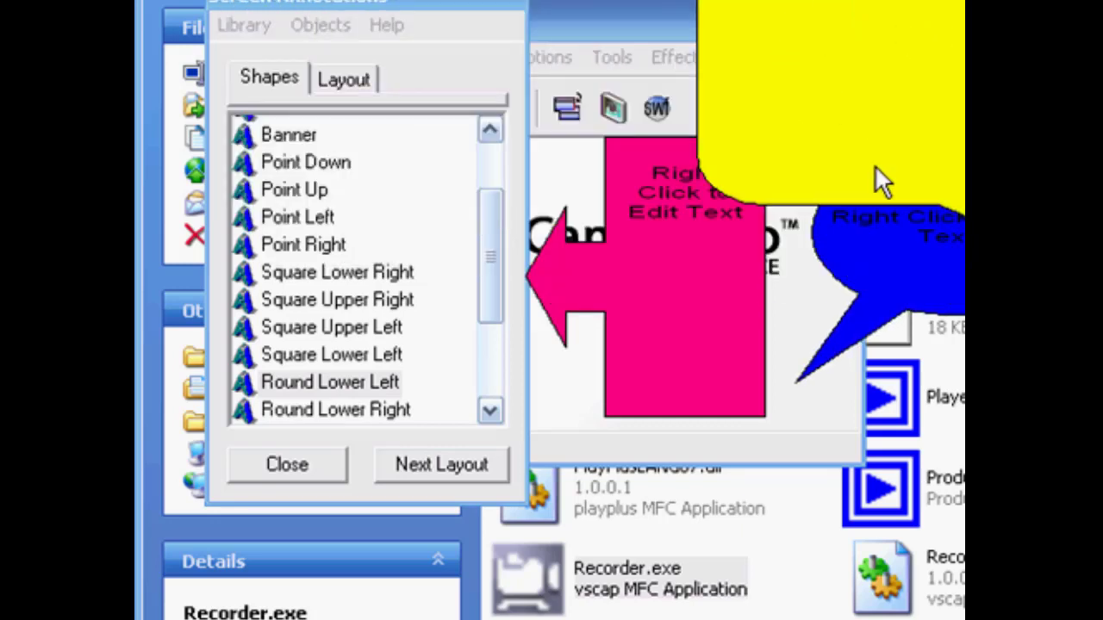
pyautogui.moveTo(862, 103)
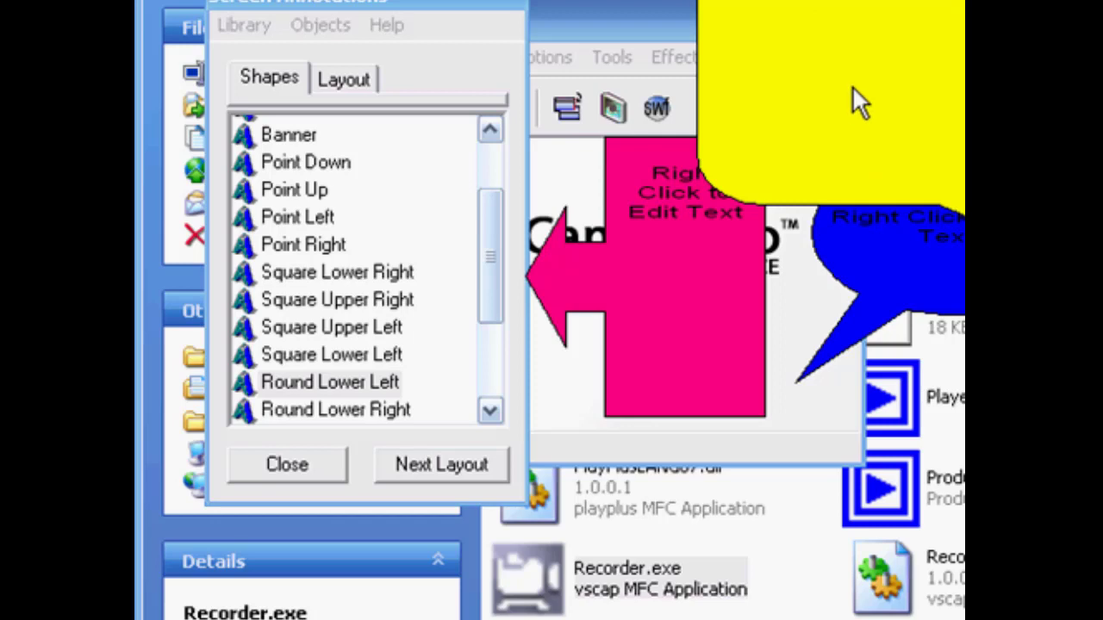
pyautogui.moveTo(853, 112)
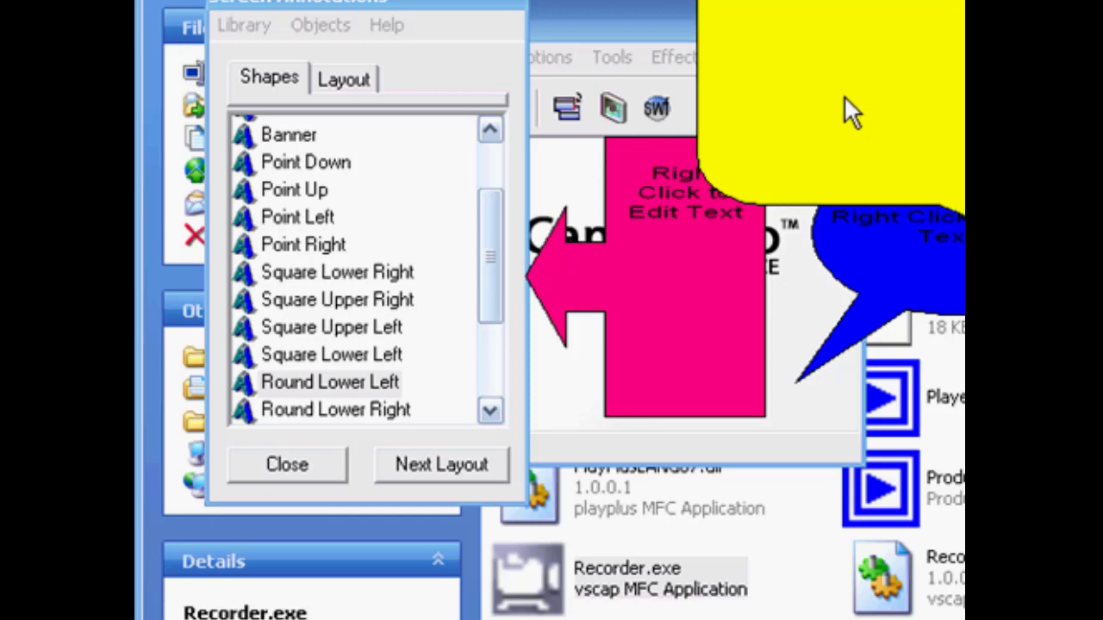
pyautogui.moveTo(913, 124)
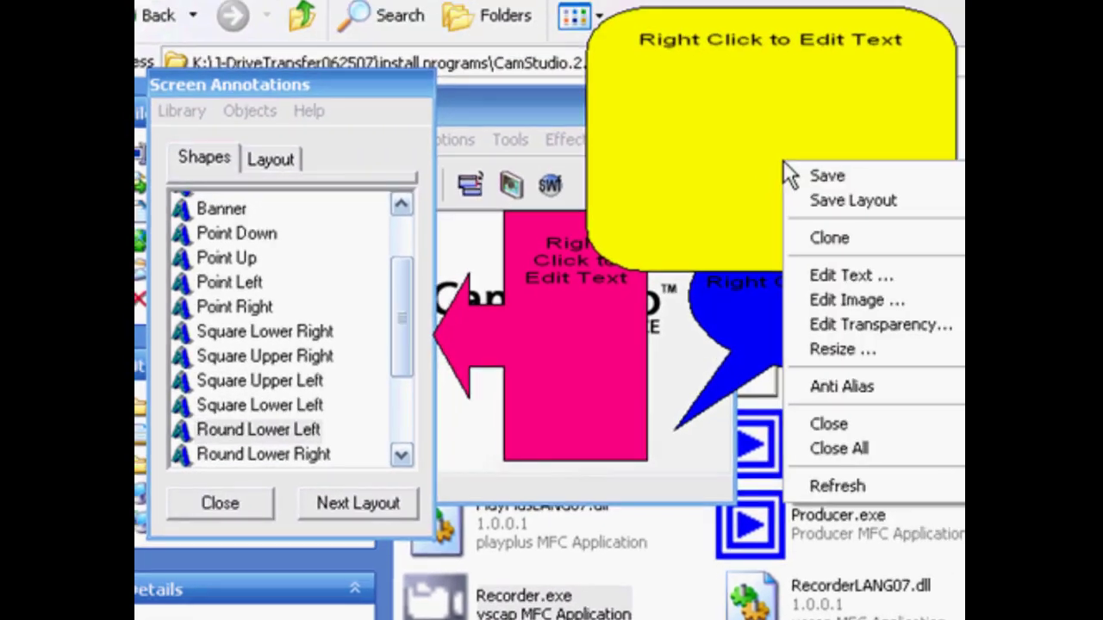
pyautogui.moveTo(871, 327)
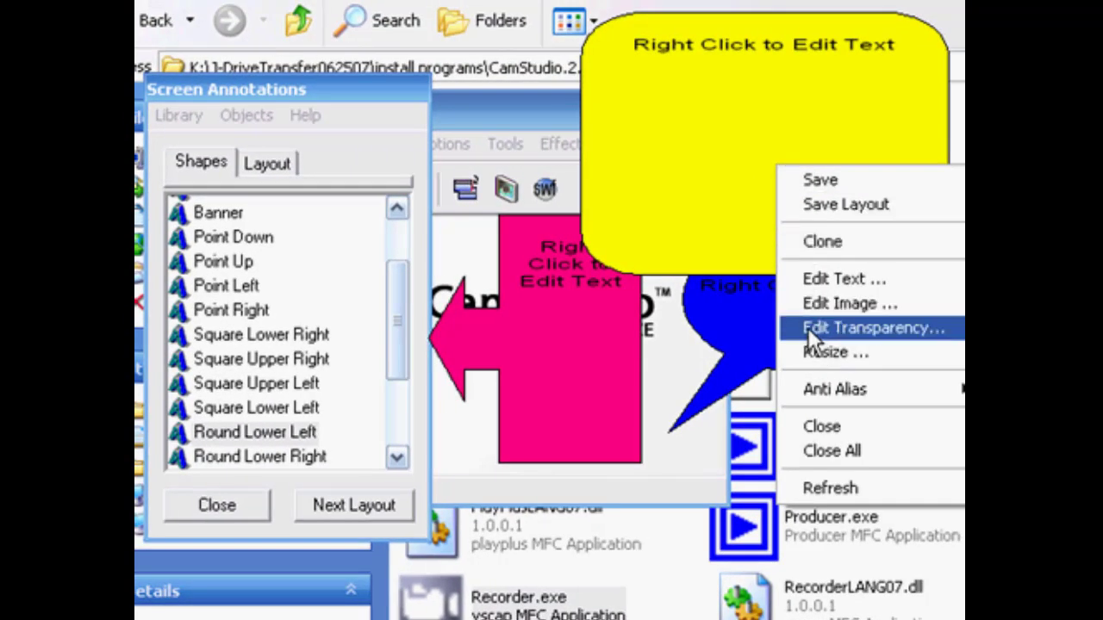
pyautogui.moveTo(830, 352)
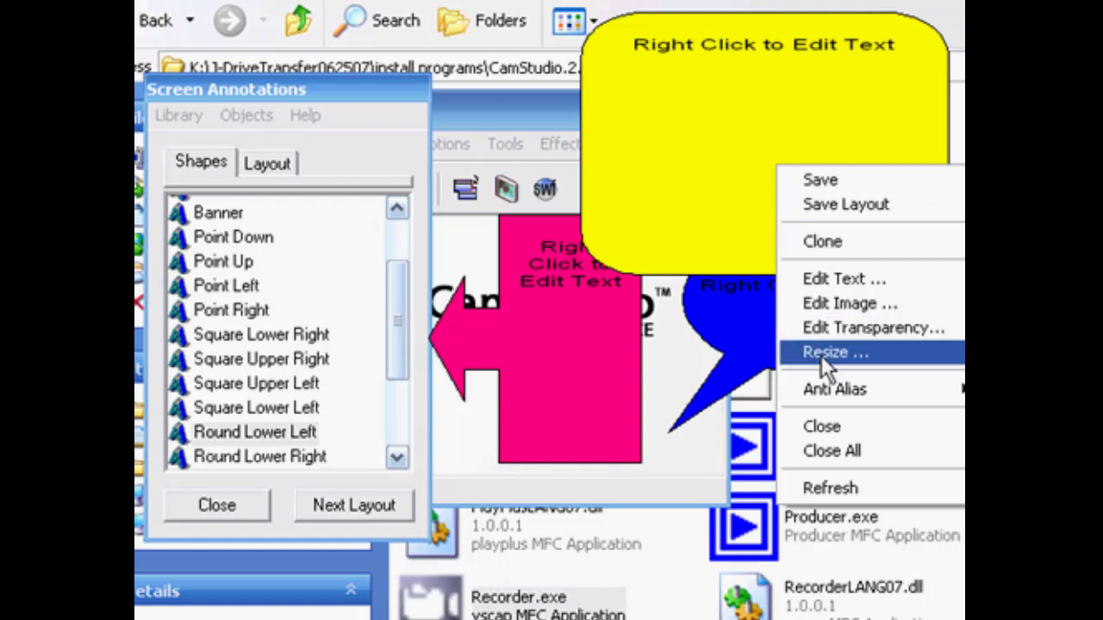
# Resize the yellow bubble, enable transparency and try the slider at several levels
pyautogui.click(834, 352)
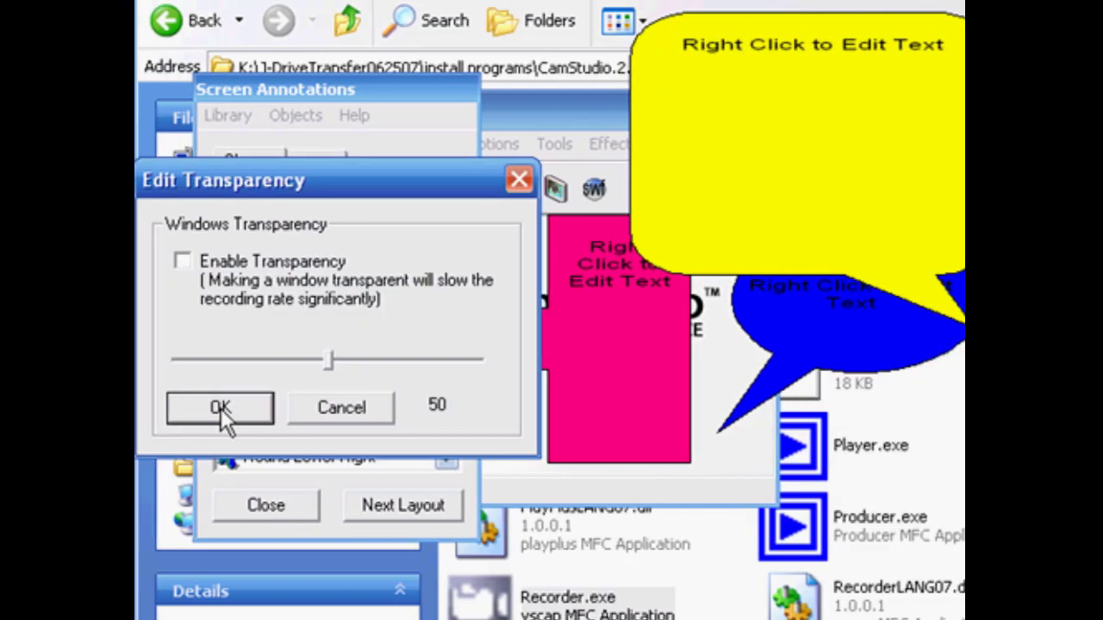
pyautogui.moveTo(405, 375)
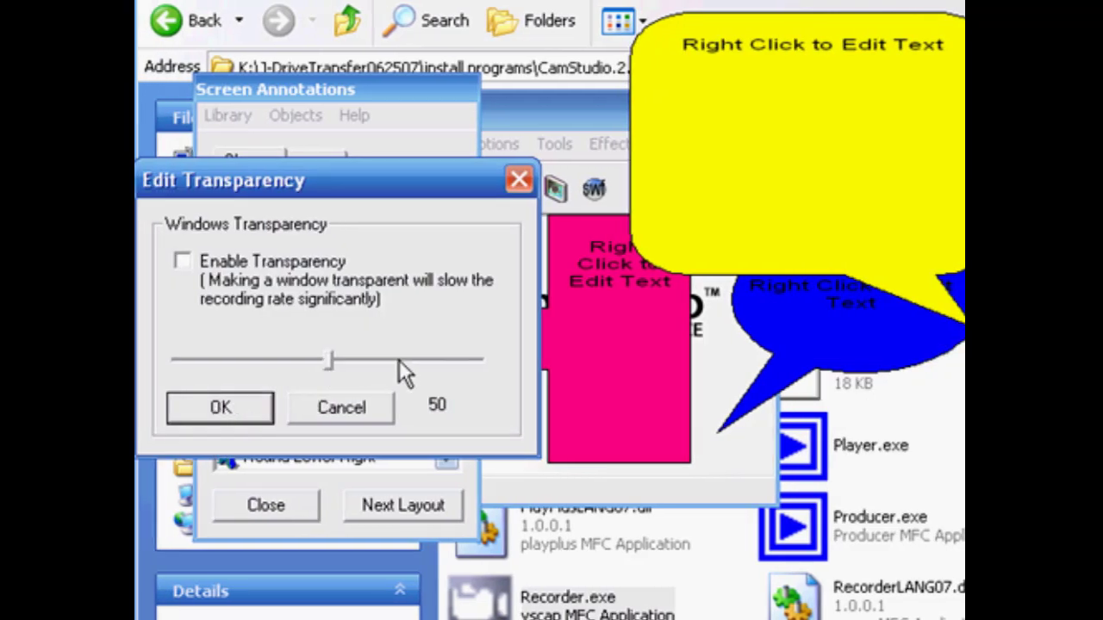
pyautogui.moveTo(358, 370)
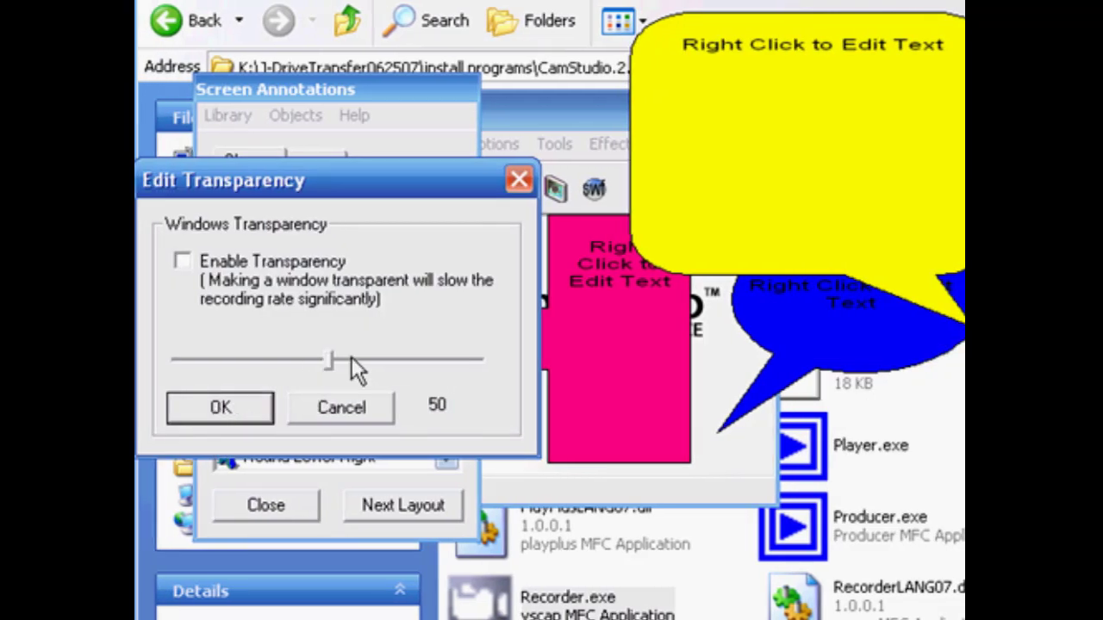
pyautogui.click(182, 262)
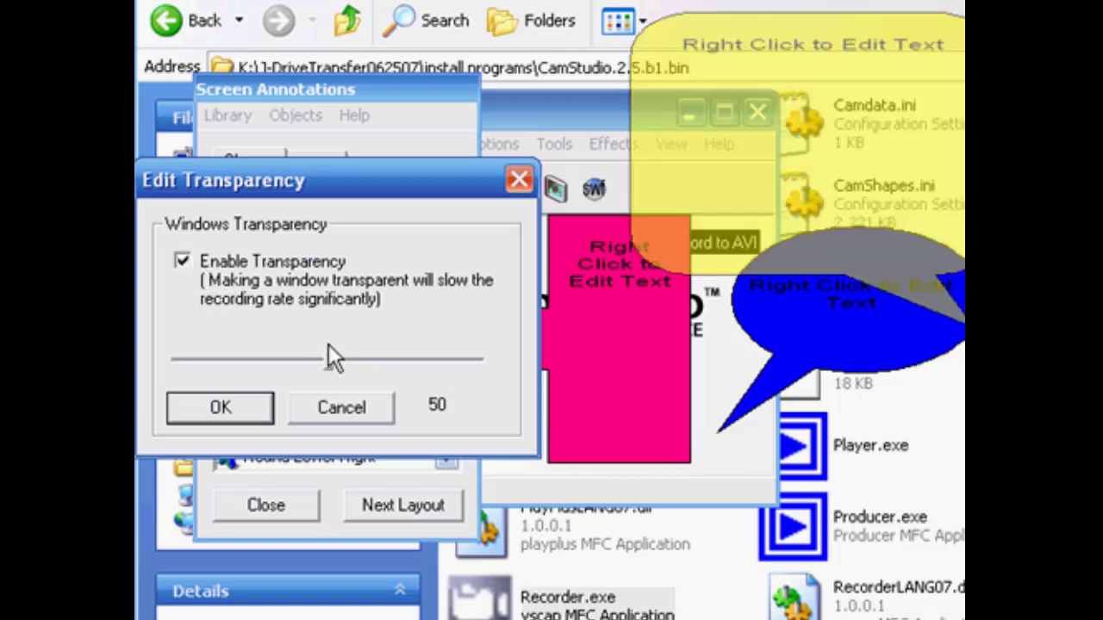
pyautogui.moveTo(328, 357); pyautogui.dragTo(431, 356)
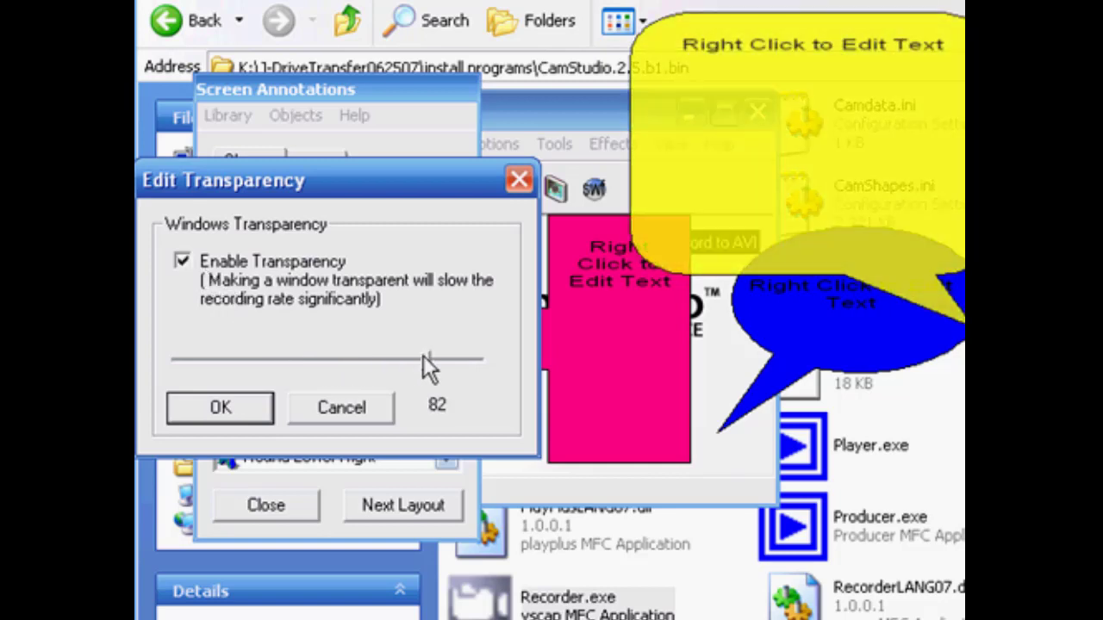
pyautogui.moveTo(431, 360); pyautogui.dragTo(302, 360)
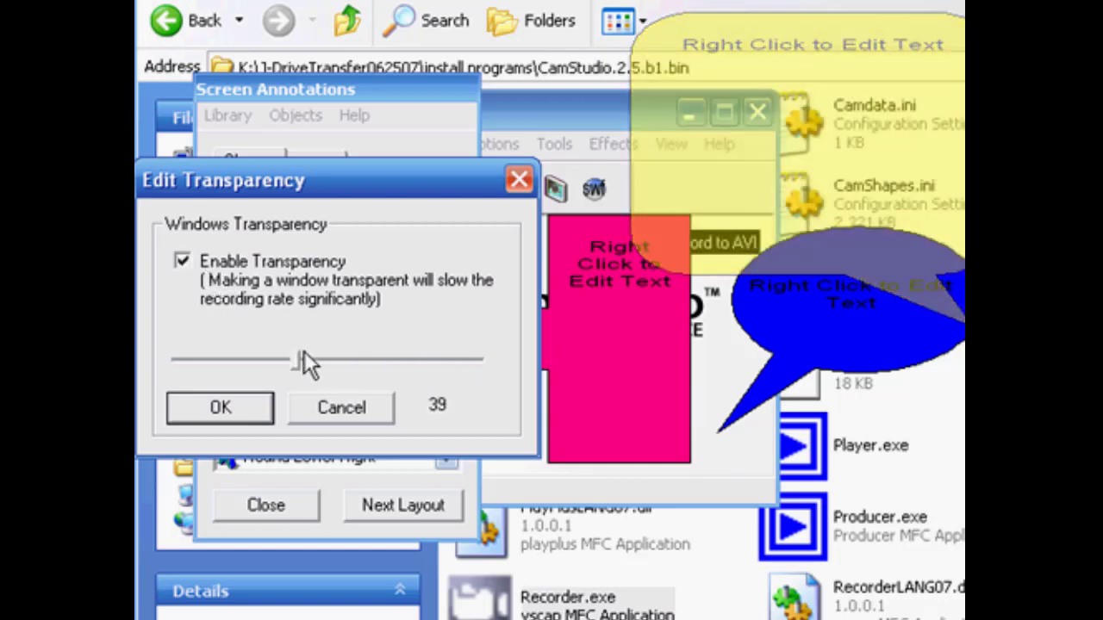
pyautogui.moveTo(301, 360); pyautogui.dragTo(313, 360)
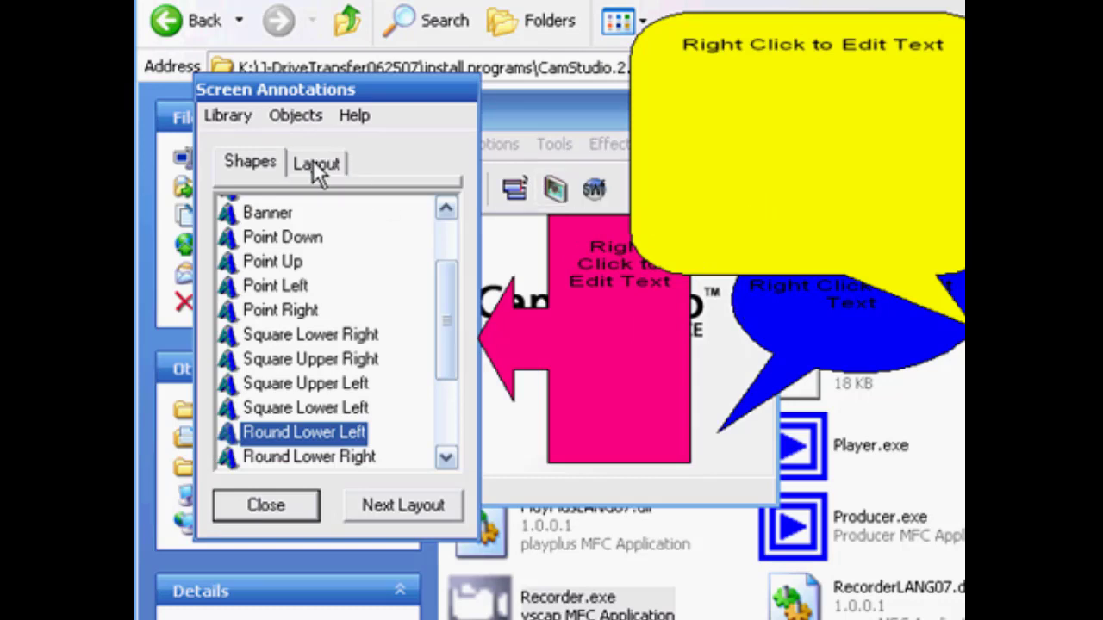
# Visit the Layout tab, return to Shapes, and bring up the yellow callout's context menu
pyautogui.click(317, 162)
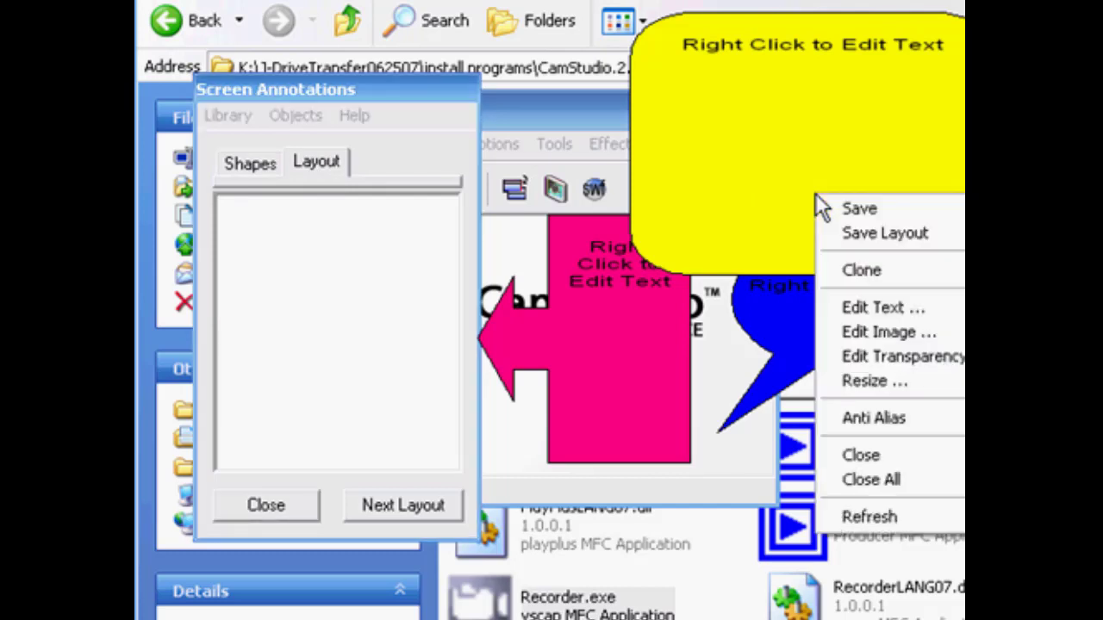
pyautogui.moveTo(858, 209)
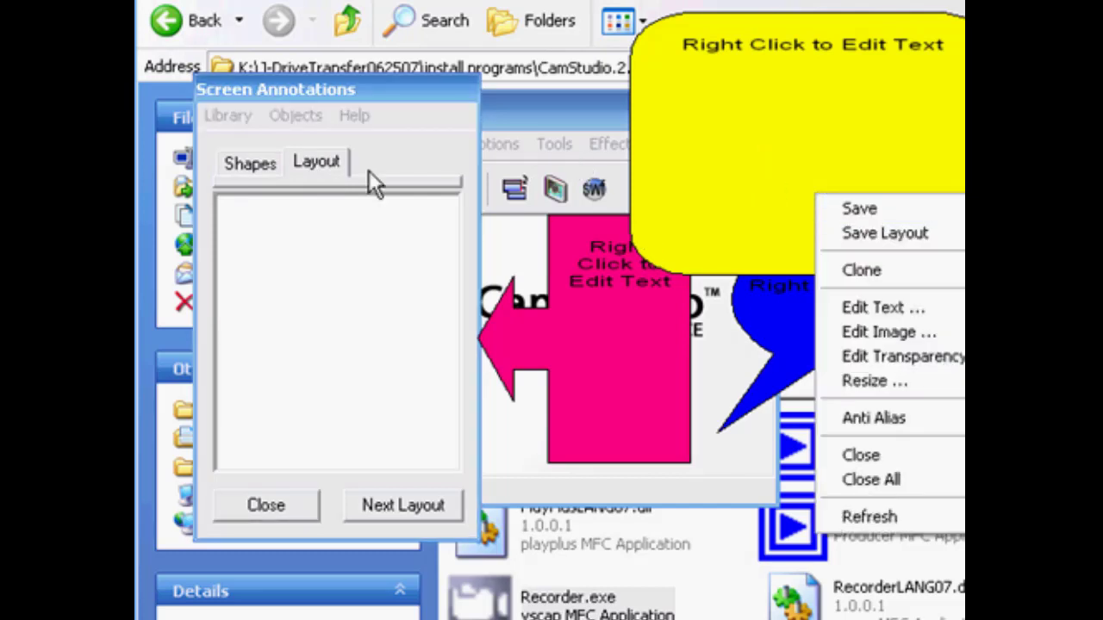
pyautogui.click(248, 162)
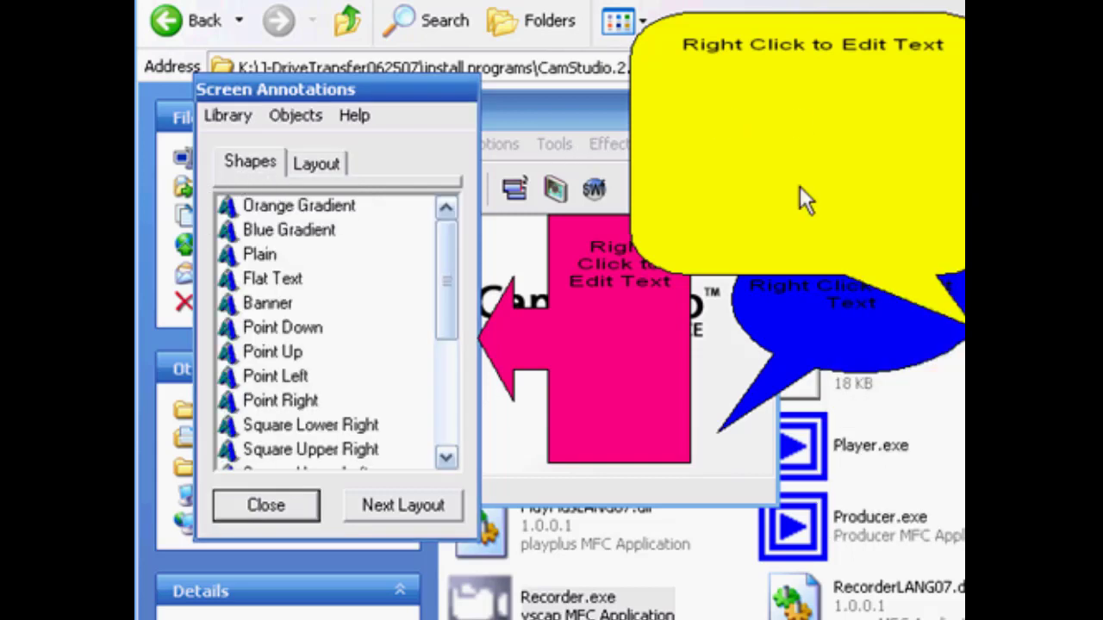
pyautogui.moveTo(738, 78)
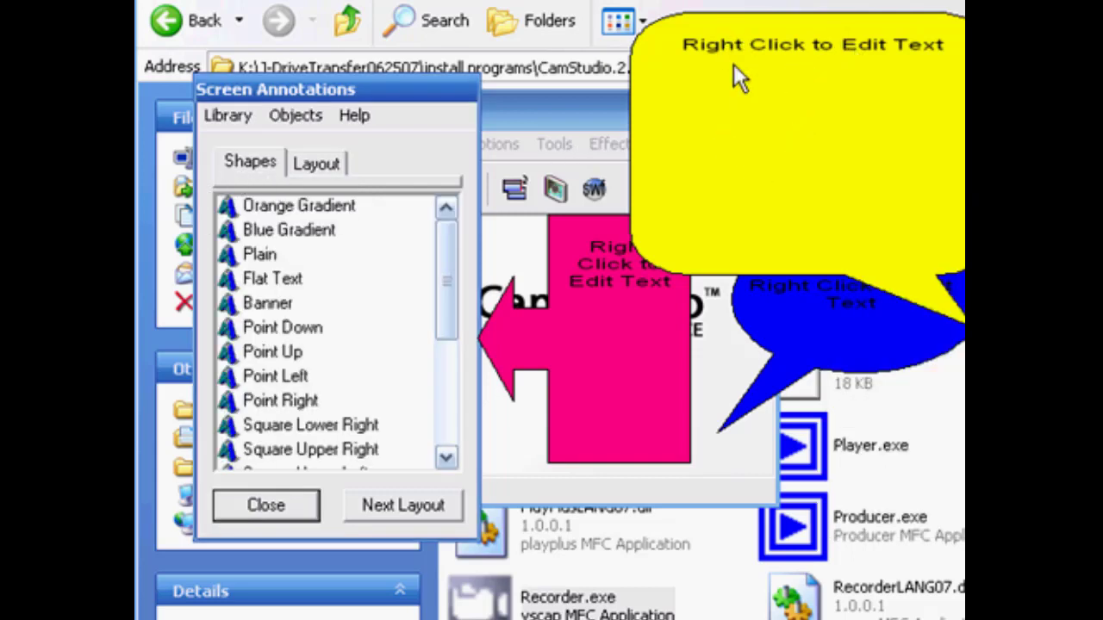
pyautogui.moveTo(887, 111)
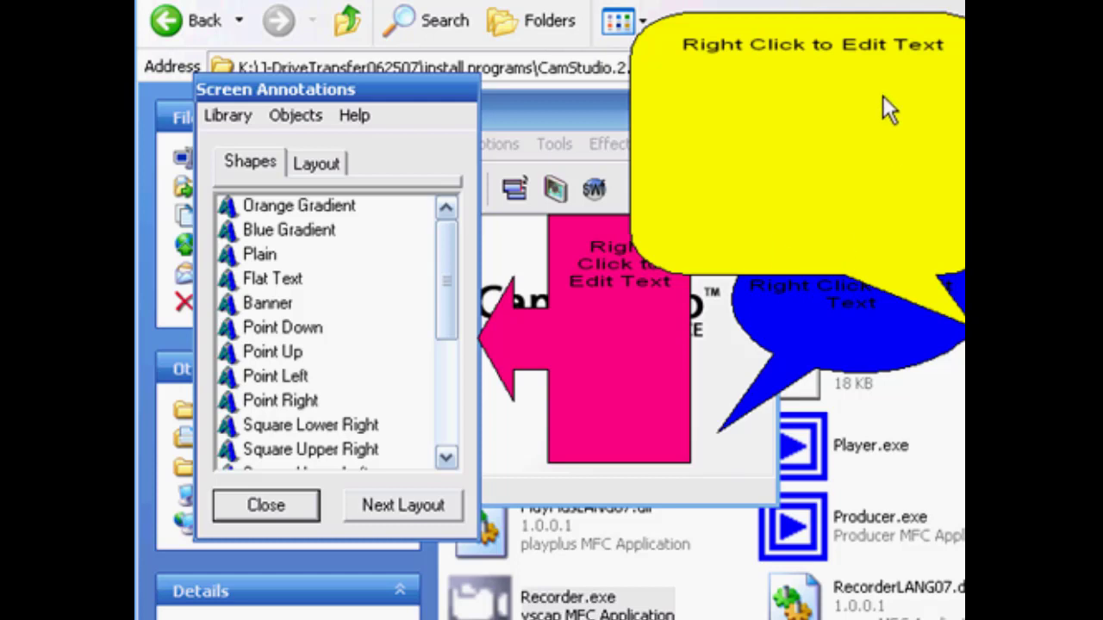
pyautogui.moveTo(834, 227)
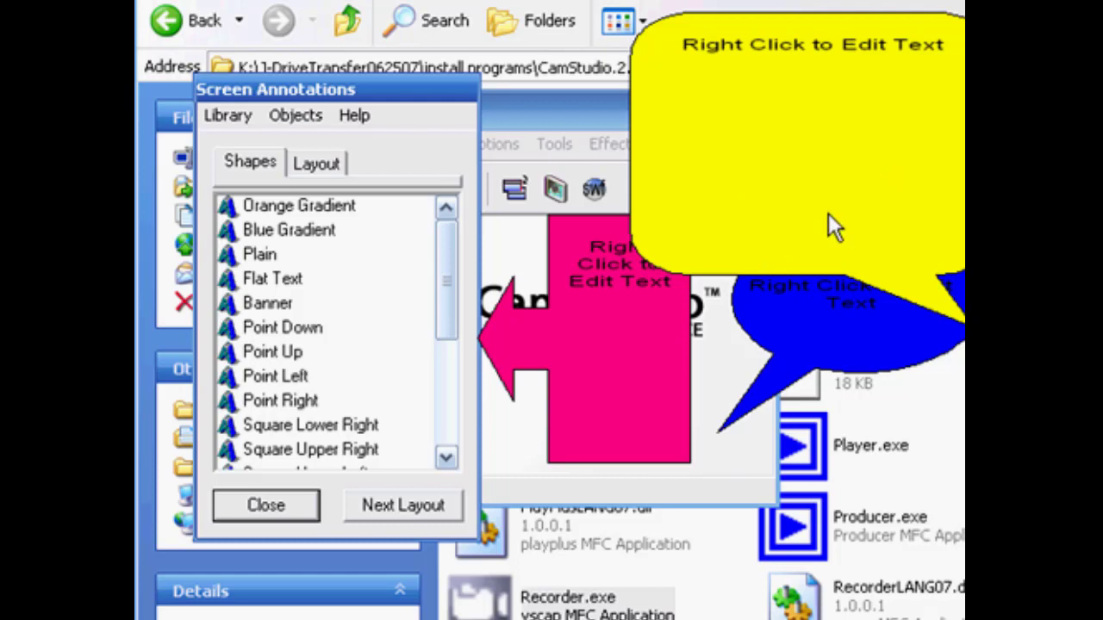
pyautogui.moveTo(801, 214)
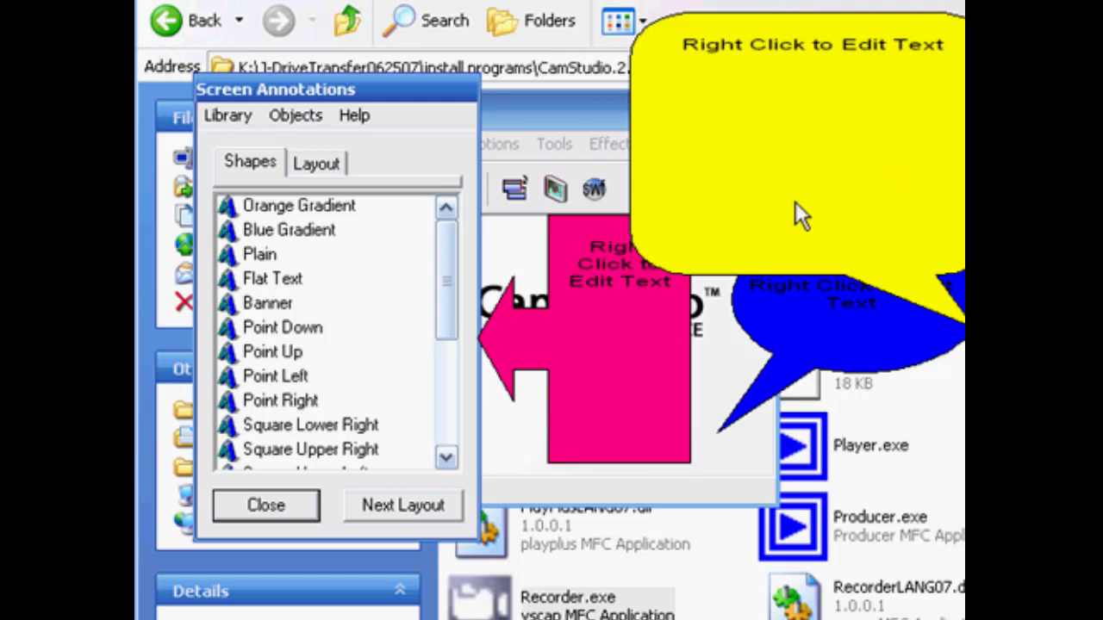
pyautogui.rightClick(802, 210)
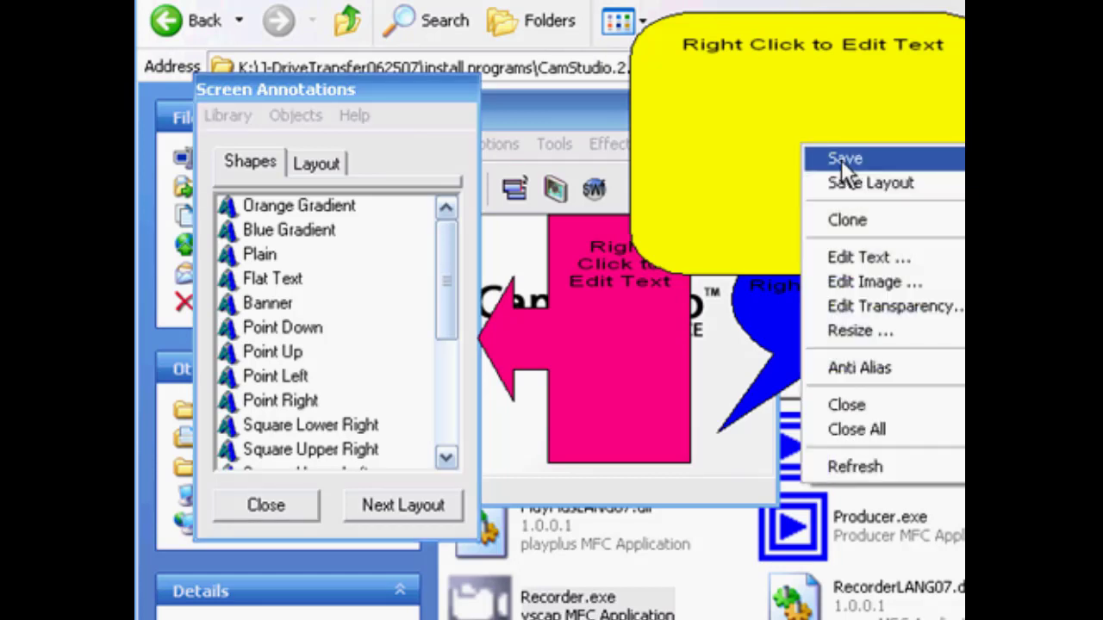
pyautogui.moveTo(813, 176)
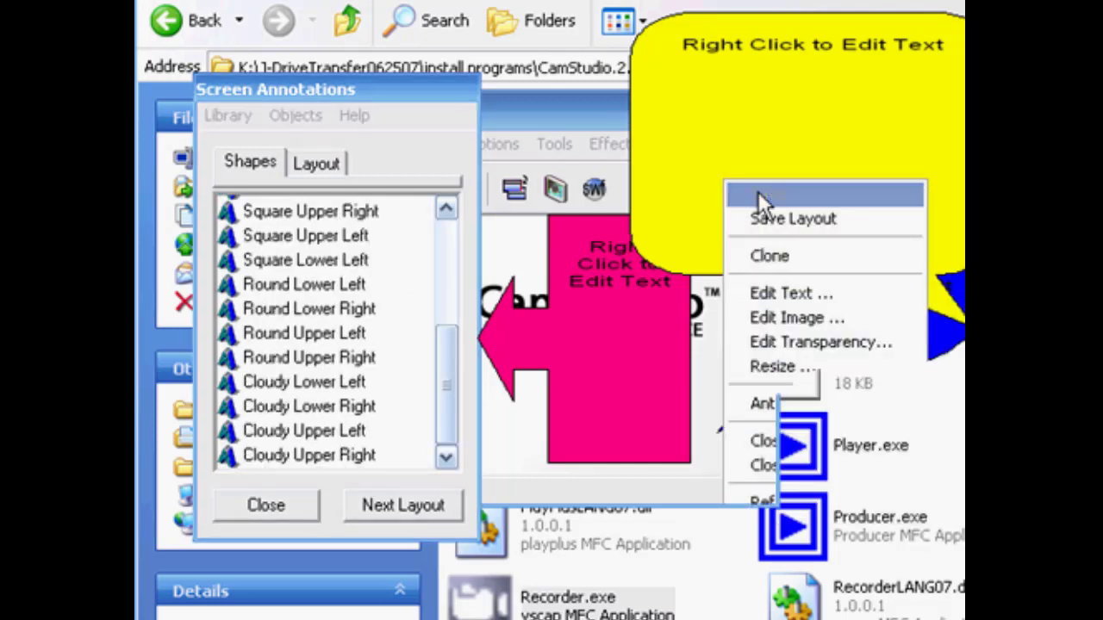
# Save the yellow callout to the library as Label_5 and start editing its shape name
pyautogui.click(768, 255)
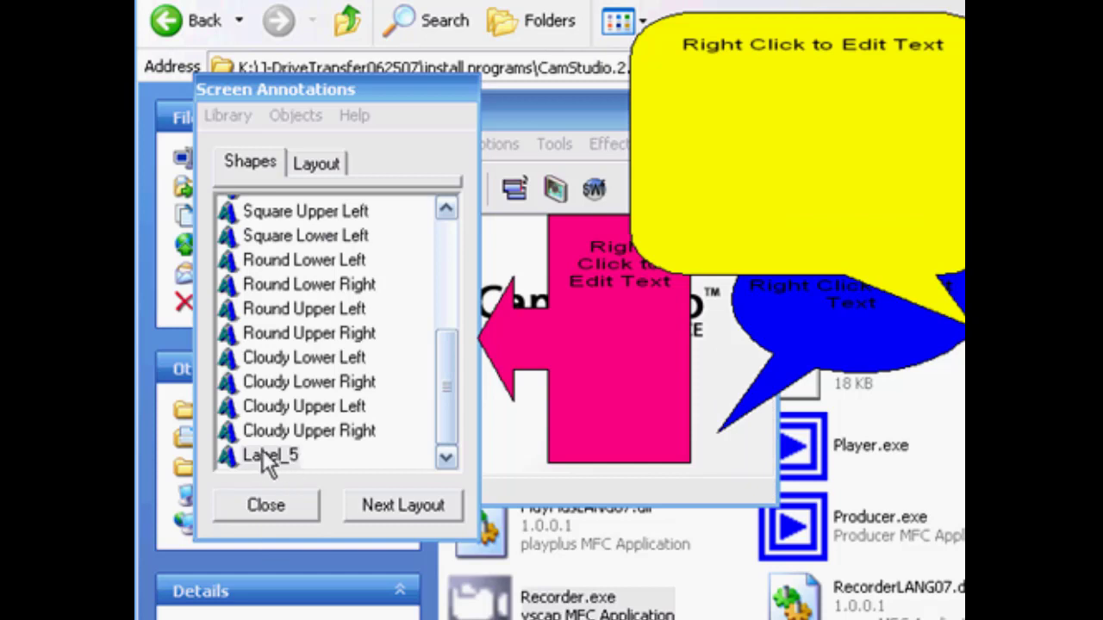
pyautogui.rightClick(269, 455)
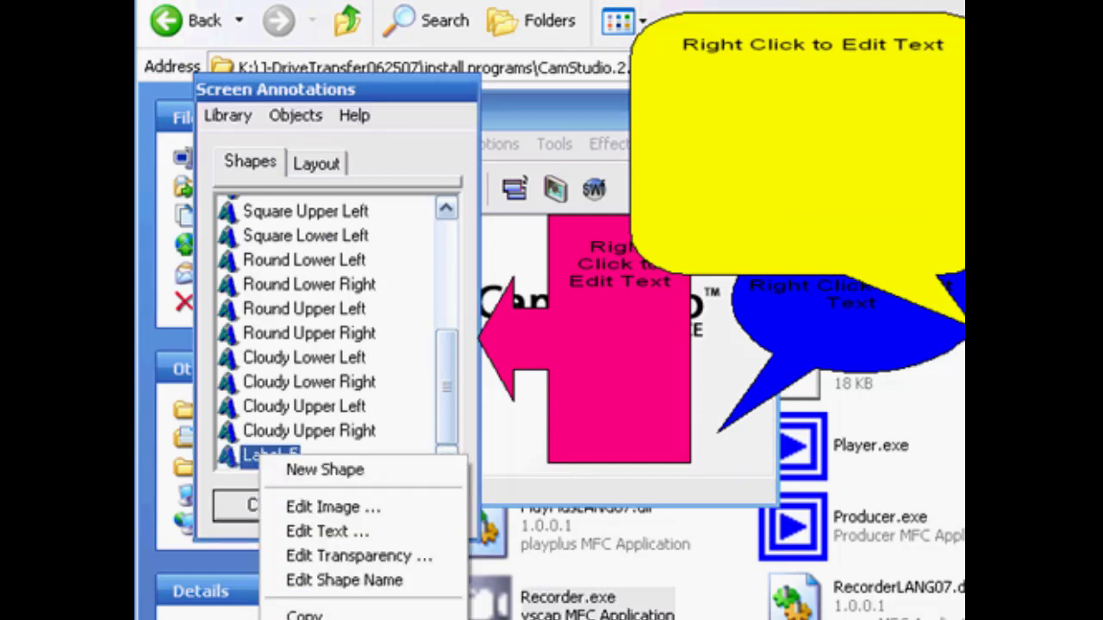
pyautogui.moveTo(326, 531)
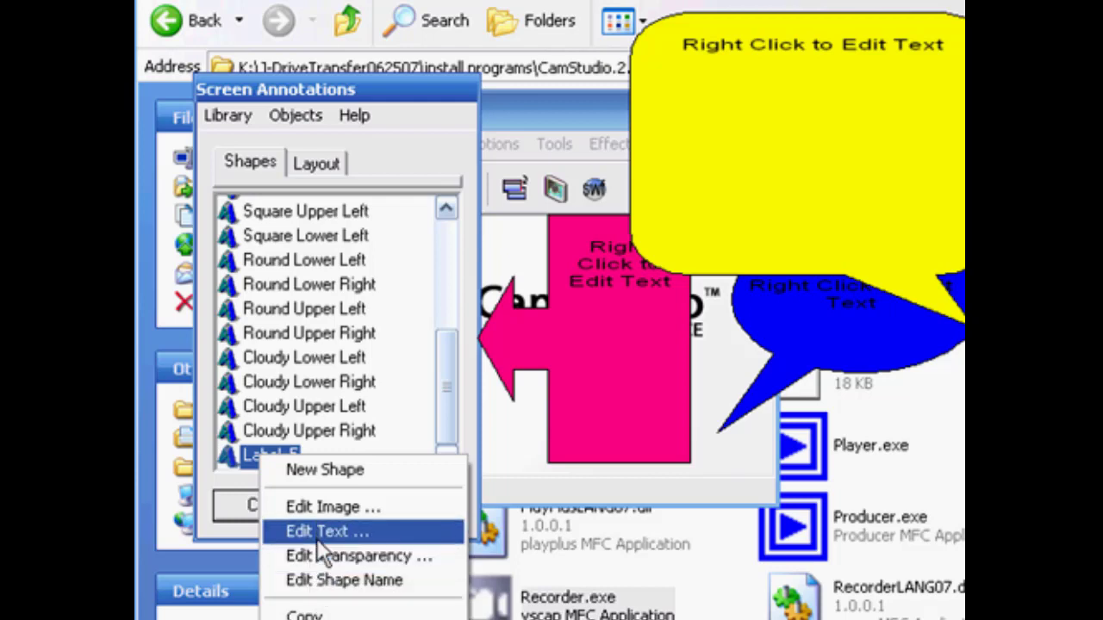
pyautogui.moveTo(330, 507)
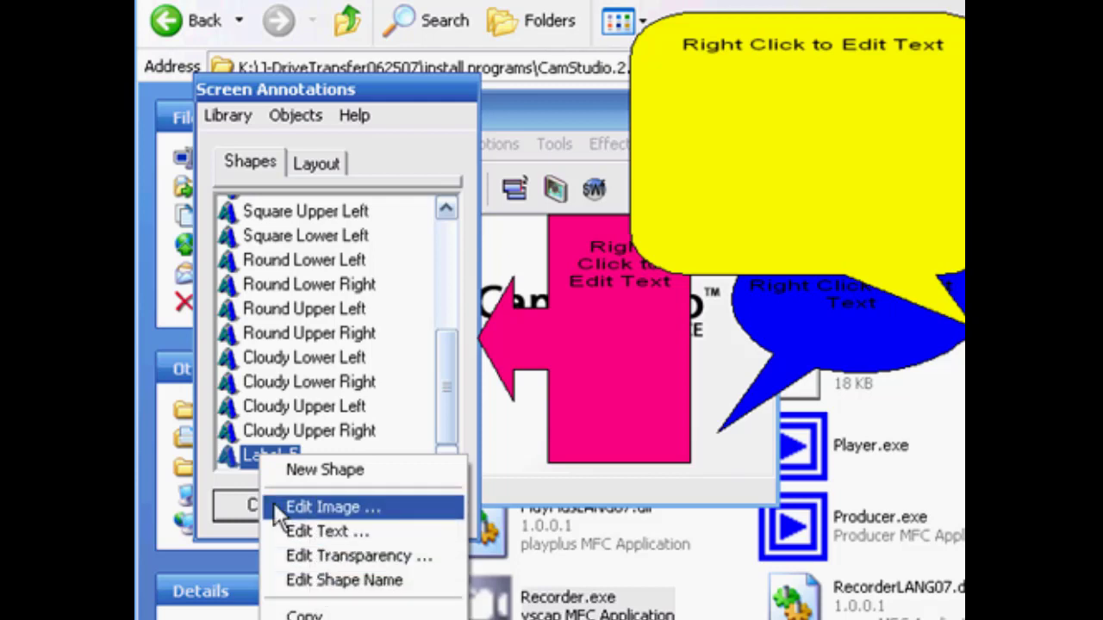
pyautogui.moveTo(345, 531)
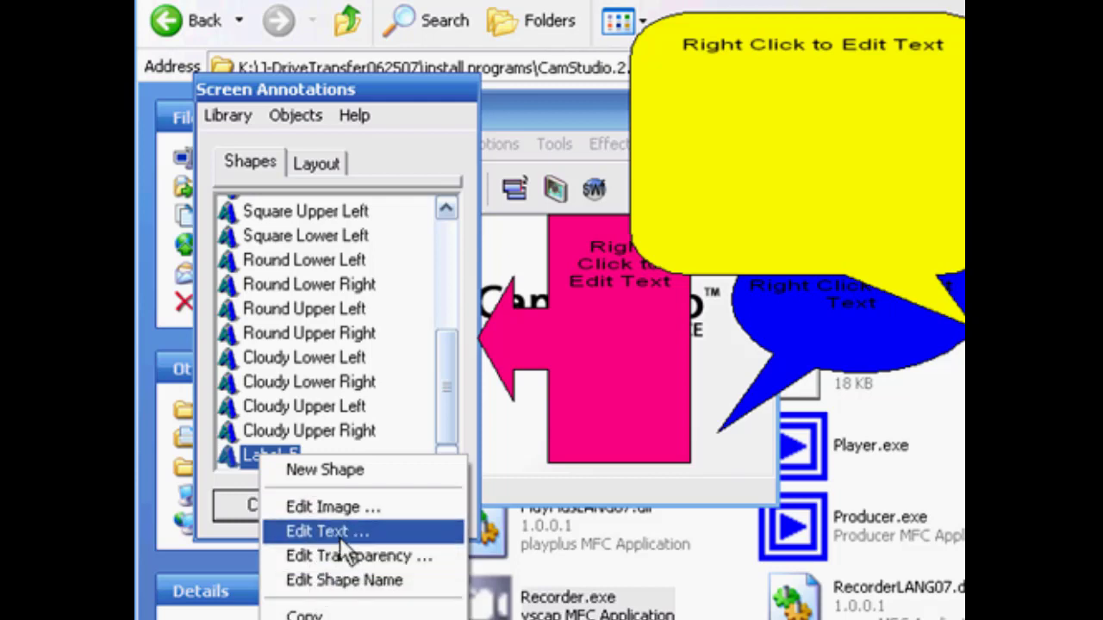
pyautogui.click(325, 531)
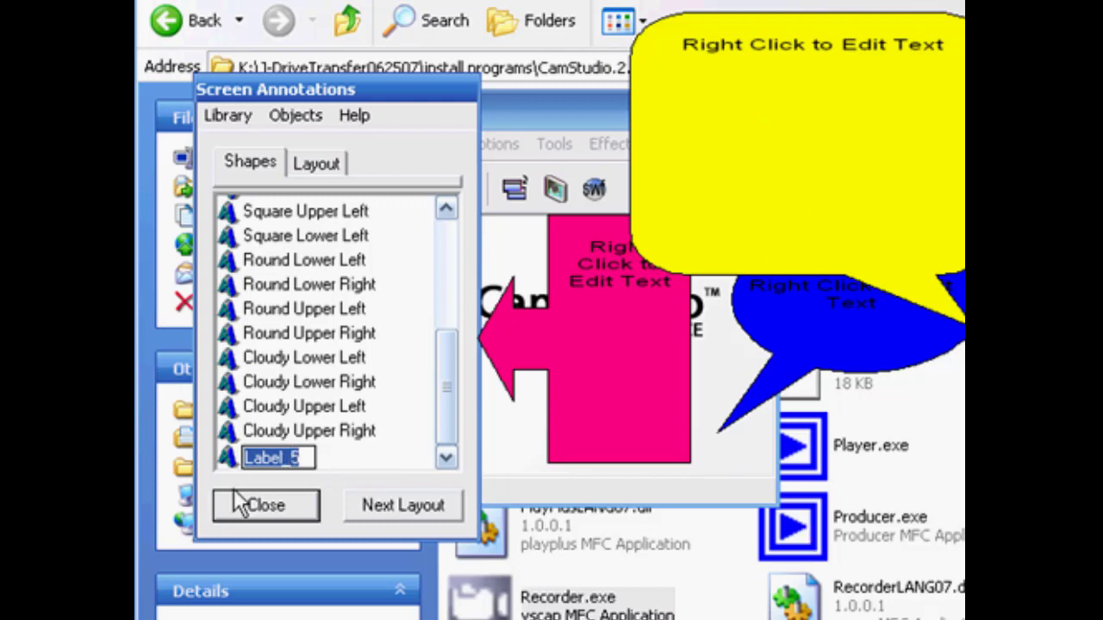
pyautogui.moveTo(250, 531)
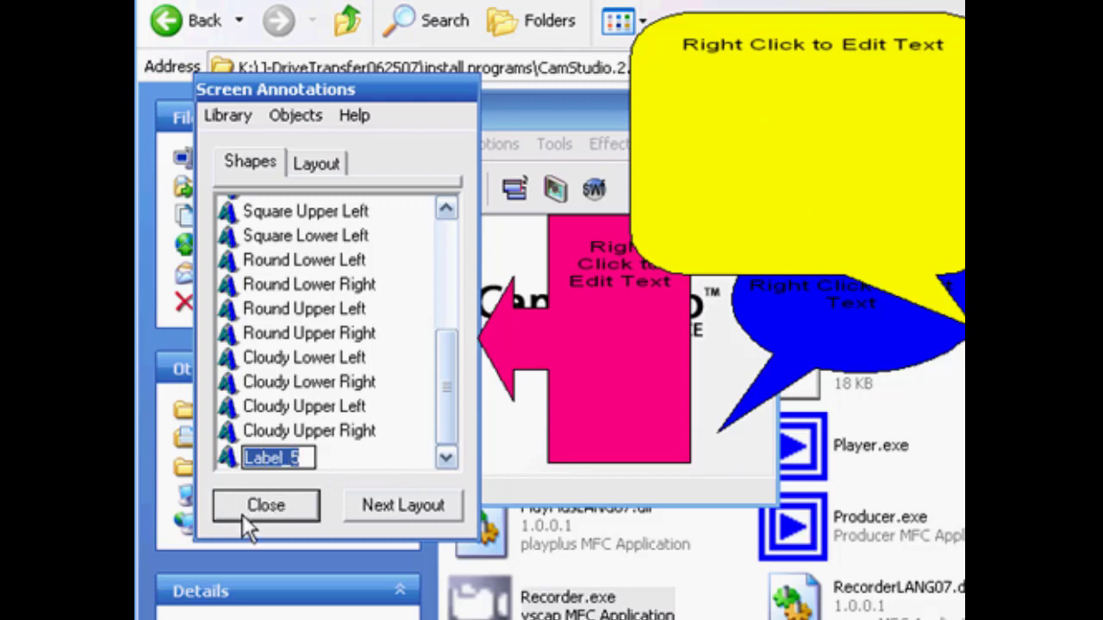
pyautogui.moveTo(379, 193)
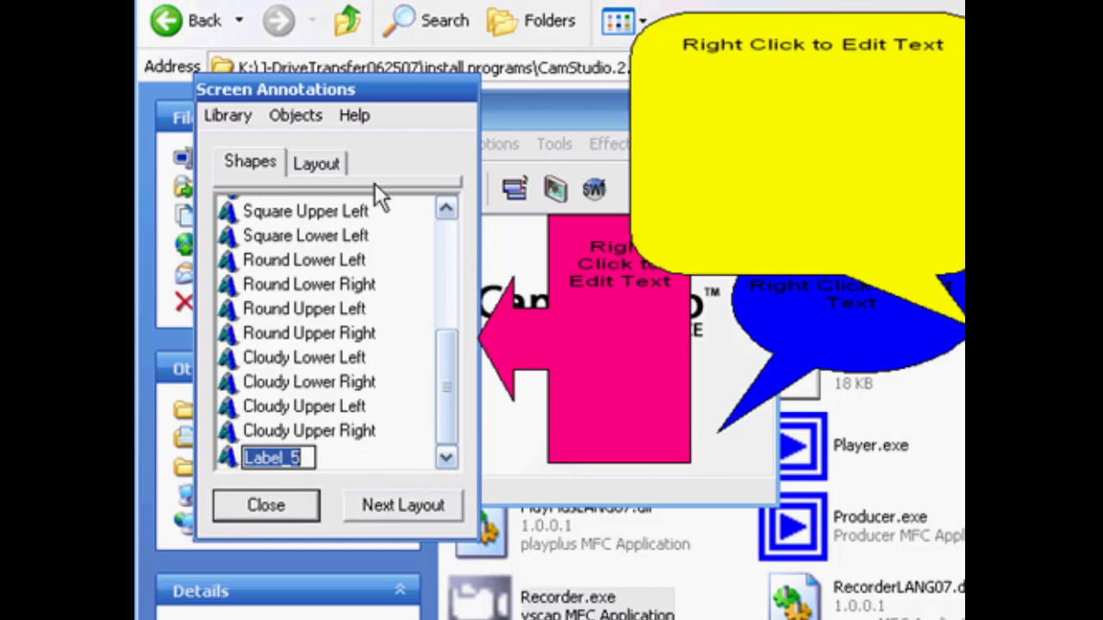
# Switch to the Layout tab and close all on-screen annotations via the callout's menu
pyautogui.click(316, 162)
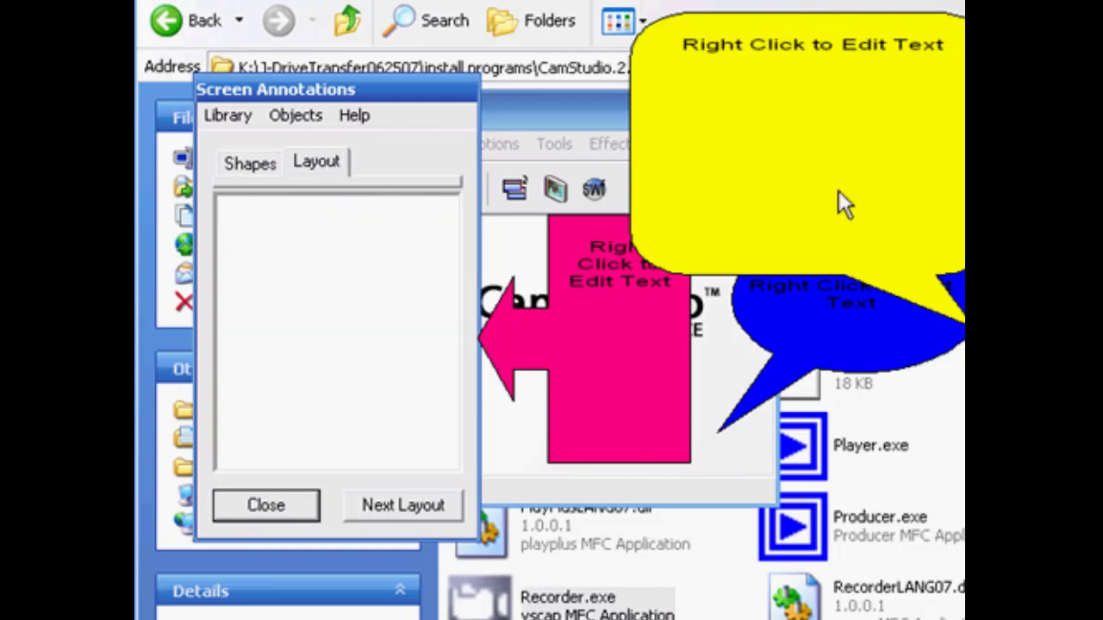
pyautogui.moveTo(745, 249)
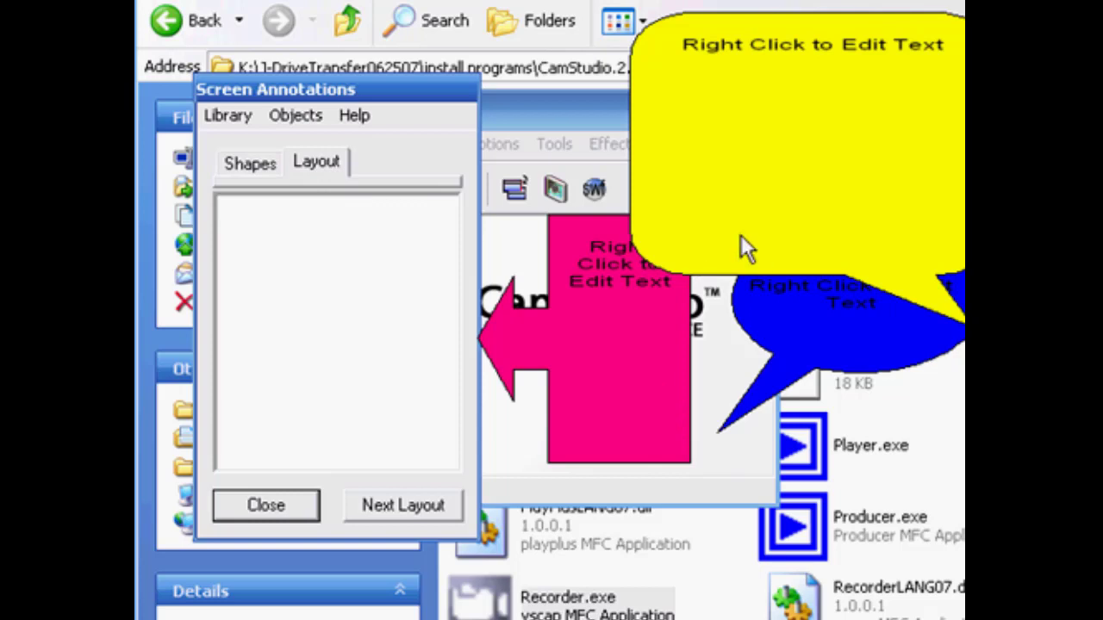
pyautogui.rightClick(793, 272)
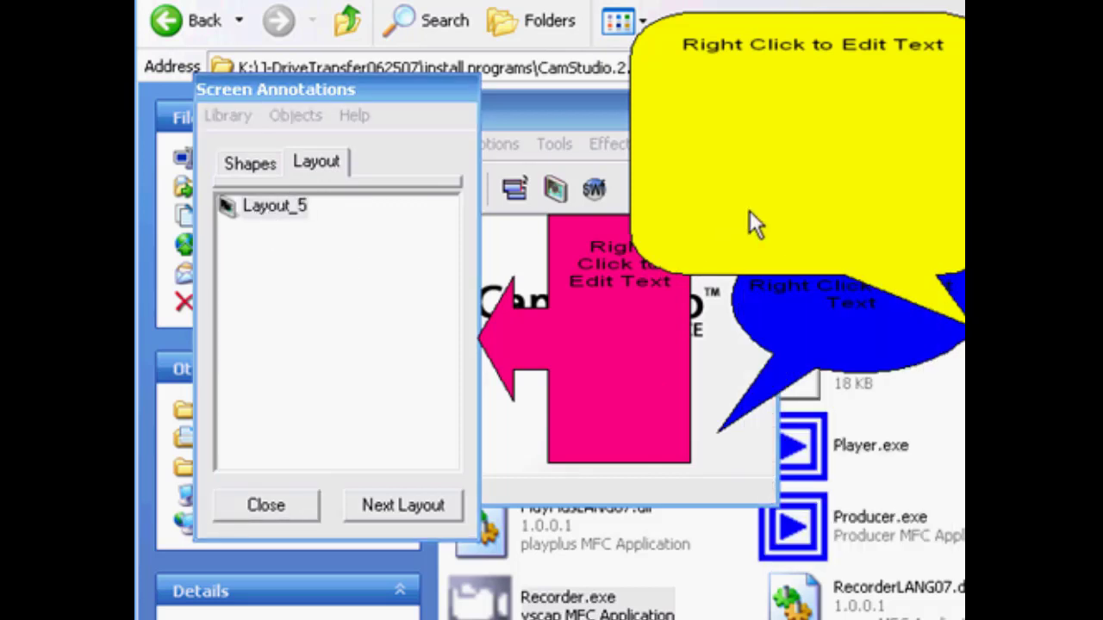
pyautogui.rightClick(755, 225)
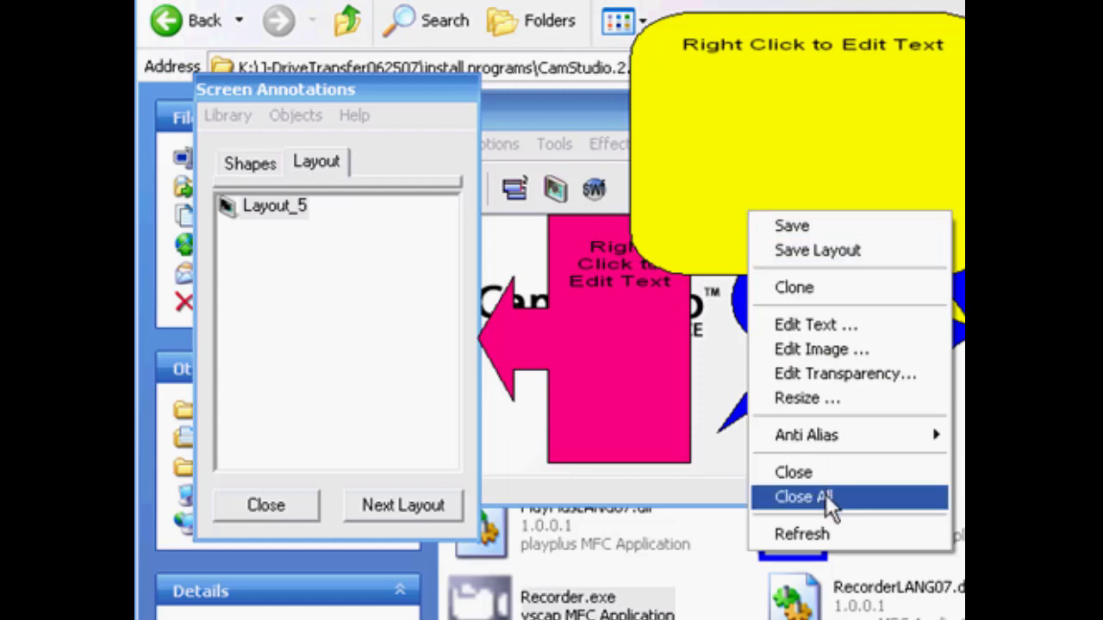
pyautogui.click(803, 496)
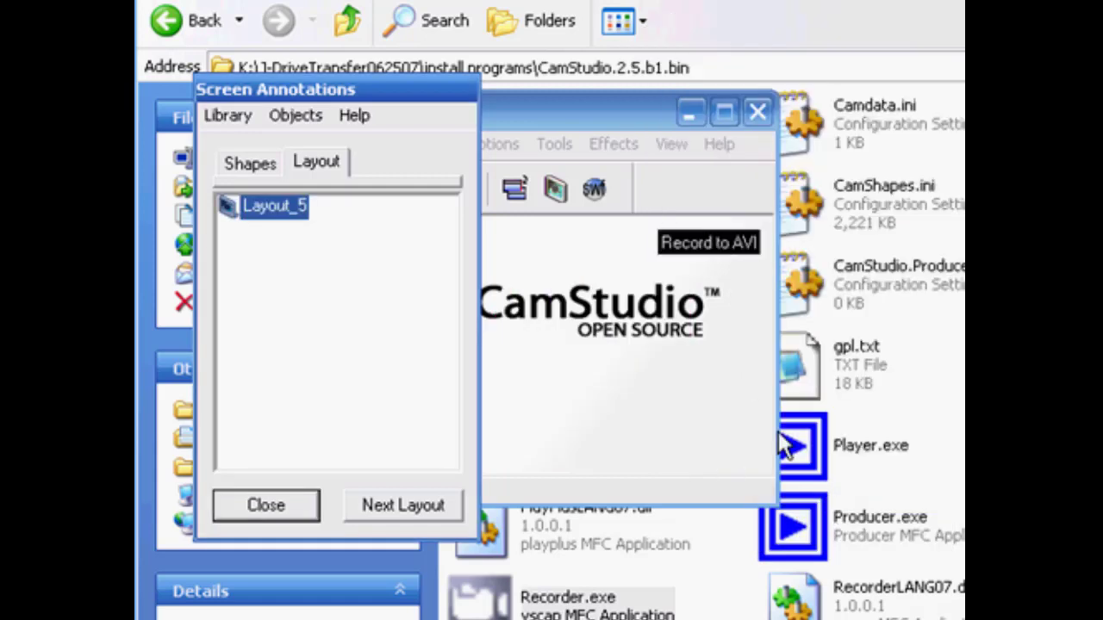
pyautogui.moveTo(710, 466)
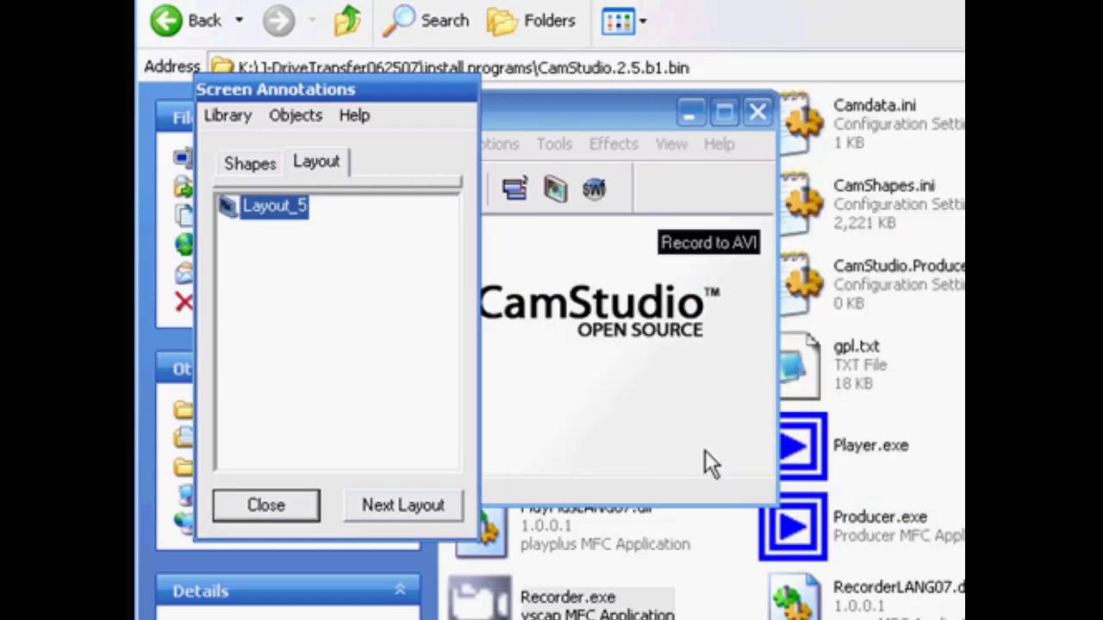
pyautogui.moveTo(222, 233)
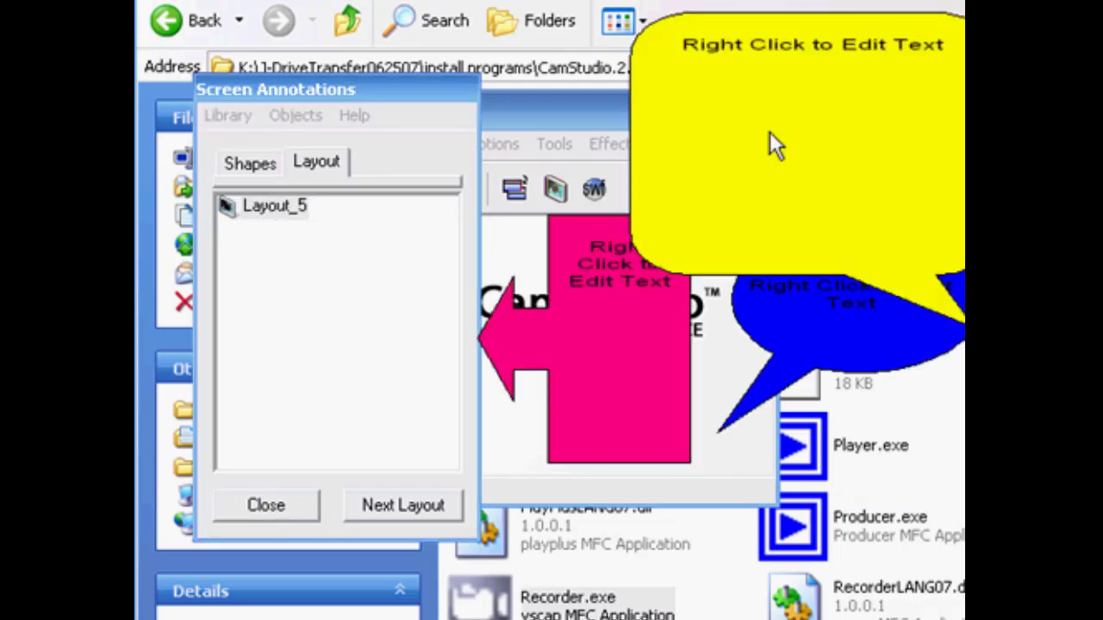
pyautogui.moveTo(319, 306)
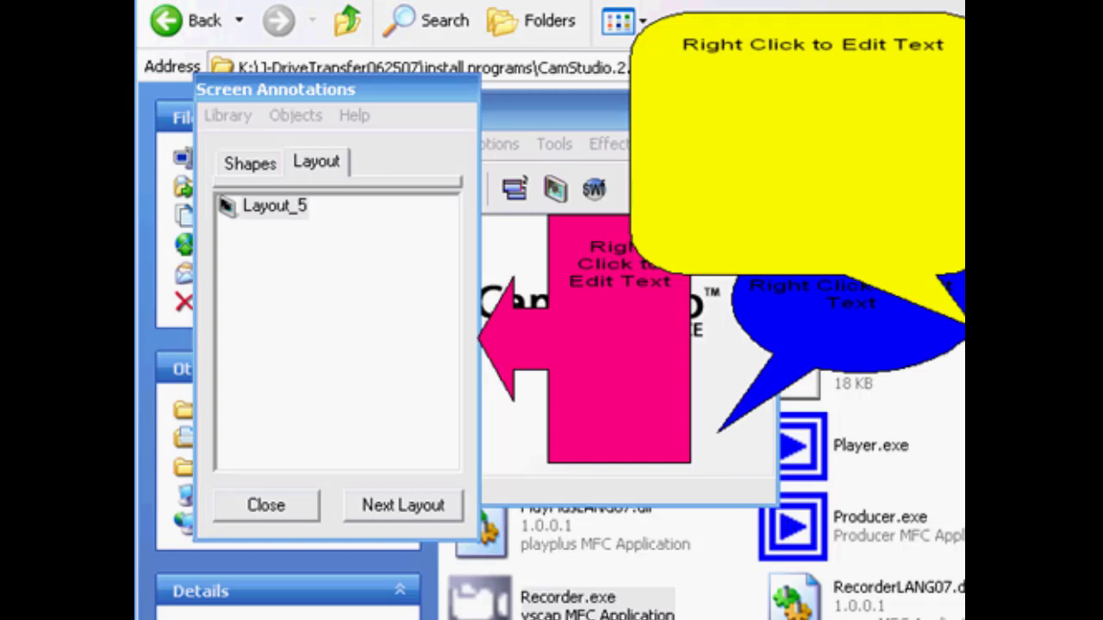
pyautogui.moveTo(617, 331)
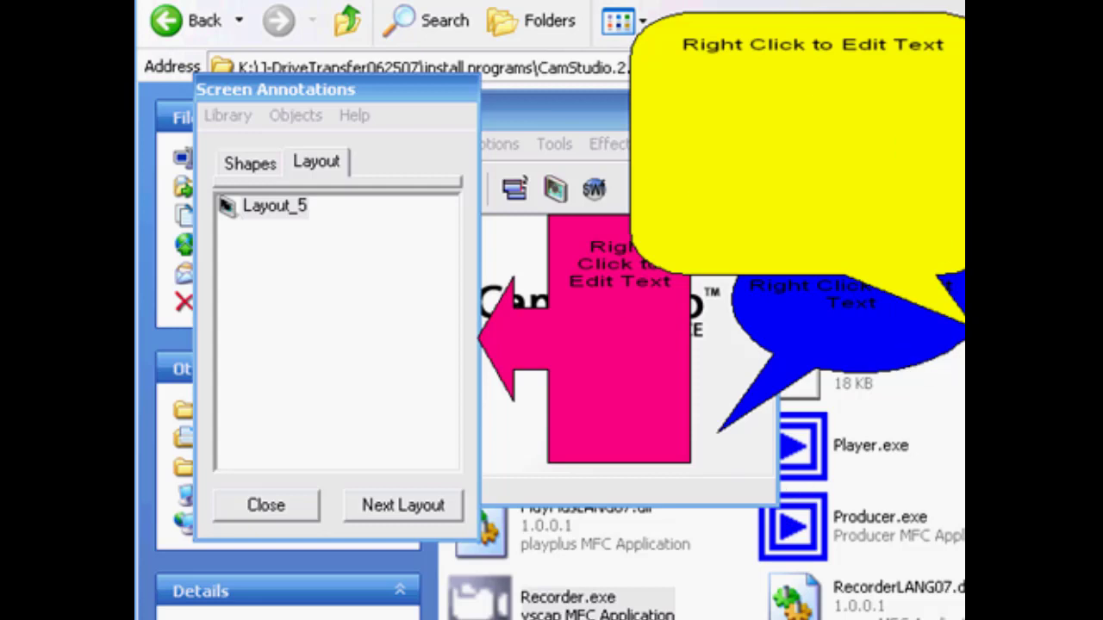
pyautogui.moveTo(733, 259)
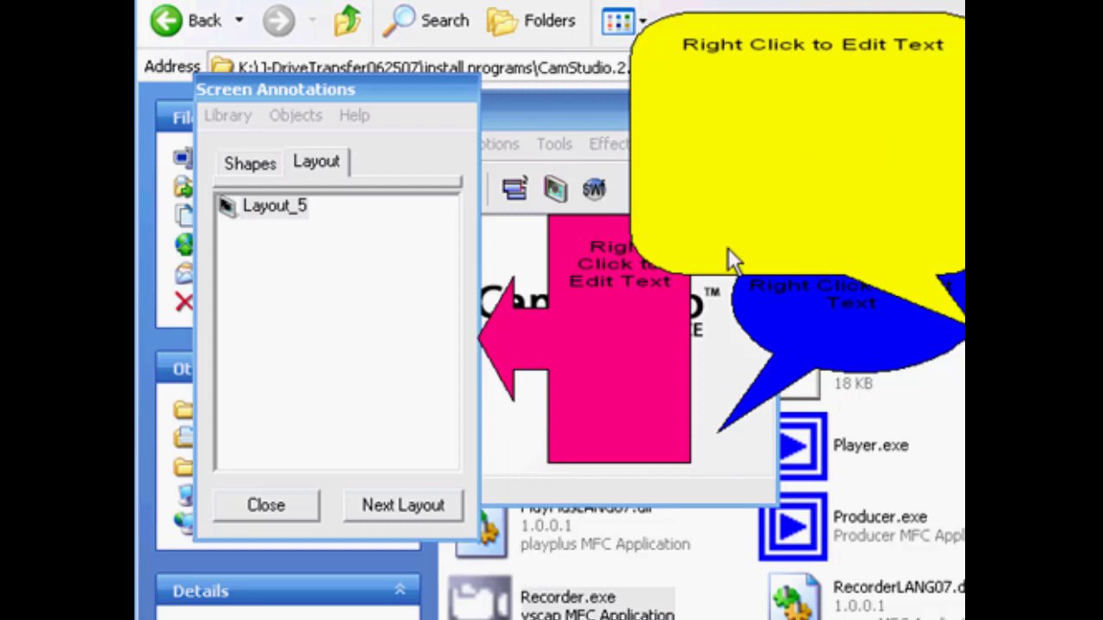
pyautogui.moveTo(848, 341)
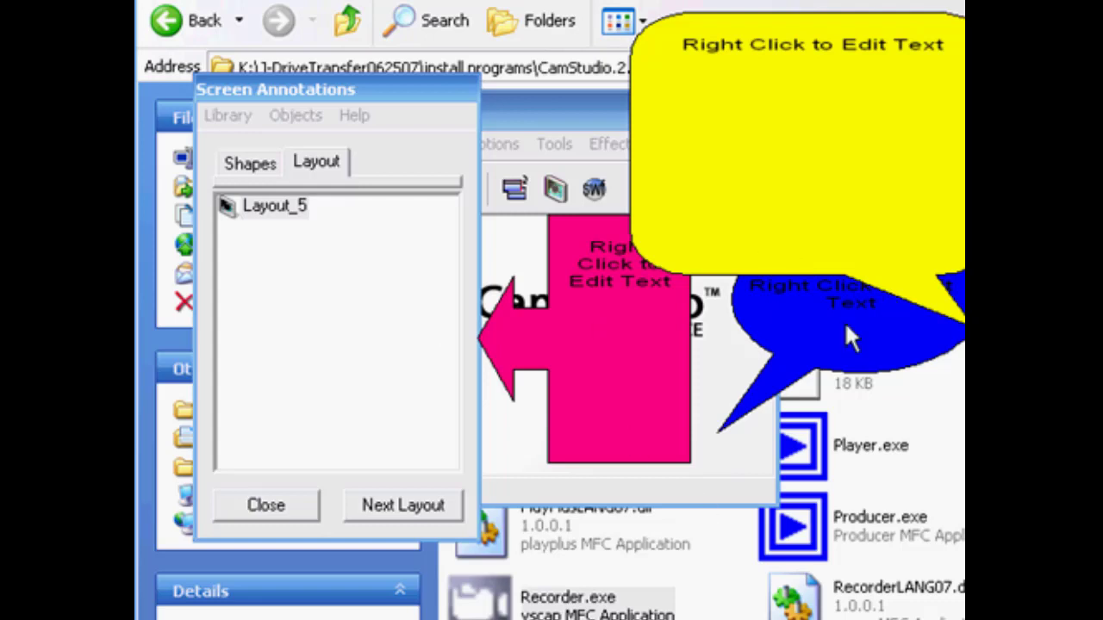
# Save the current shapes as new layout Layout_6, then close all shapes again
pyautogui.rightClick(851, 336)
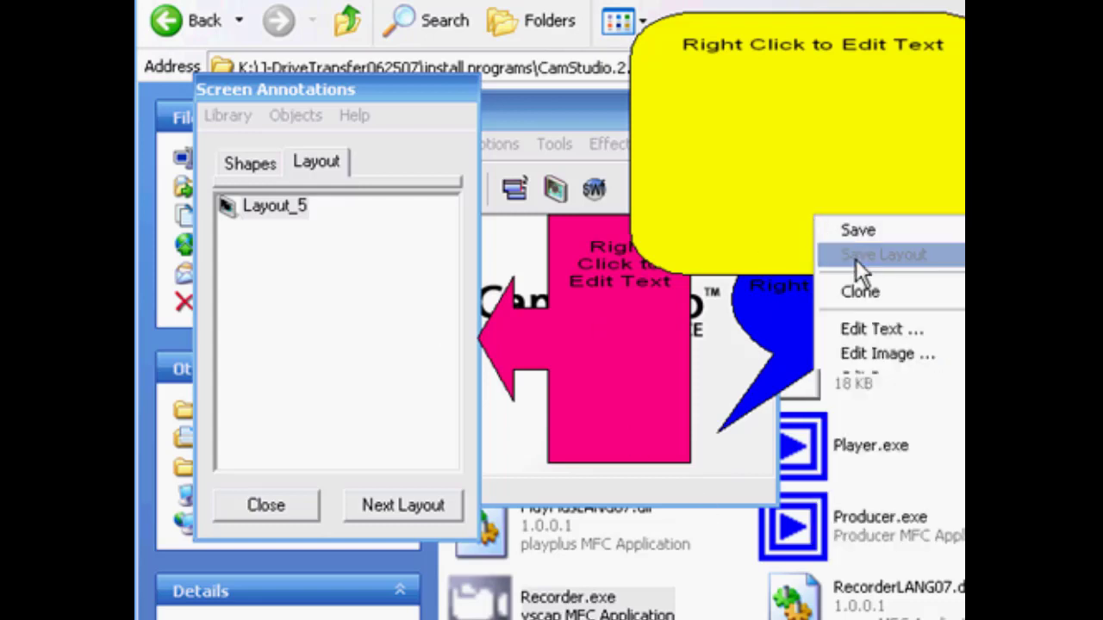
pyautogui.click(882, 255)
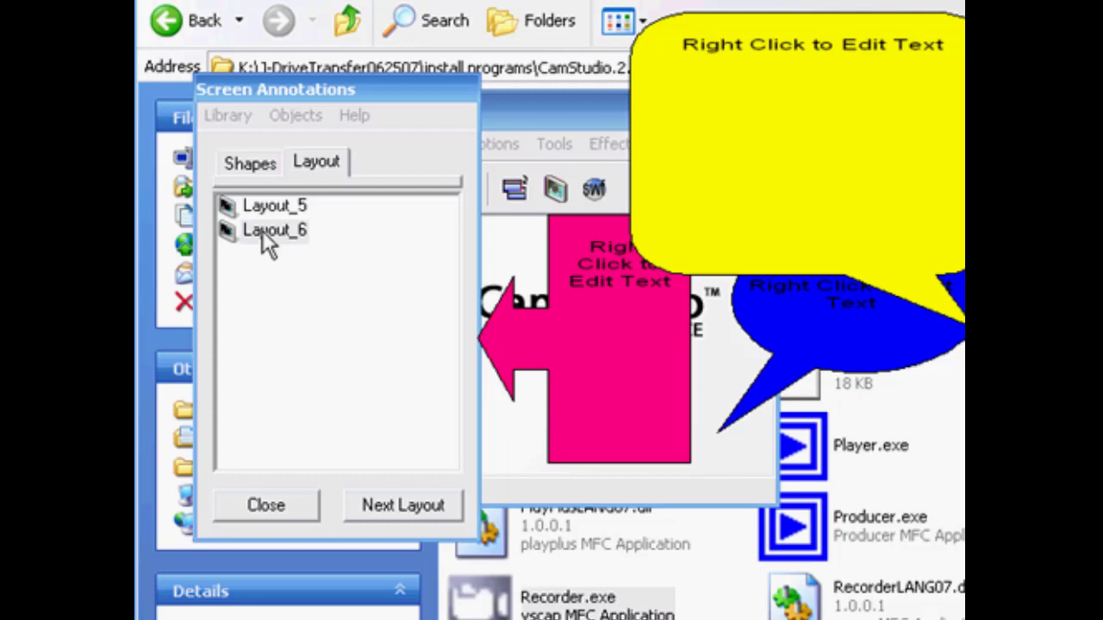
pyautogui.rightClick(844, 302)
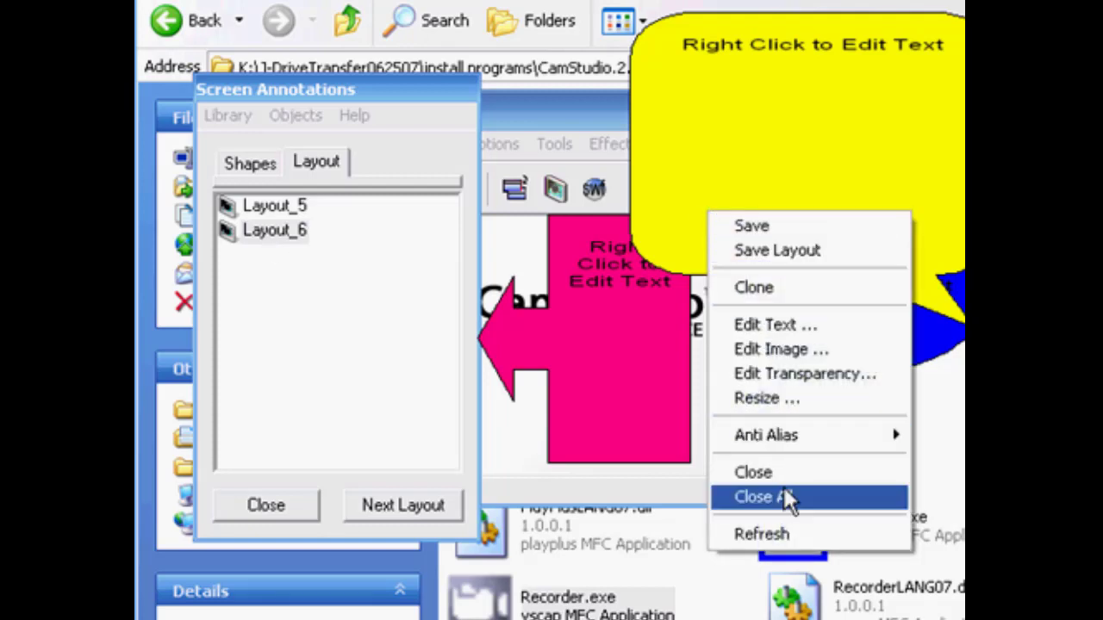
pyautogui.click(766, 496)
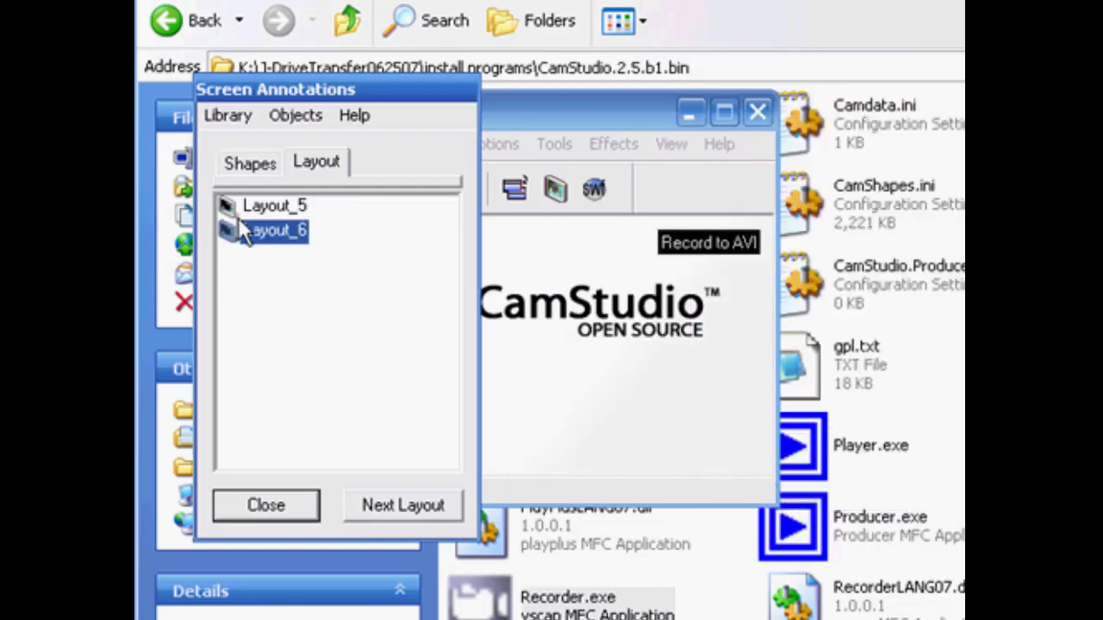
# Redisplay Layout_5 with Next Layout, then close the shapes and the Screen Annotations window
pyautogui.click(274, 205)
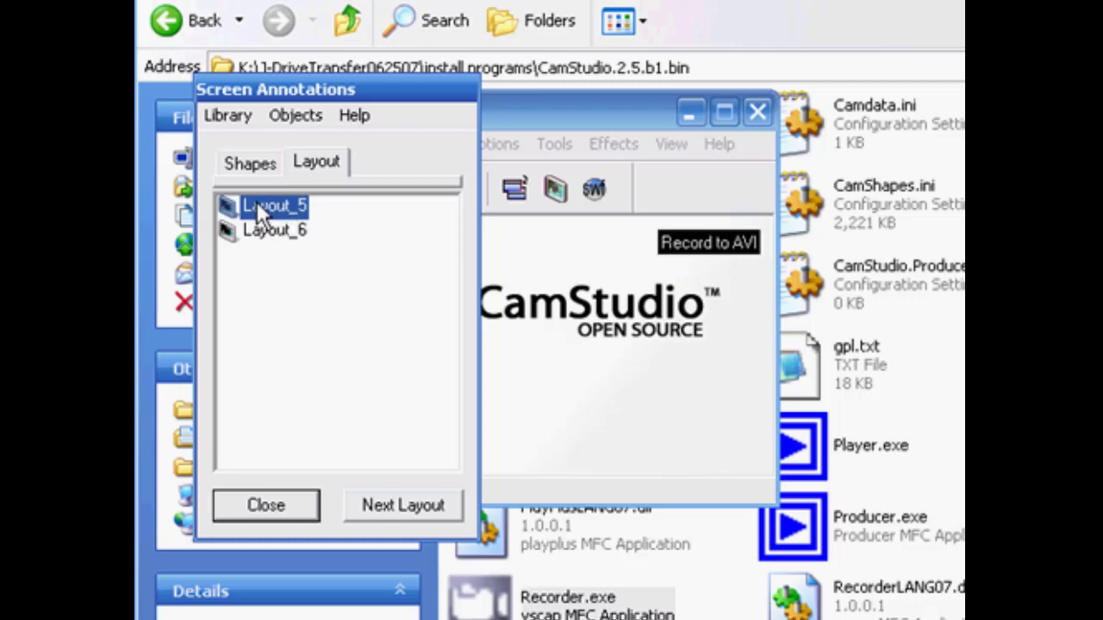
pyautogui.click(403, 505)
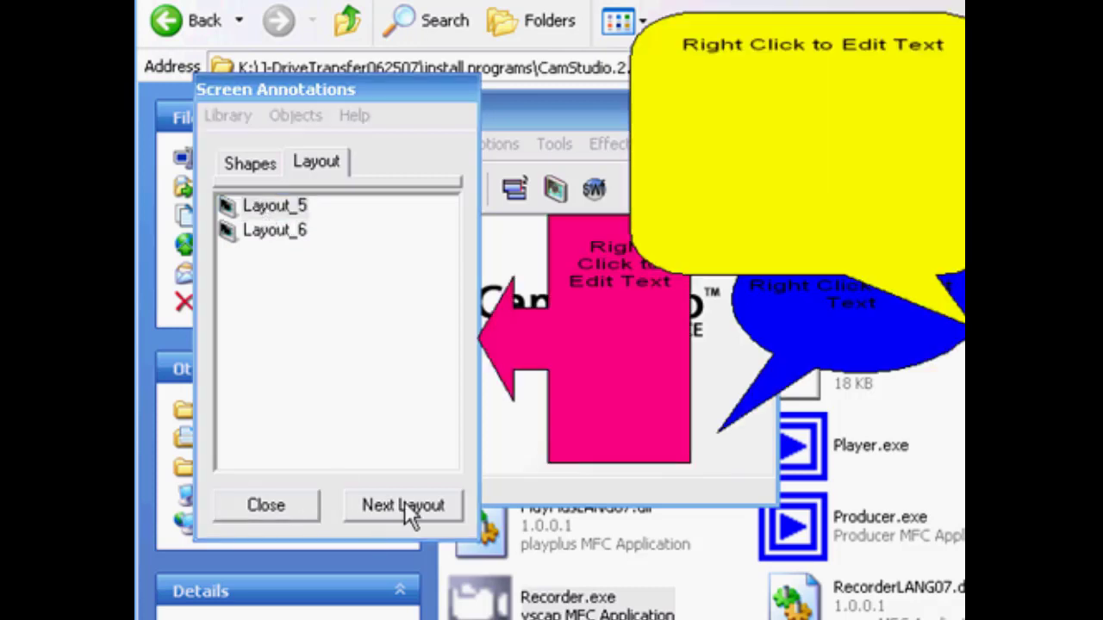
pyautogui.moveTo(793, 171)
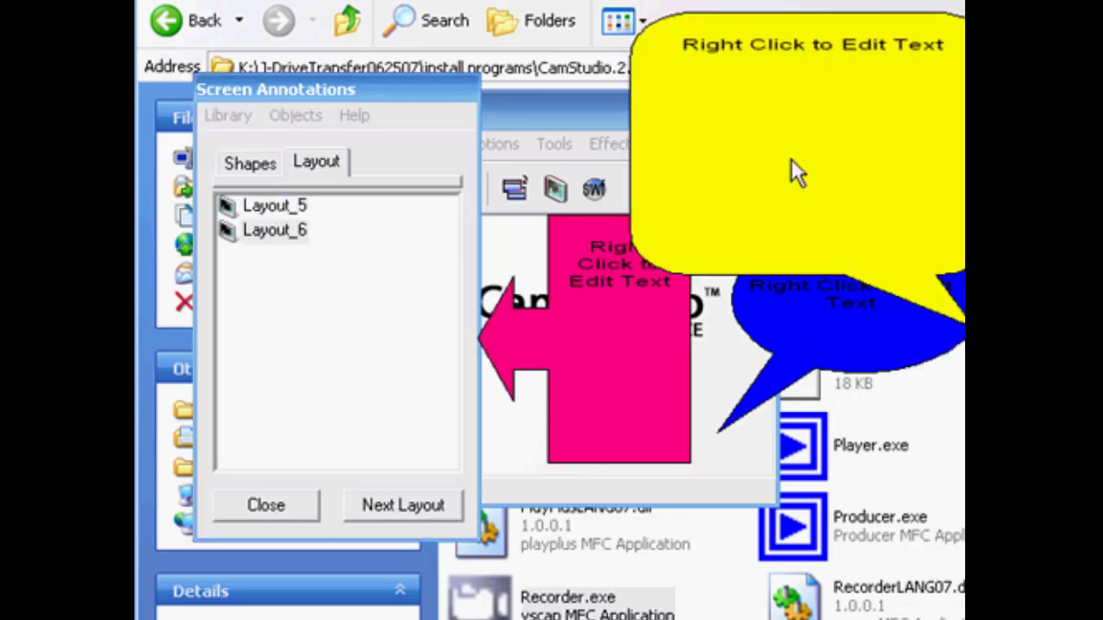
pyautogui.moveTo(289, 324)
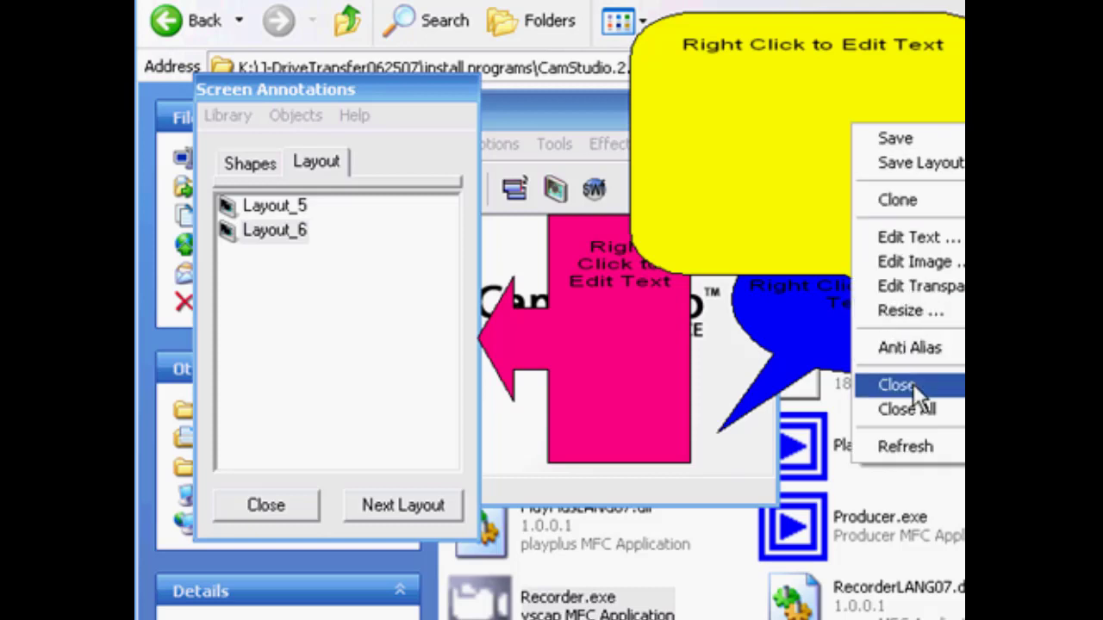
pyautogui.click(896, 386)
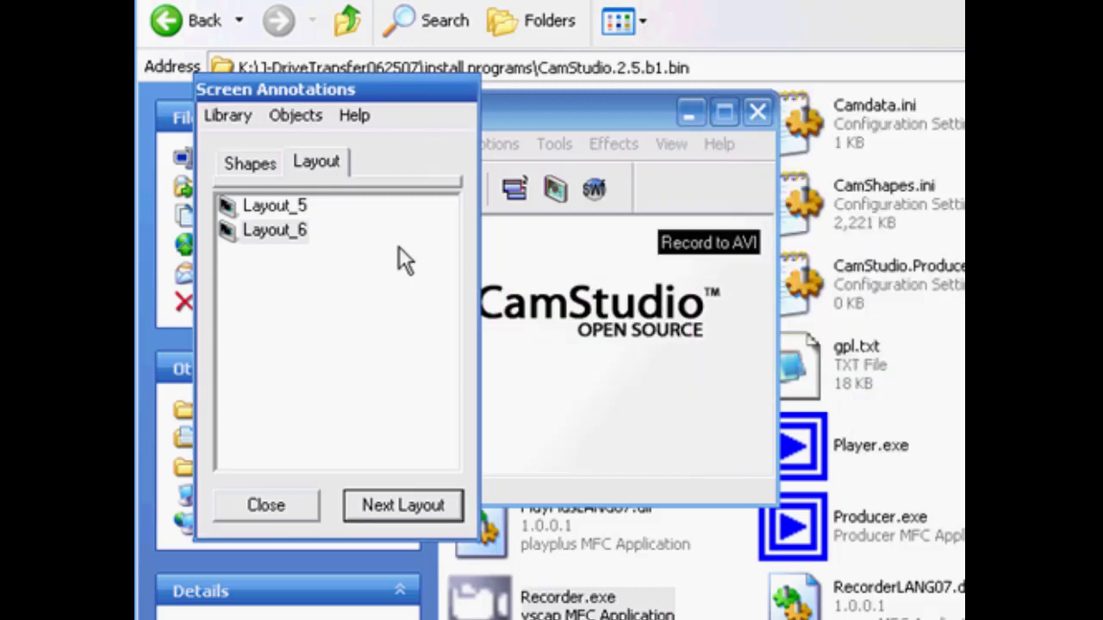
pyautogui.click(265, 505)
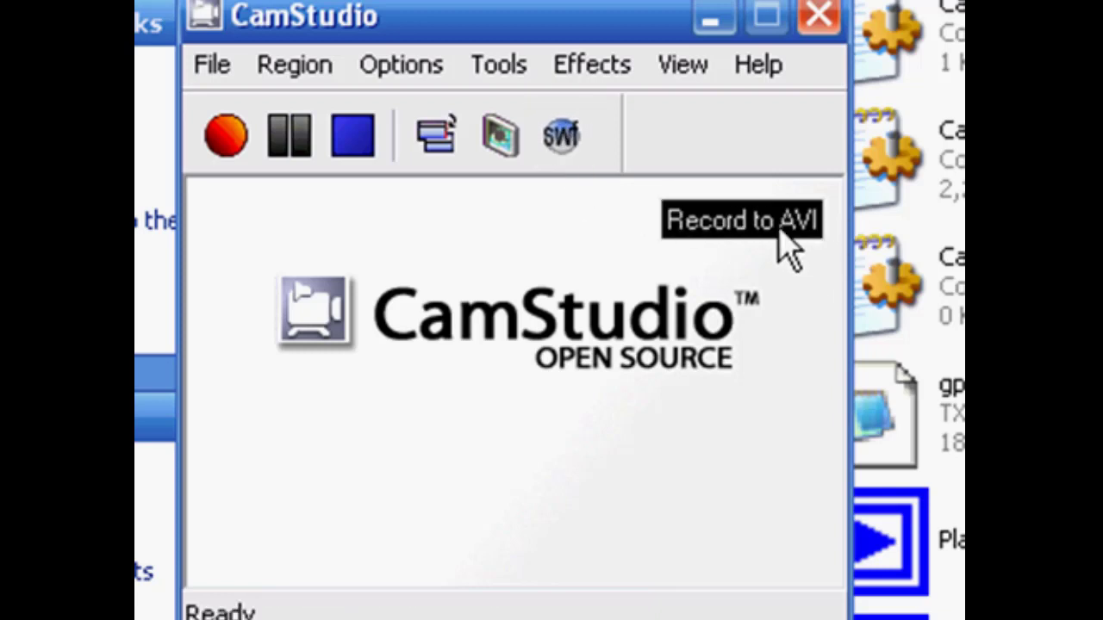
pyautogui.moveTo(784, 259)
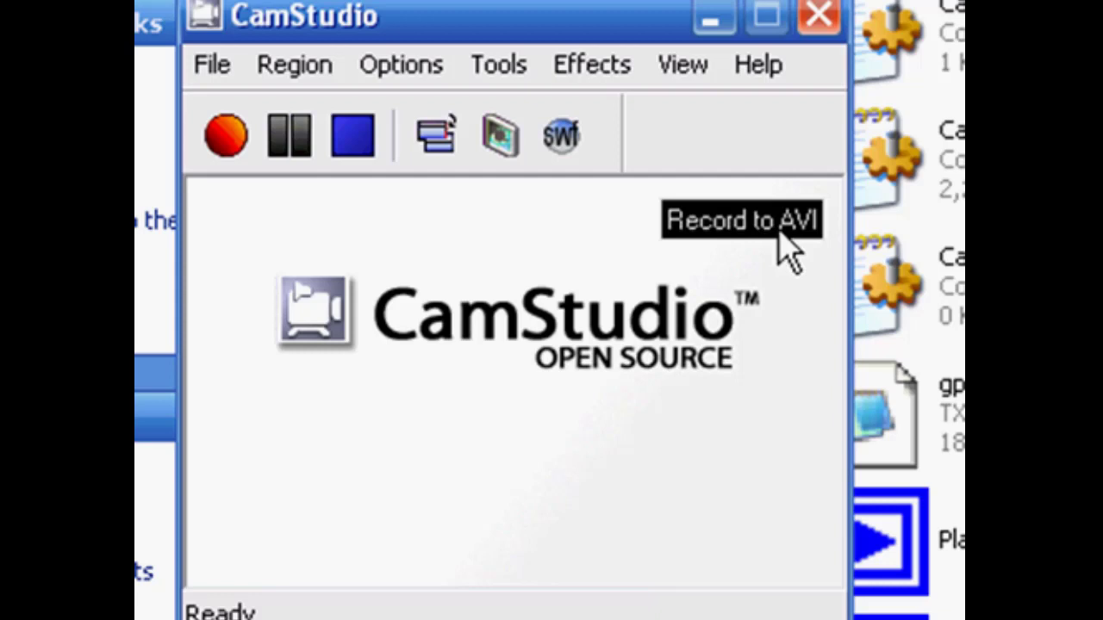
pyautogui.moveTo(807, 258)
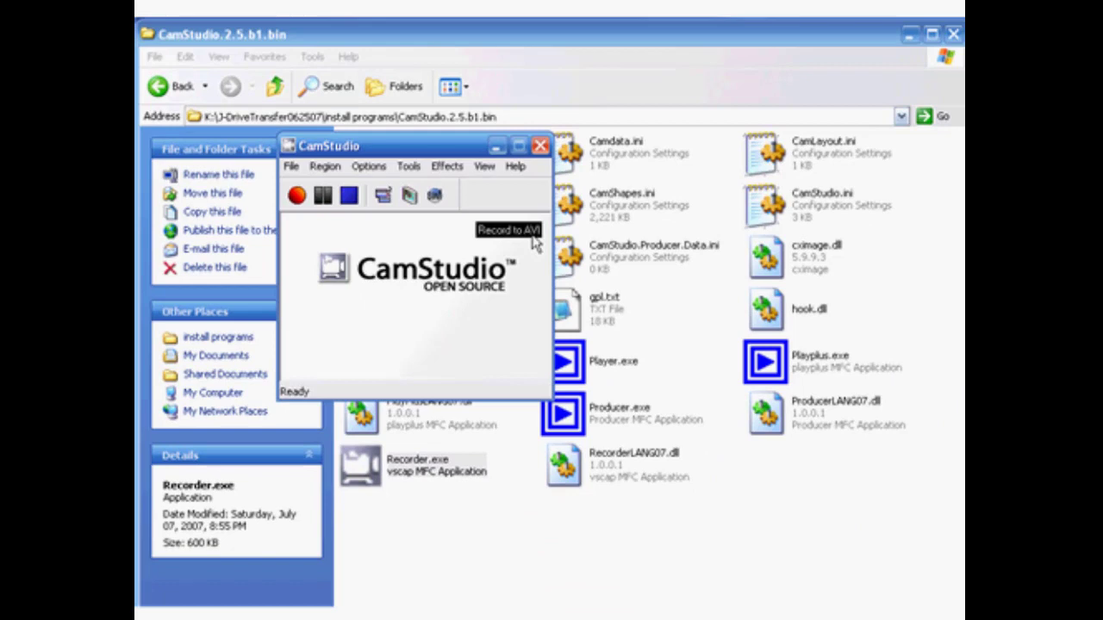
pyautogui.moveTo(536, 238)
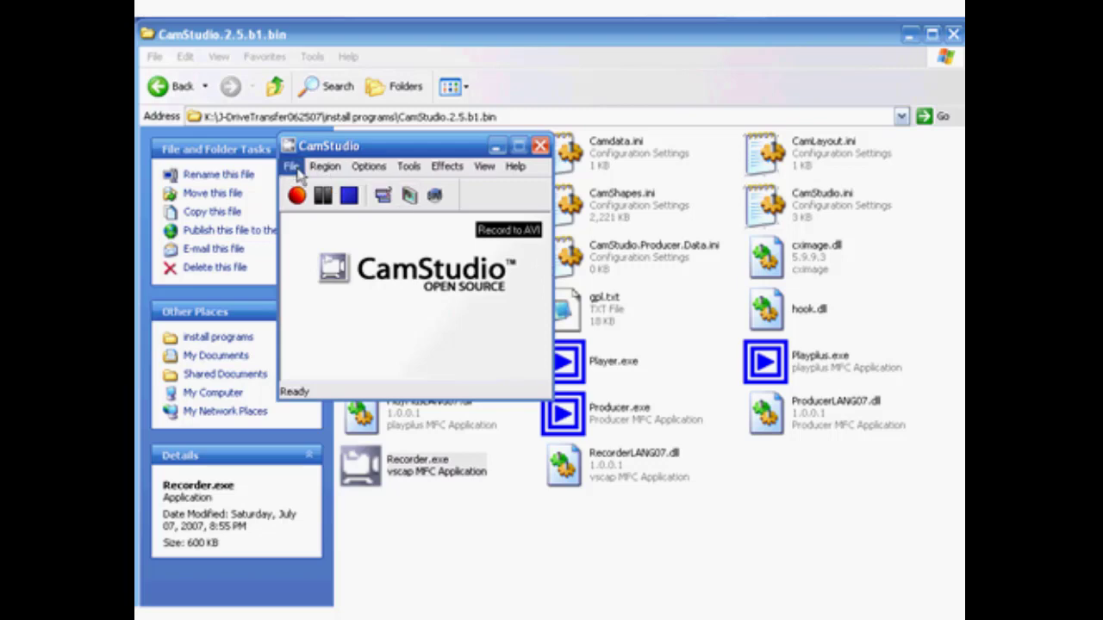
# Choose a user-drawn Region, outline the top of the file list and start recording it
pyautogui.click(291, 165)
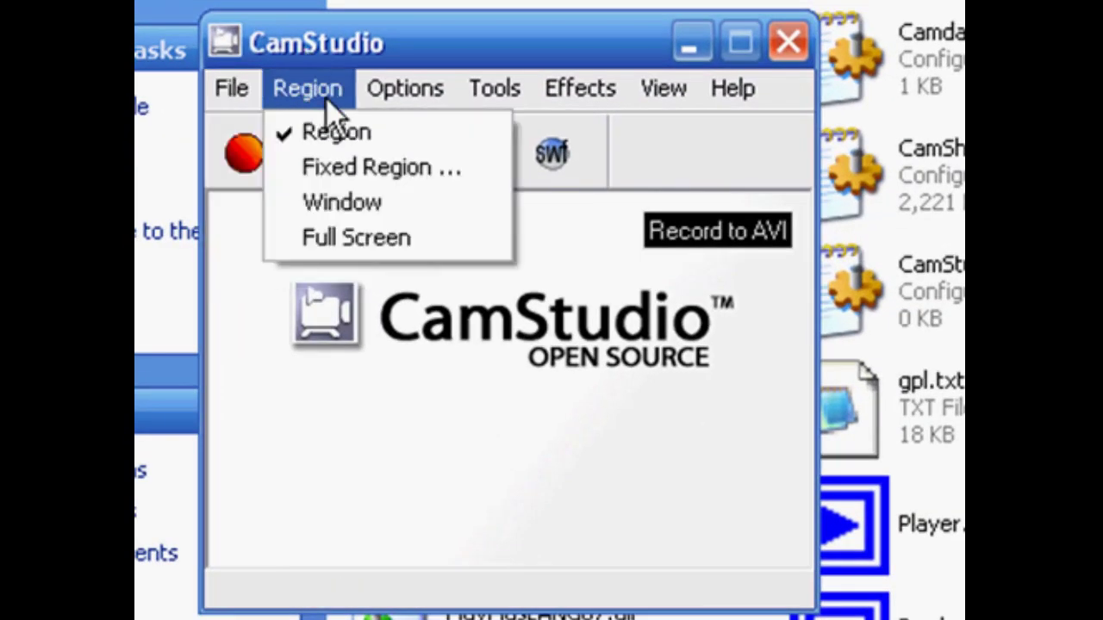
pyautogui.moveTo(342, 203)
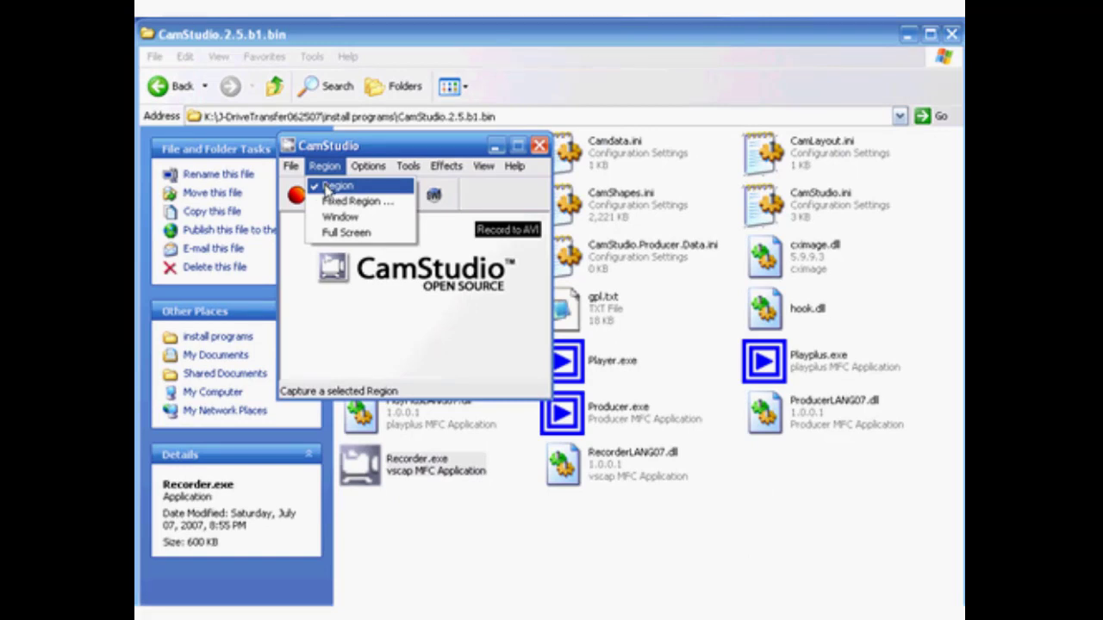
pyautogui.click(338, 186)
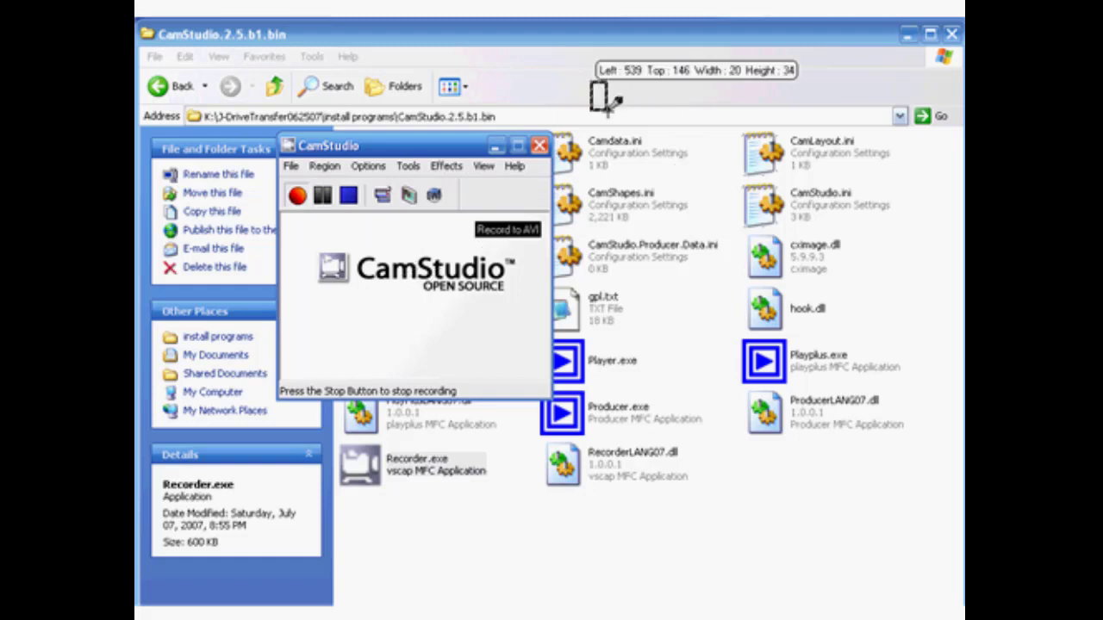
pyautogui.moveTo(595, 95); pyautogui.dragTo(710, 175)
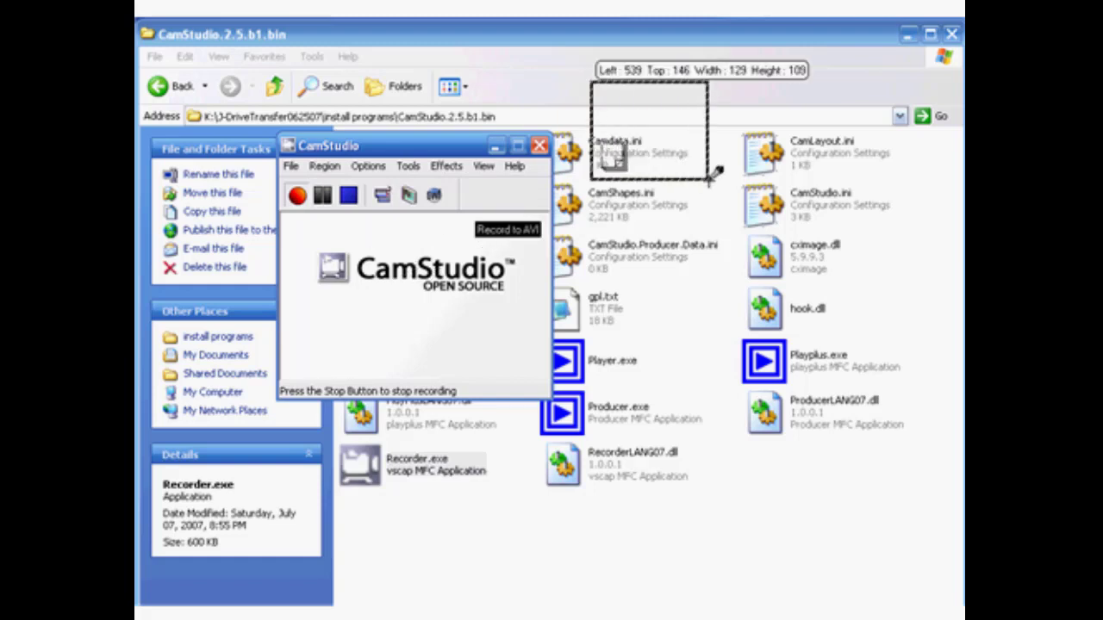
pyautogui.click(297, 195)
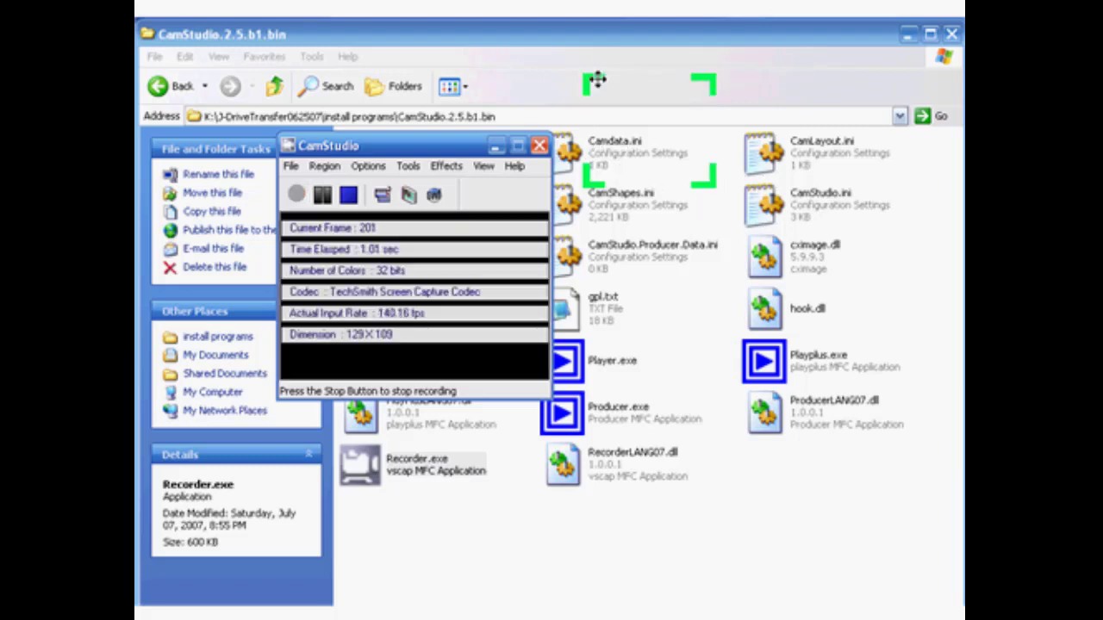
pyautogui.moveTo(693, 198)
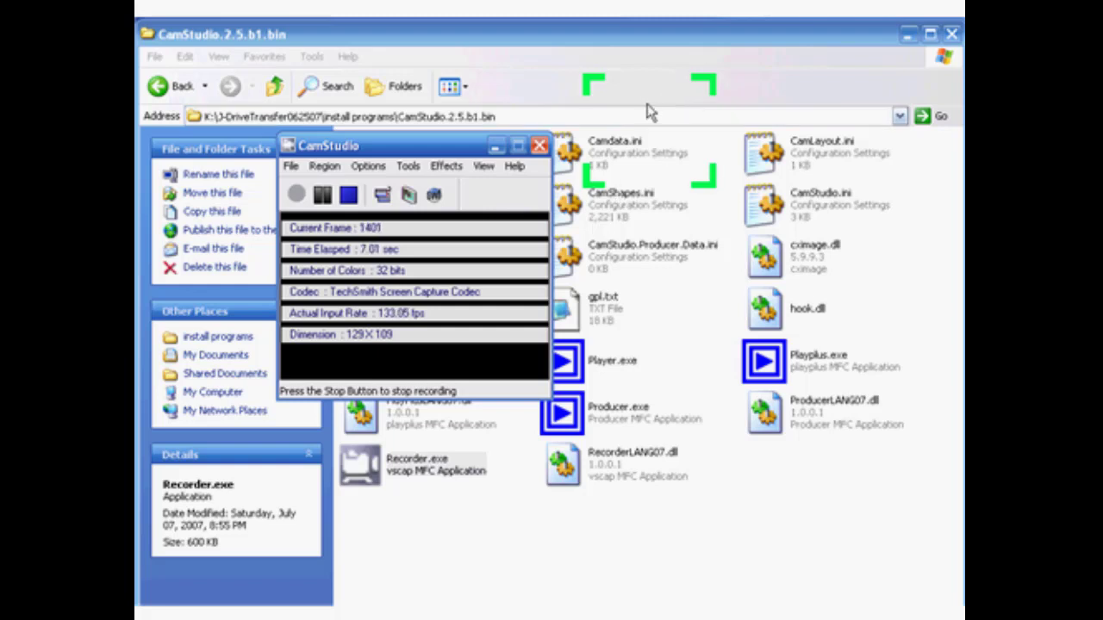
# Stop the test recording and cancel the Save AVI File dialog
pyautogui.click(320, 193)
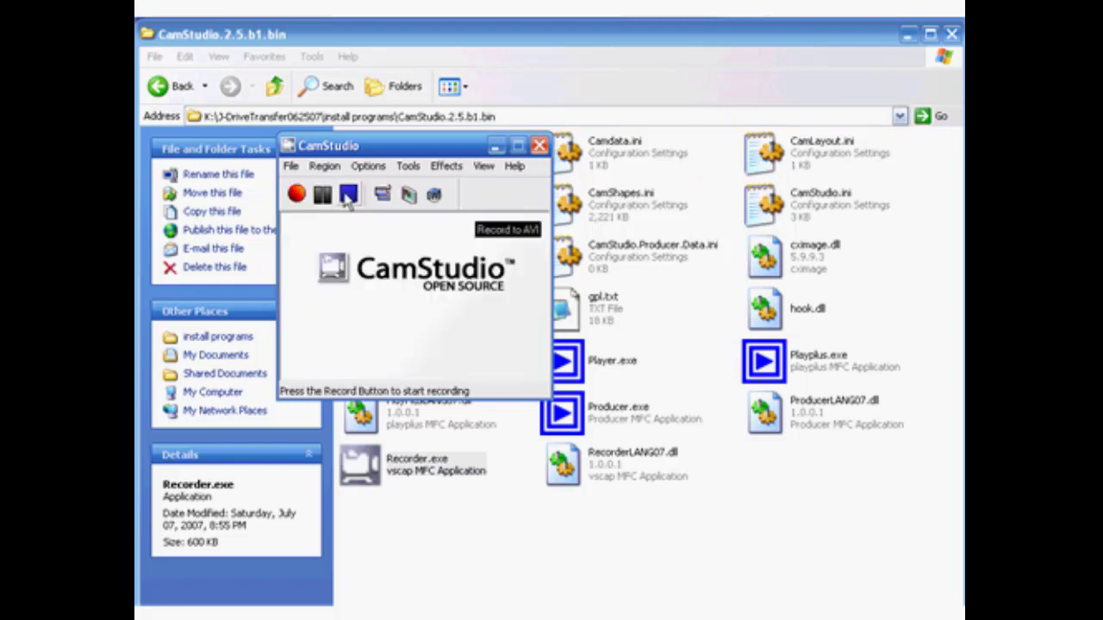
pyautogui.click(296, 193)
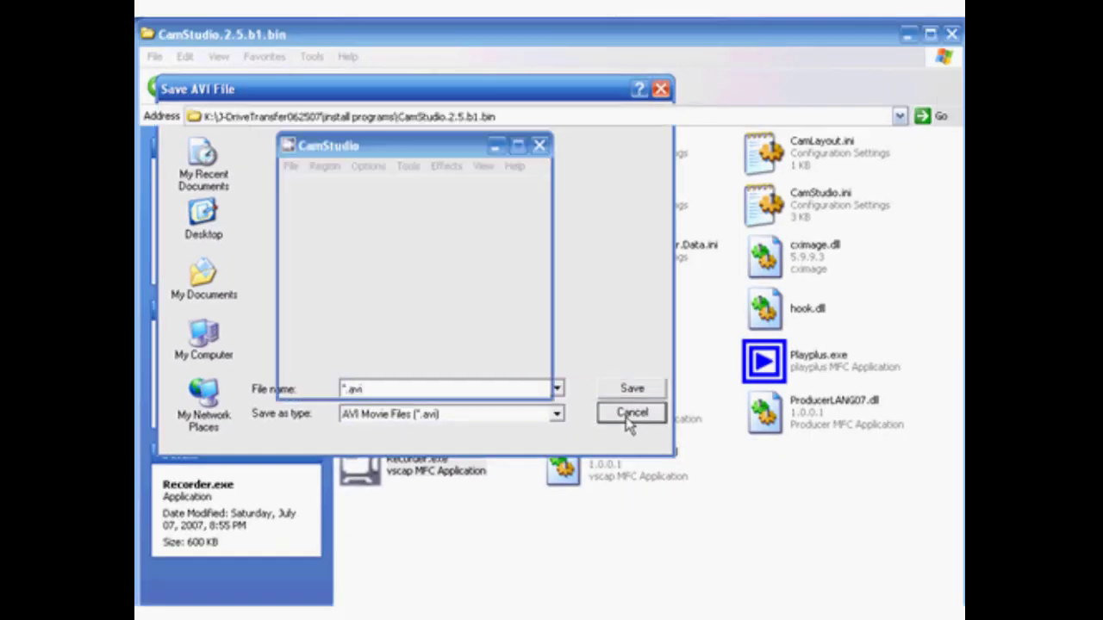
pyautogui.click(631, 412)
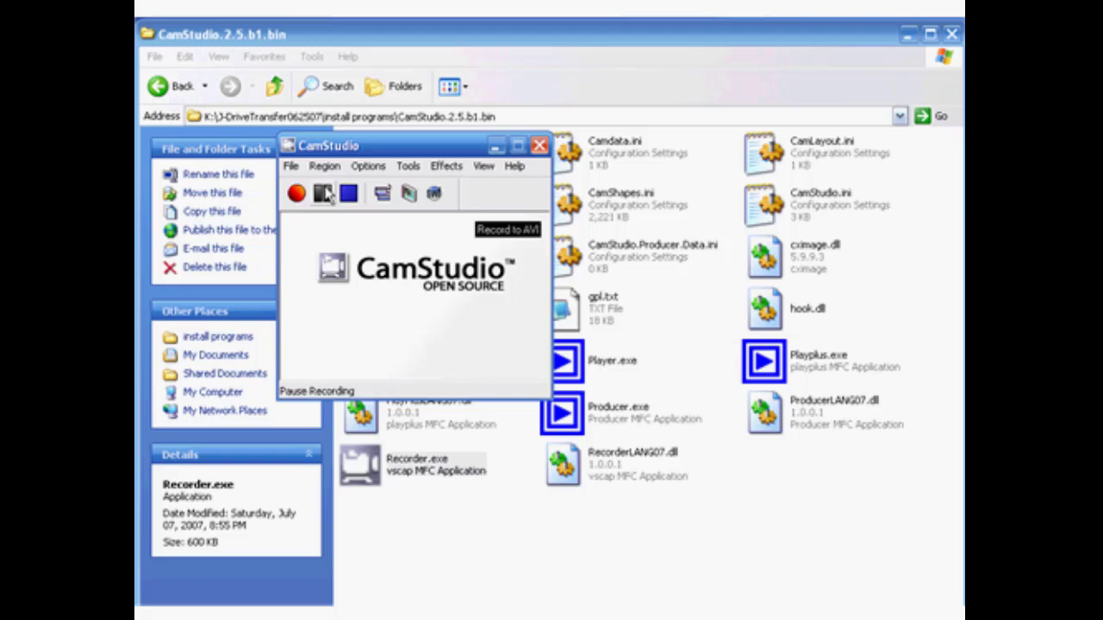
# Review the Fixed Region settings at 320 by 240 and dismiss them unchanged
pyautogui.click(324, 165)
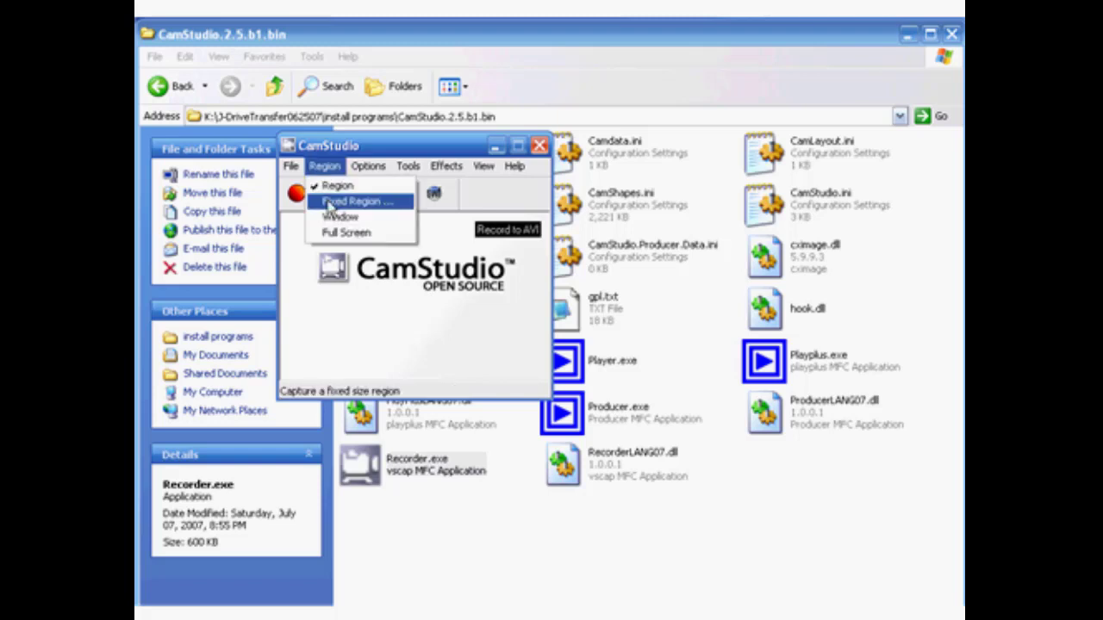
pyautogui.click(348, 200)
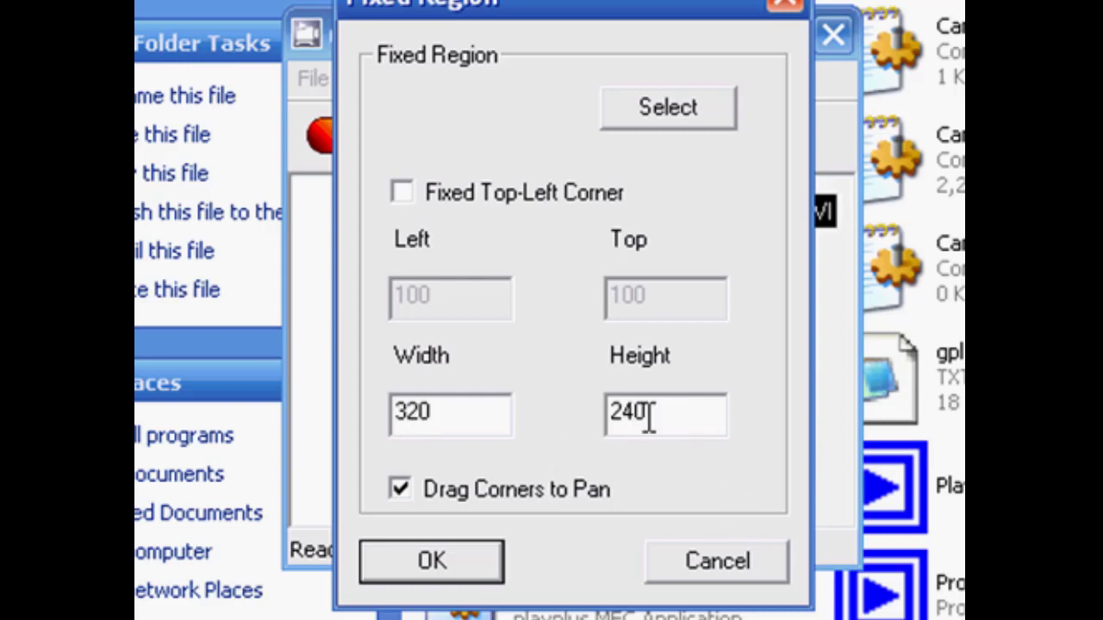
pyautogui.moveTo(474, 474)
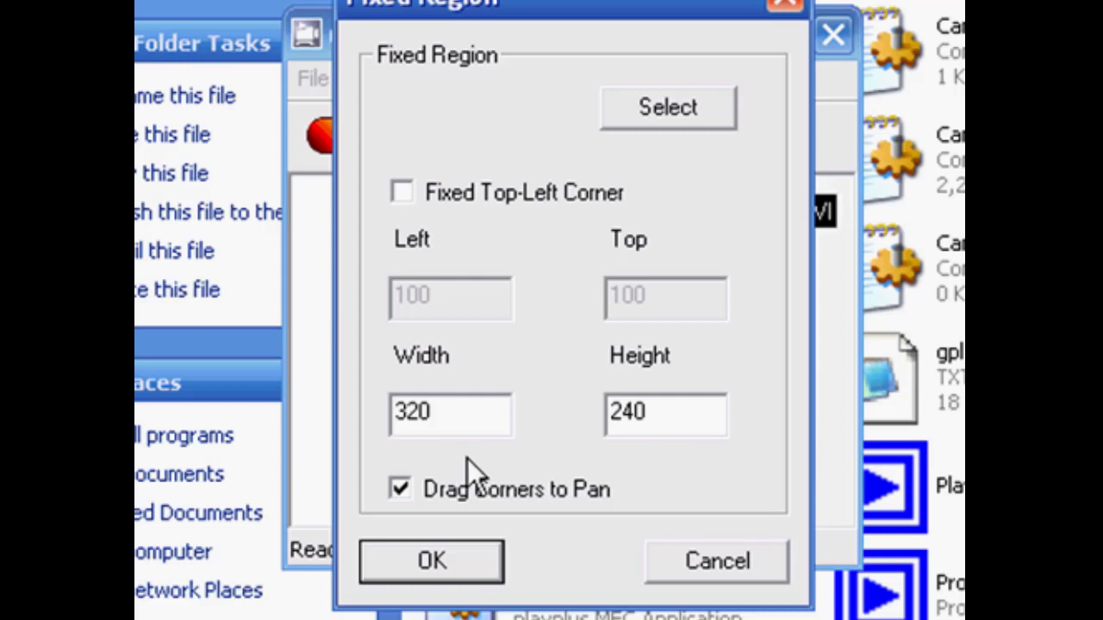
pyautogui.moveTo(732, 572)
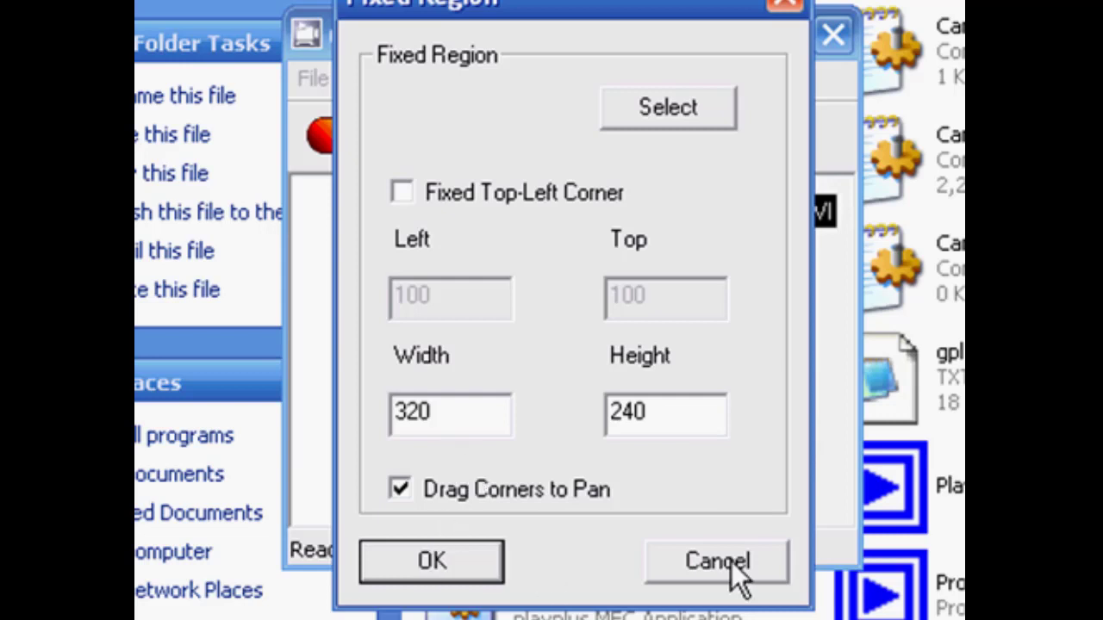
pyautogui.click(717, 562)
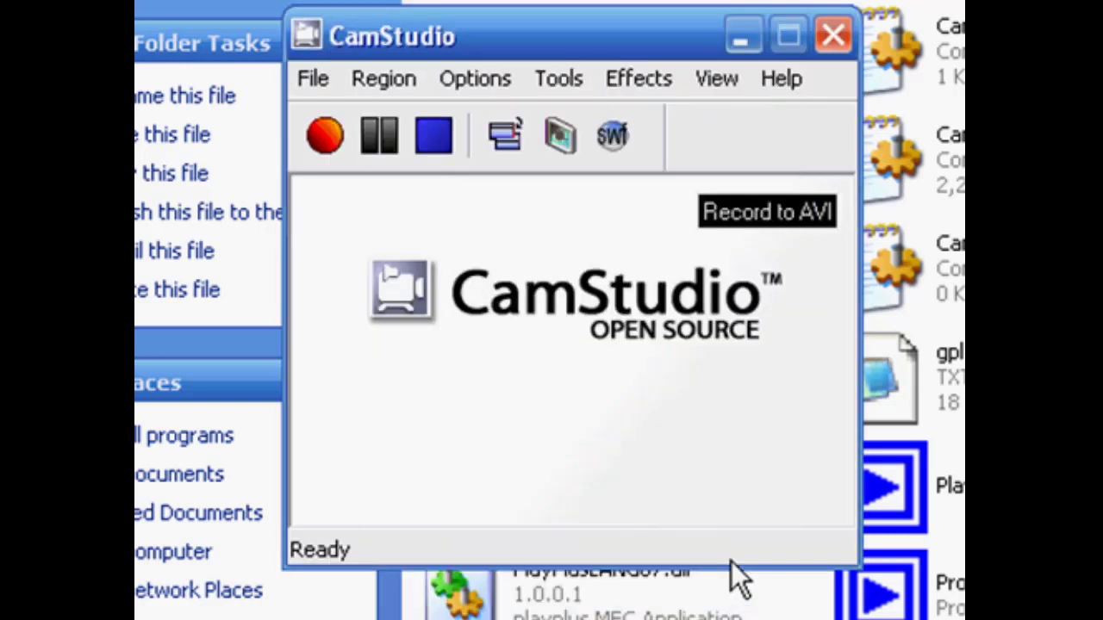
pyautogui.click(383, 80)
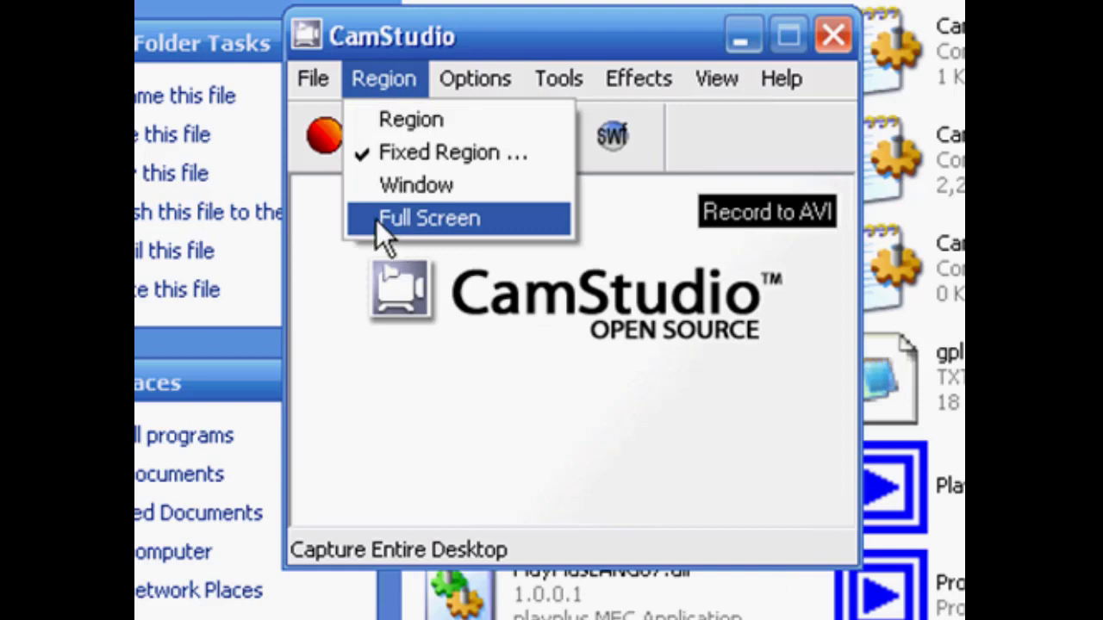
# Bring up Video Options and expand the compressor list (TechSmith codec at quality 60)
pyautogui.click(474, 79)
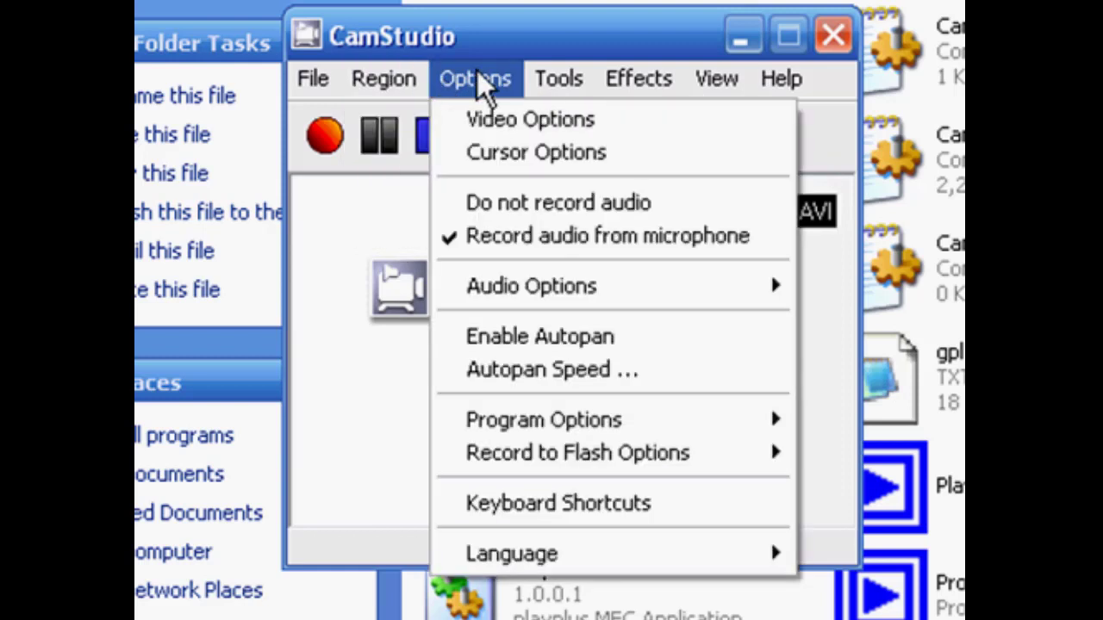
pyautogui.moveTo(529, 119)
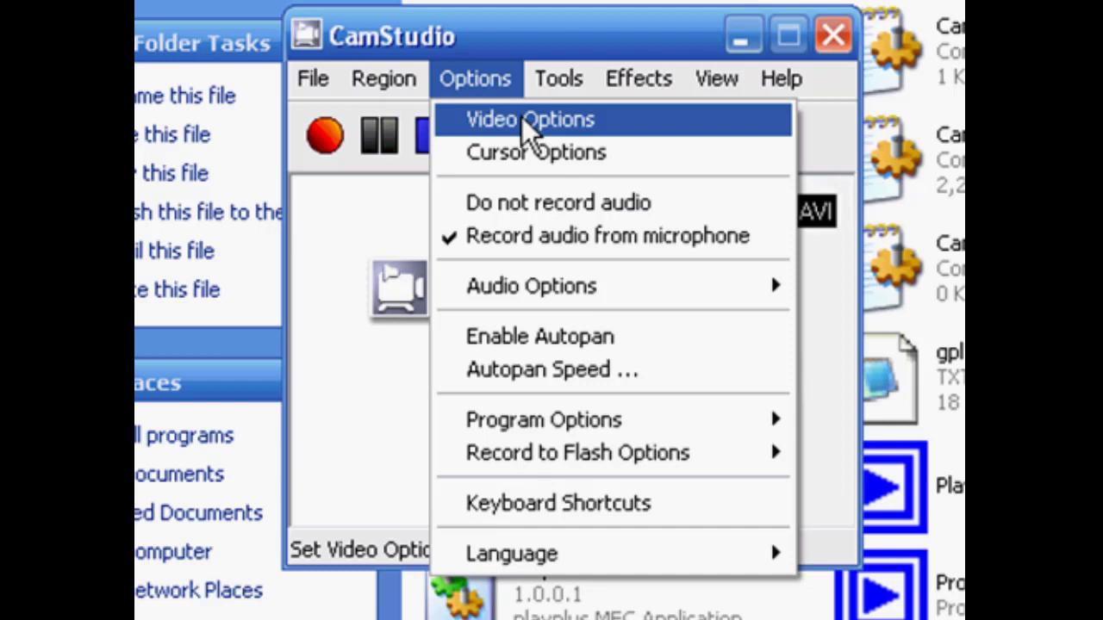
pyautogui.moveTo(507, 421)
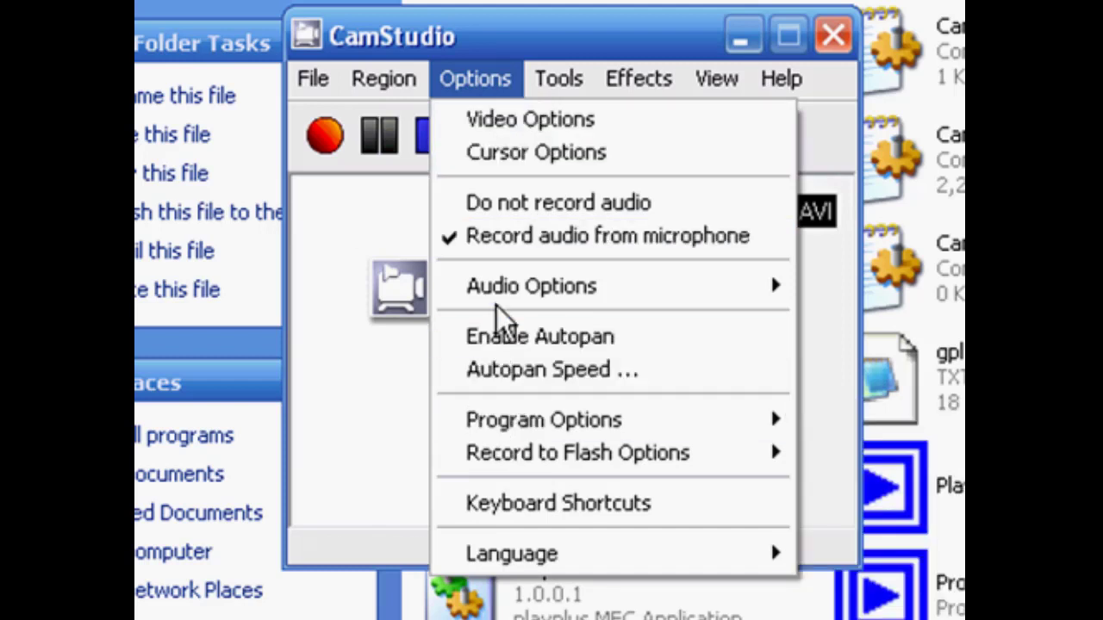
pyautogui.moveTo(500, 121)
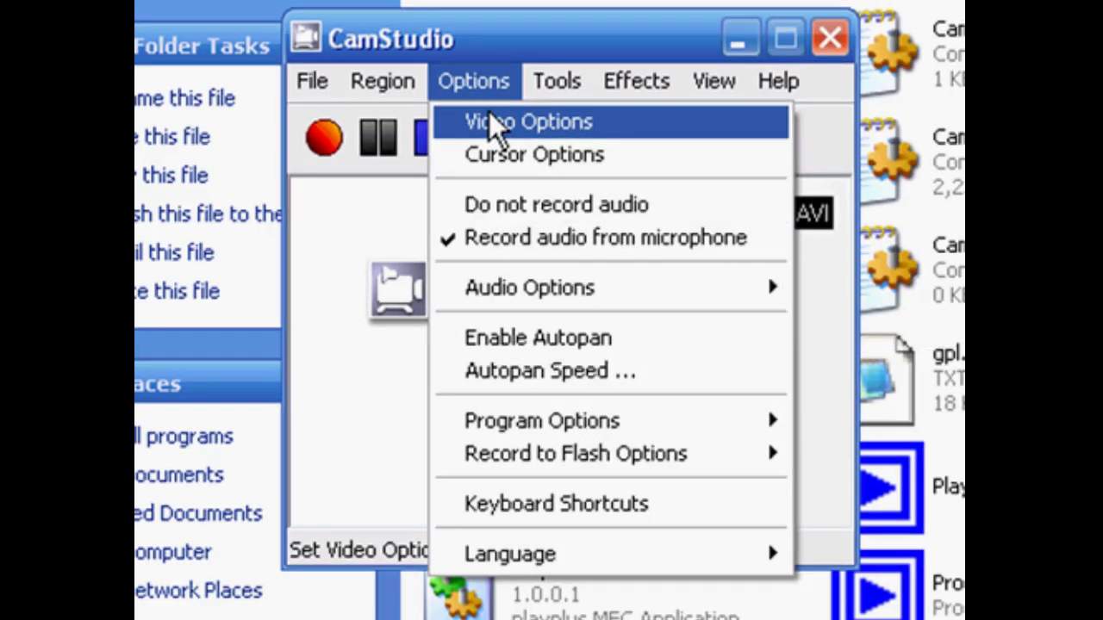
pyautogui.click(528, 121)
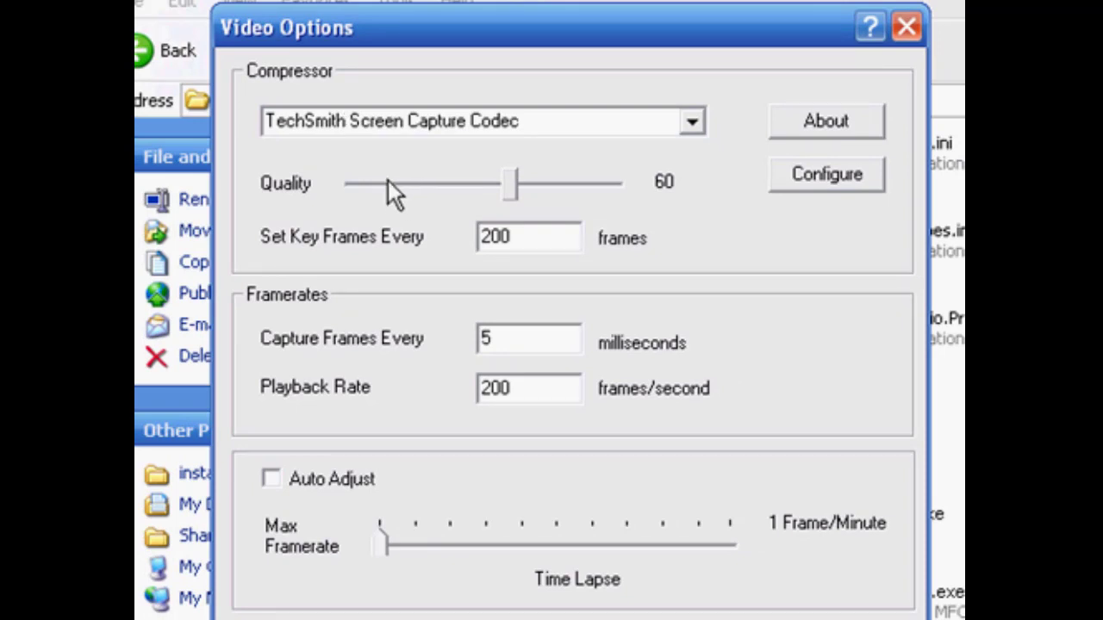
pyautogui.moveTo(370, 172)
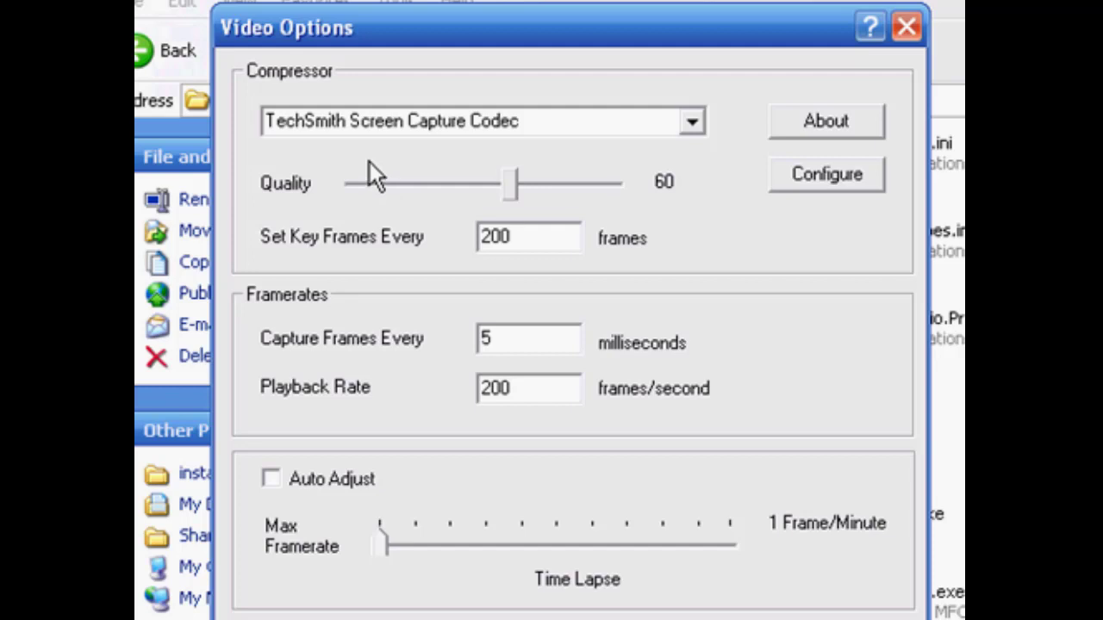
pyautogui.moveTo(376, 176)
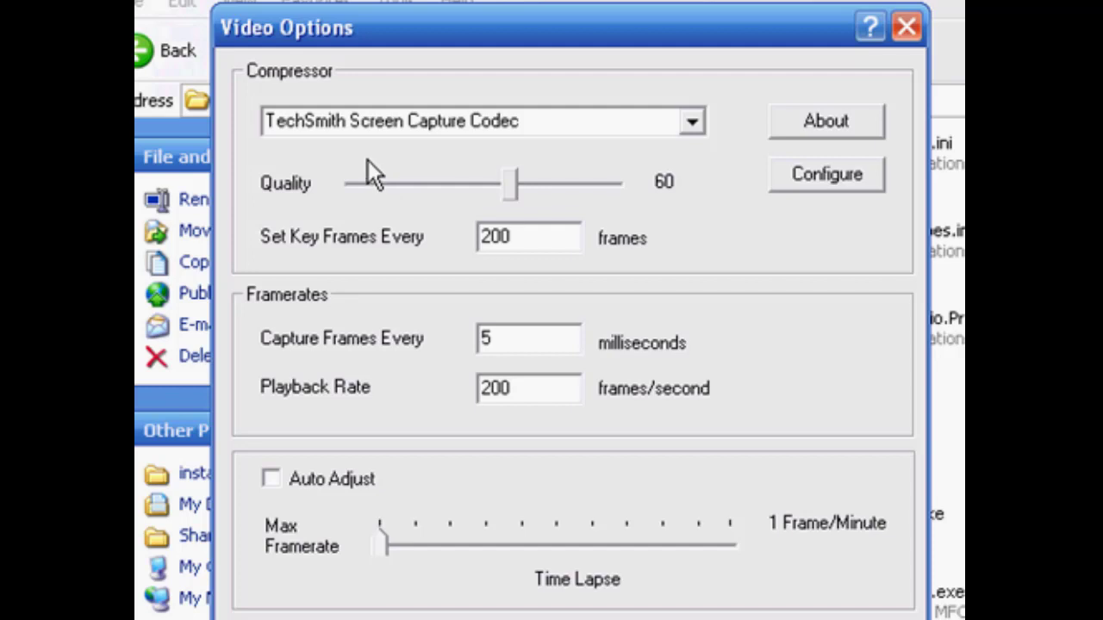
pyautogui.moveTo(386, 269)
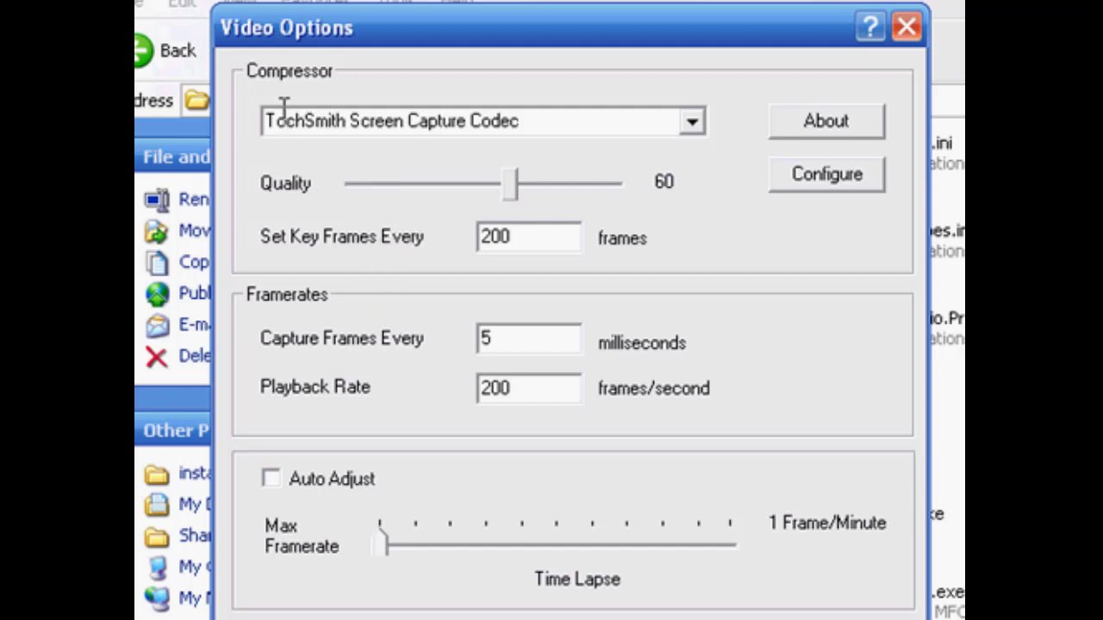
pyautogui.click(693, 121)
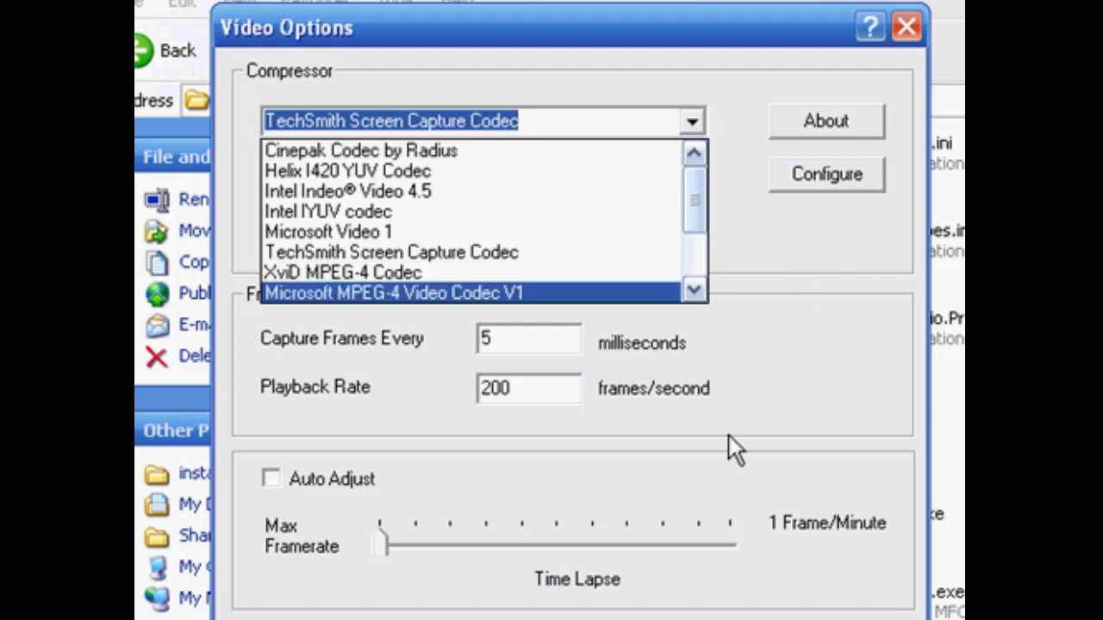
pyautogui.moveTo(807, 357)
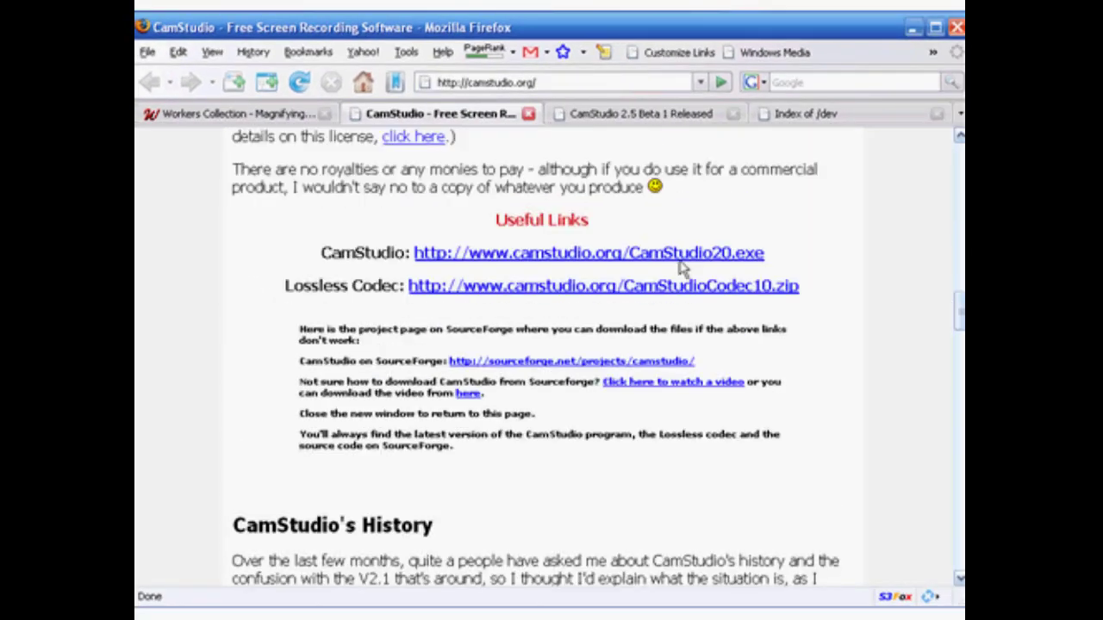
pyautogui.moveTo(513, 211)
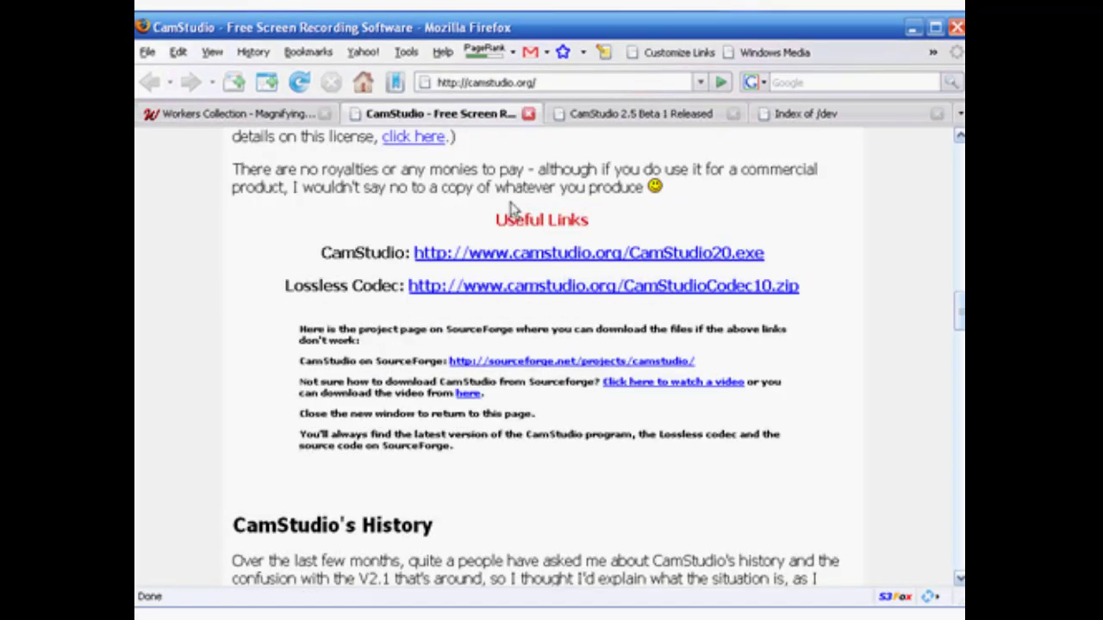
pyautogui.moveTo(514, 262)
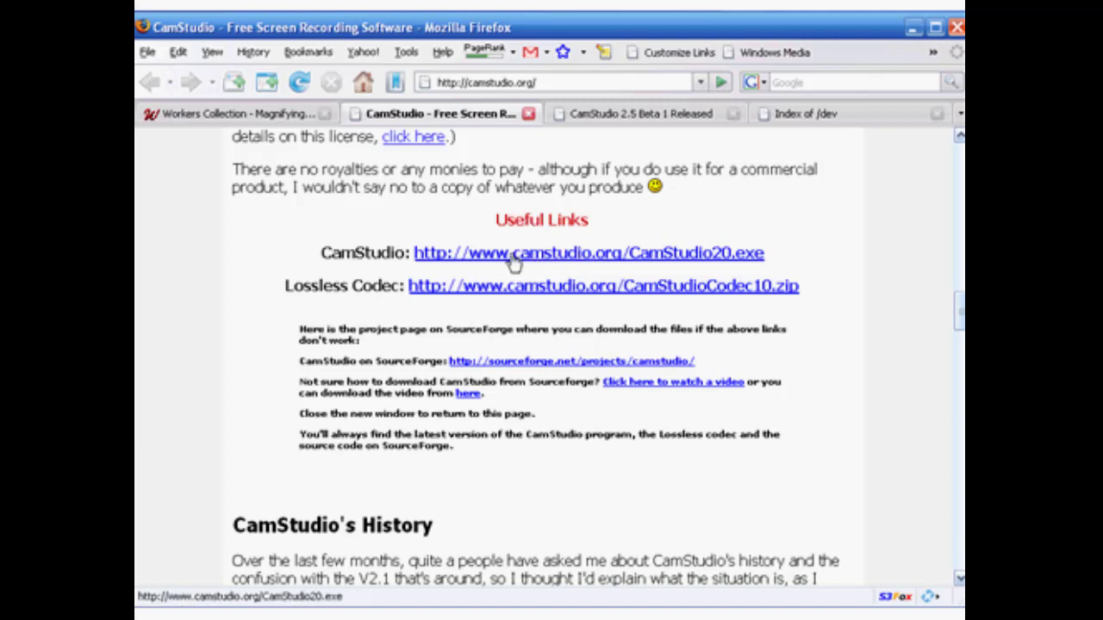
pyautogui.moveTo(514, 297)
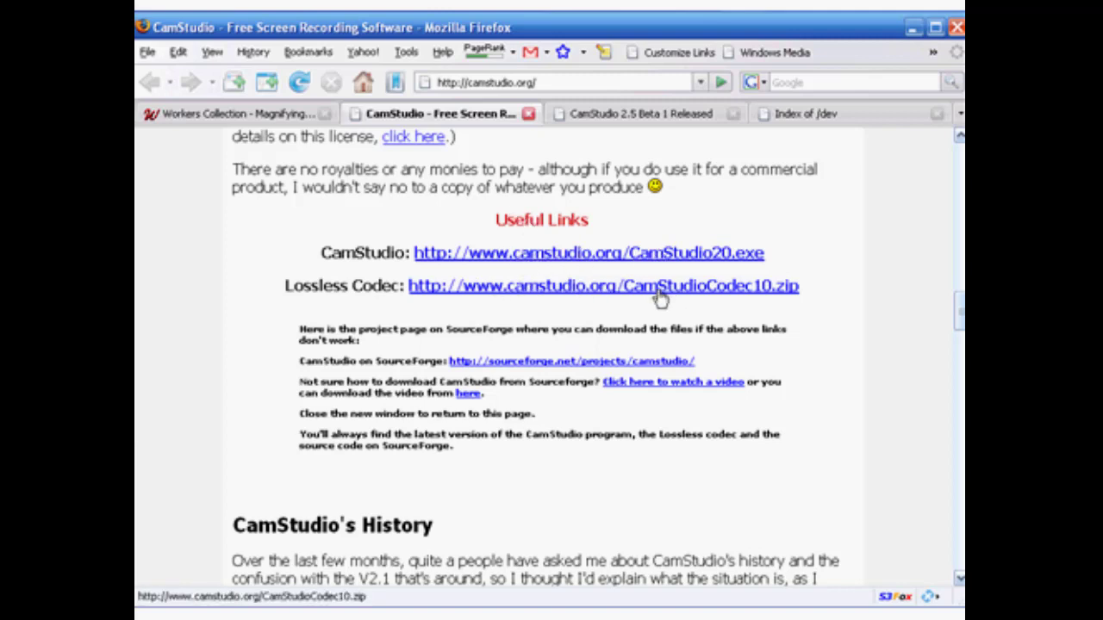
pyautogui.moveTo(672, 297)
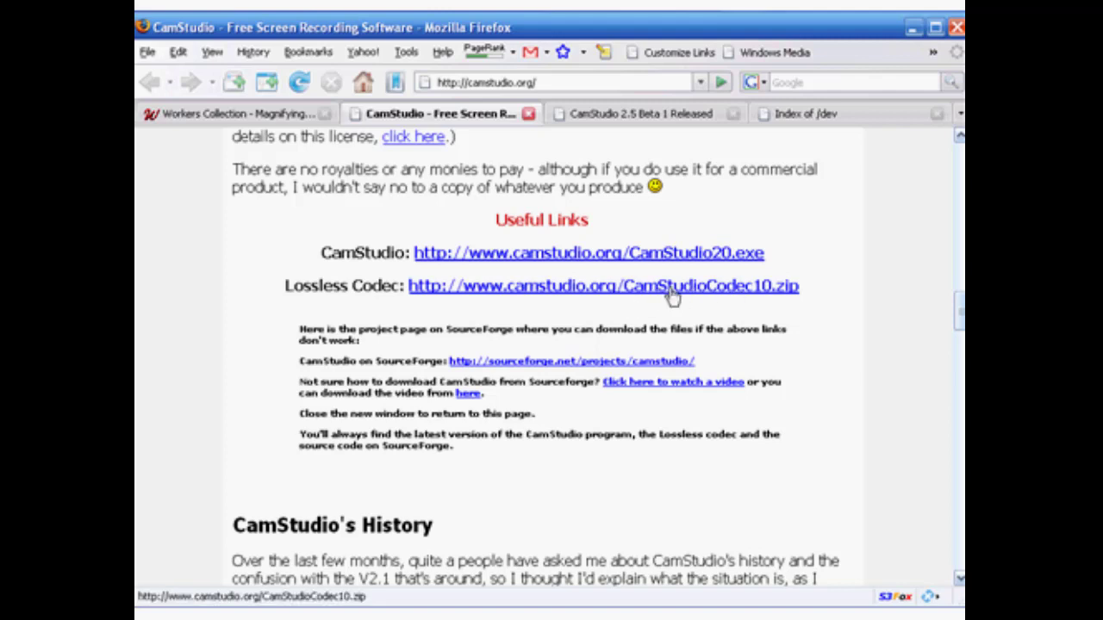
pyautogui.moveTo(582, 282)
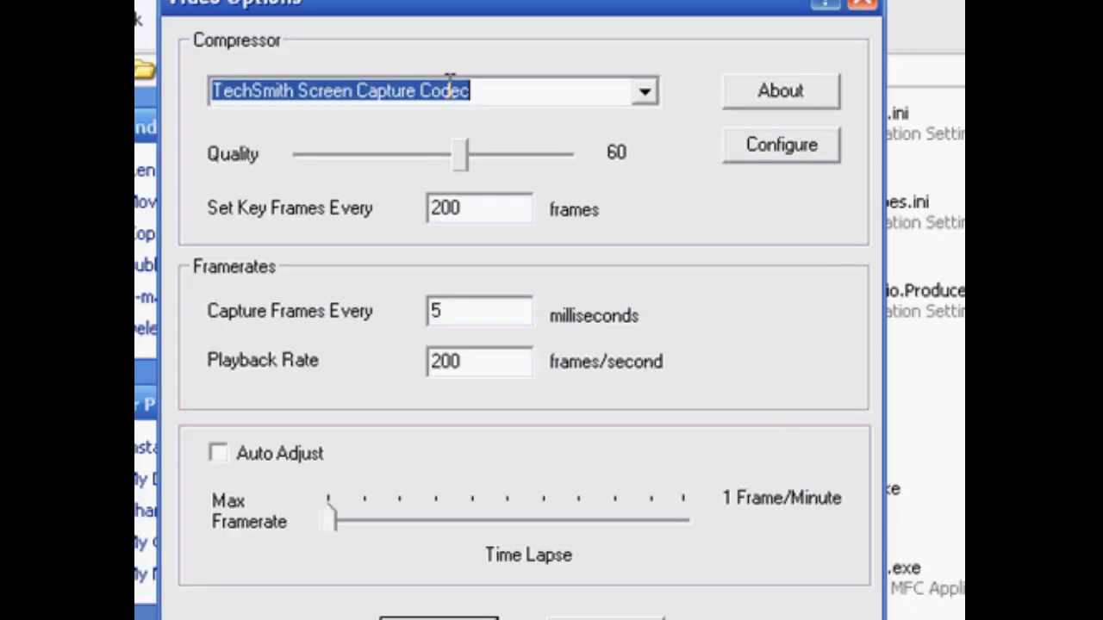
# Switch the video compressor to Microsoft Video 1, keeping quality 60
pyautogui.click(645, 92)
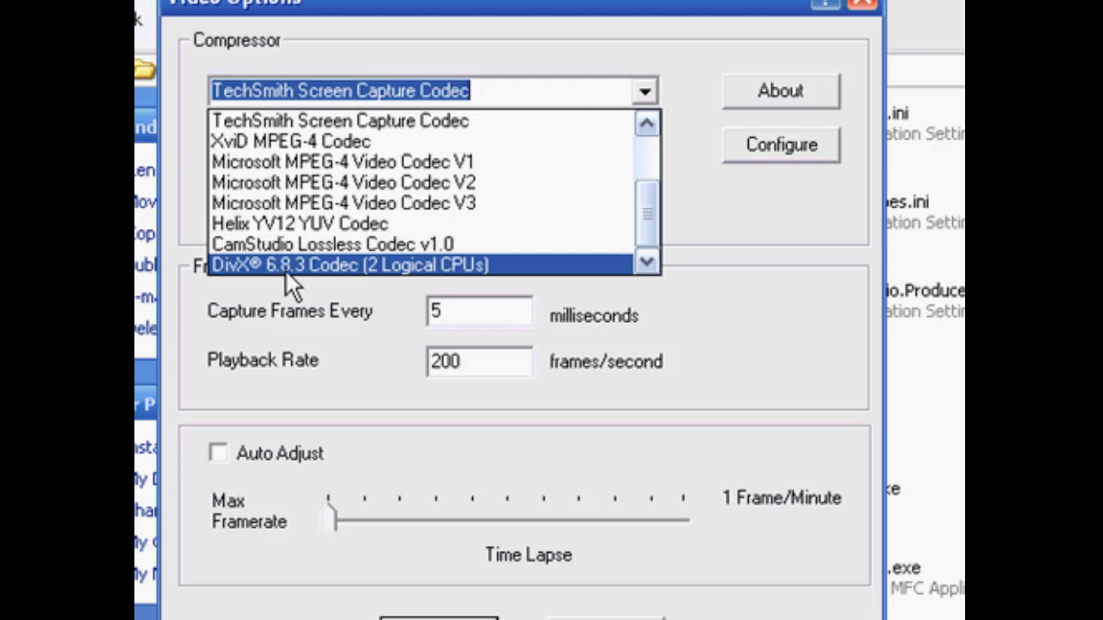
pyautogui.moveTo(301, 274)
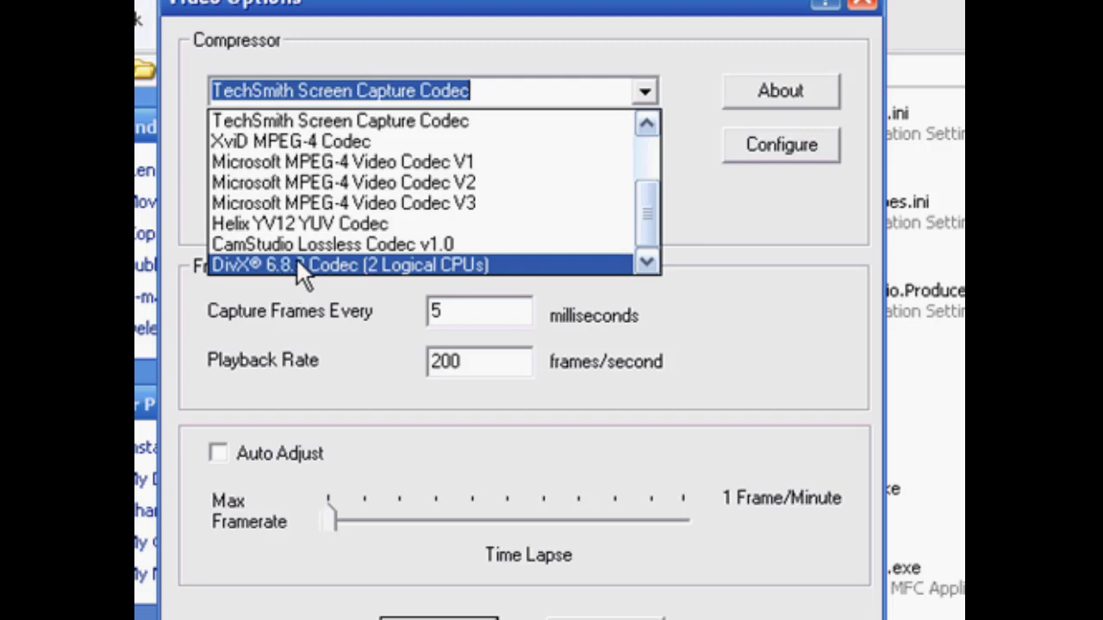
pyautogui.moveTo(301, 141)
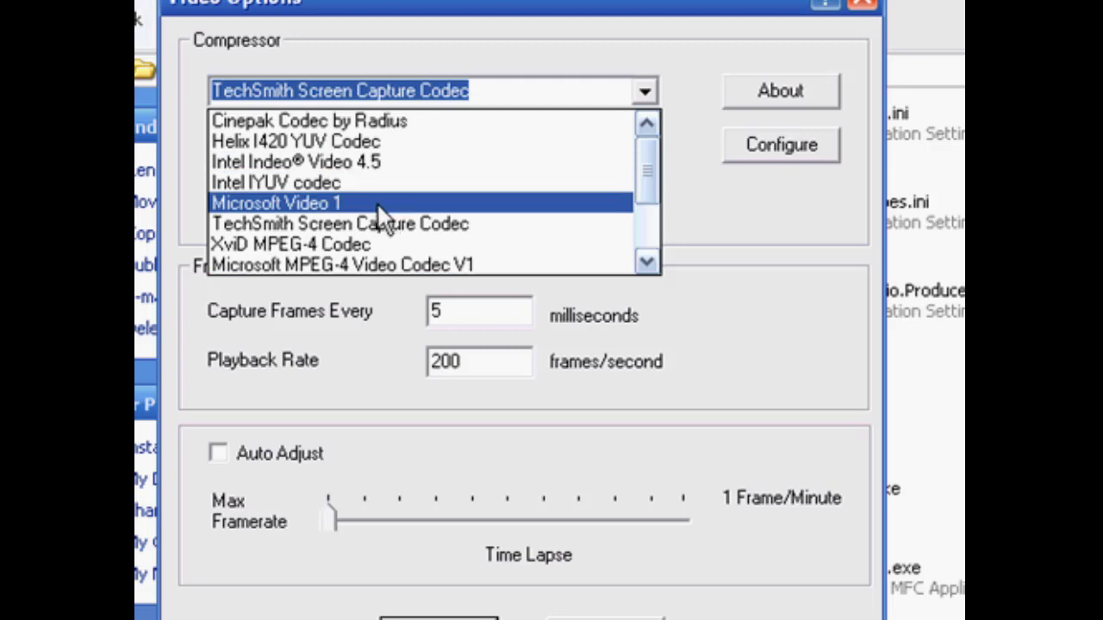
pyautogui.click(276, 204)
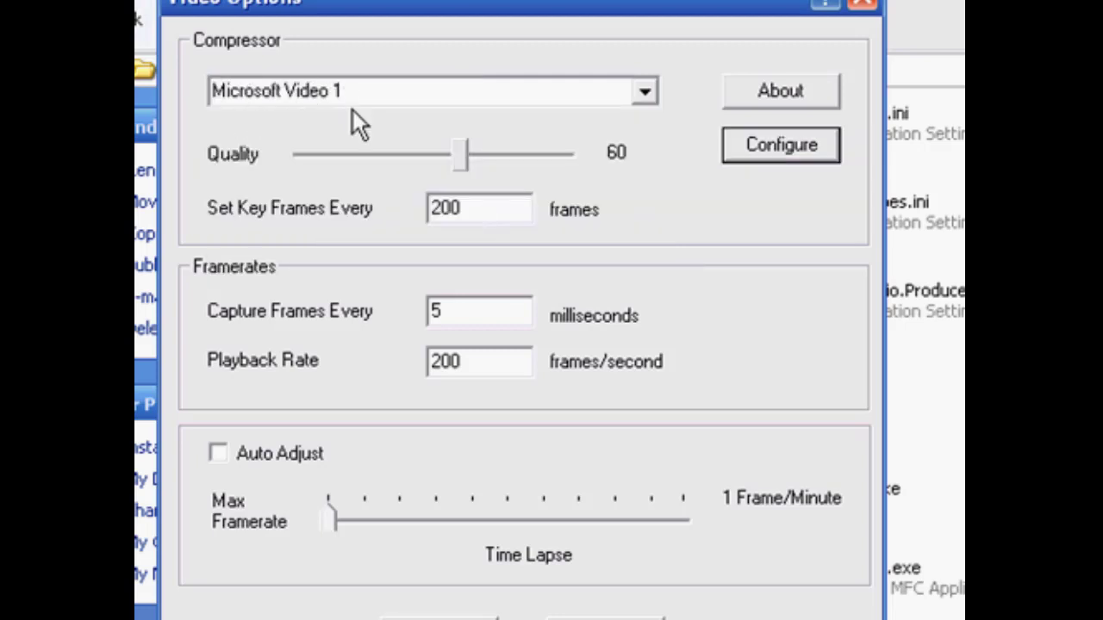
pyautogui.moveTo(483, 173)
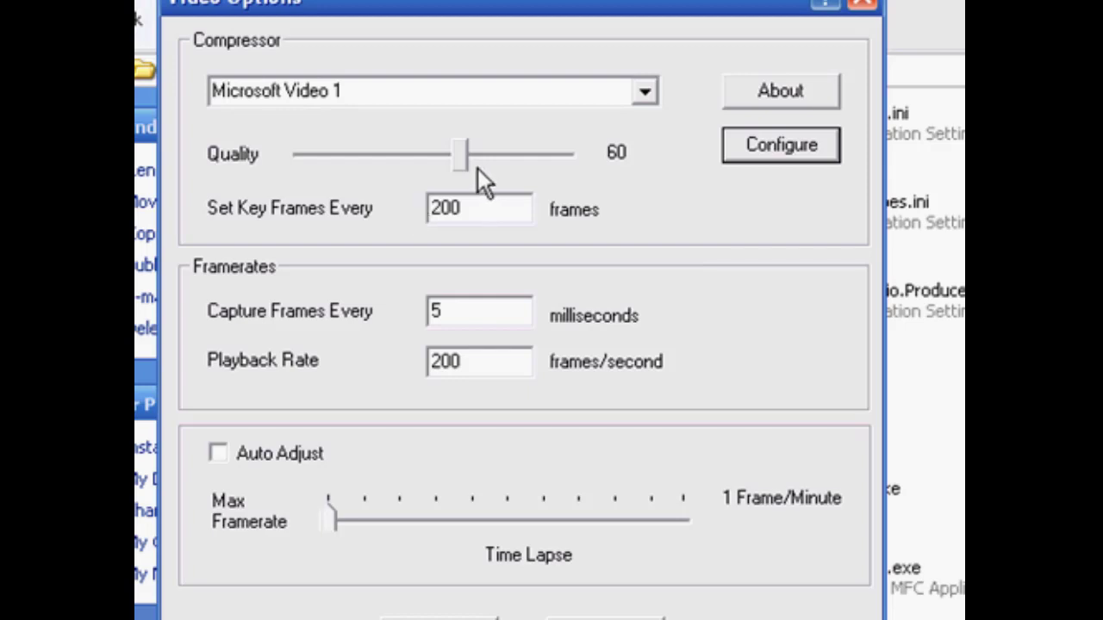
# Raise the recording quality slider to 80
pyautogui.moveTo(458, 153); pyautogui.dragTo(468, 153)
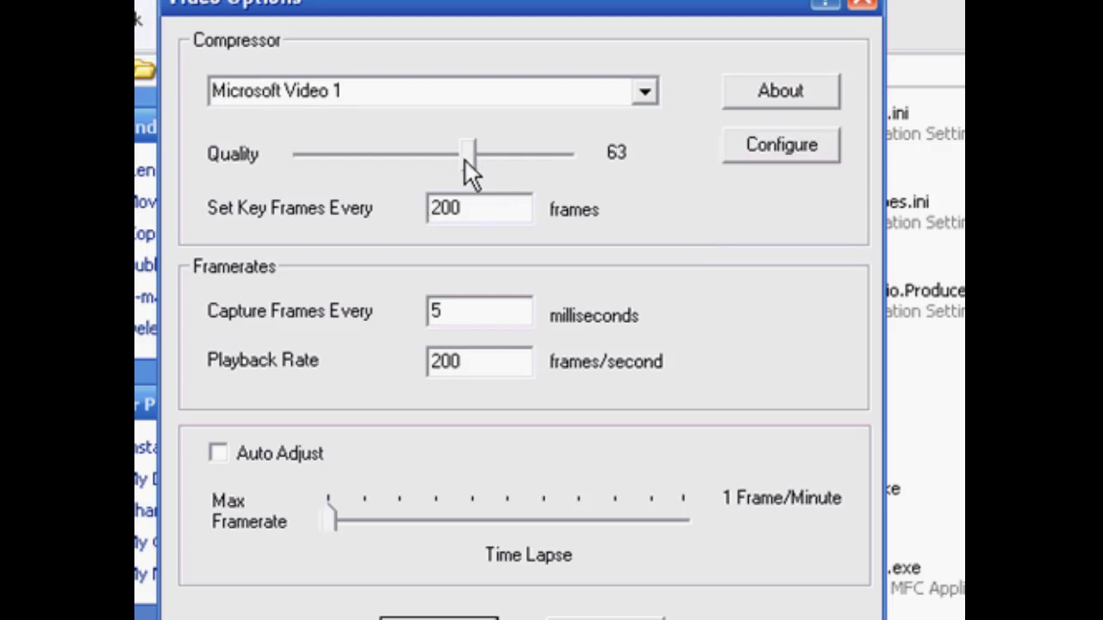
pyautogui.moveTo(469, 153); pyautogui.dragTo(499, 154)
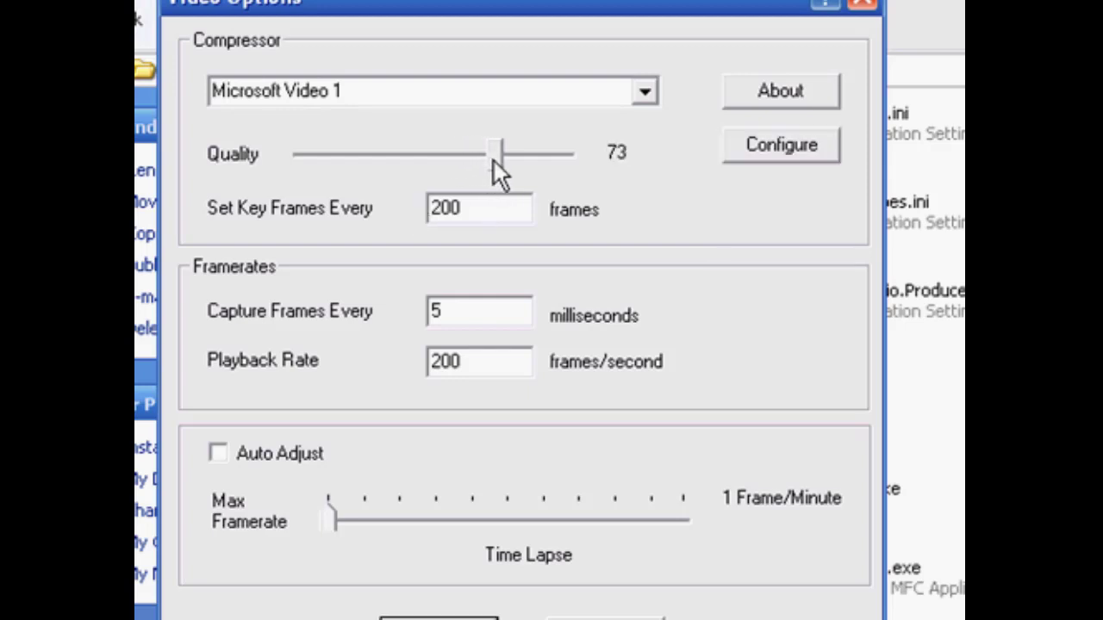
pyautogui.moveTo(525, 164)
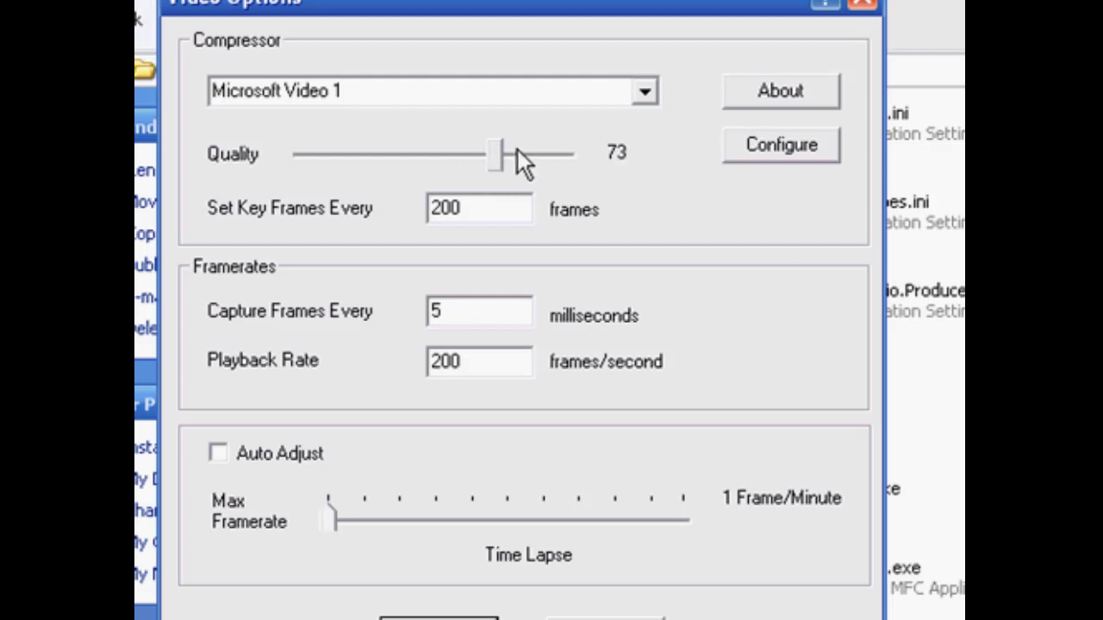
pyautogui.moveTo(497, 153); pyautogui.dragTo(520, 153)
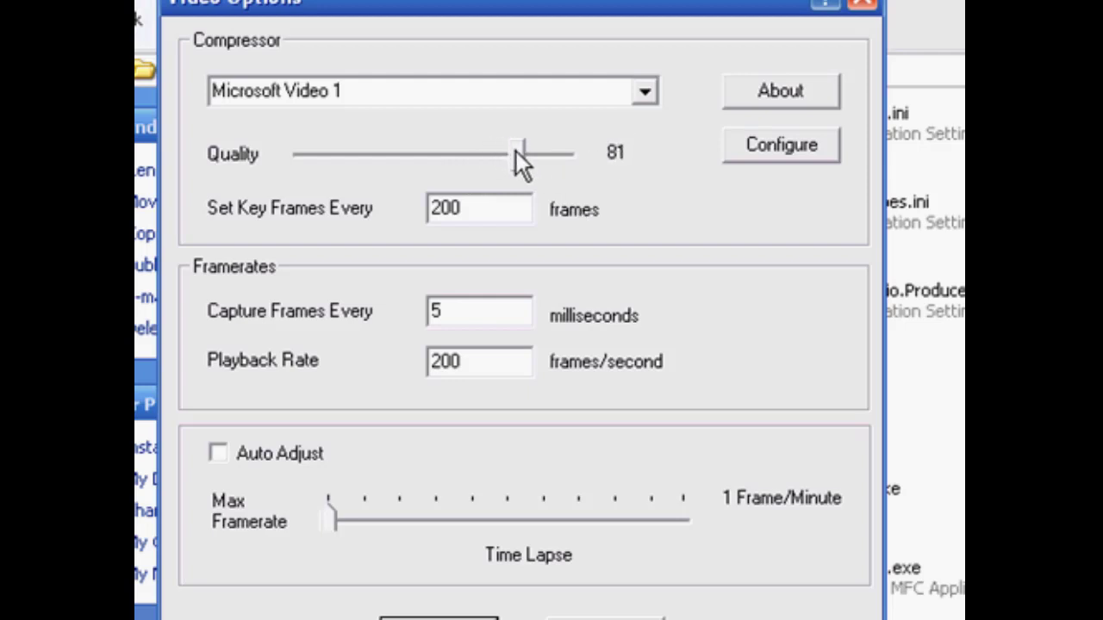
pyautogui.moveTo(517, 153); pyautogui.dragTo(513, 153)
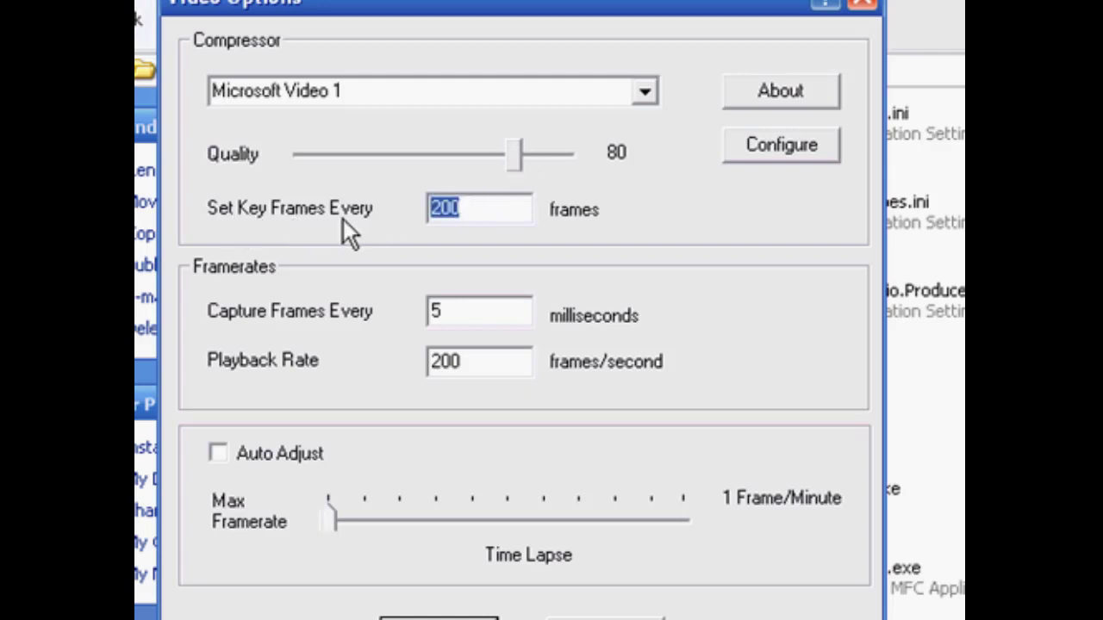
pyautogui.moveTo(284, 241)
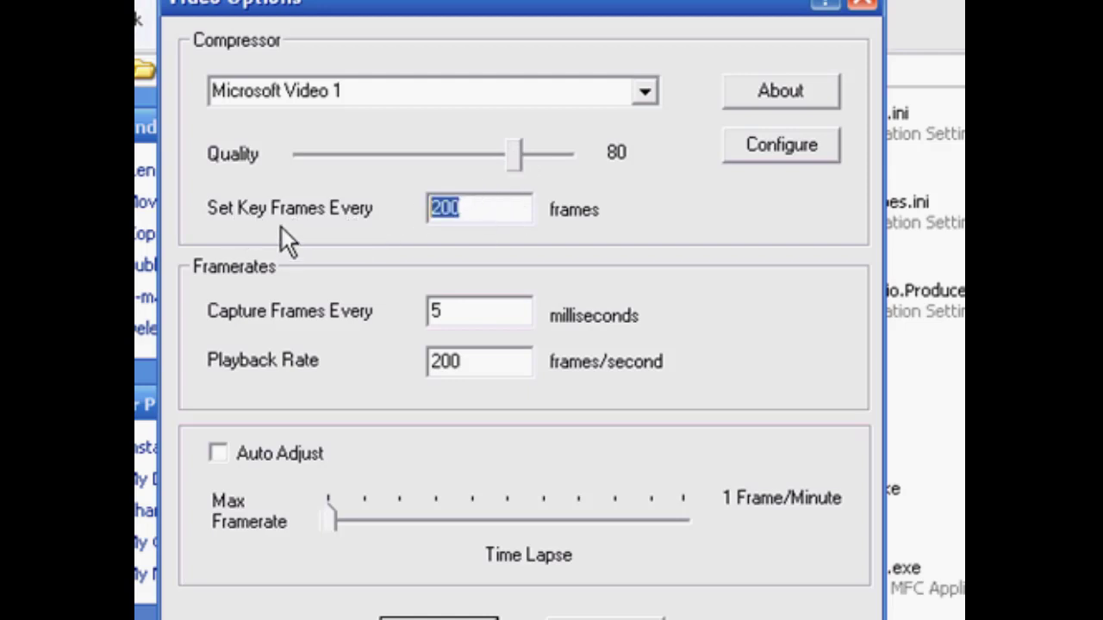
pyautogui.moveTo(583, 221)
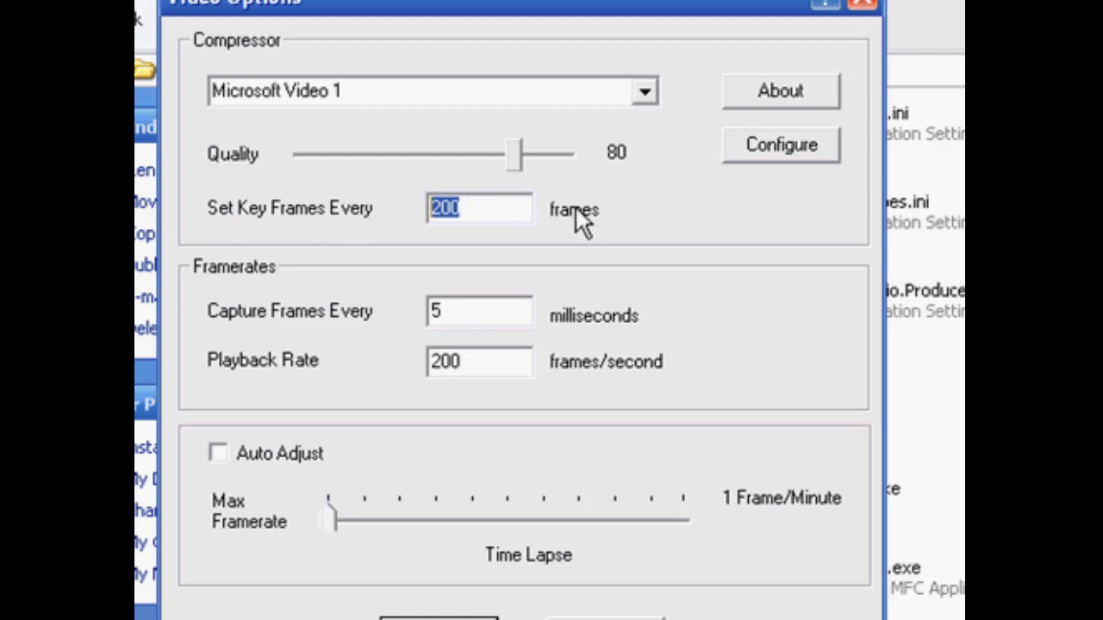
# Set key frames every 15, capture every 66 ms and playback rate 15 frames/second
pyautogui.write('150')
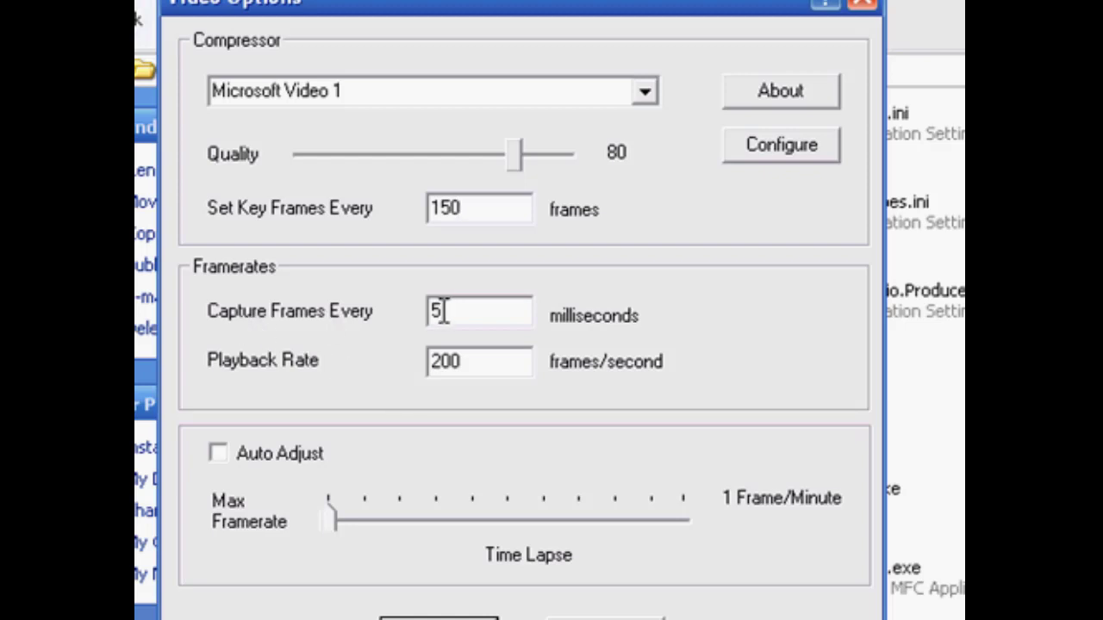
pyautogui.doubleClick(439, 310)
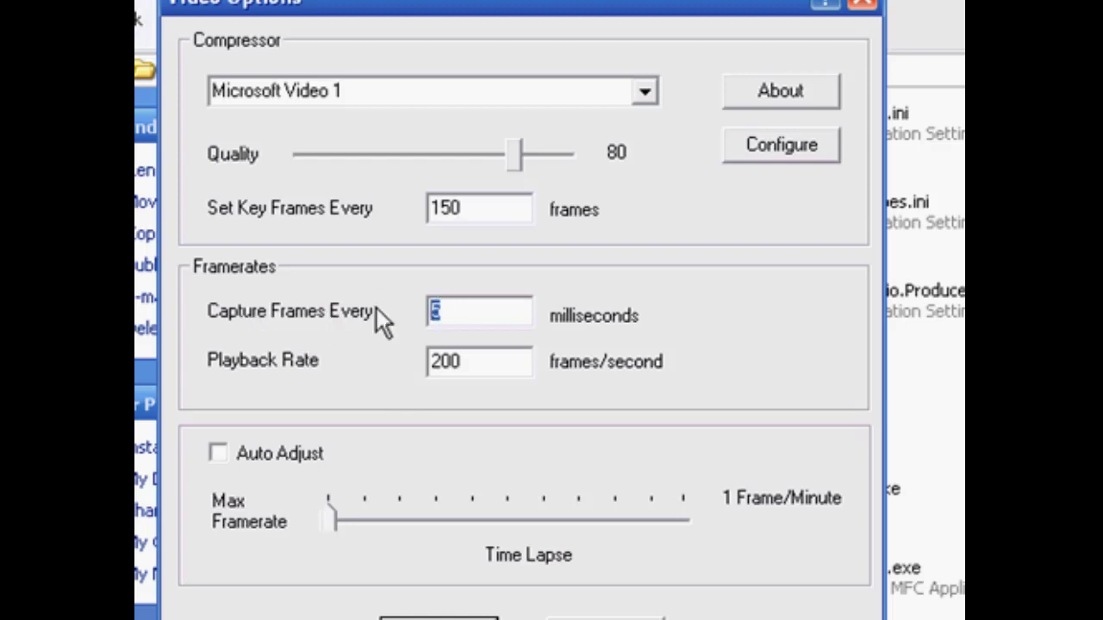
pyautogui.write('66')
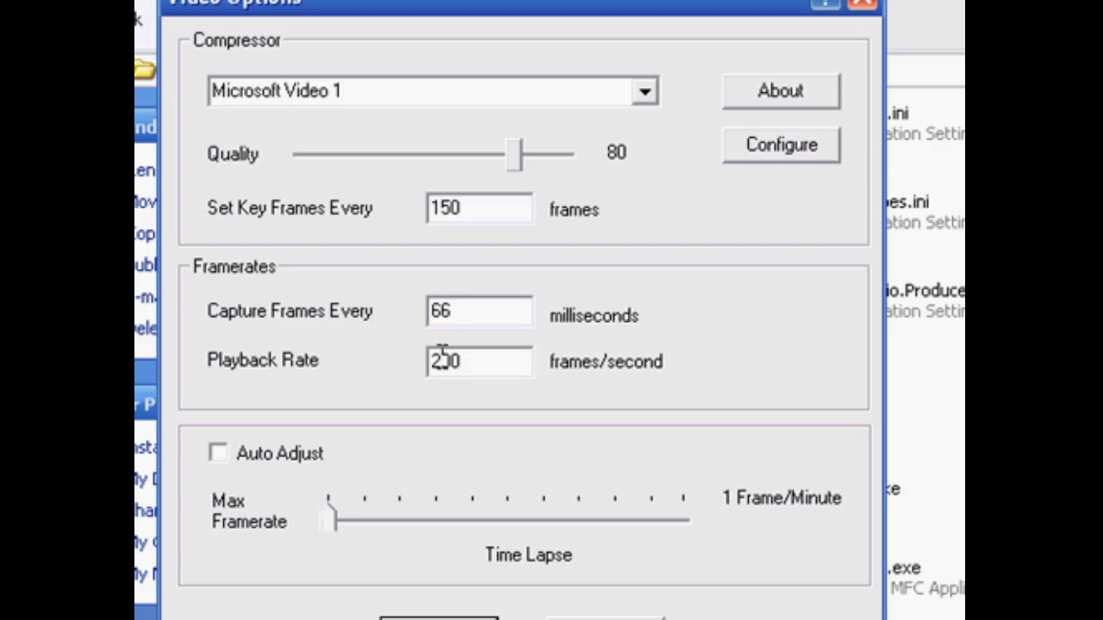
pyautogui.tripleClick(479, 362)
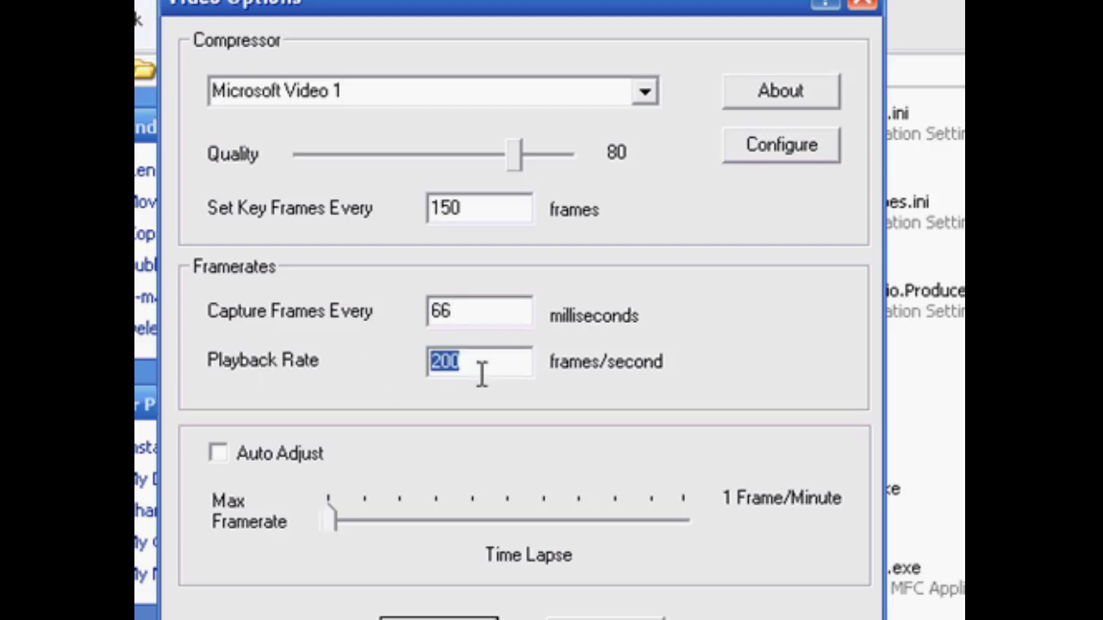
pyautogui.write('15')
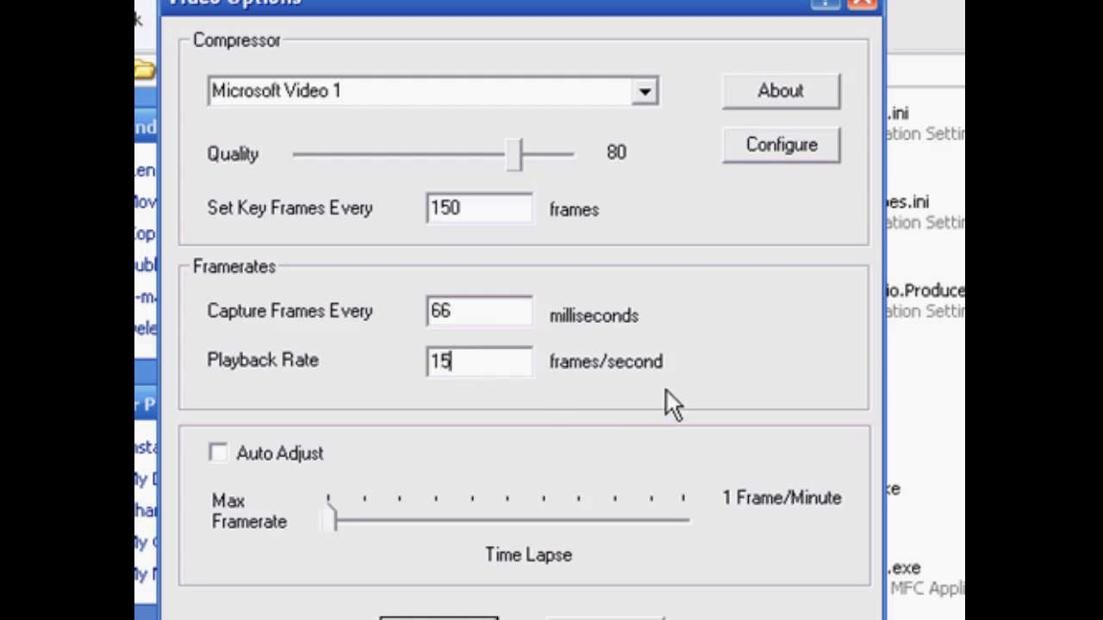
pyautogui.moveTo(300, 560)
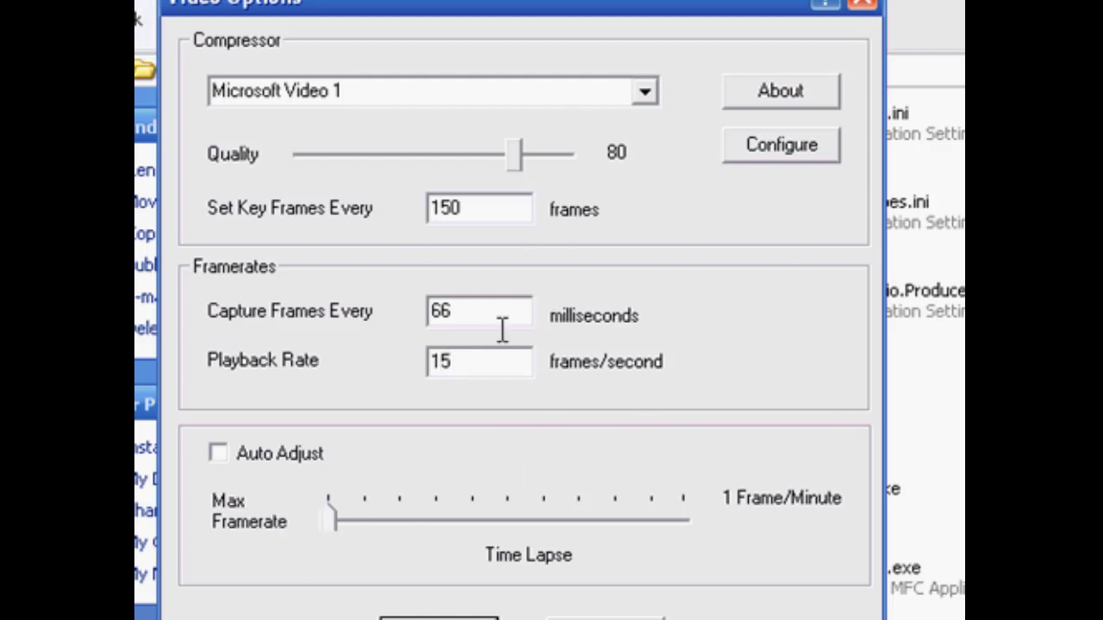
# Toggle Auto Adjust and make Microsoft MPEG-4 Video Codec V2 the compressor
pyautogui.click(217, 453)
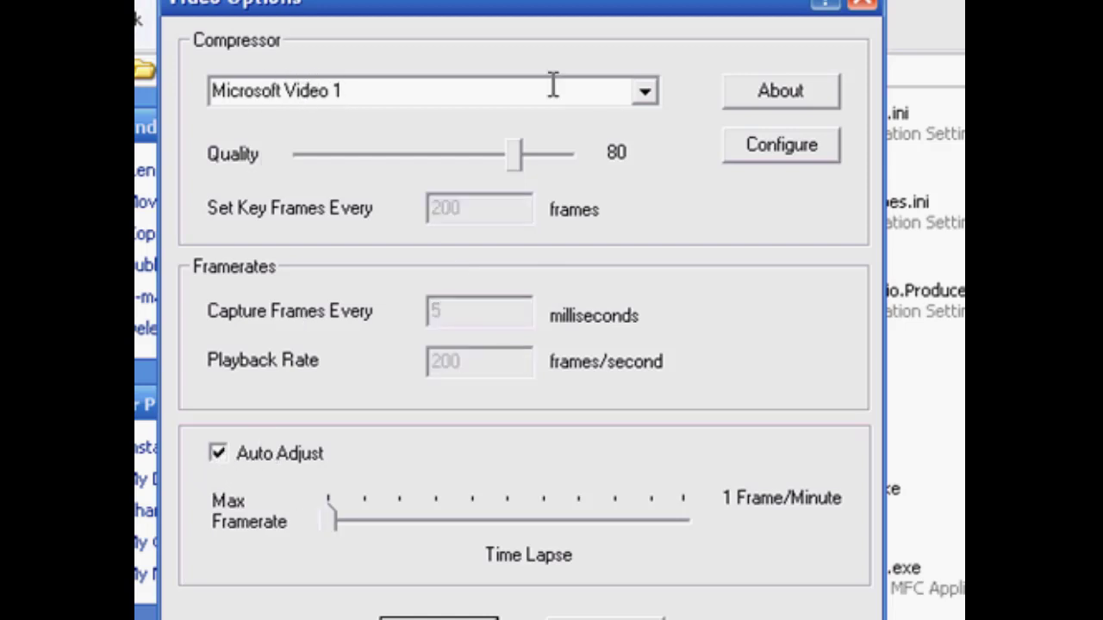
pyautogui.click(644, 91)
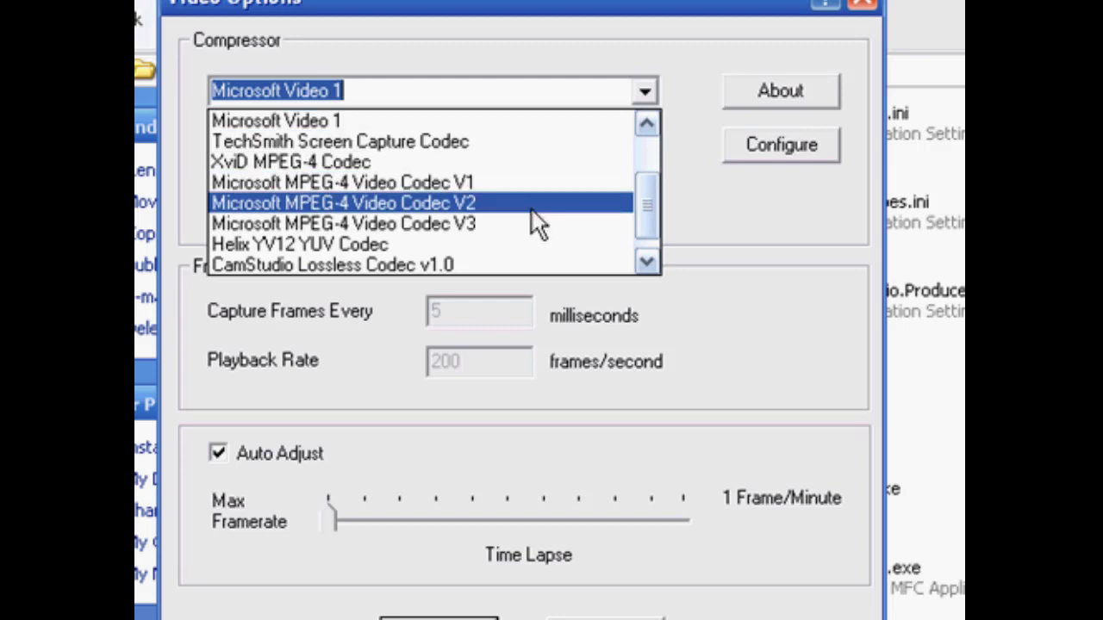
pyautogui.click(343, 203)
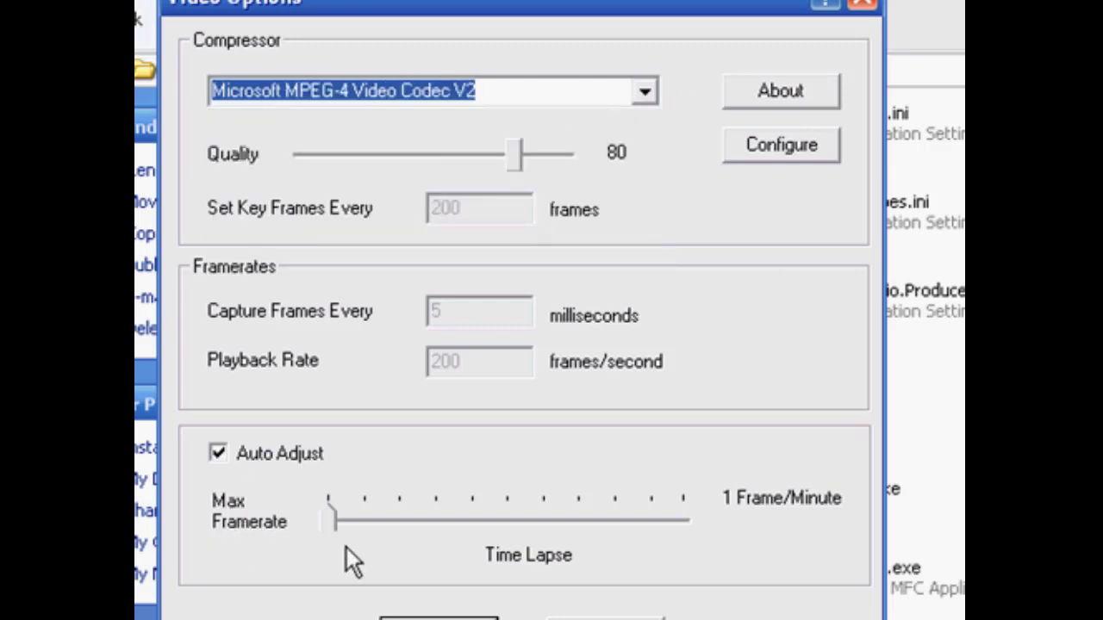
pyautogui.moveTo(646, 198)
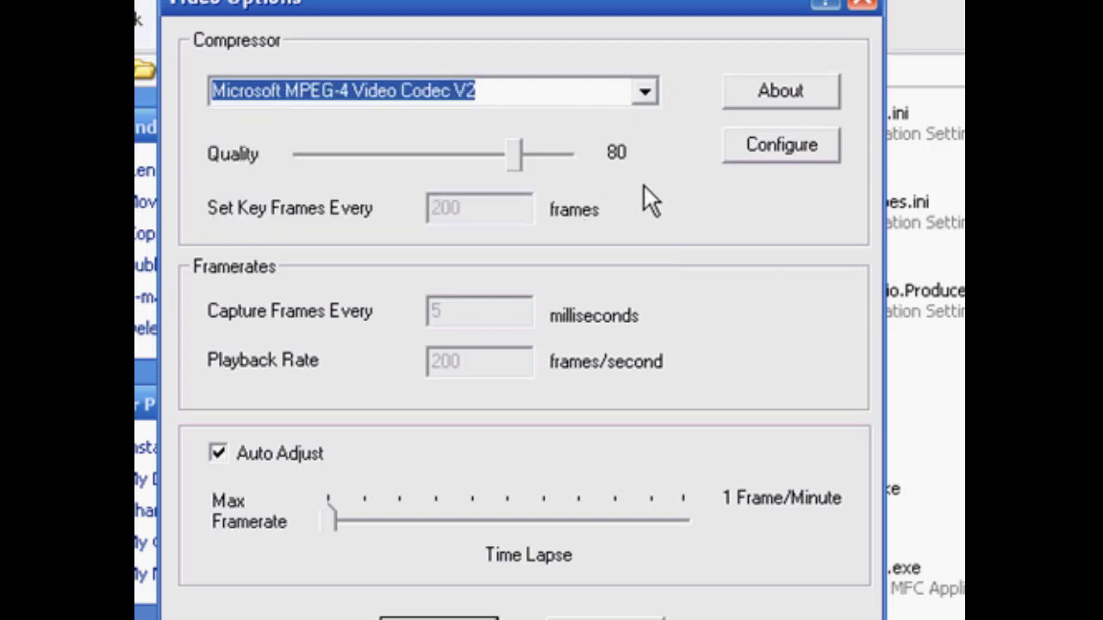
pyautogui.moveTo(589, 224)
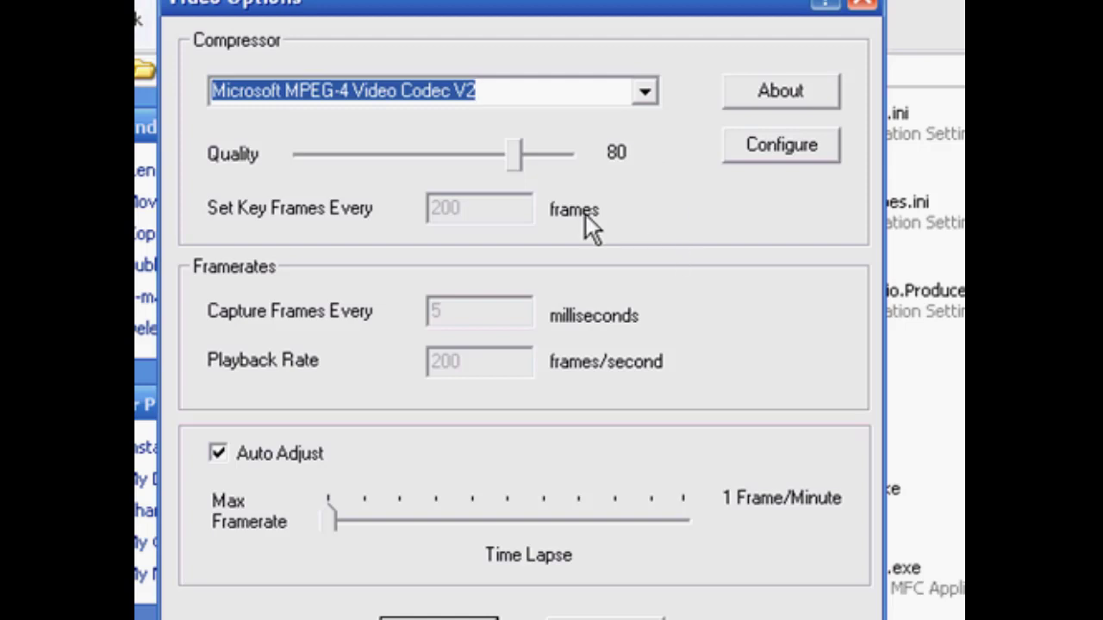
pyautogui.click(644, 92)
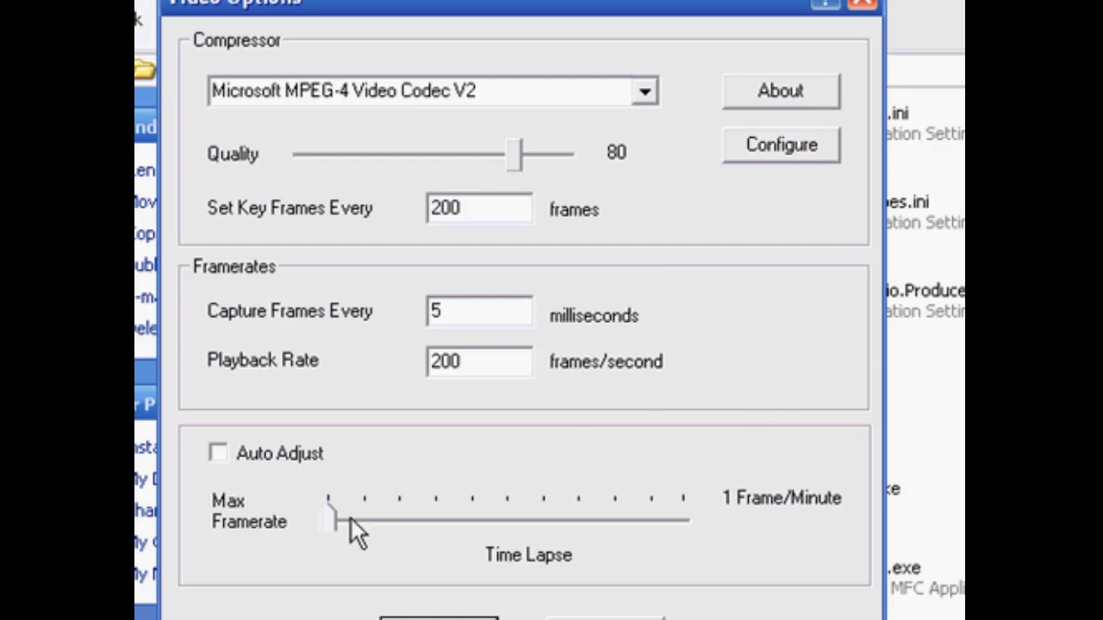
pyautogui.moveTo(427, 517)
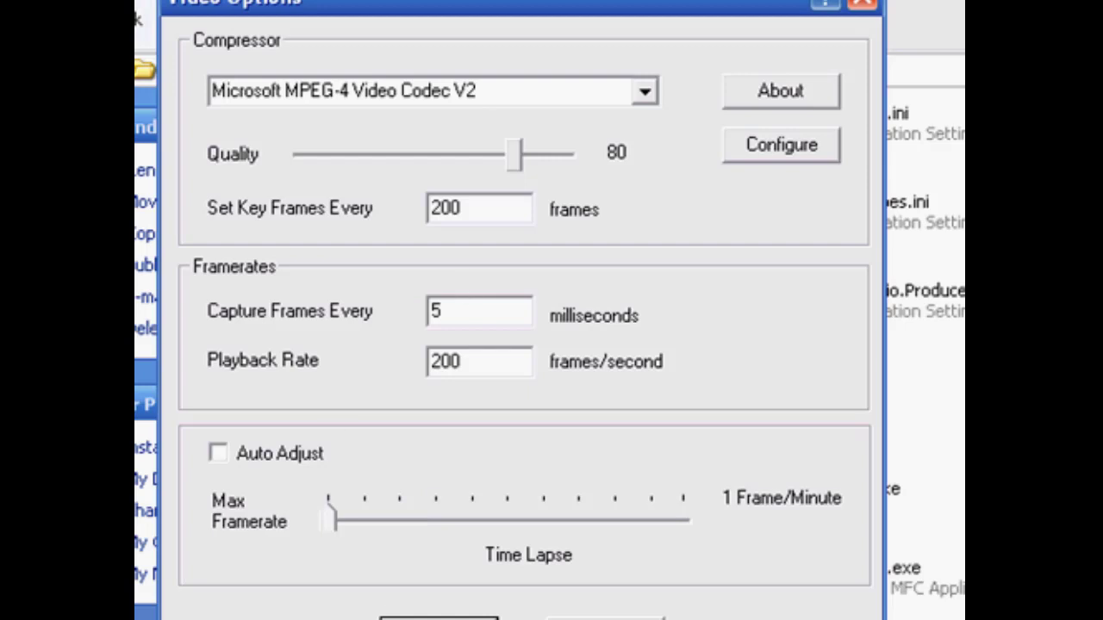
pyautogui.moveTo(664, 117)
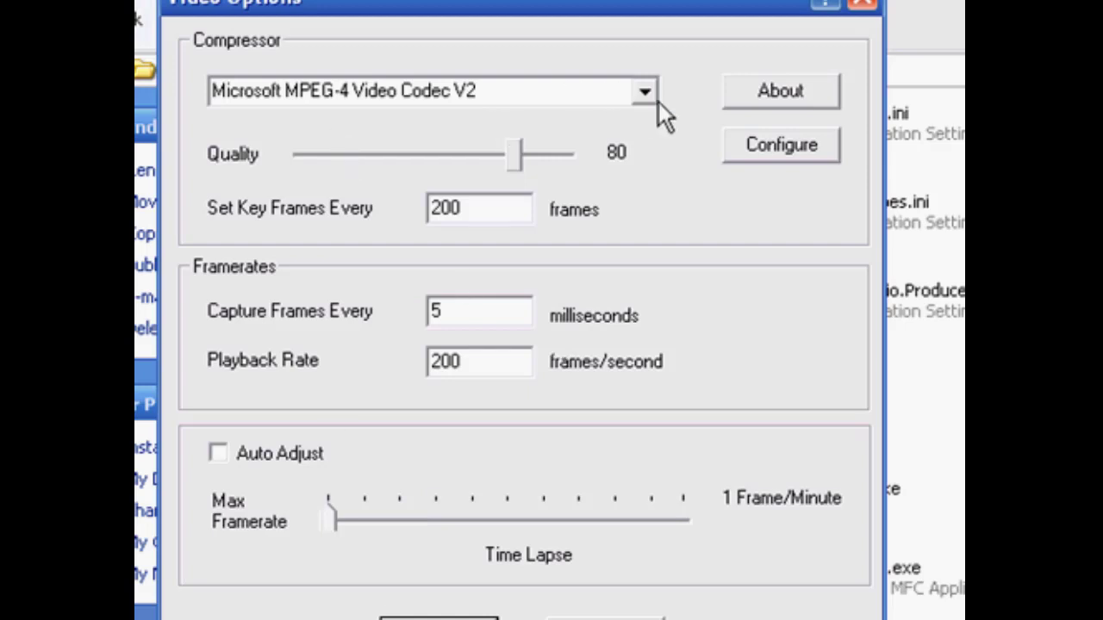
# Switch the compressor to XviD MPEG-4 Codec, keeping quality 80
pyautogui.click(645, 92)
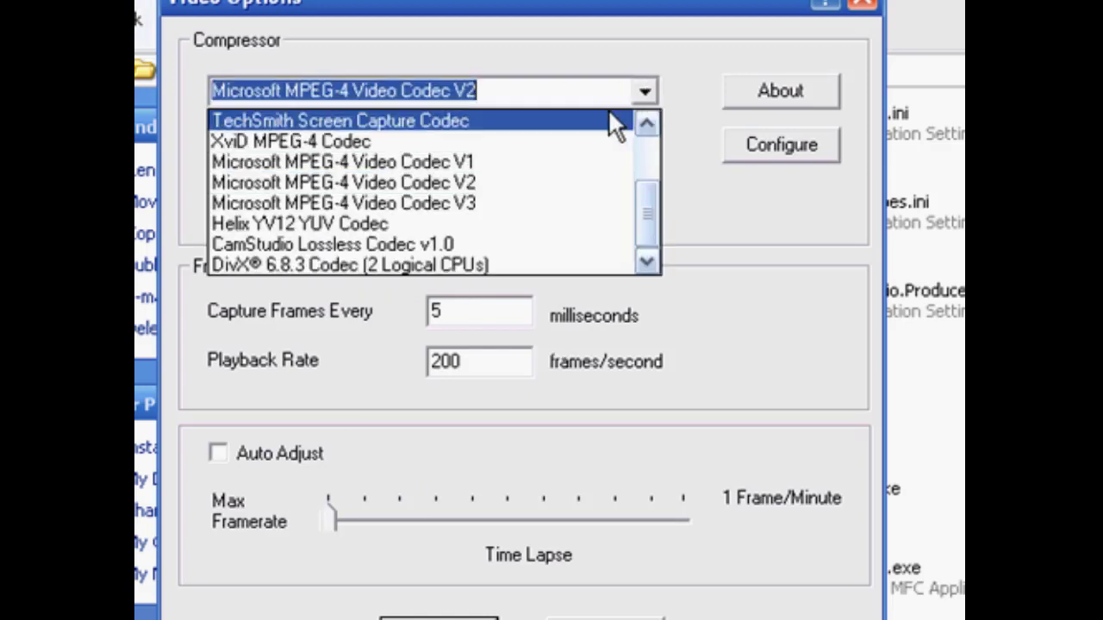
pyautogui.click(289, 141)
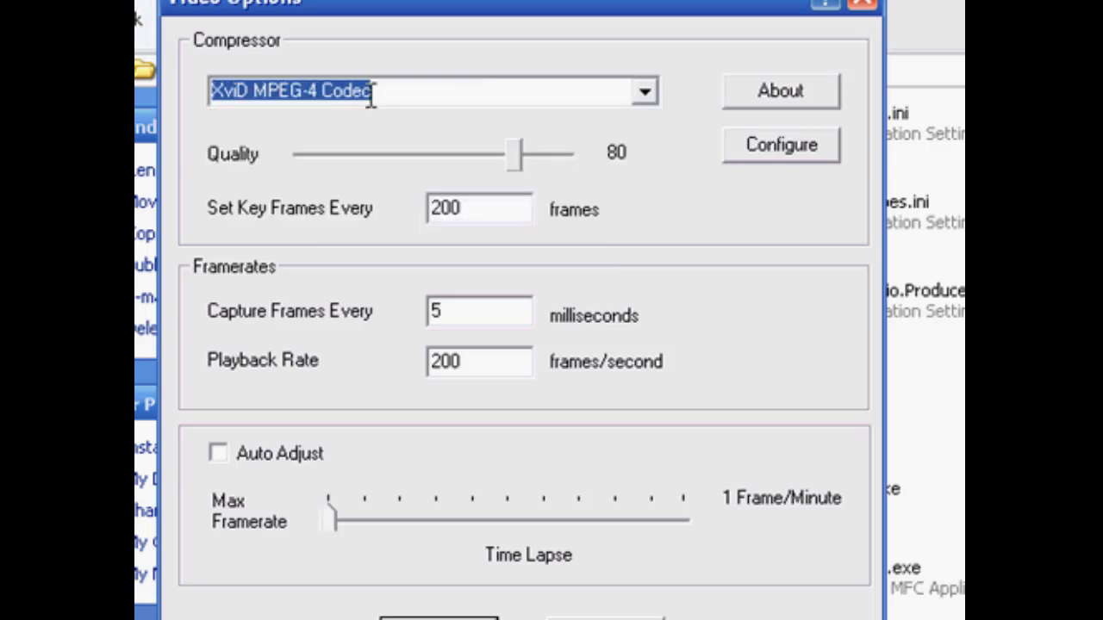
pyautogui.moveTo(767, 172)
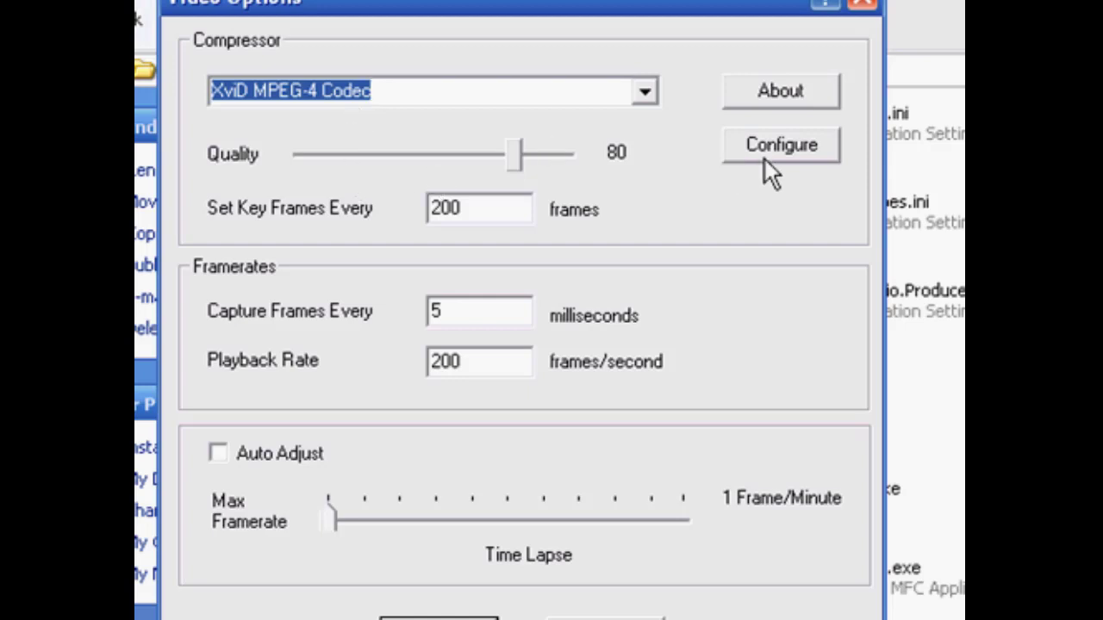
# In XviD's Configure settings keep Single pass encoding and set target quantizer 4.00
pyautogui.click(779, 144)
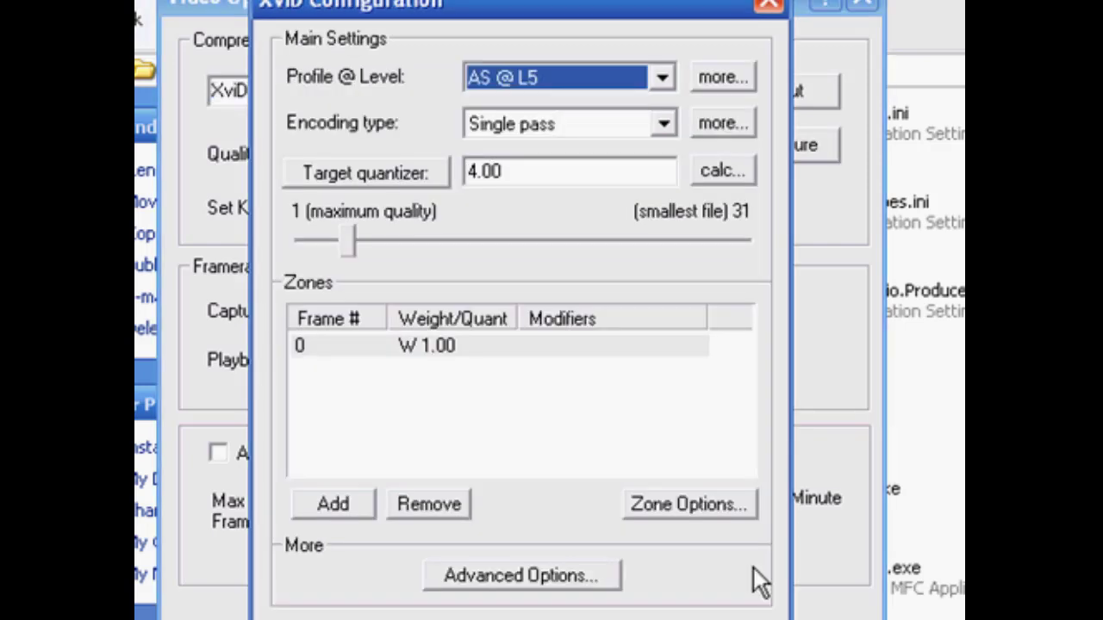
pyautogui.moveTo(504, 102)
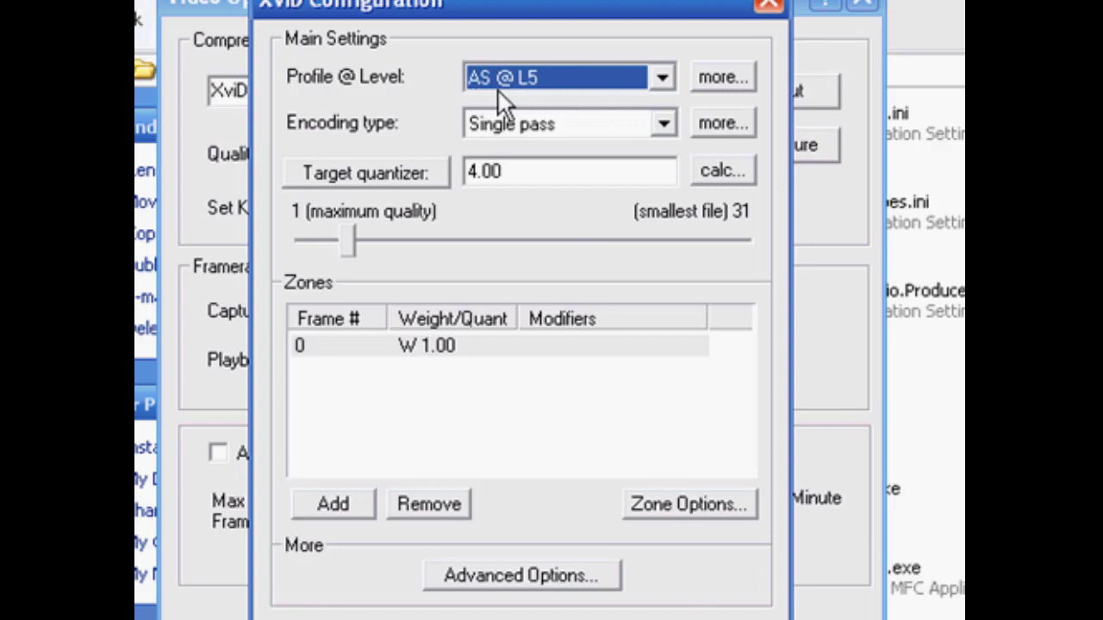
pyautogui.moveTo(462, 124)
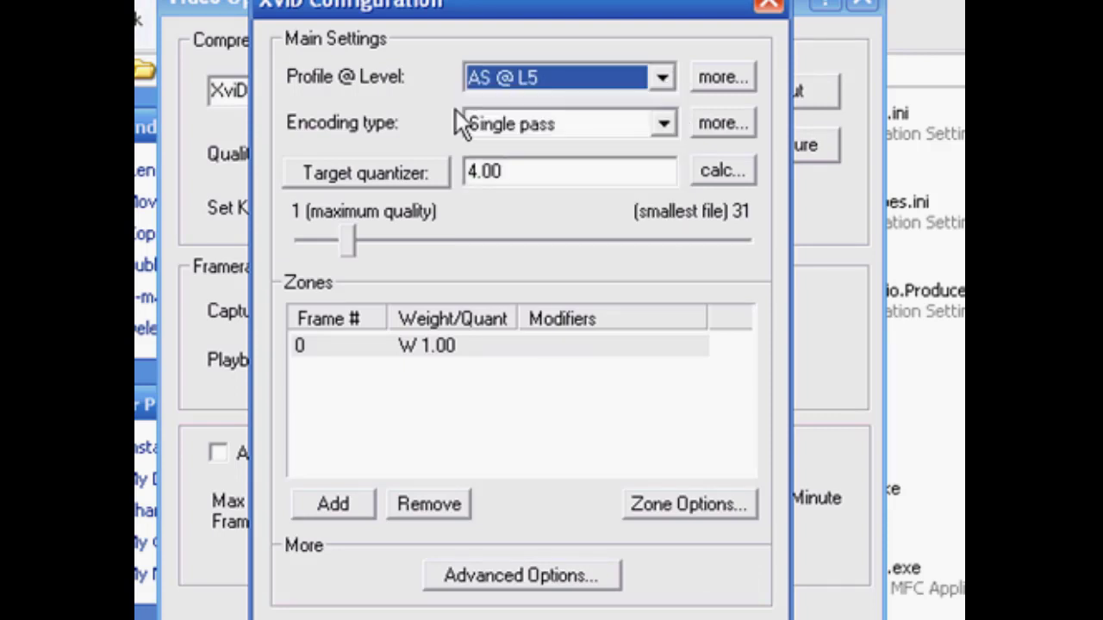
pyautogui.moveTo(611, 112)
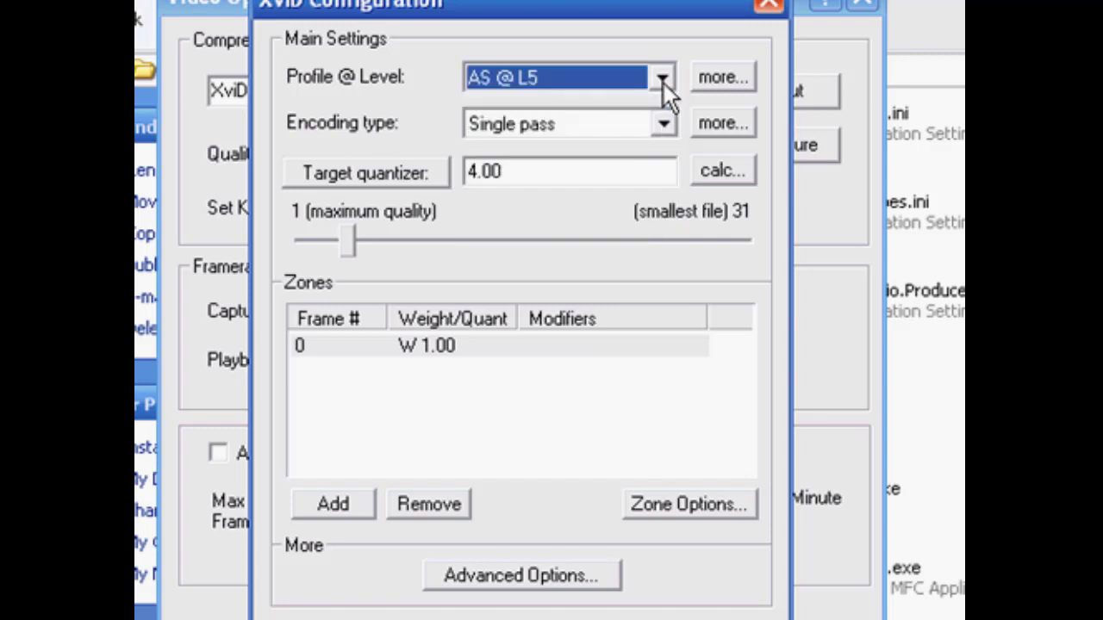
pyautogui.moveTo(353, 124)
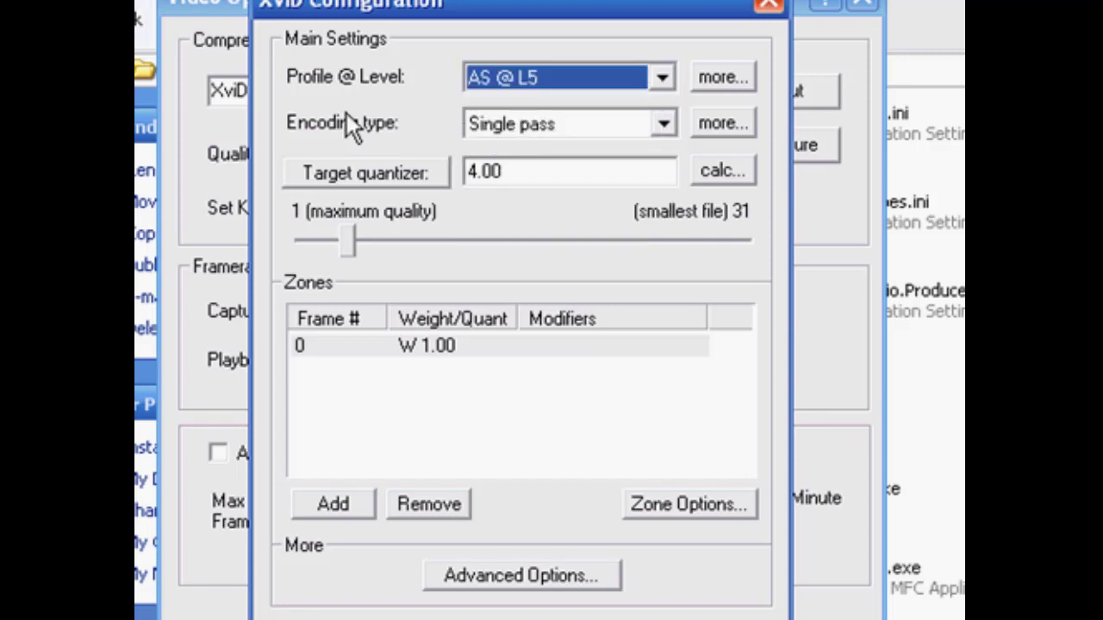
pyautogui.click(662, 124)
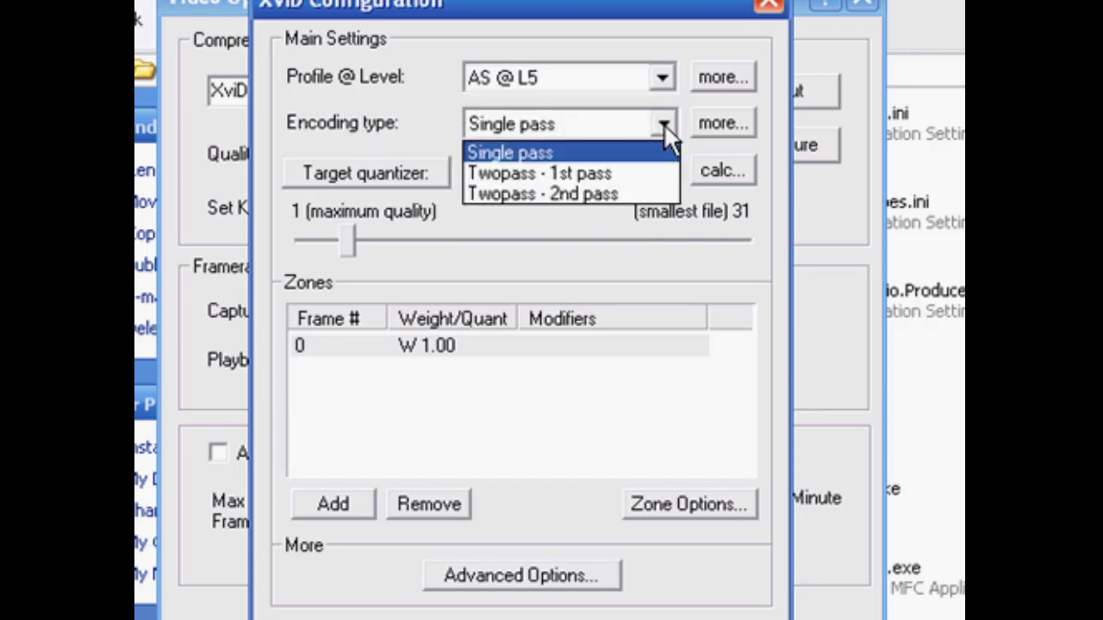
pyautogui.click(511, 152)
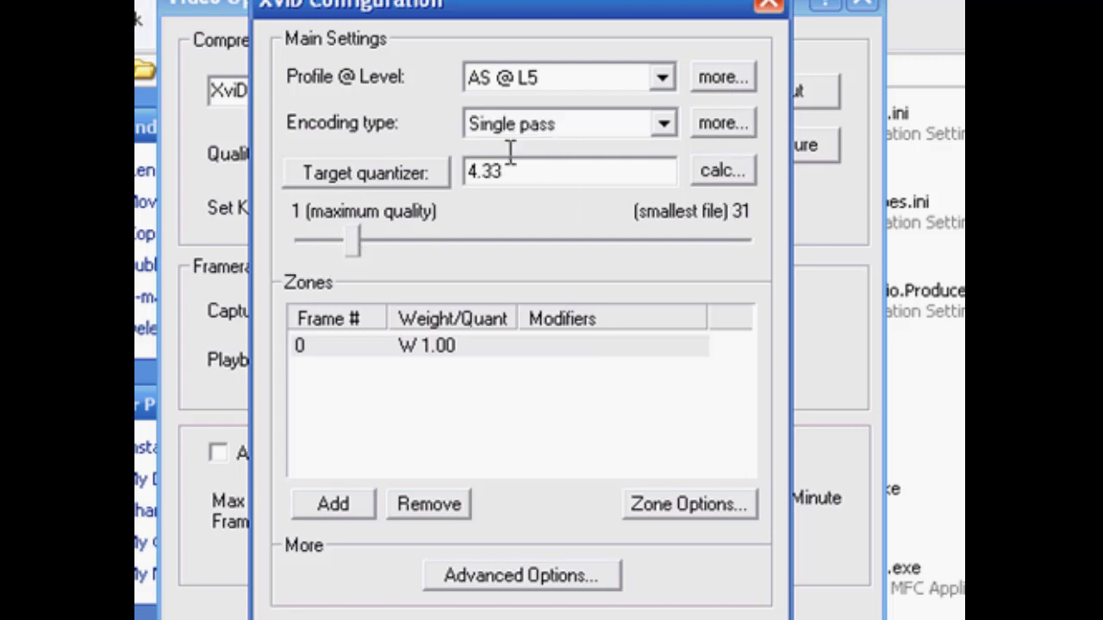
pyautogui.write('4.00')
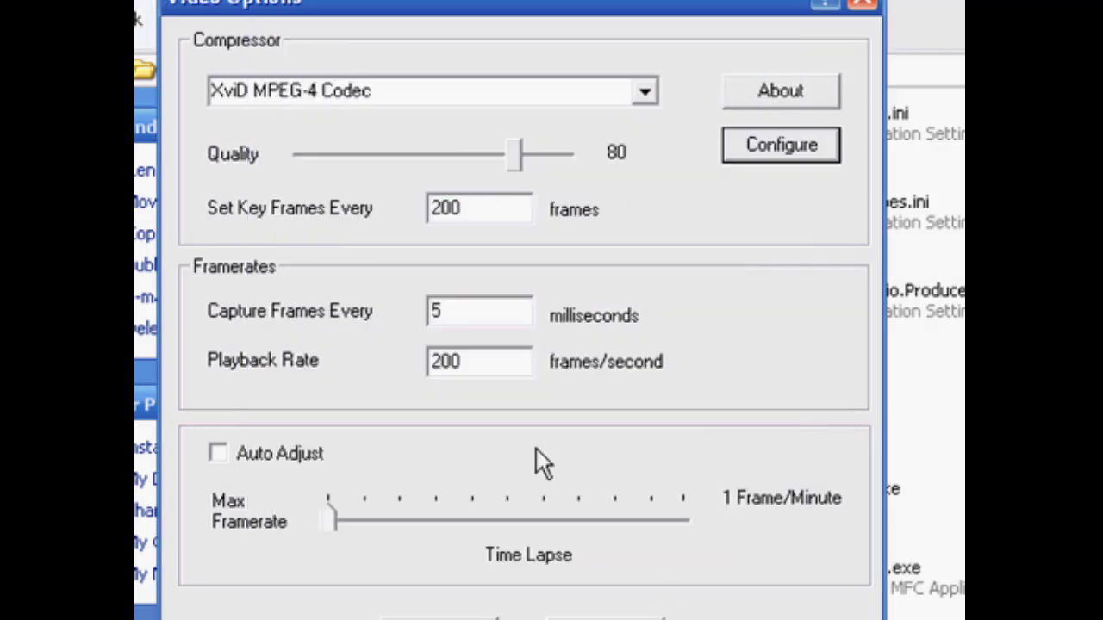
pyautogui.moveTo(345, 121)
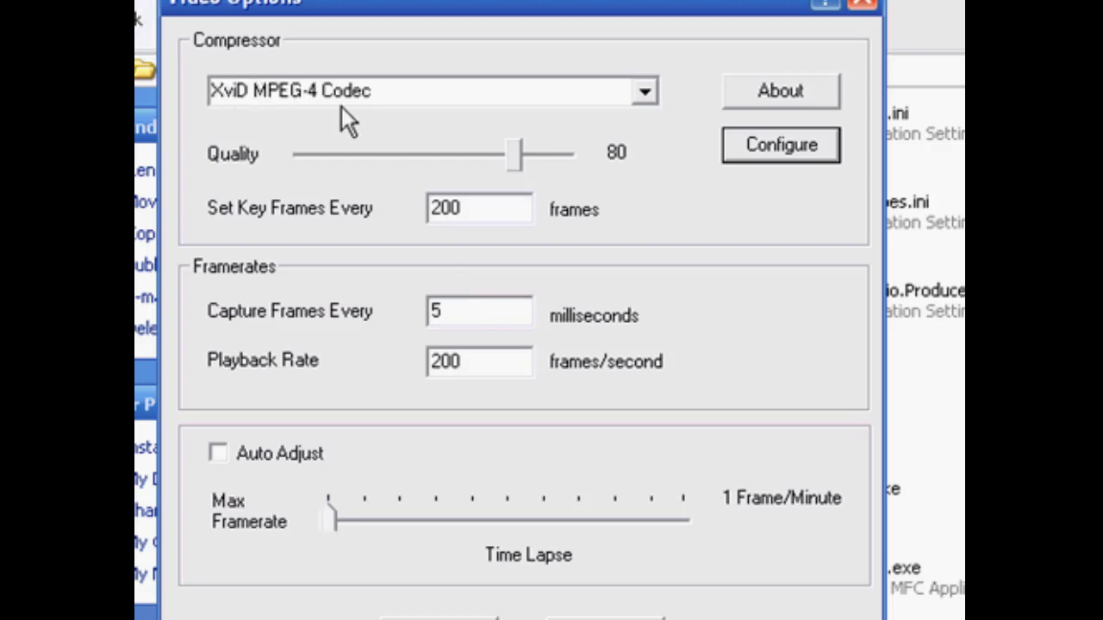
pyautogui.moveTo(369, 121)
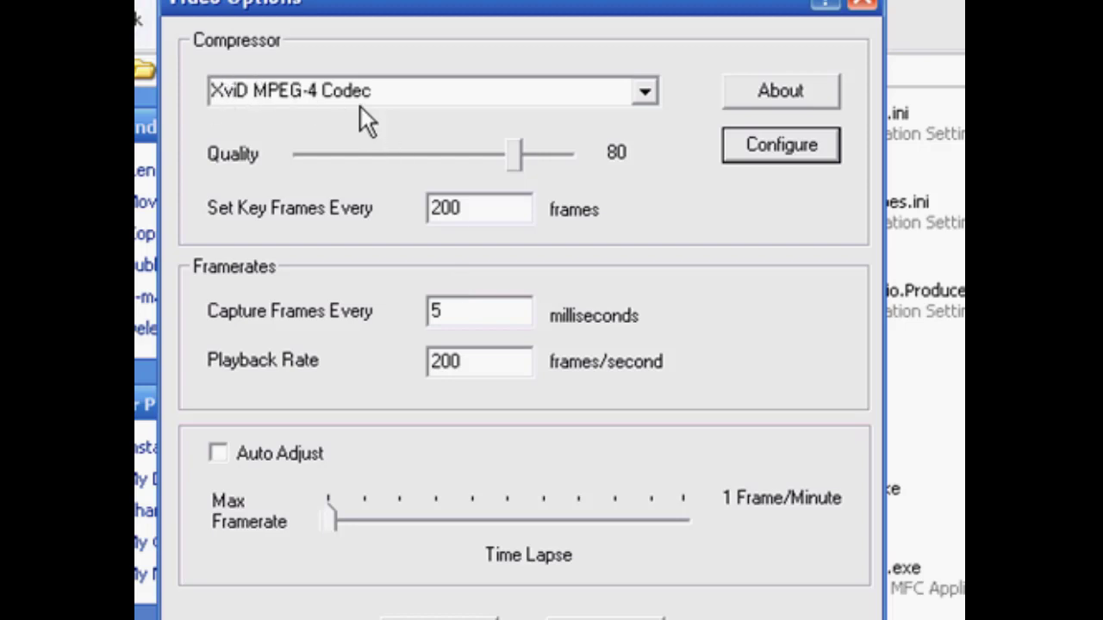
# Make DivX 6.8.3 the compressor and lower quality to 60
pyautogui.click(645, 92)
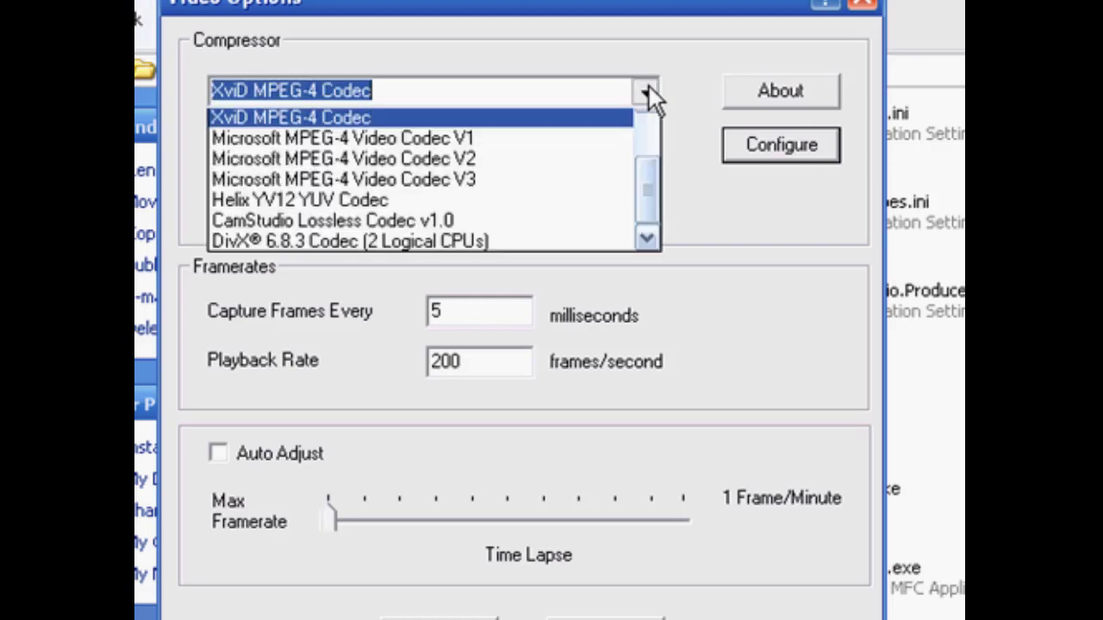
pyautogui.click(348, 242)
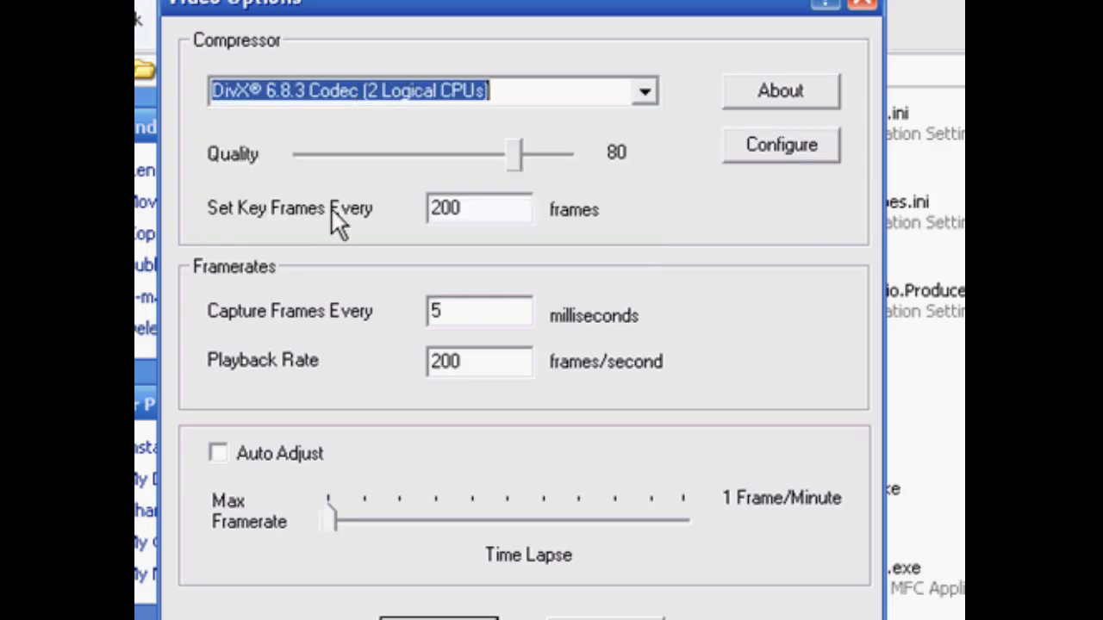
pyautogui.moveTo(397, 86)
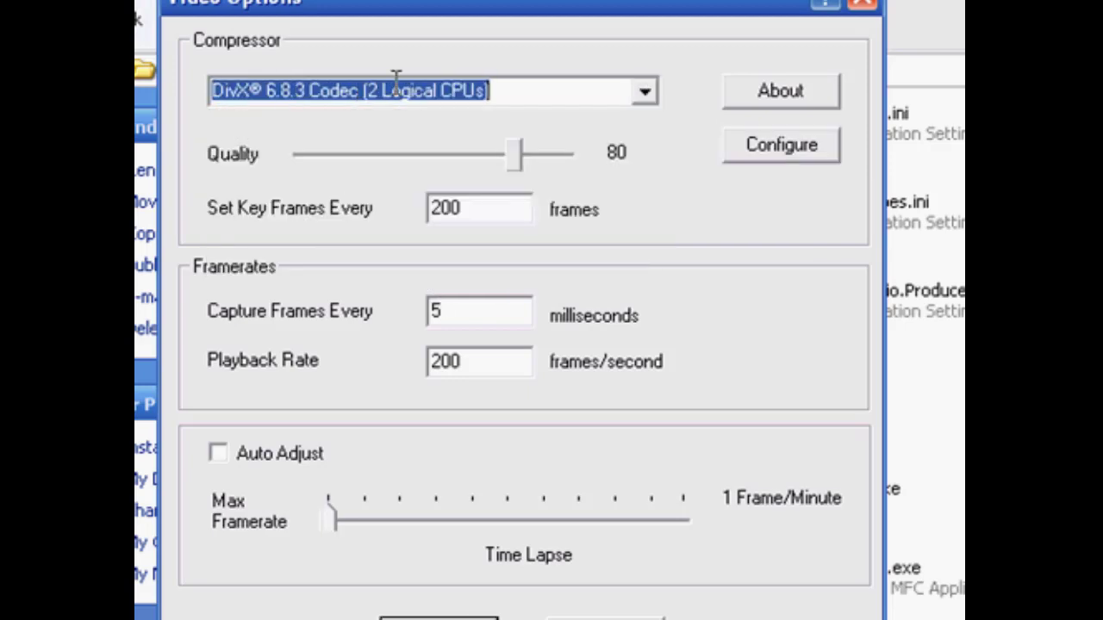
pyautogui.moveTo(328, 124)
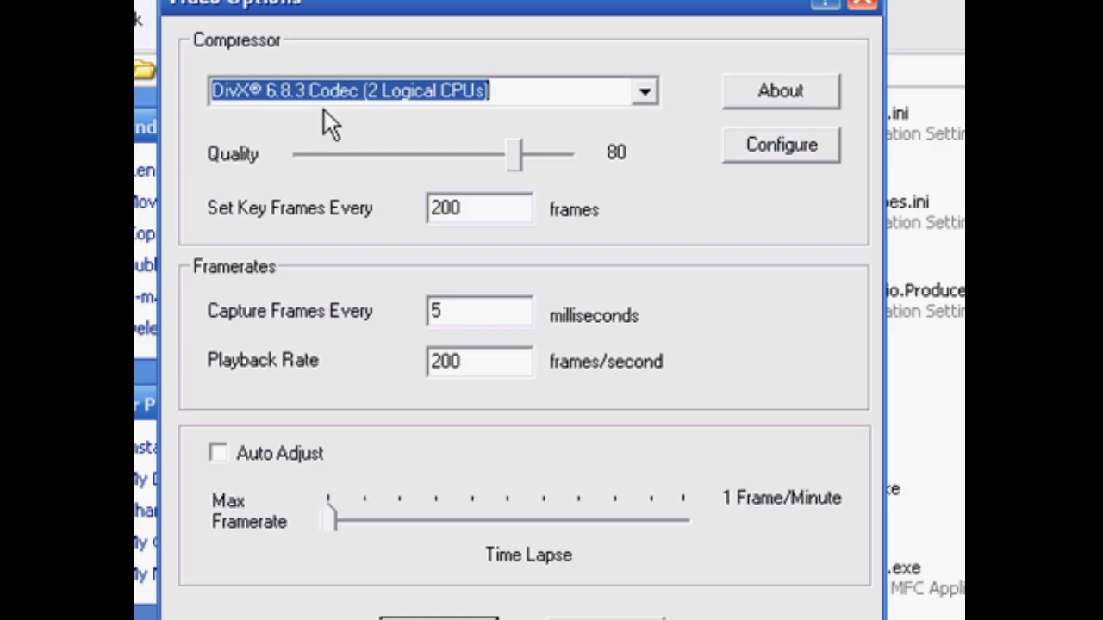
pyautogui.moveTo(717, 110)
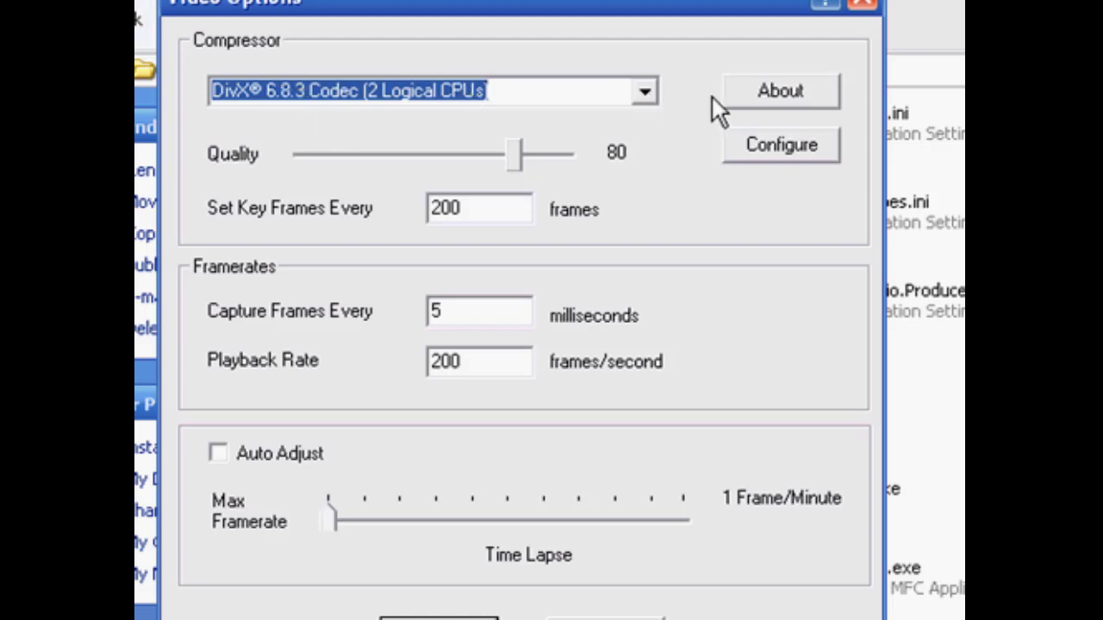
pyautogui.moveTo(596, 172)
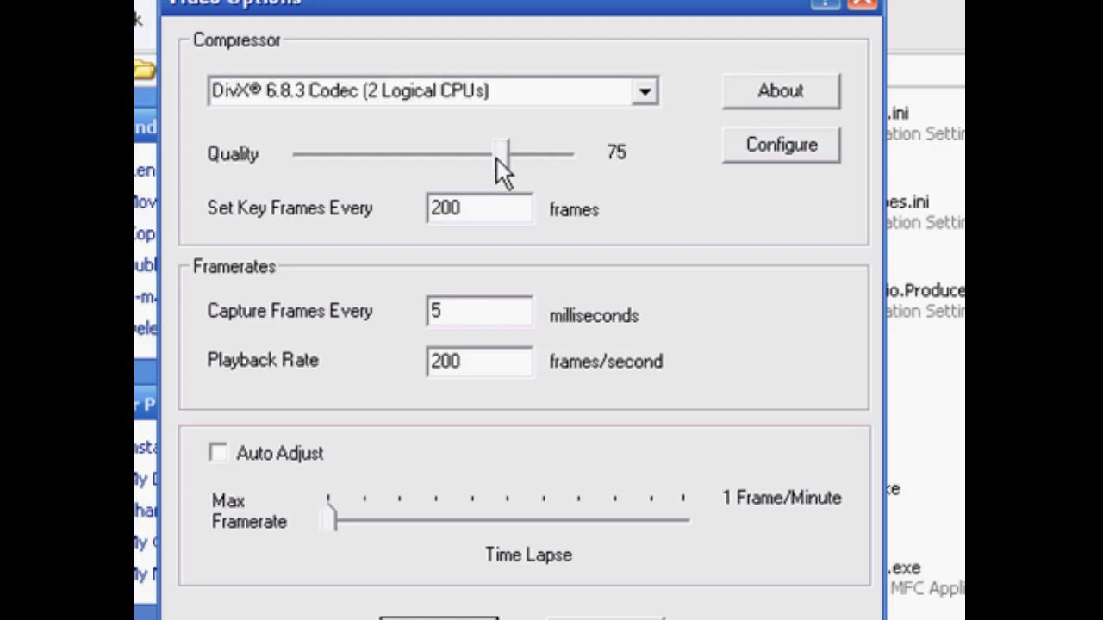
pyautogui.moveTo(502, 152); pyautogui.dragTo(466, 152)
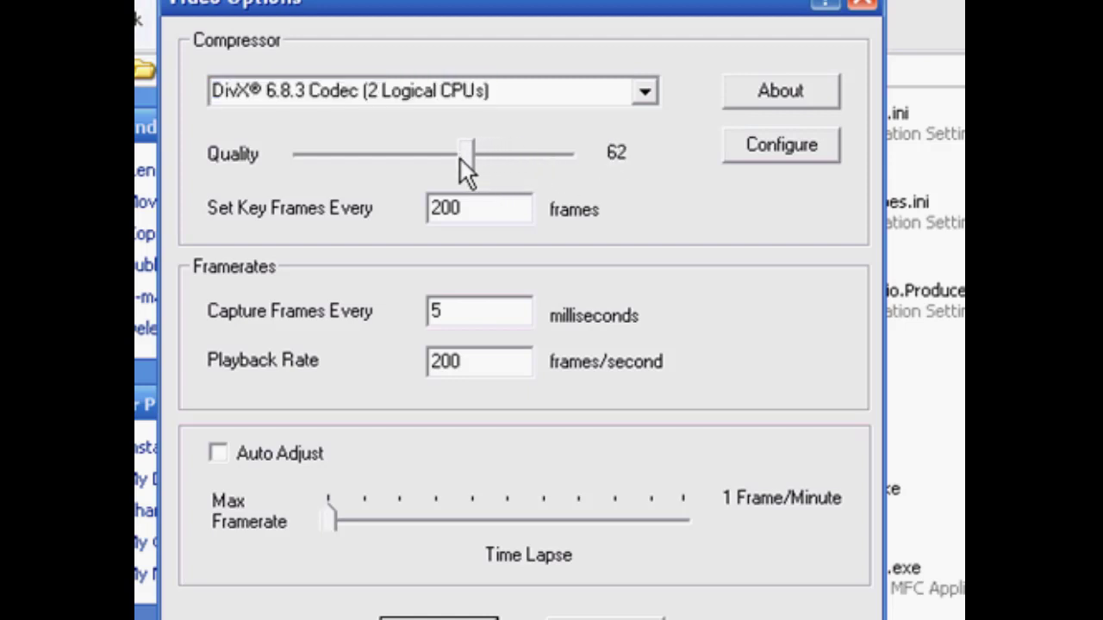
pyautogui.moveTo(466, 153); pyautogui.dragTo(459, 154)
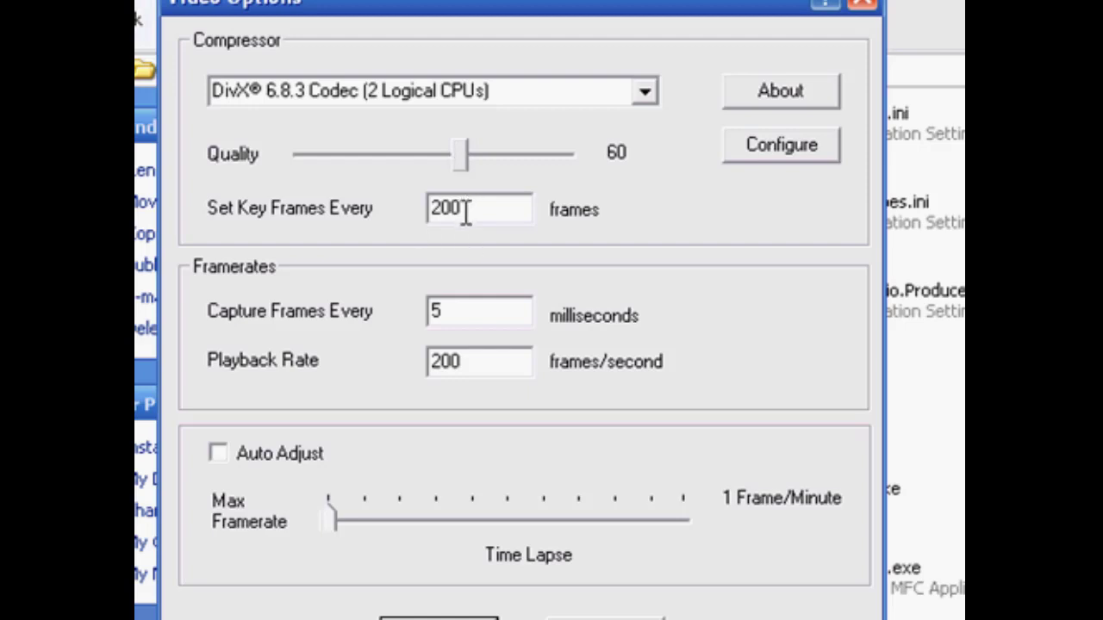
# Set key frames 30, capture every 50 ms, playback 20 fps, and confirm the video options
pyautogui.write('30')
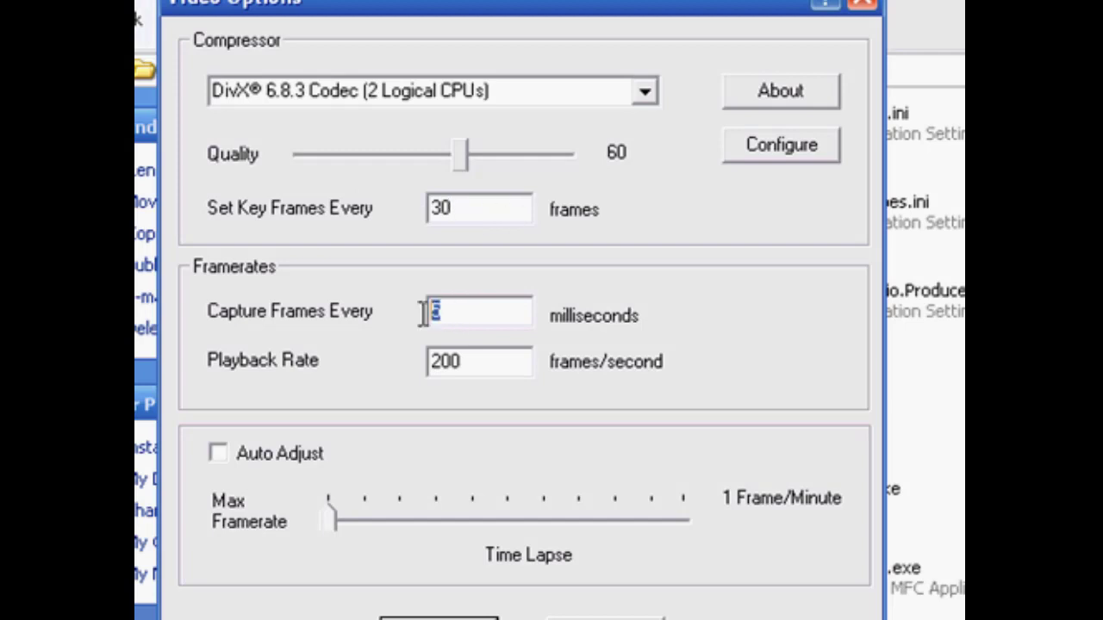
pyautogui.write('50')
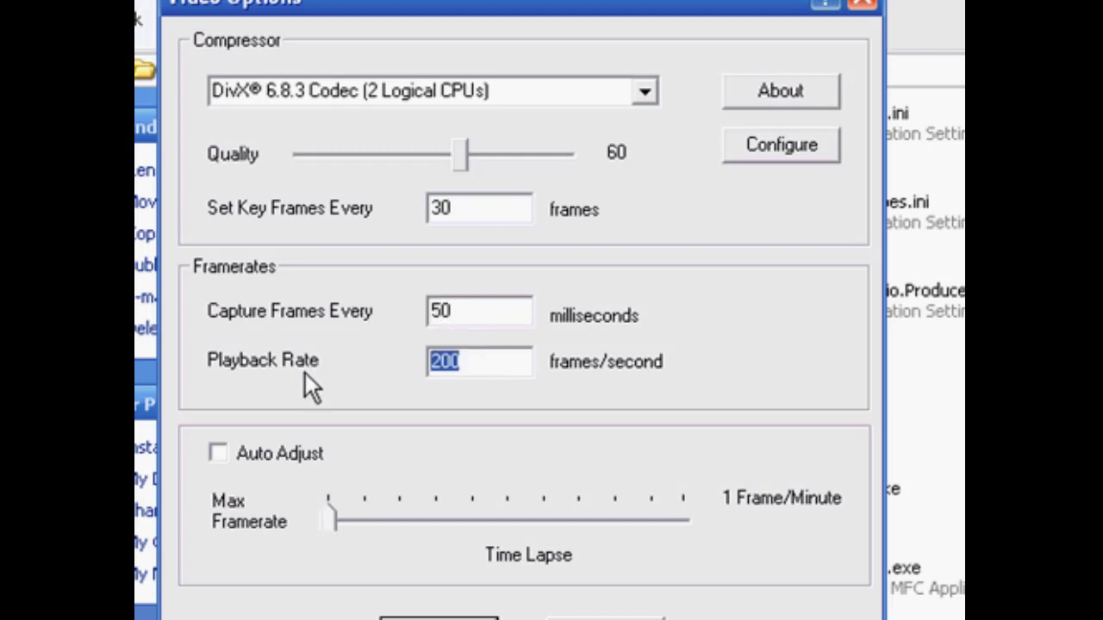
pyautogui.write('20')
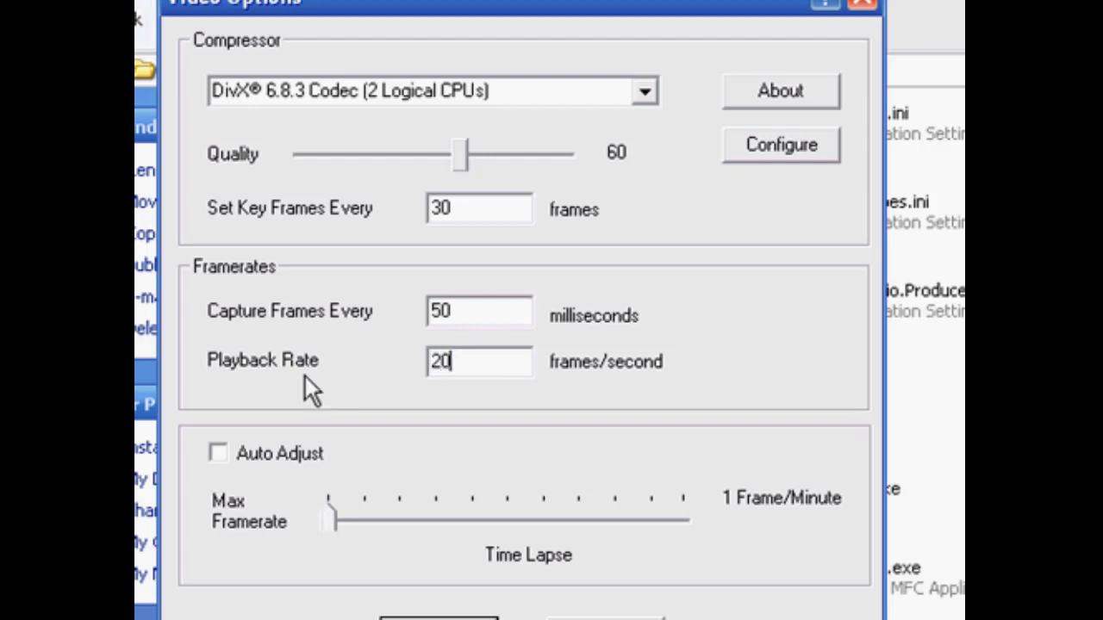
pyautogui.moveTo(320, 479)
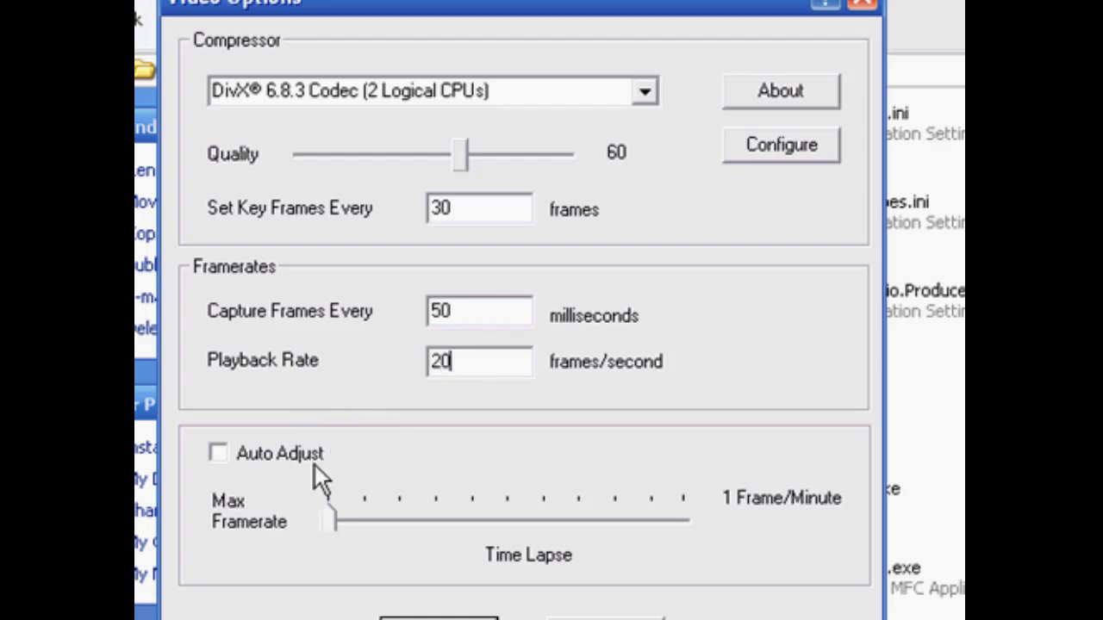
pyautogui.moveTo(503, 507)
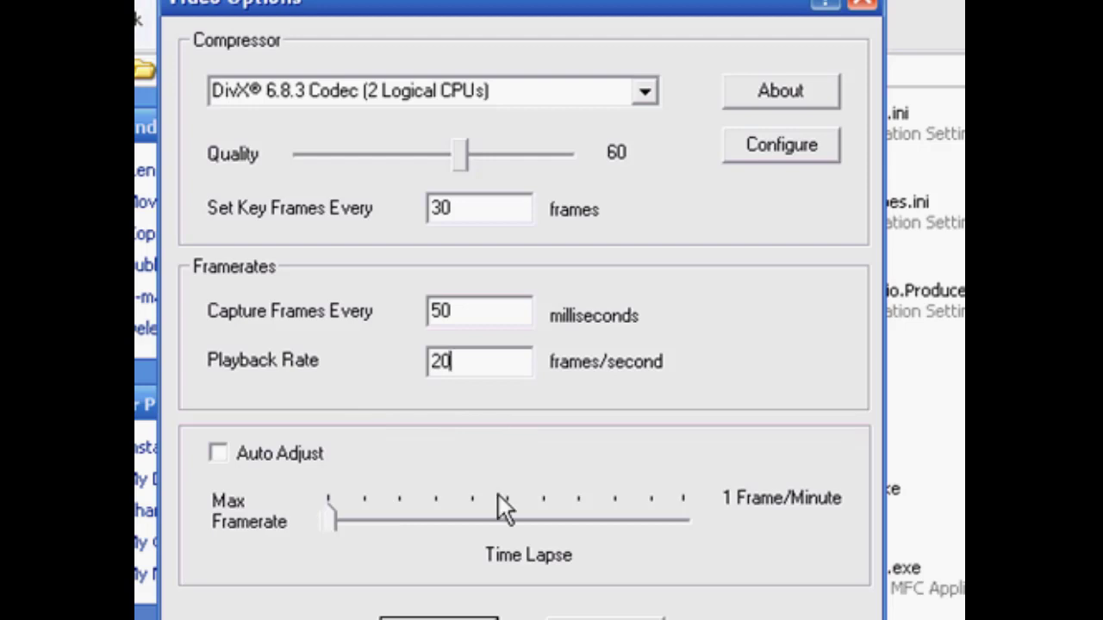
pyautogui.moveTo(417, 14)
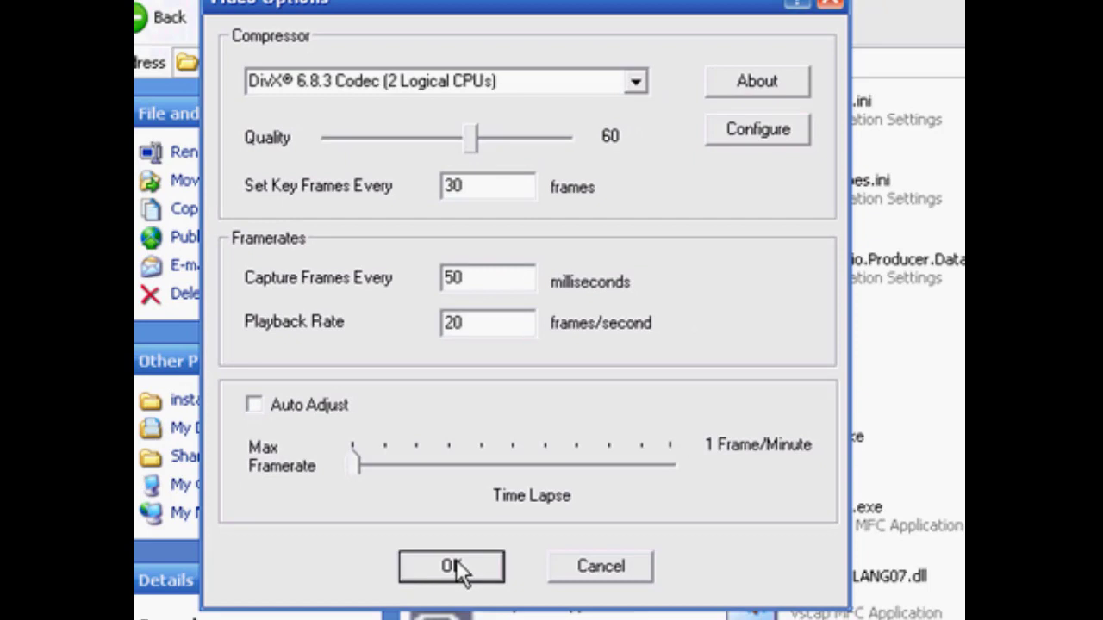
pyautogui.click(451, 566)
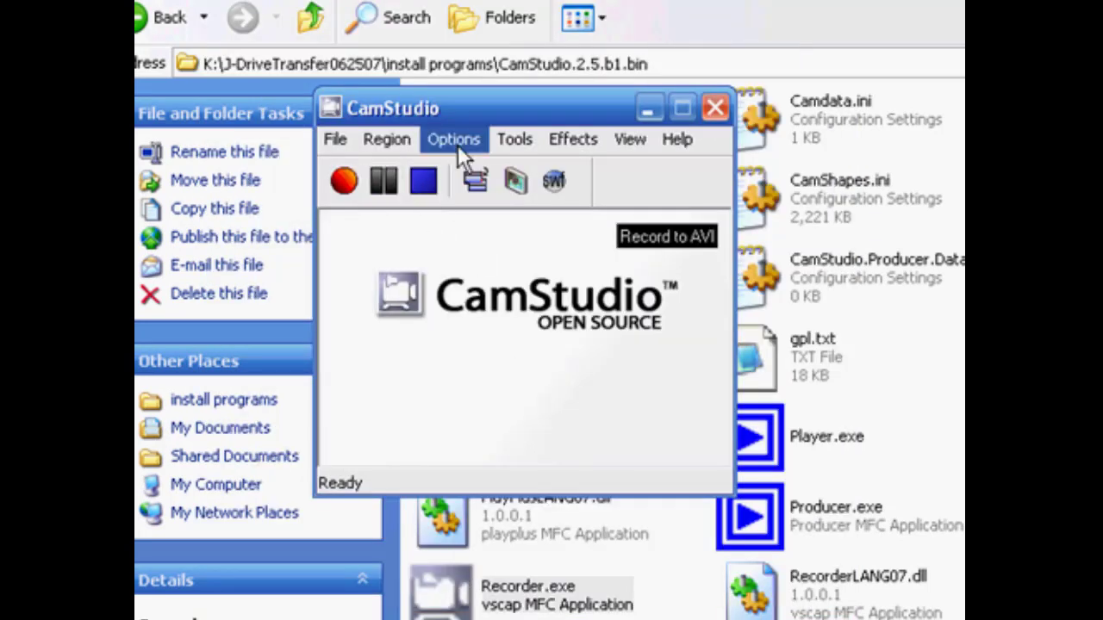
pyautogui.click(453, 138)
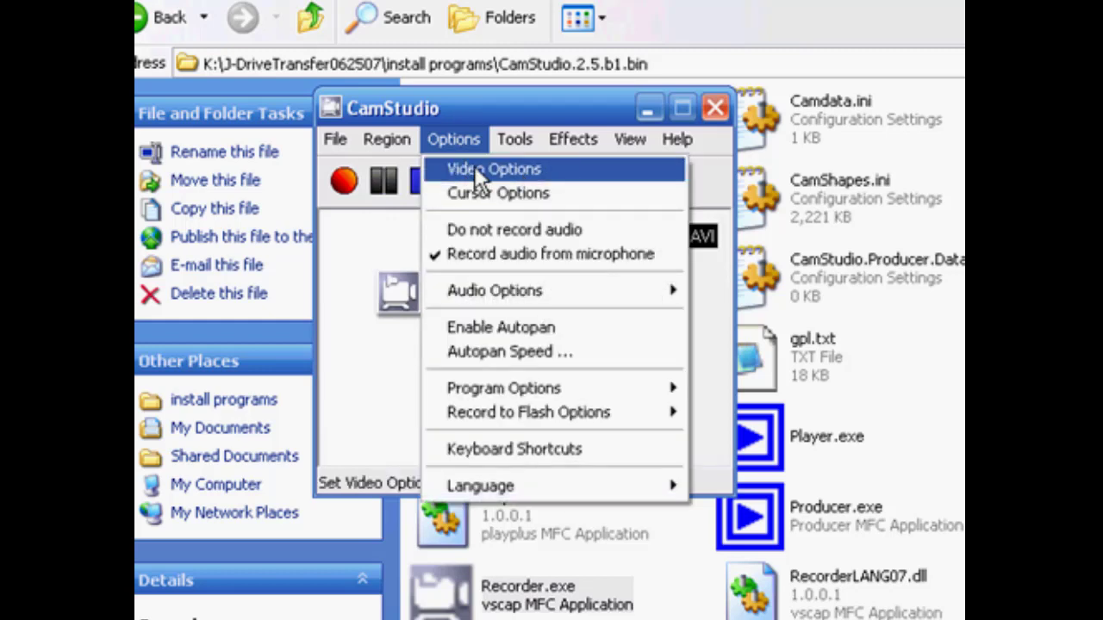
pyautogui.click(493, 169)
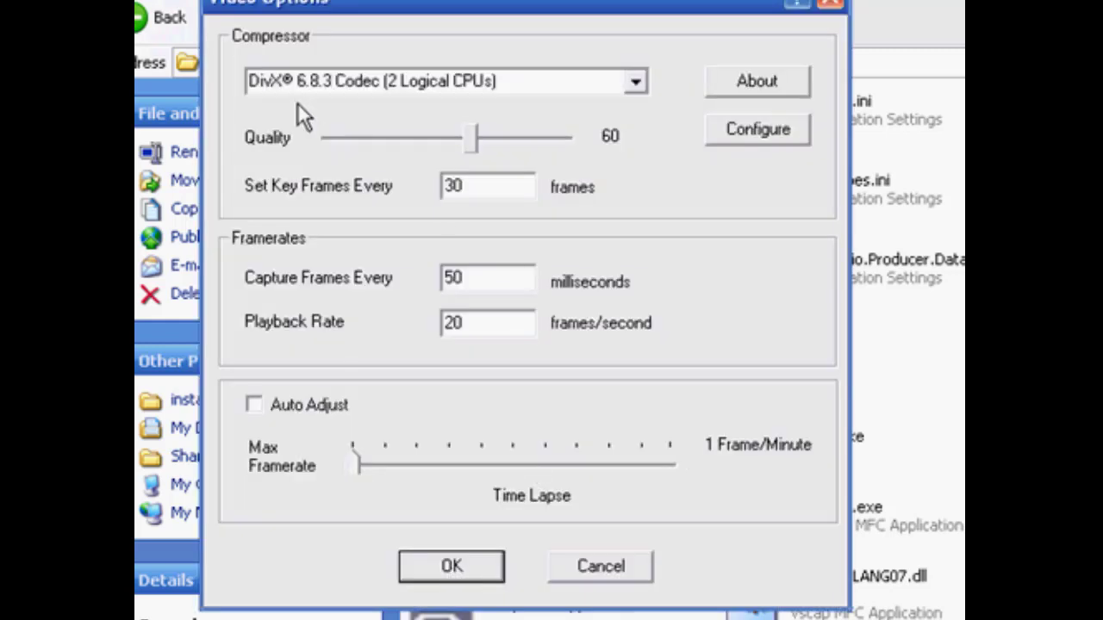
pyautogui.click(755, 127)
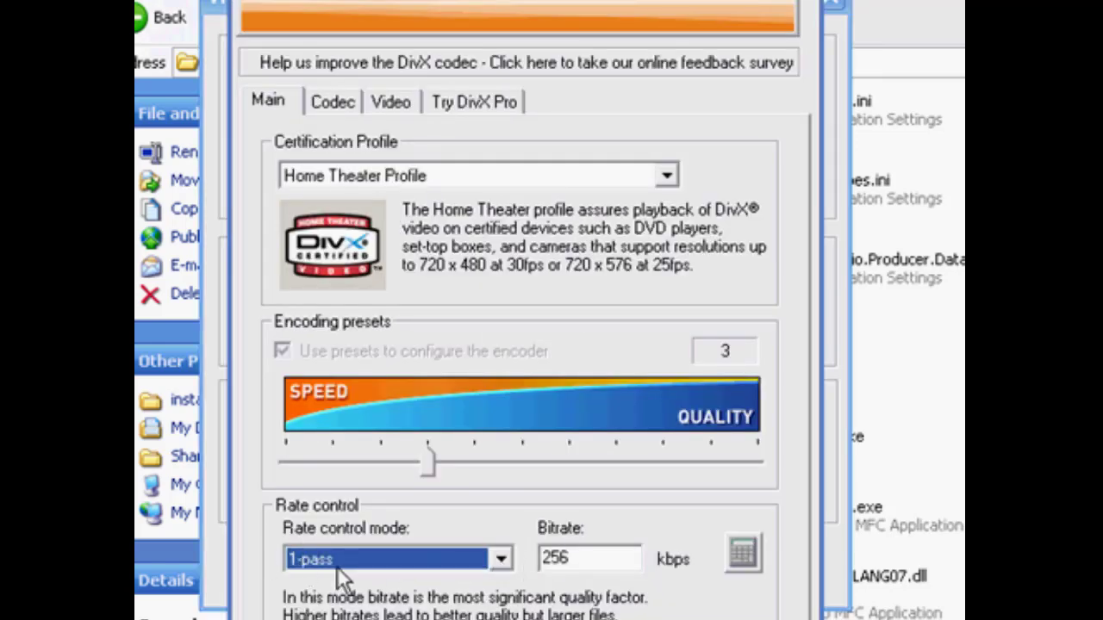
pyautogui.moveTo(458, 137)
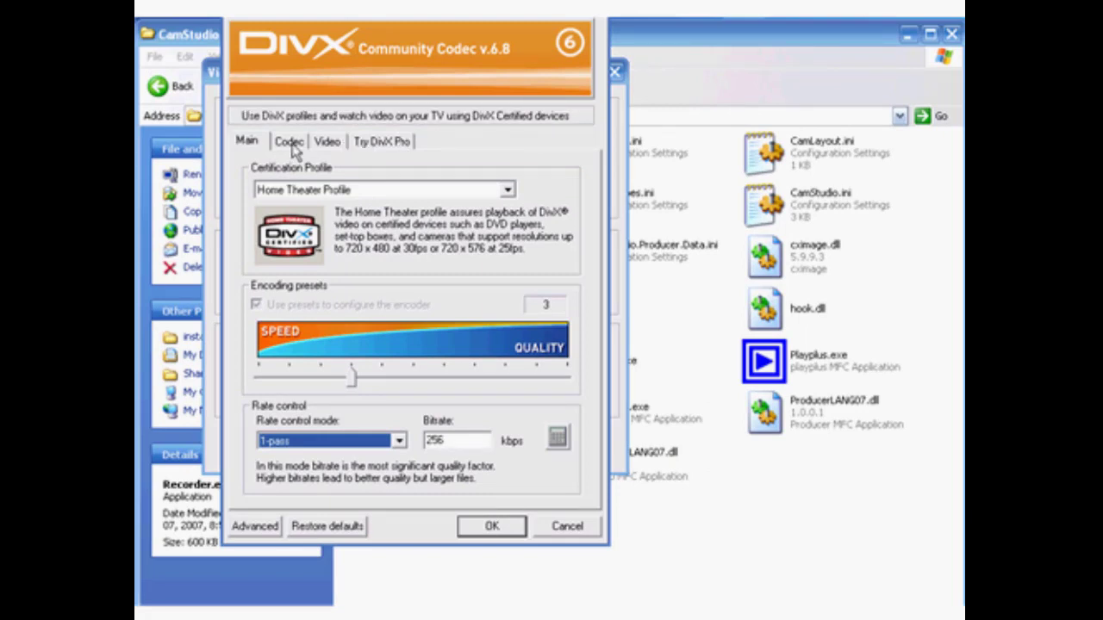
pyautogui.click(383, 142)
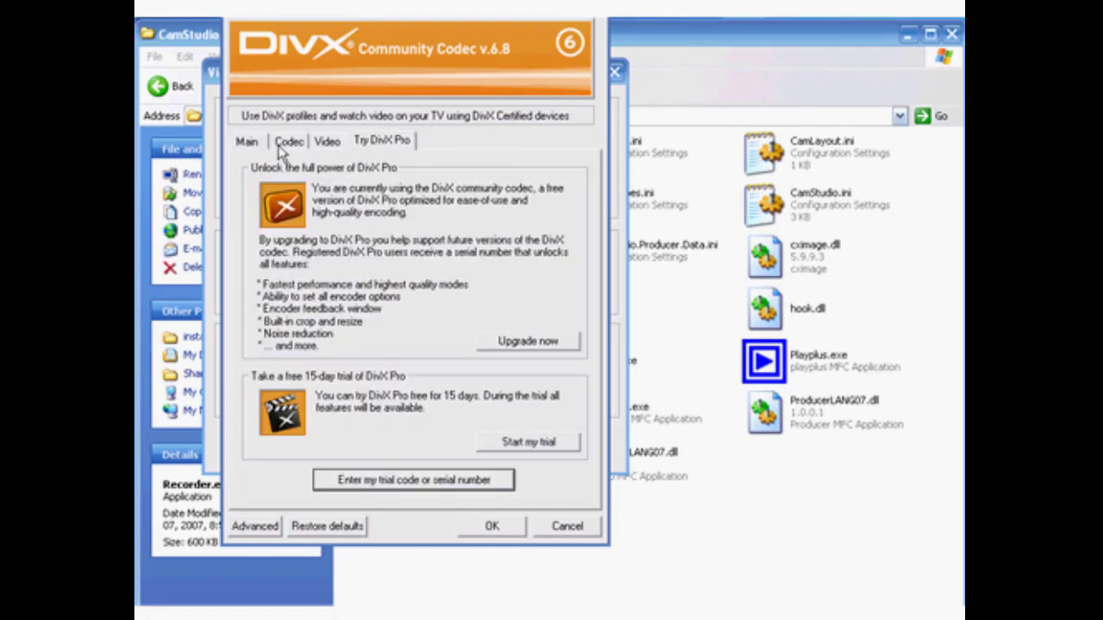
pyautogui.click(247, 141)
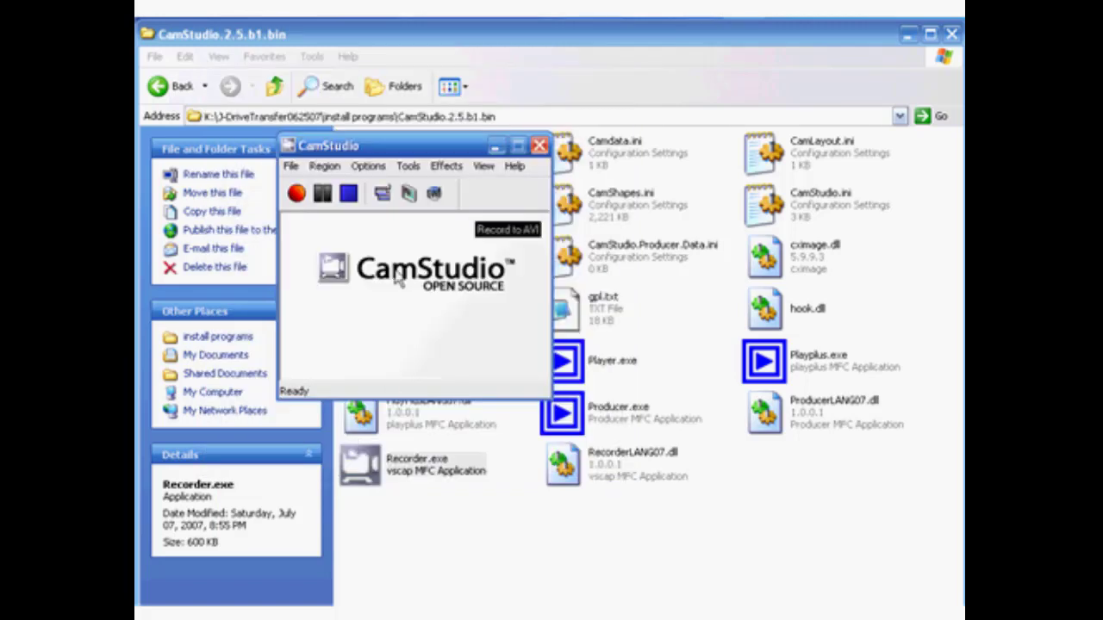
# In Cursor Options turn on Highlight Cursor, enlarge it slightly and make it a square
pyautogui.click(369, 165)
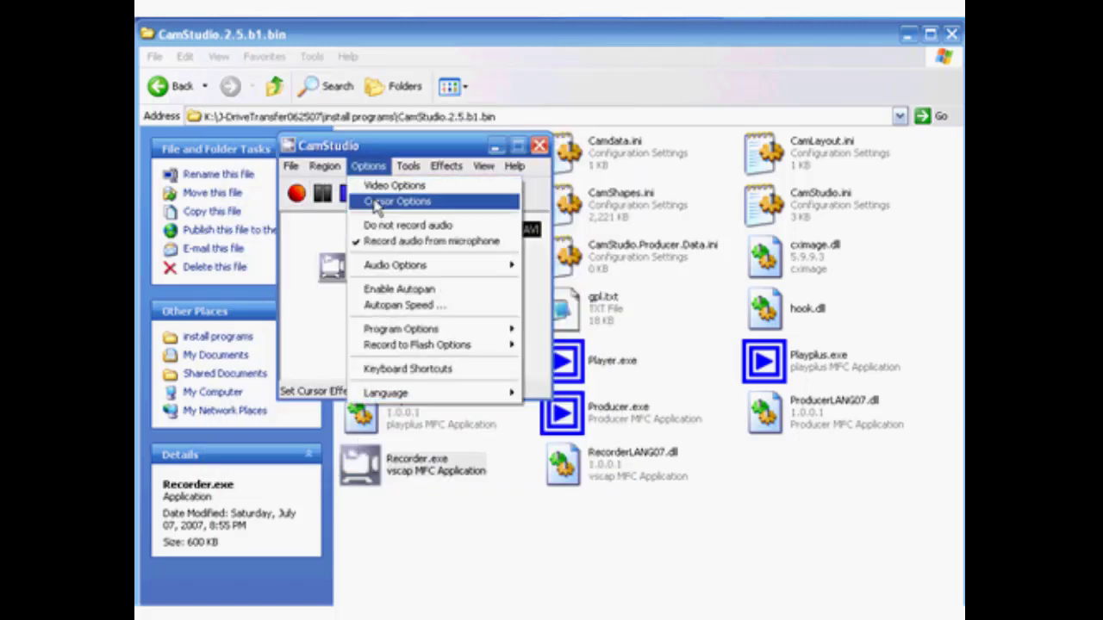
pyautogui.click(396, 200)
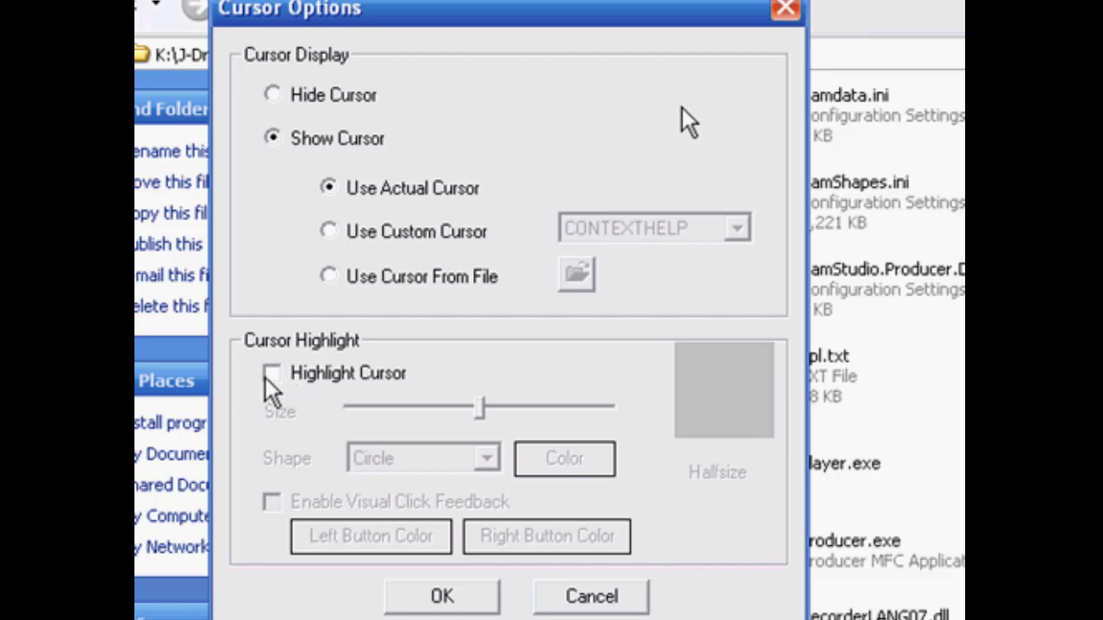
pyautogui.click(272, 372)
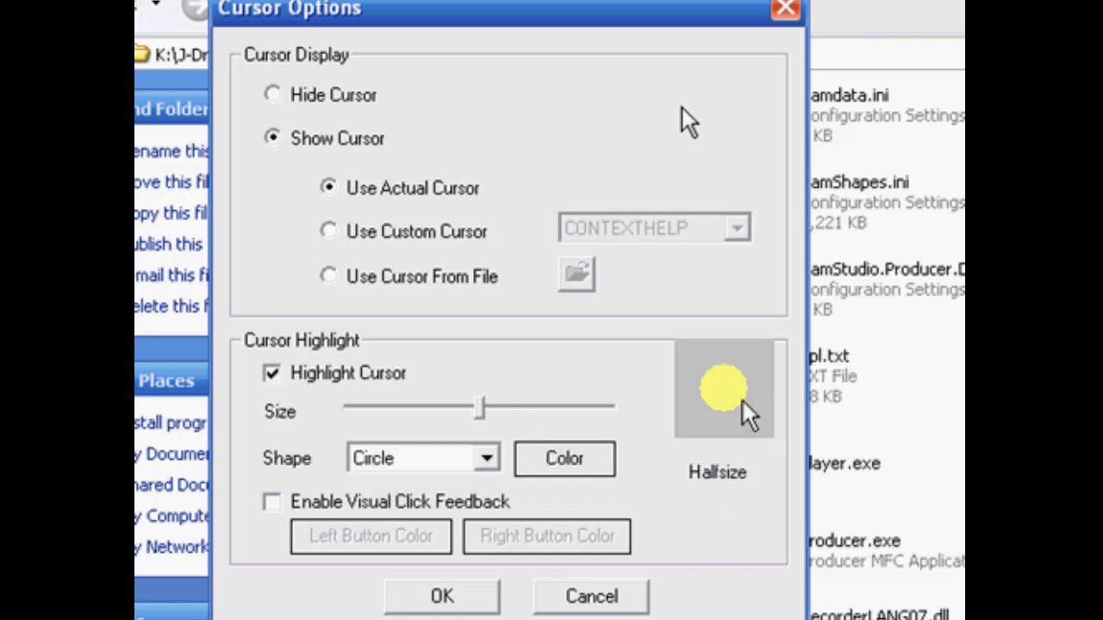
pyautogui.moveTo(479, 406); pyautogui.dragTo(491, 407)
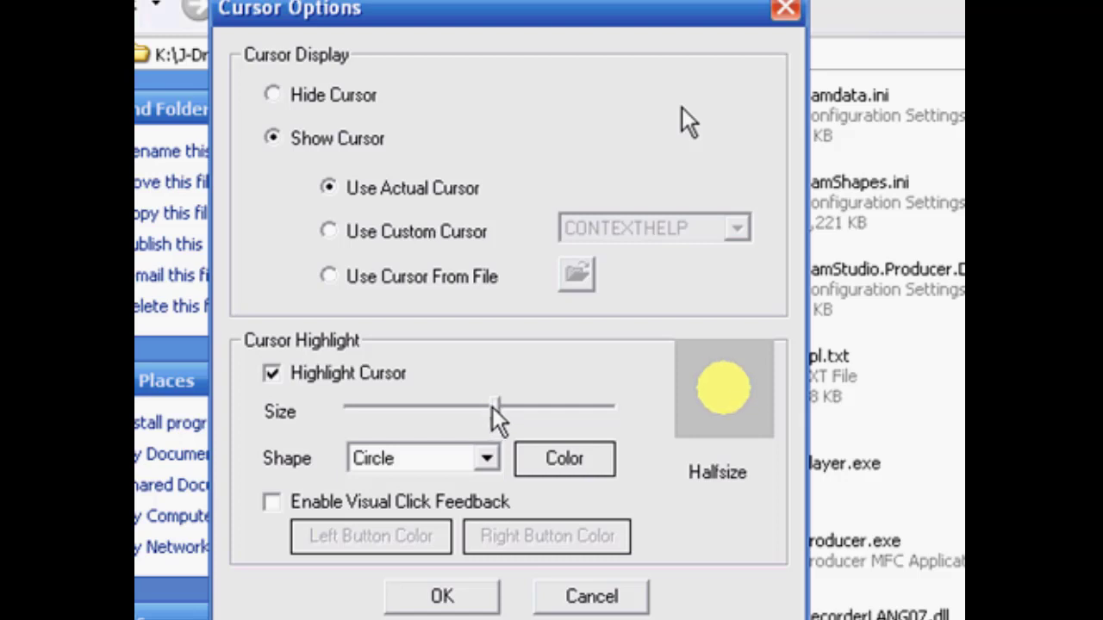
pyautogui.click(486, 459)
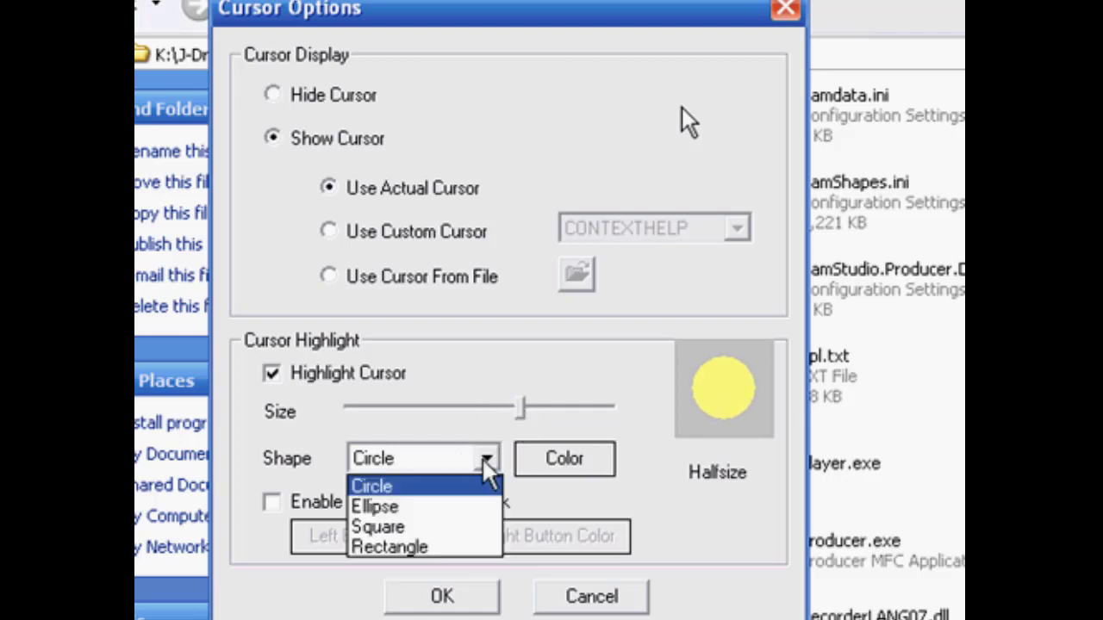
pyautogui.click(377, 527)
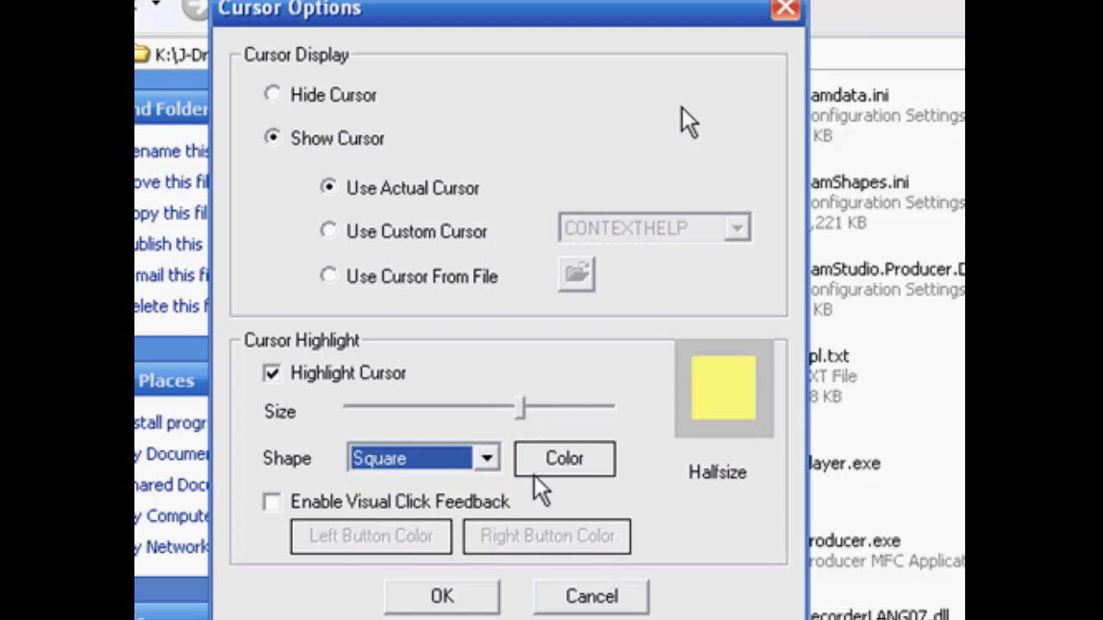
# Change the cursor highlight colour from yellow to dark green
pyautogui.click(564, 459)
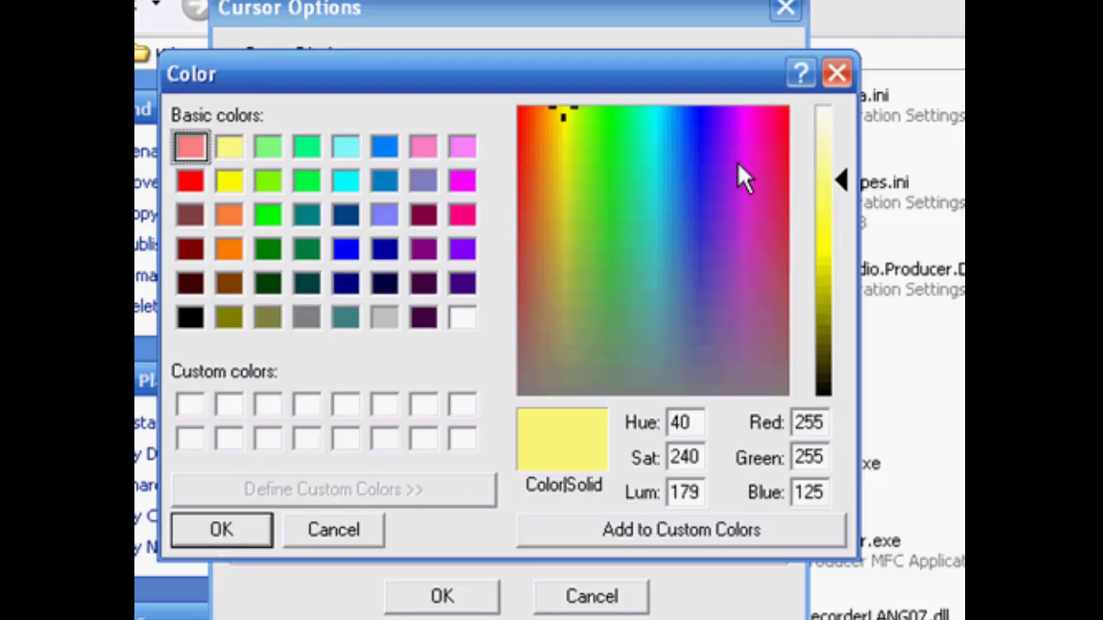
pyautogui.click(775, 152)
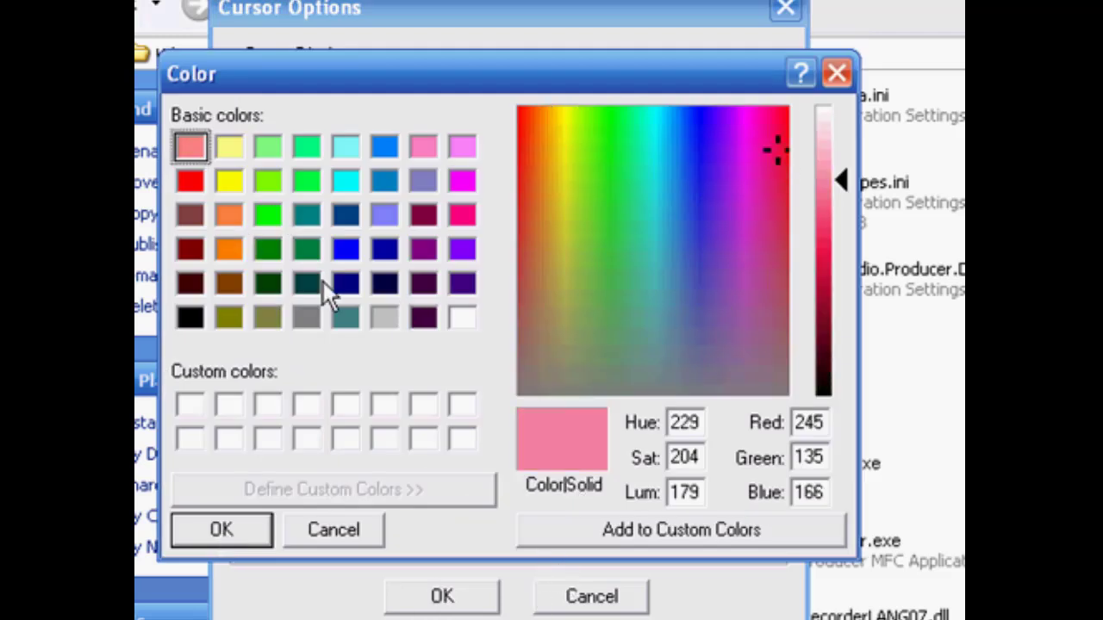
pyautogui.click(307, 250)
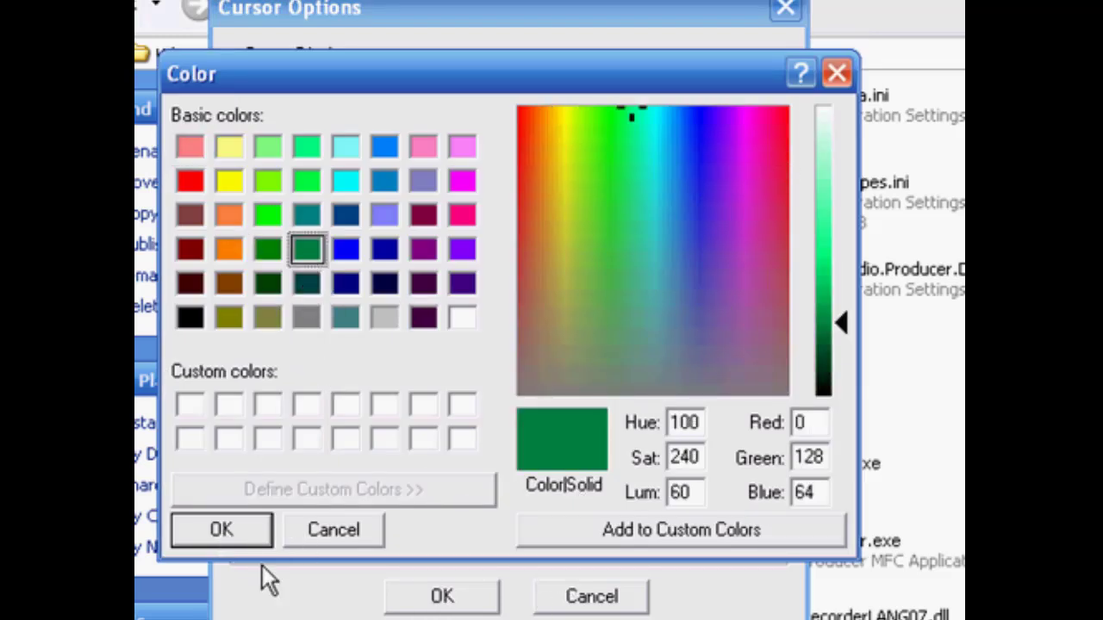
pyautogui.click(220, 530)
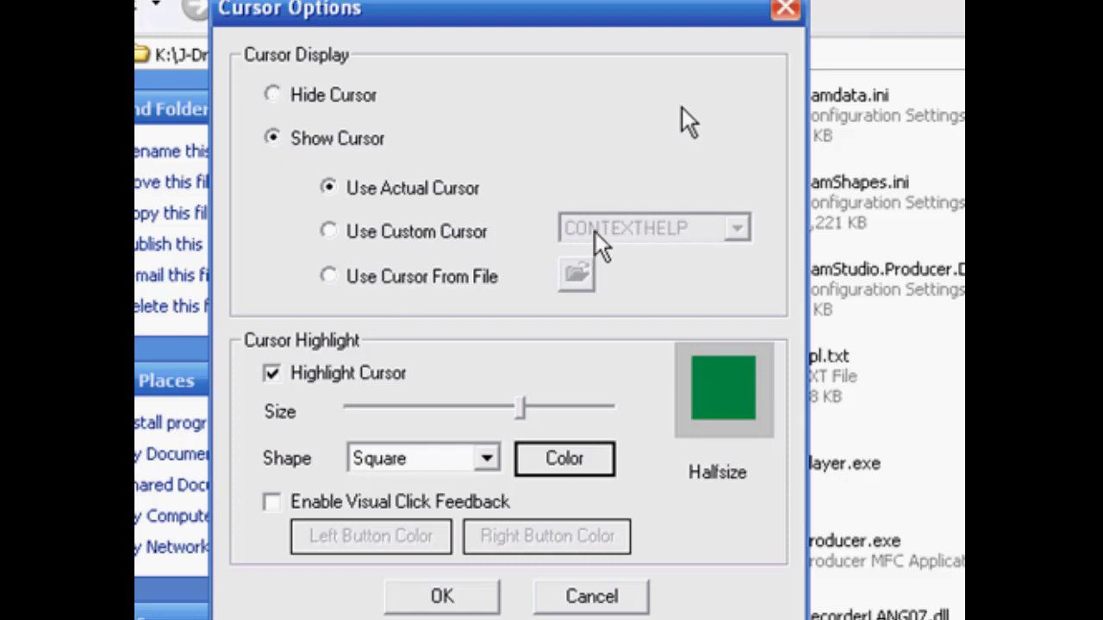
# Choose the custom BOOK1 cursor from the list and confirm the cursor options
pyautogui.click(327, 231)
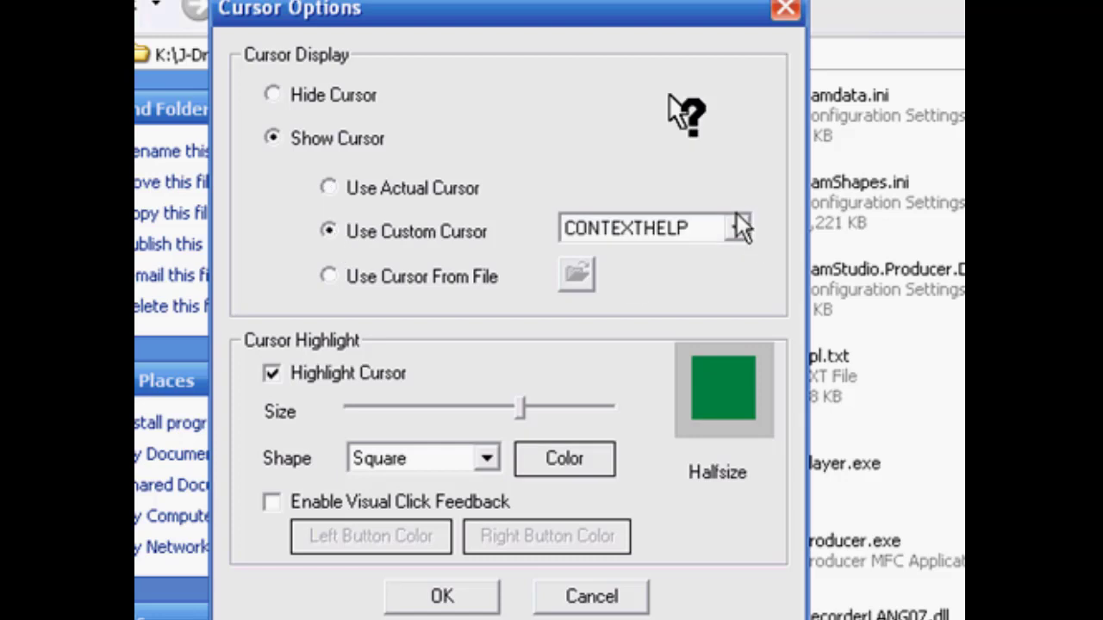
pyautogui.click(736, 228)
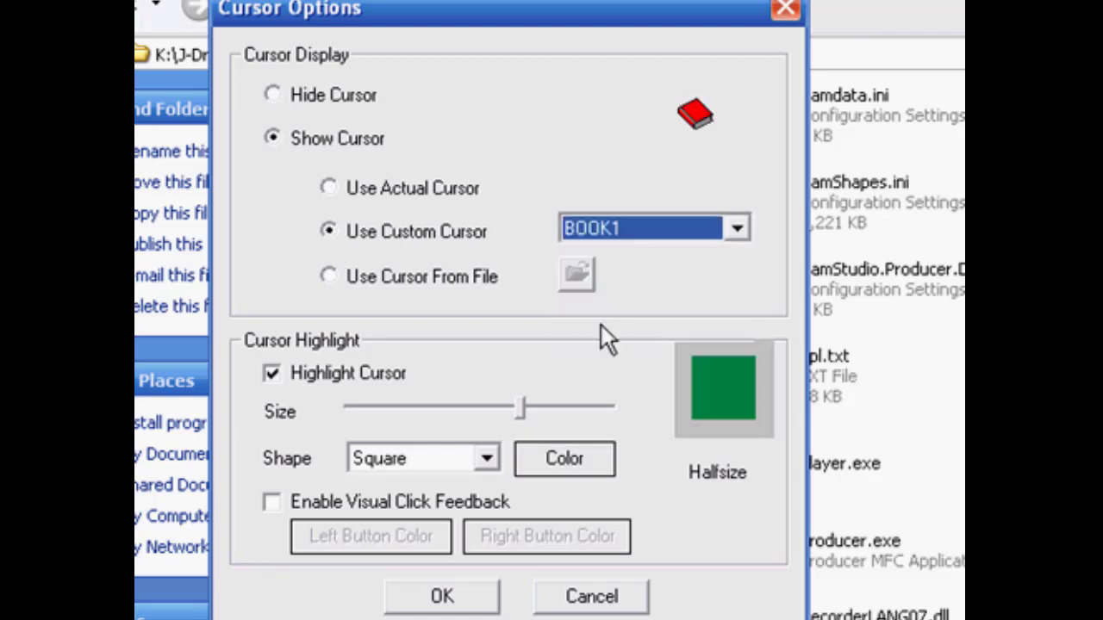
pyautogui.click(327, 188)
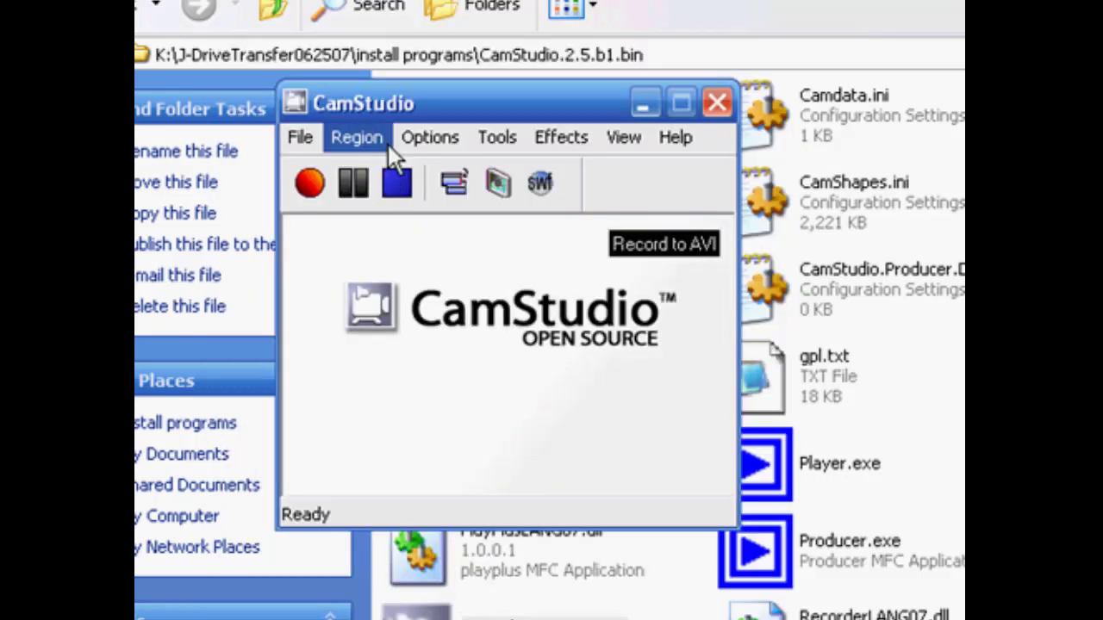
# In microphone audio options, capture from Logitech USB Headset and keep 22.05 kHz stereo 16-bit
pyautogui.click(429, 138)
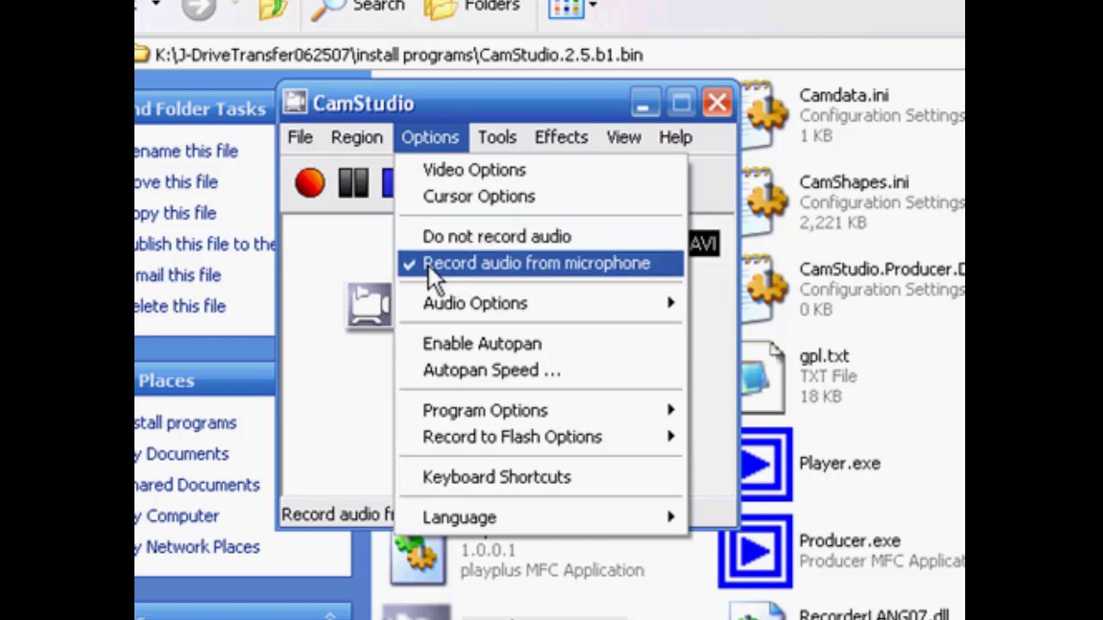
pyautogui.moveTo(603, 279)
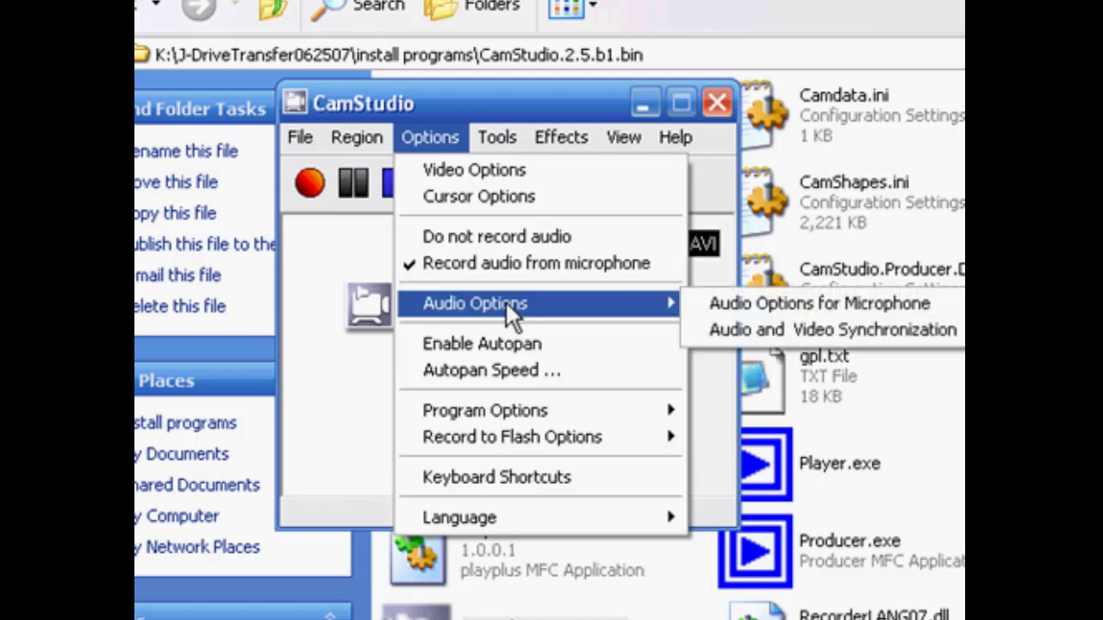
pyautogui.click(817, 303)
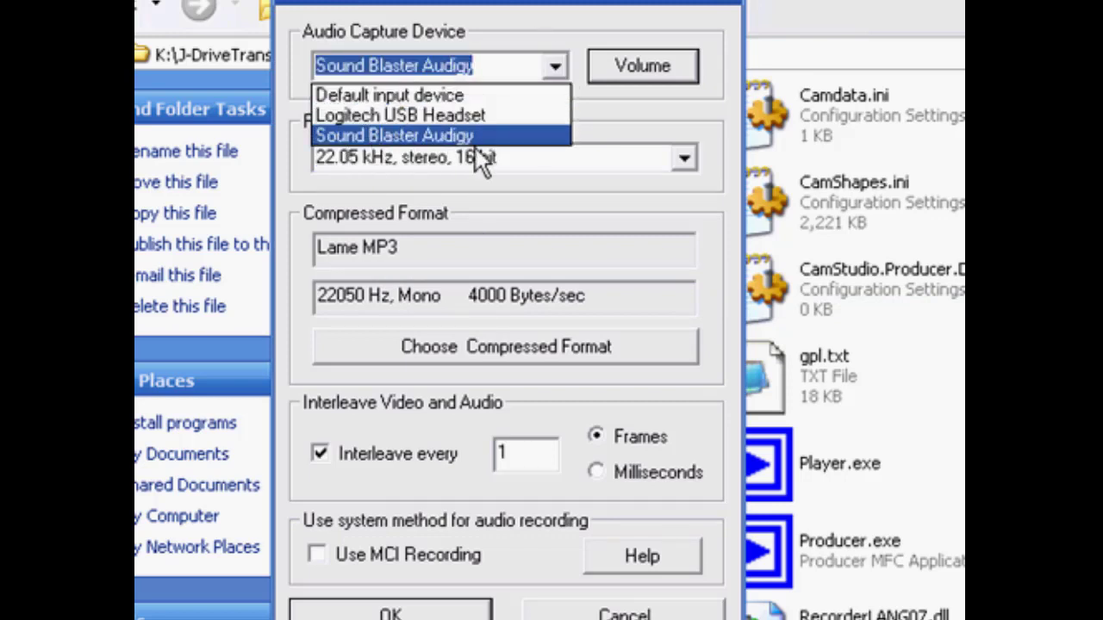
pyautogui.moveTo(400, 113)
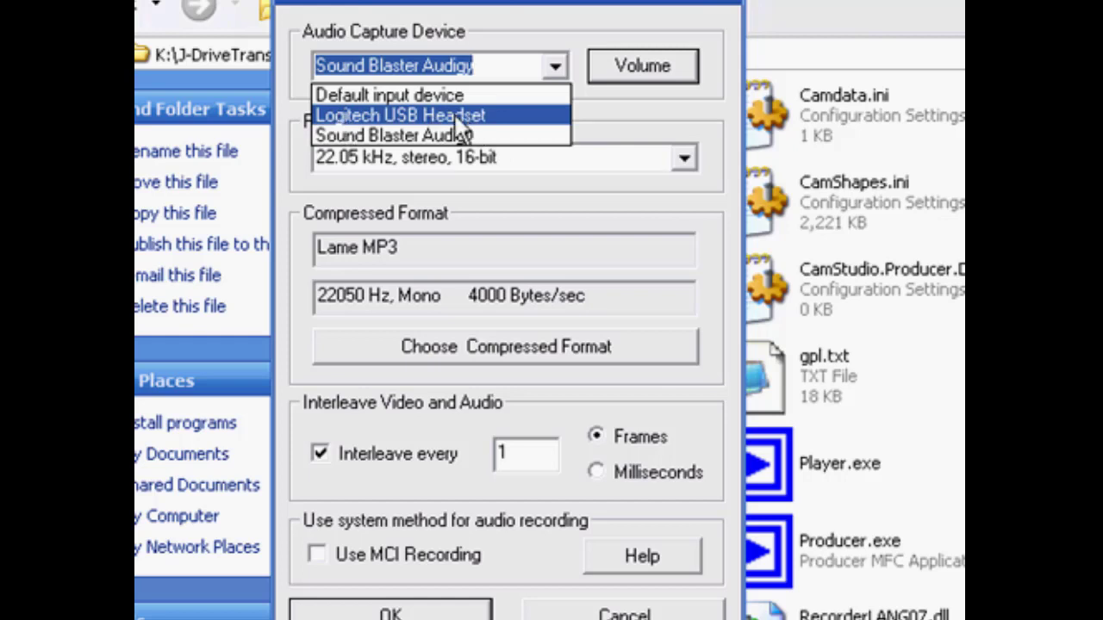
pyautogui.click(399, 113)
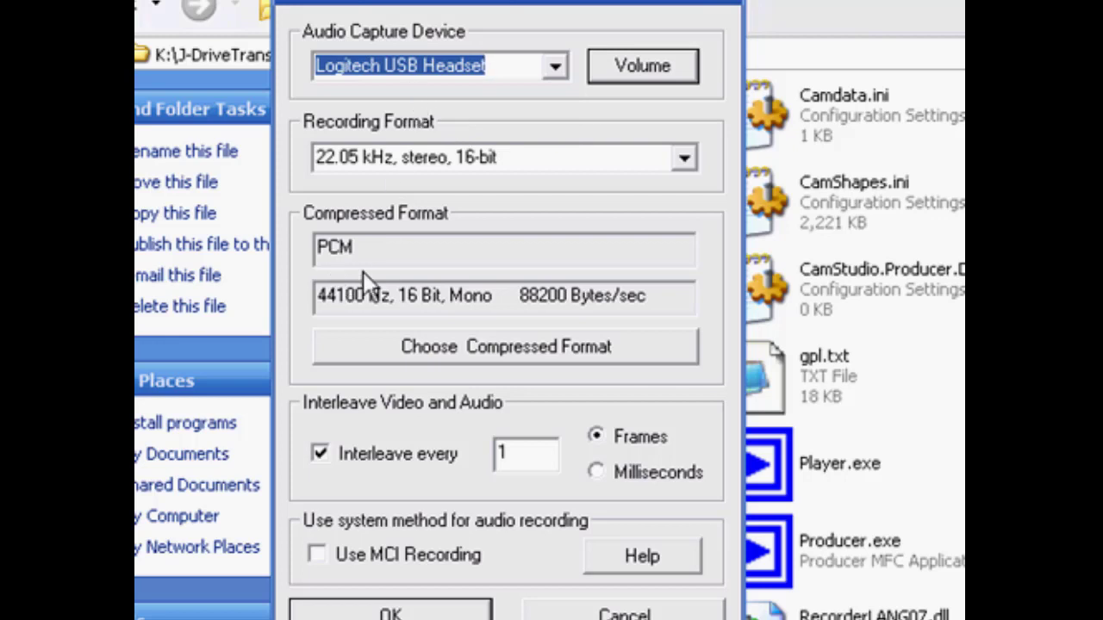
pyautogui.moveTo(358, 216)
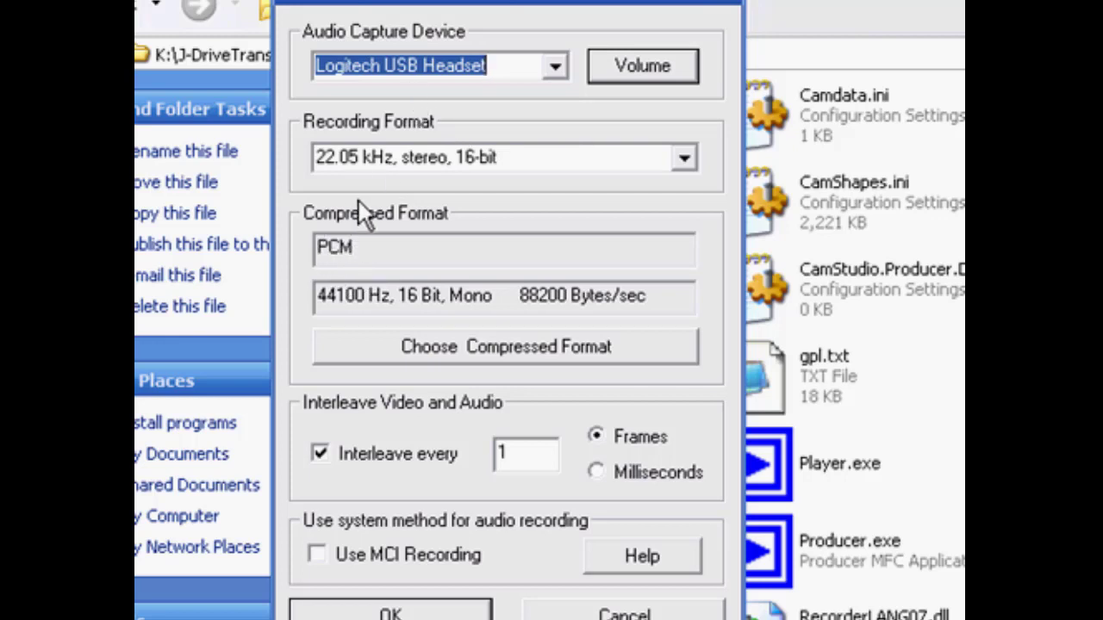
pyautogui.click(683, 157)
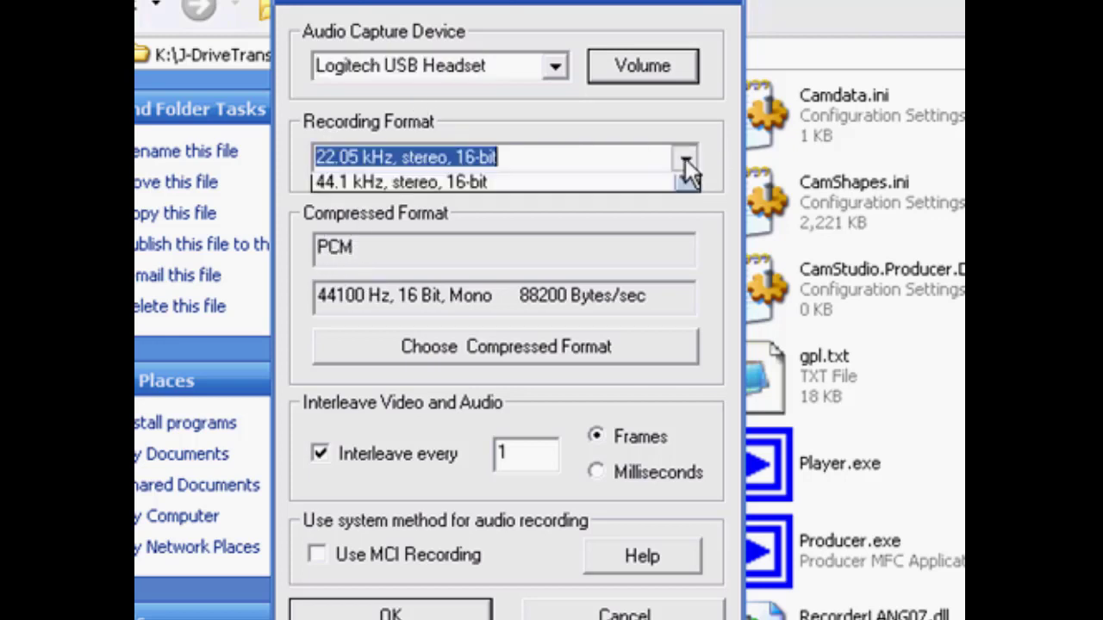
pyautogui.click(686, 162)
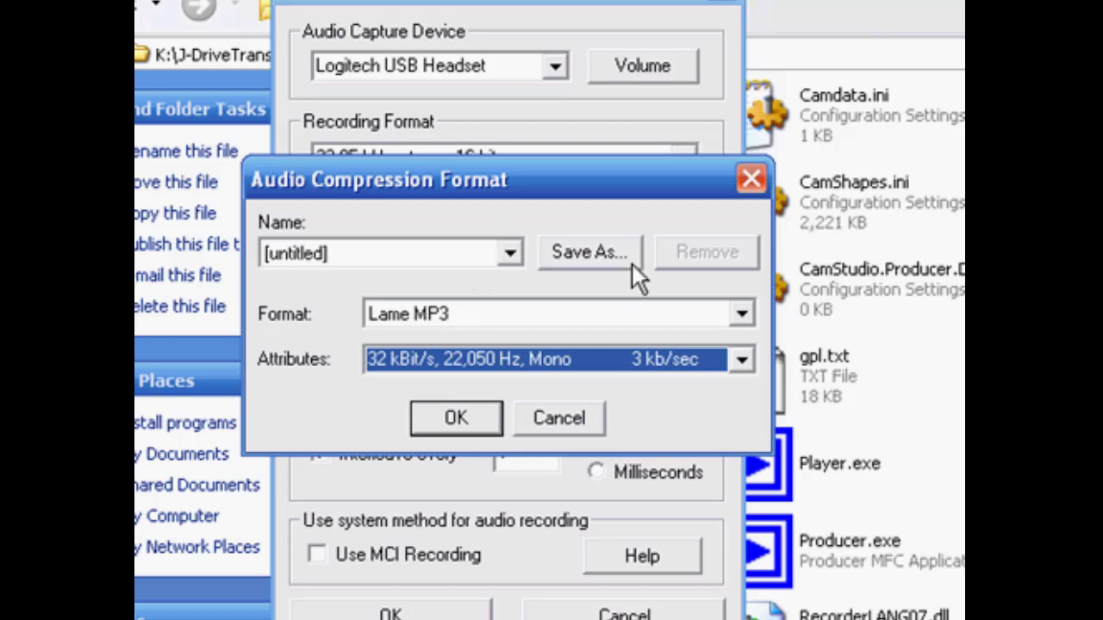
# Confirm Lame MP3 at 22050 Hz mono, 4000 bytes/sec as the compressed audio format
pyautogui.click(455, 418)
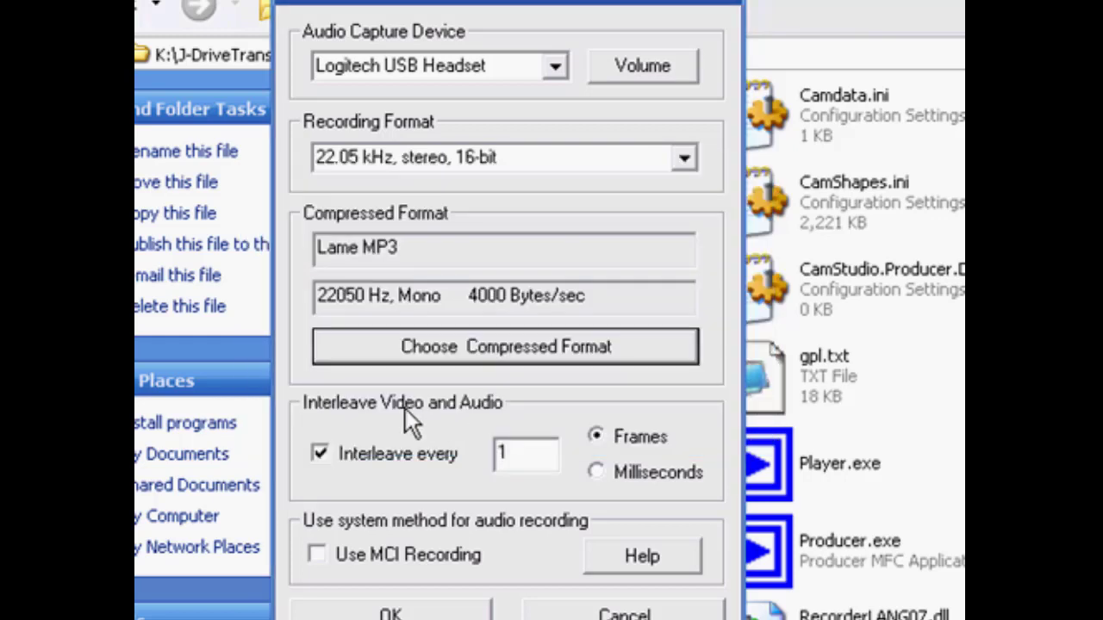
pyautogui.moveTo(372, 479)
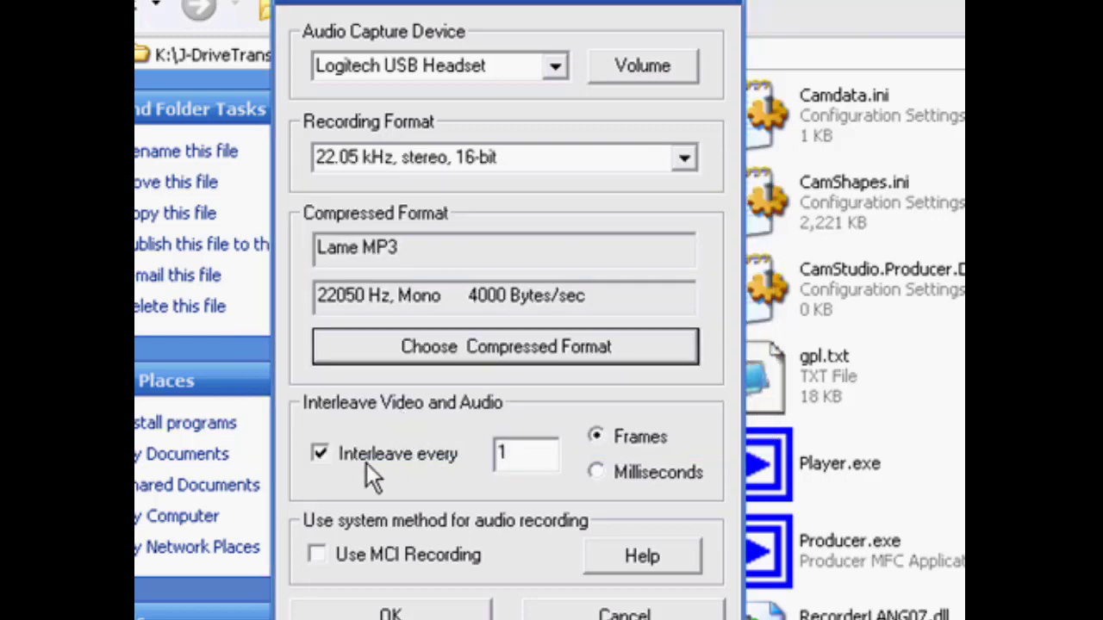
pyautogui.moveTo(597, 472)
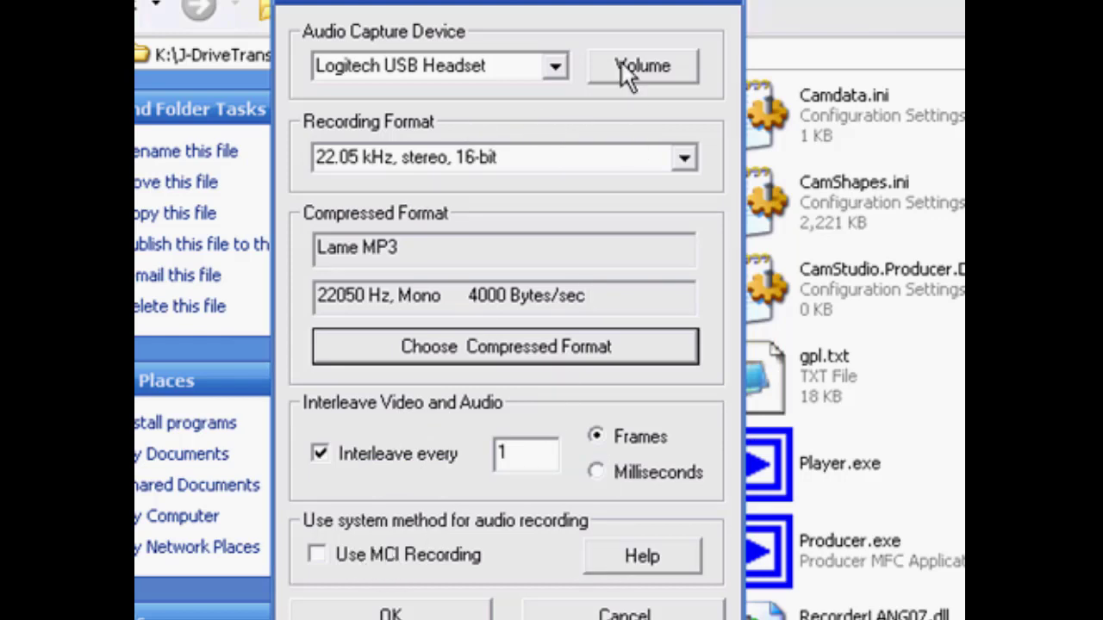
pyautogui.moveTo(400, 86)
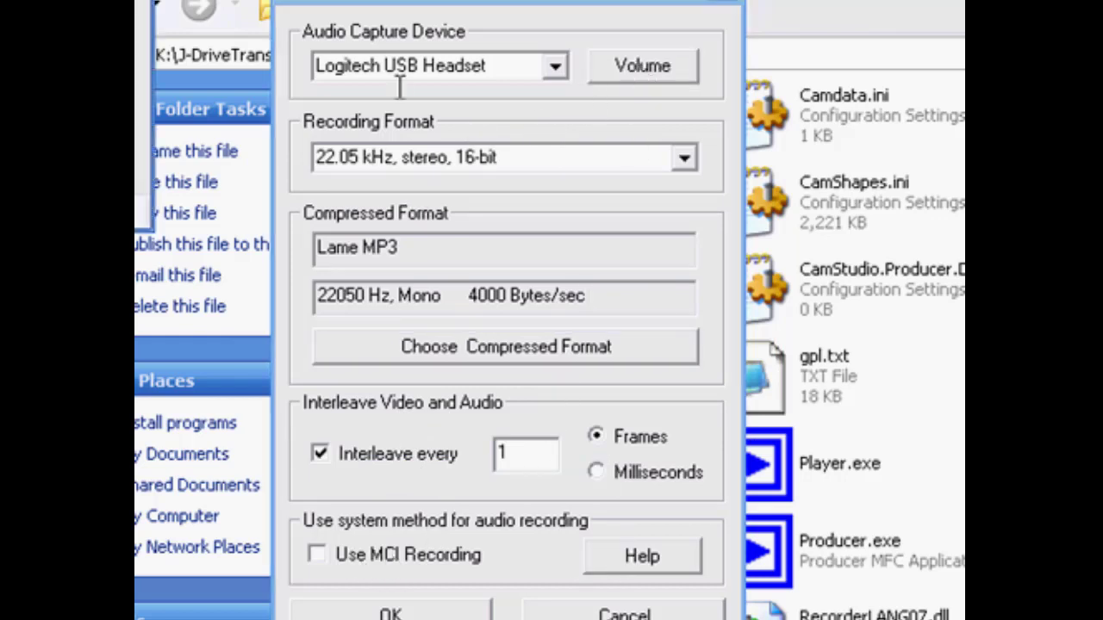
# Adjust the headset microphone's recording volume level in the mixer
pyautogui.click(641, 65)
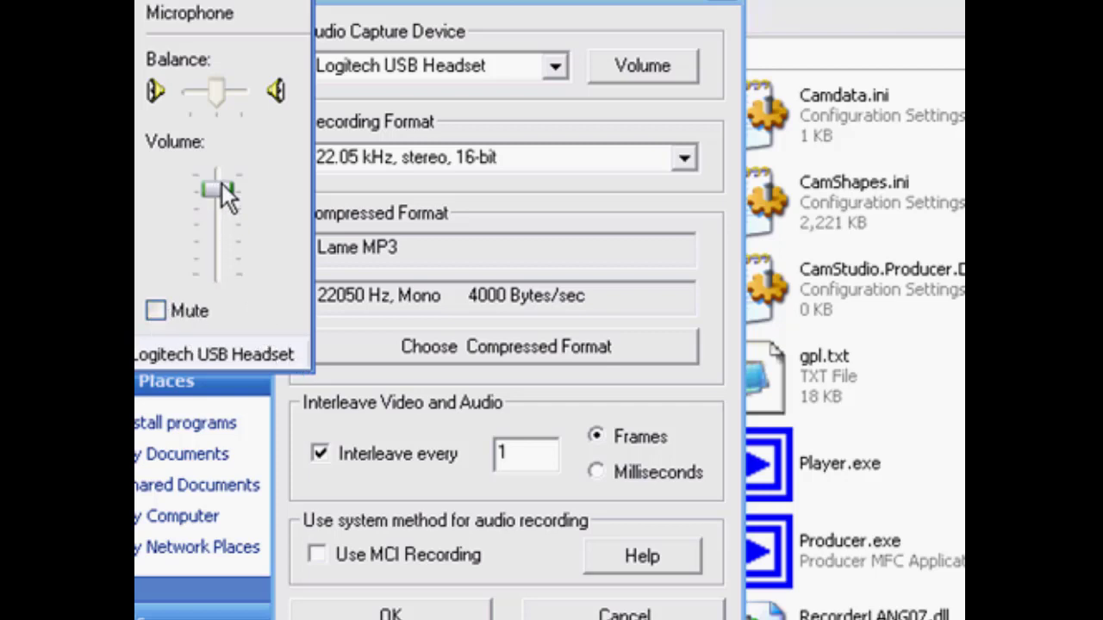
pyautogui.moveTo(215, 193); pyautogui.dragTo(216, 186)
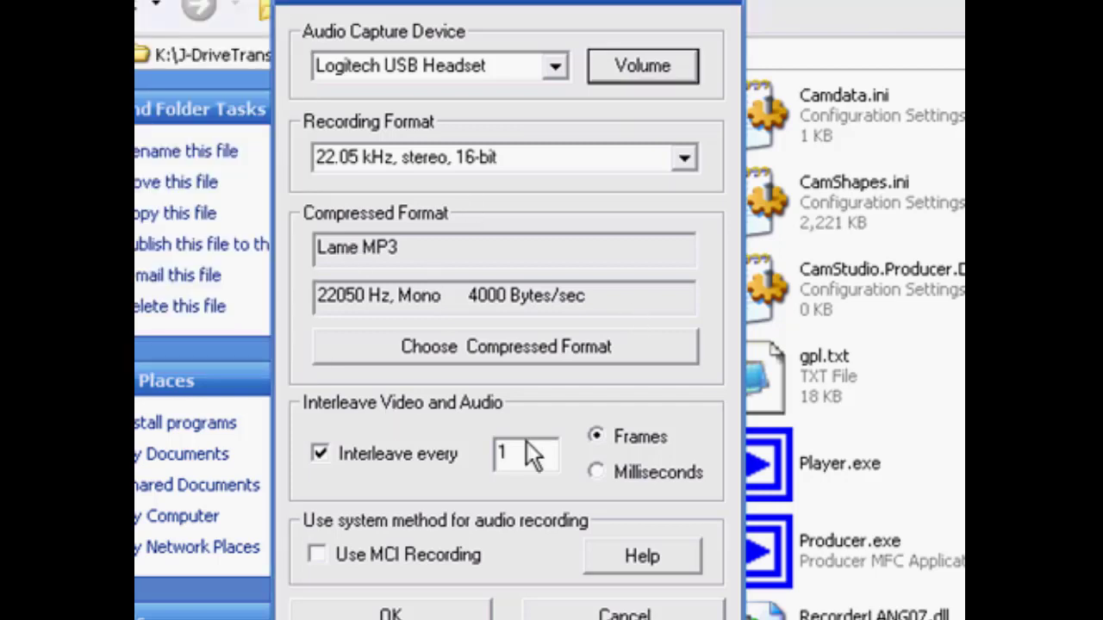
pyautogui.moveTo(417, 226)
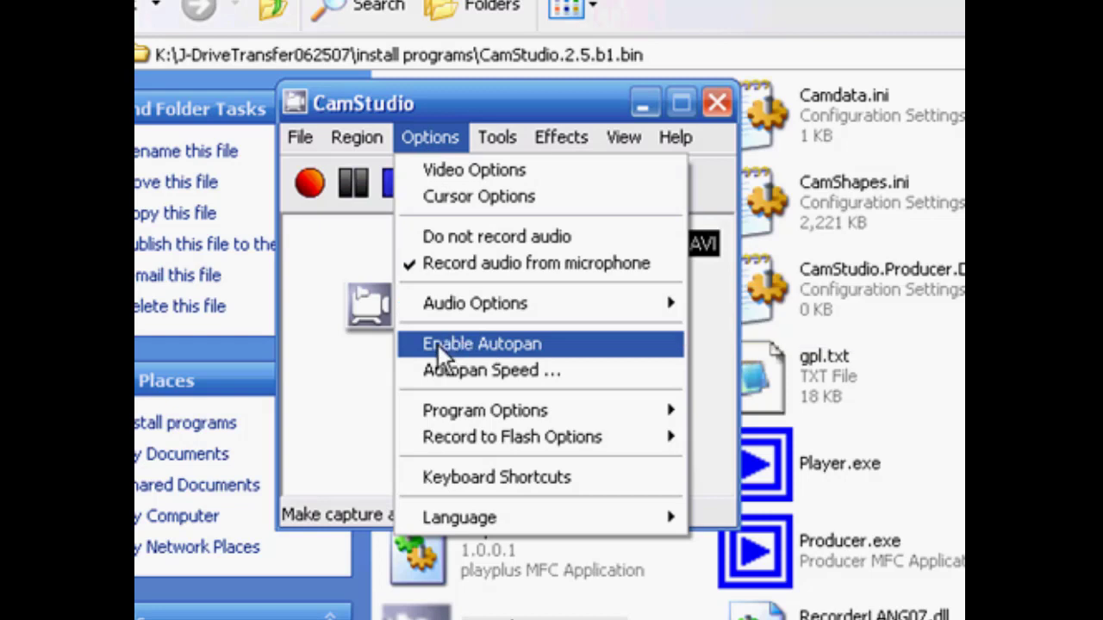
pyautogui.moveTo(513, 357)
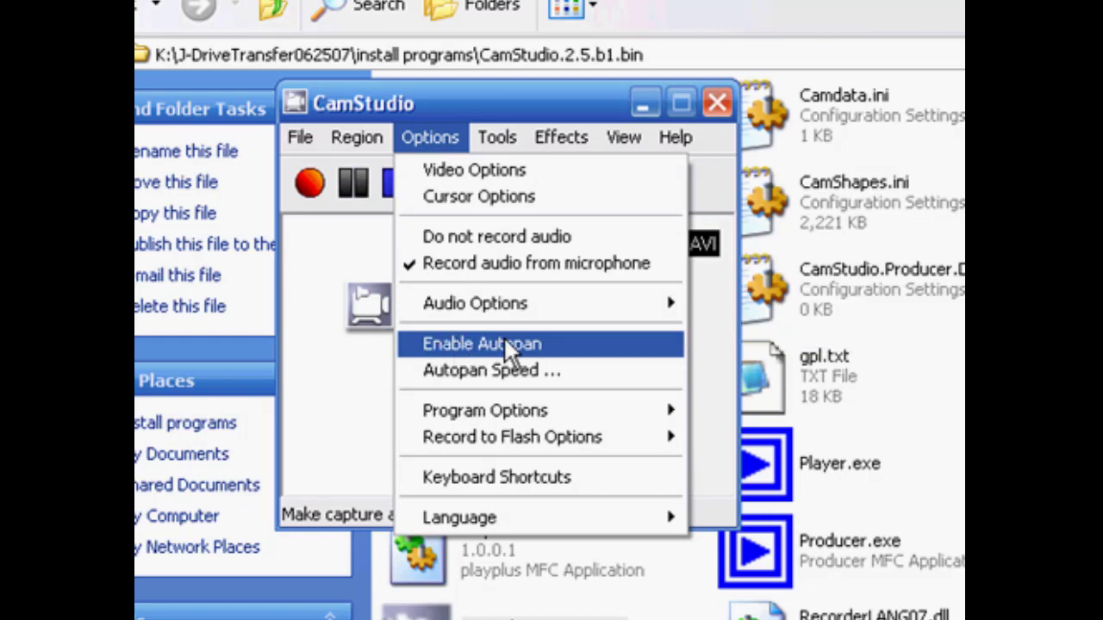
pyautogui.moveTo(514, 354)
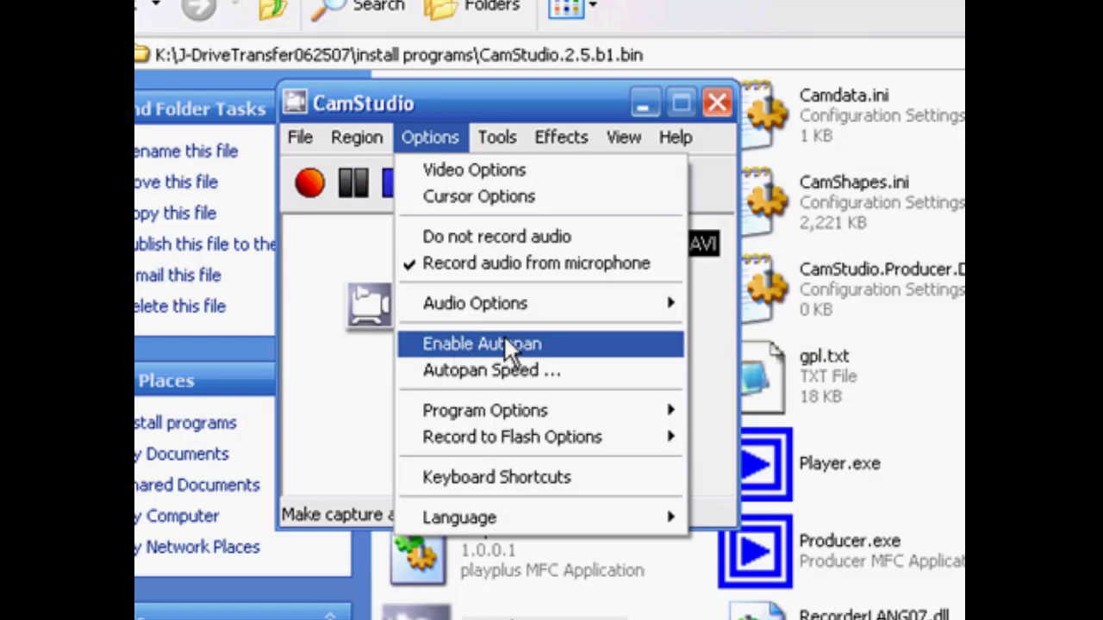
pyautogui.moveTo(573, 341)
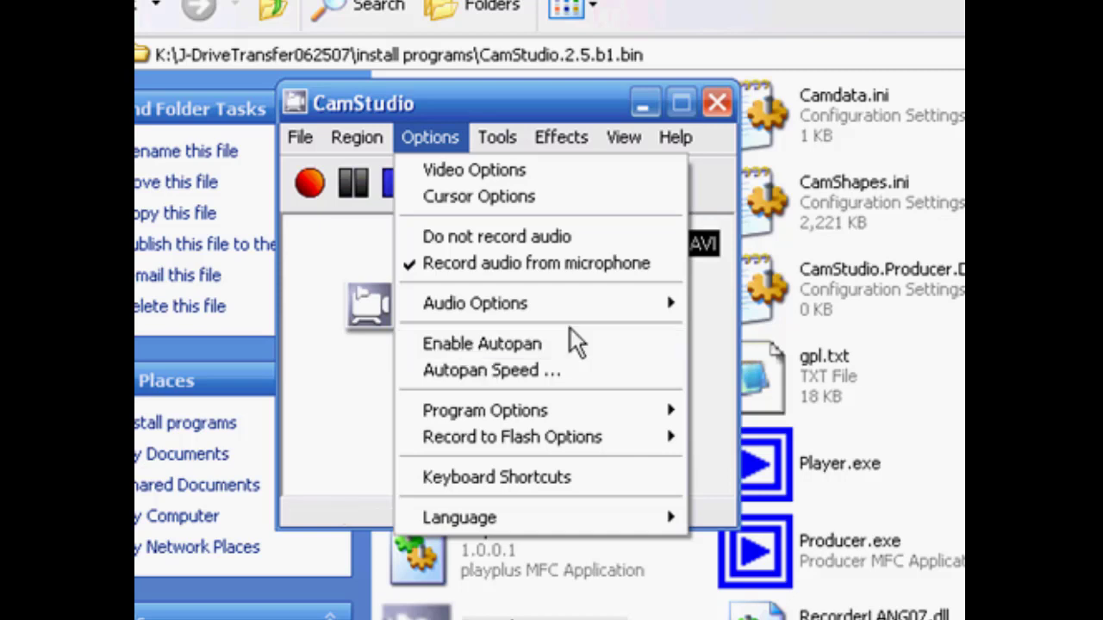
pyautogui.moveTo(517, 371)
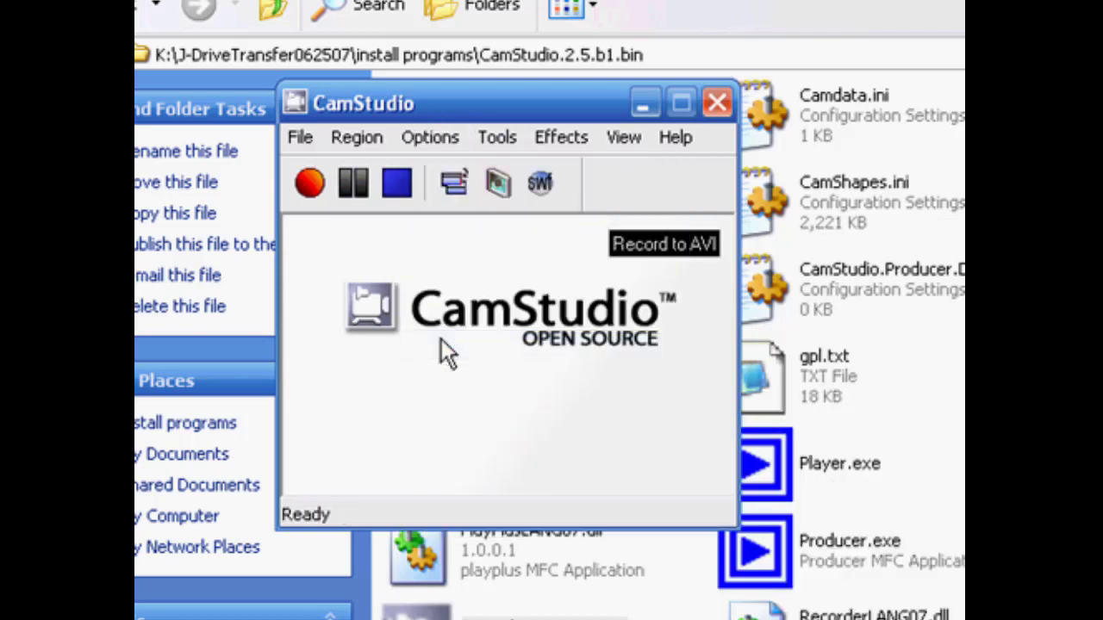
# In Autopan Speed, raise the maximum pan speed slider to 102
pyautogui.click(429, 137)
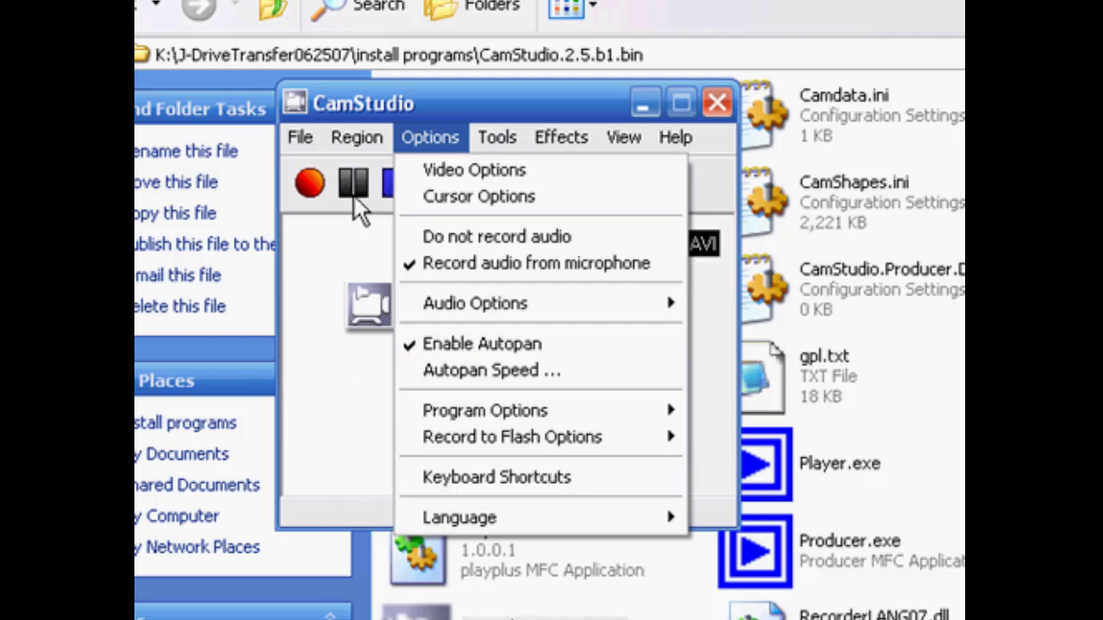
pyautogui.click(491, 370)
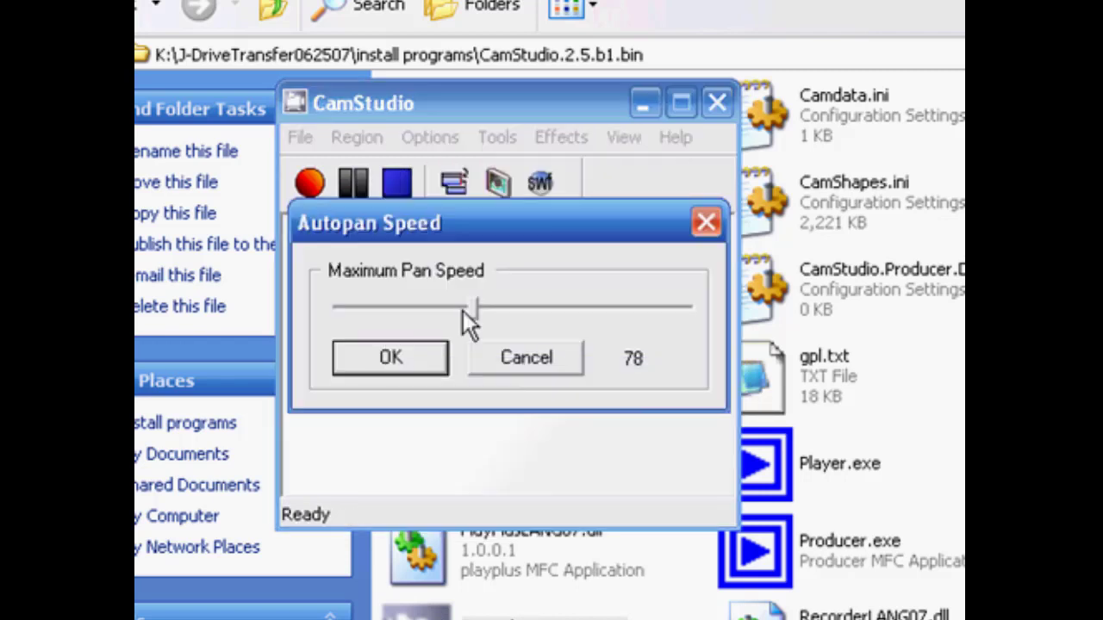
pyautogui.moveTo(469, 307); pyautogui.dragTo(531, 306)
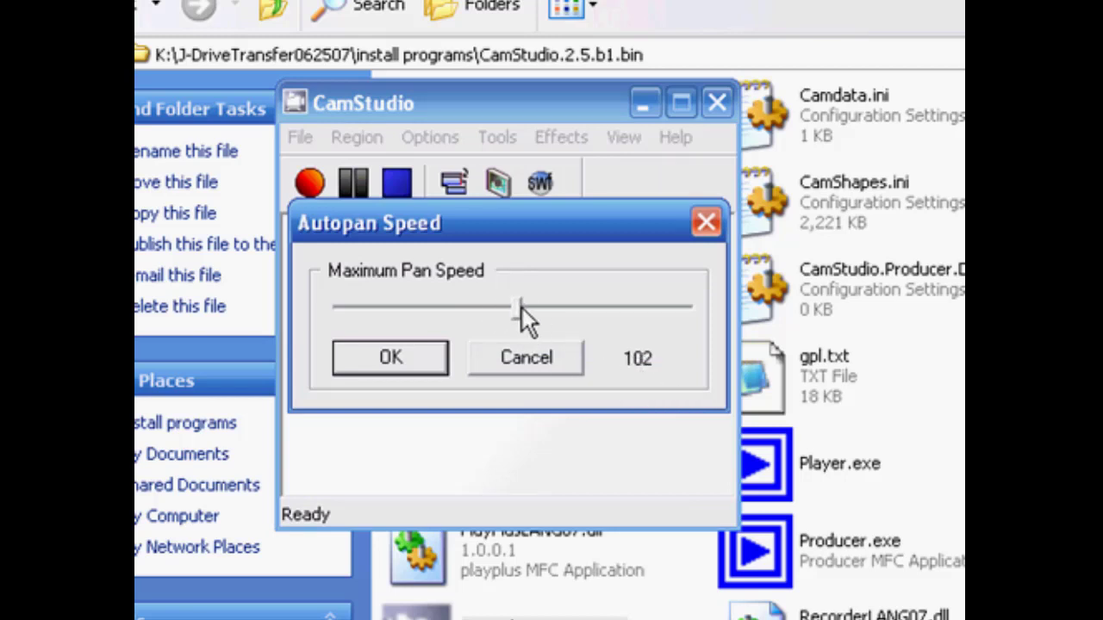
# Apply the maximum pan speed of 102 and return to the Options menu
pyautogui.click(389, 357)
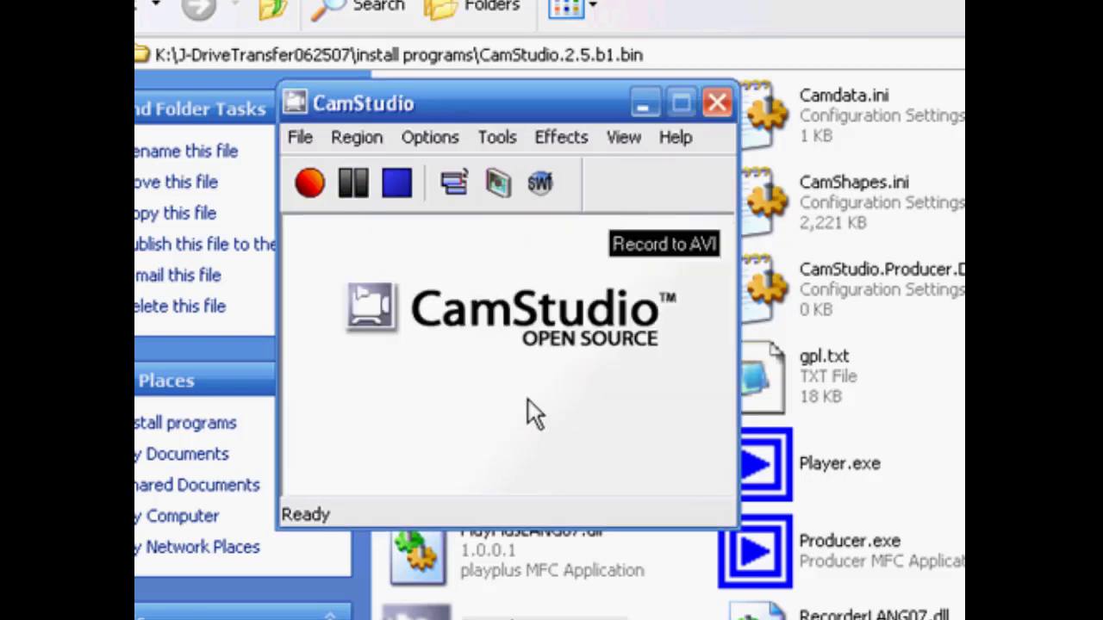
pyautogui.click(429, 138)
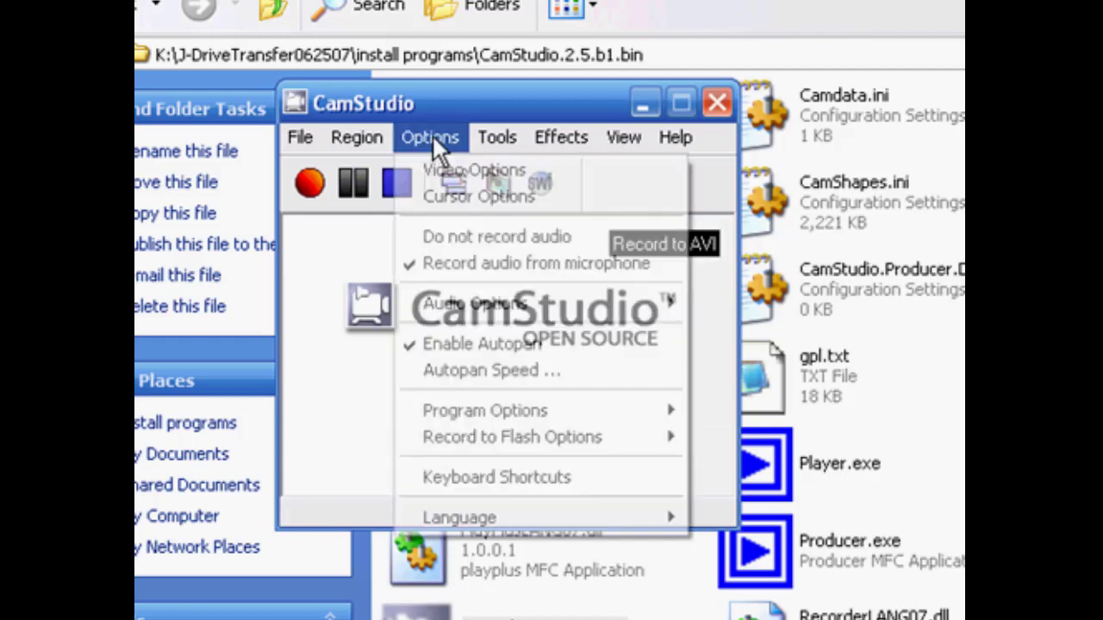
pyautogui.moveTo(481, 345)
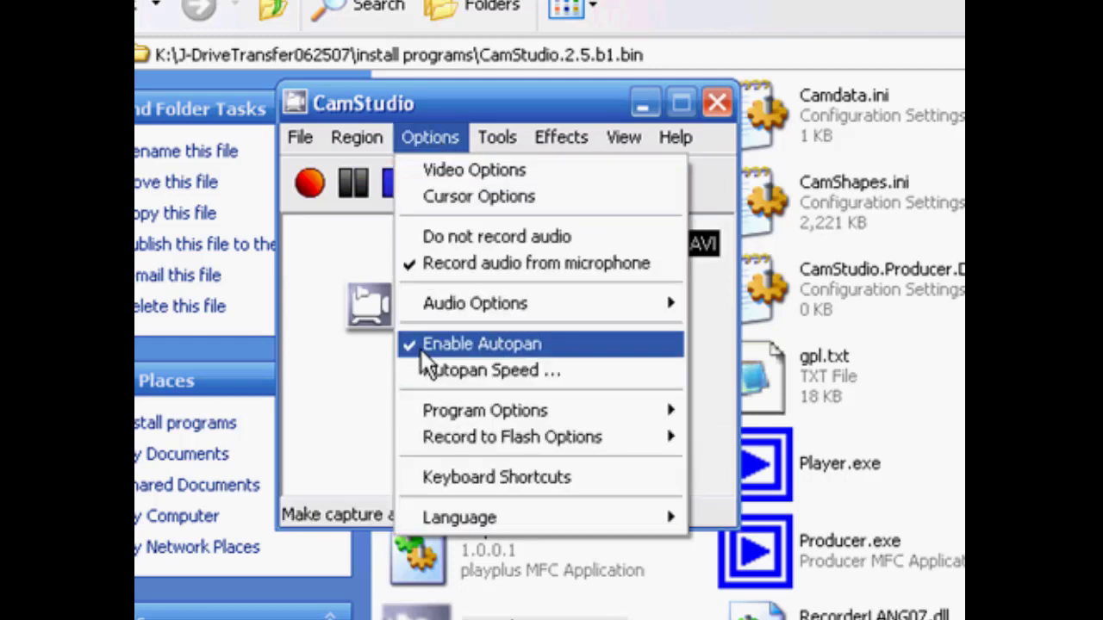
pyautogui.moveTo(469, 353)
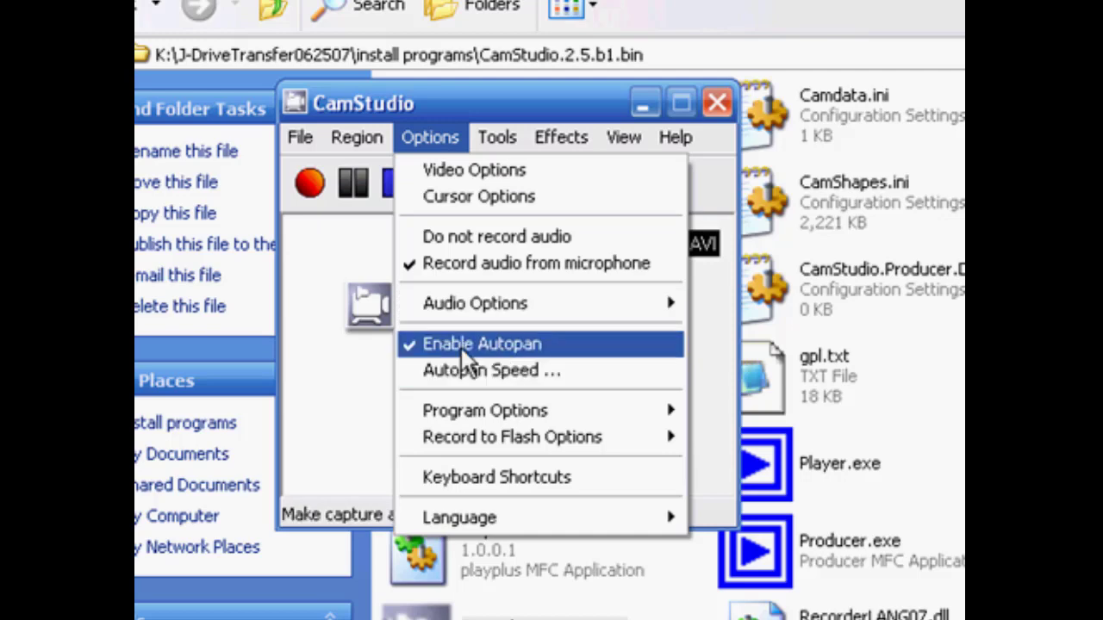
pyautogui.moveTo(423, 361)
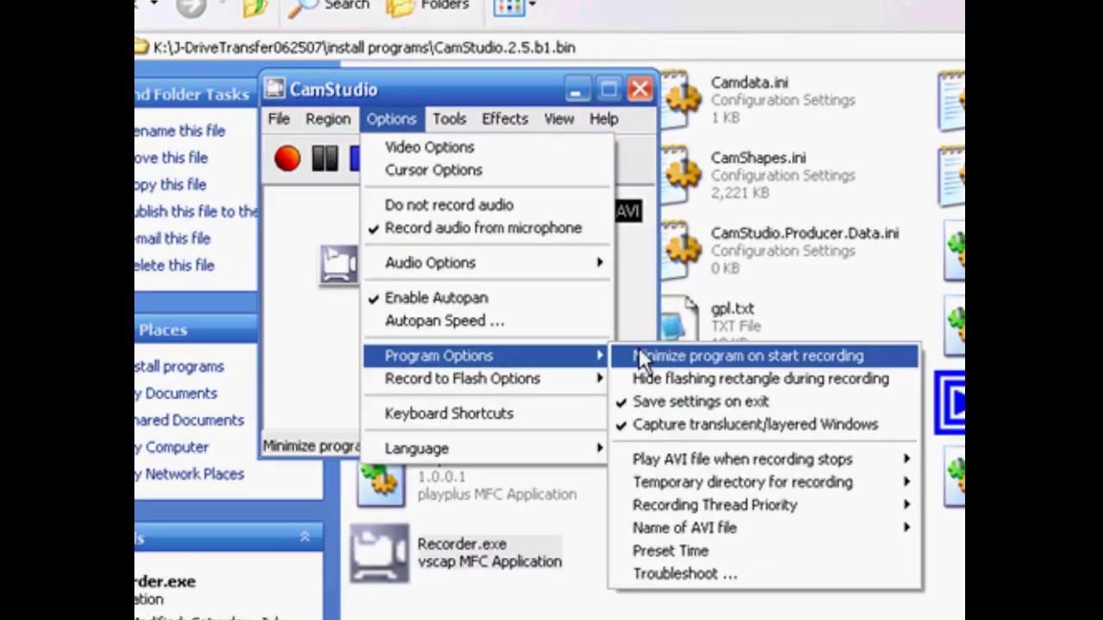
pyautogui.moveTo(698, 589)
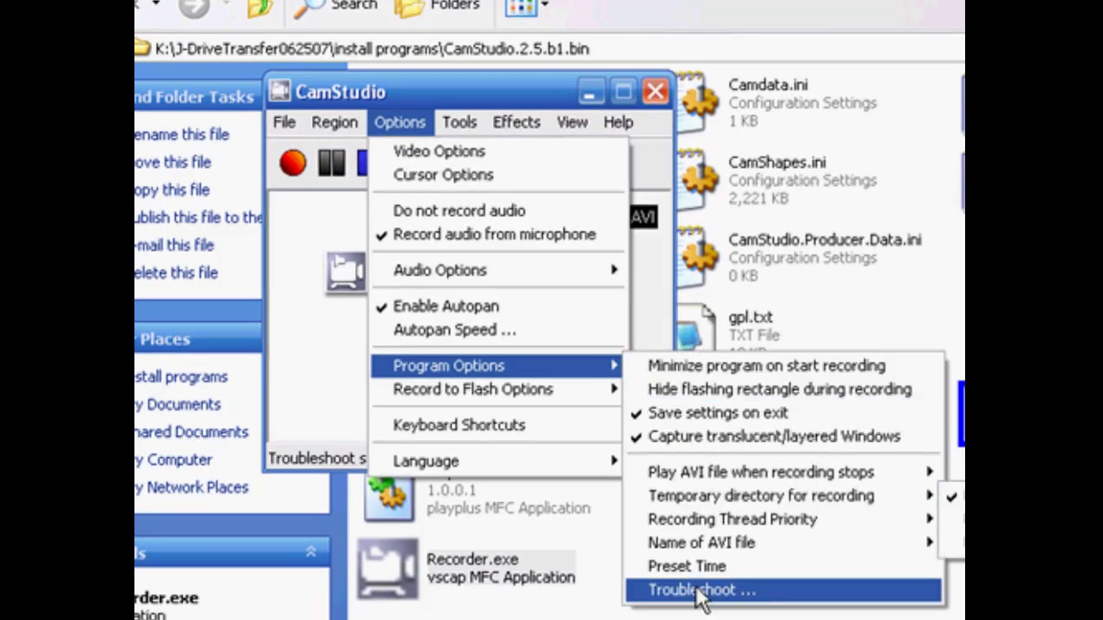
pyautogui.moveTo(732, 414)
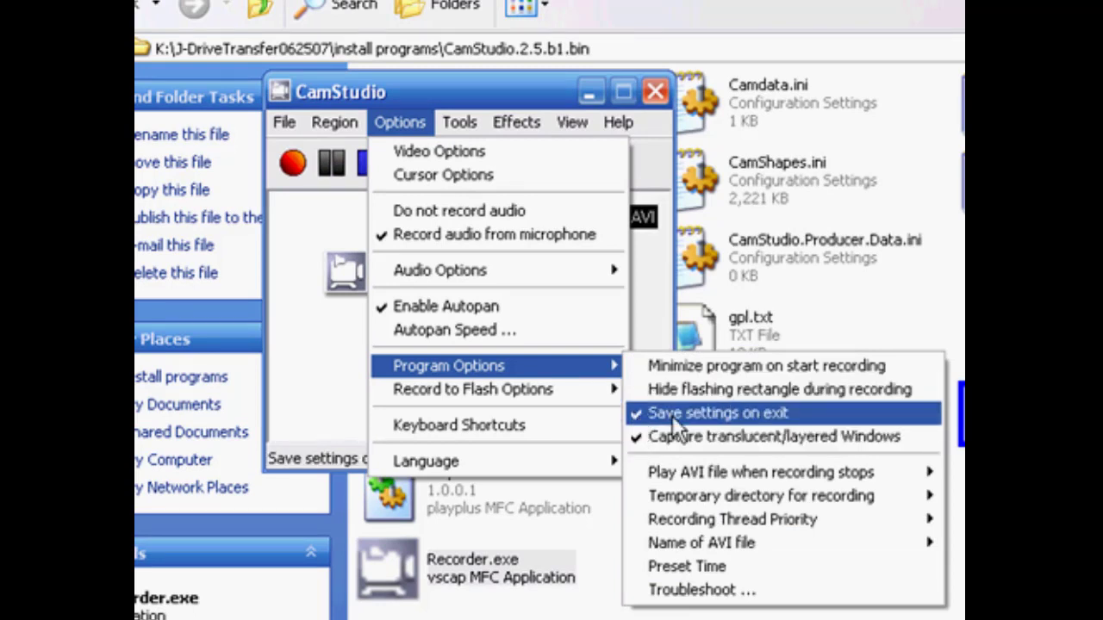
pyautogui.moveTo(680, 431)
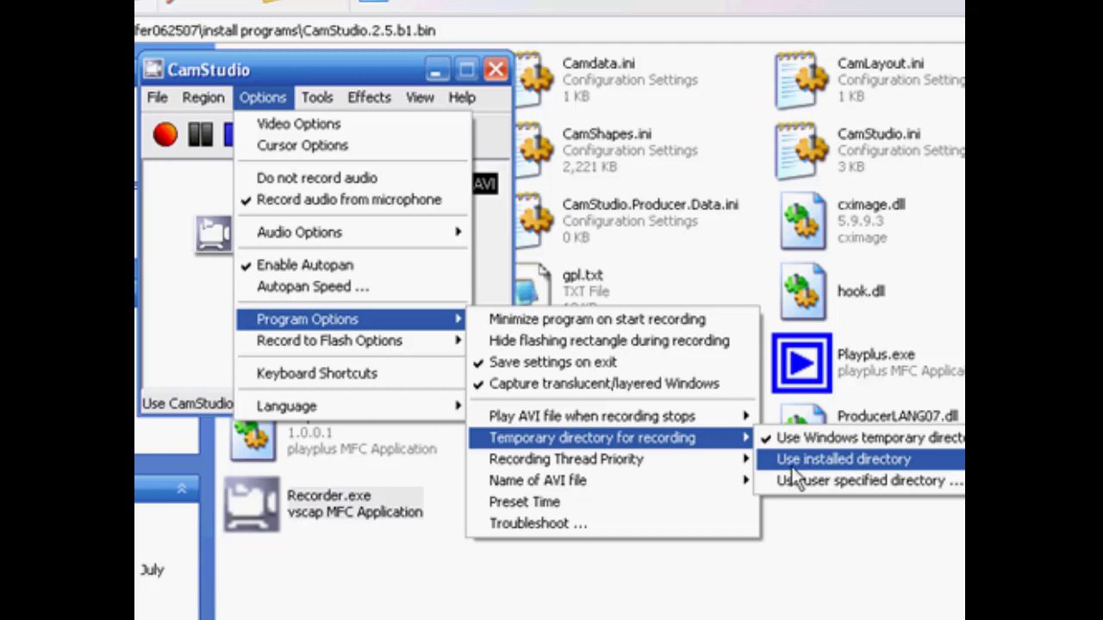
pyautogui.moveTo(862, 480)
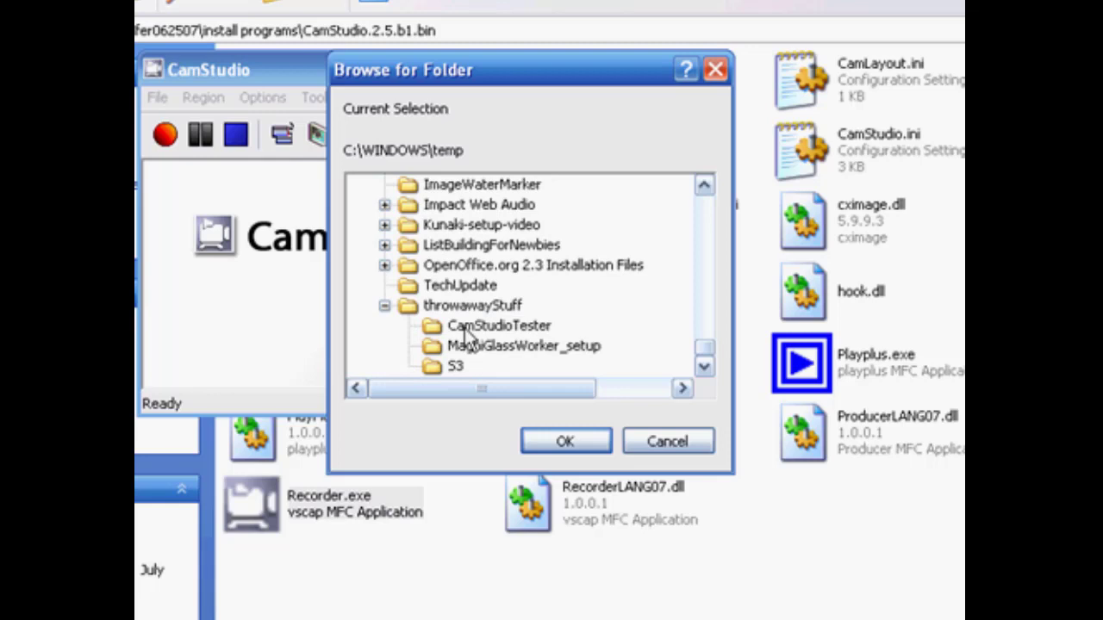
# Close the Browse for Folder dialog for the recording directory
pyautogui.click(667, 441)
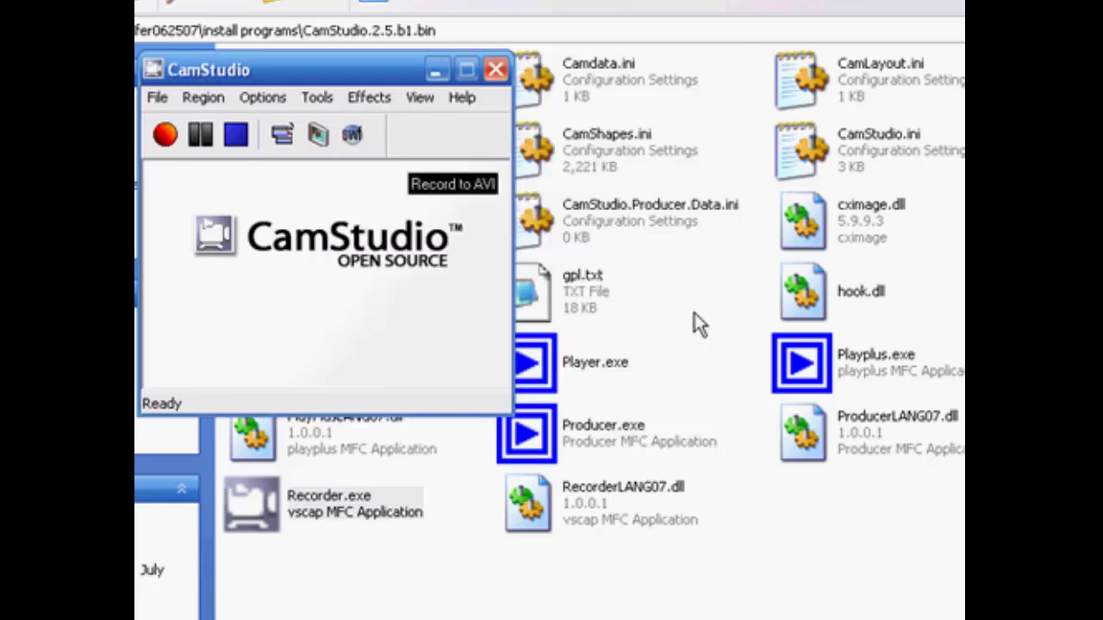
pyautogui.moveTo(466, 310)
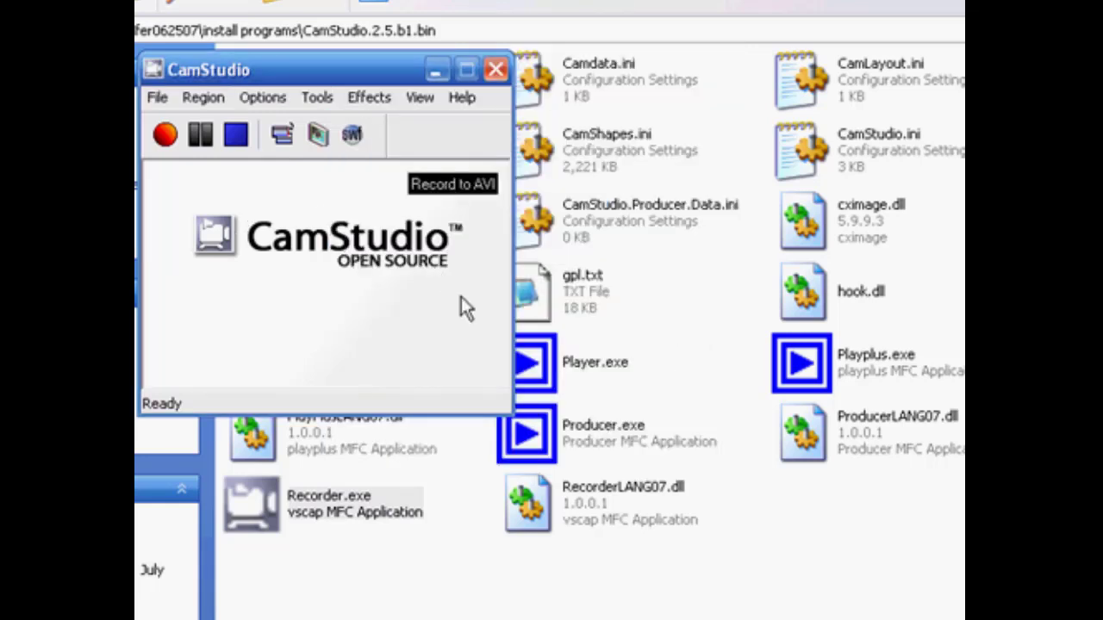
pyautogui.moveTo(279, 135)
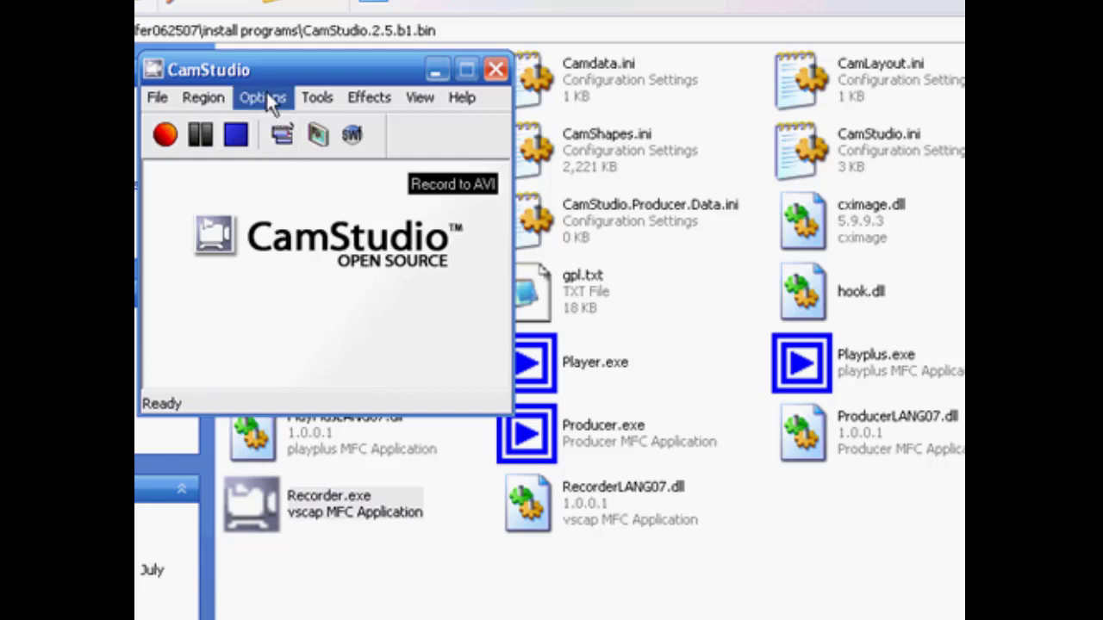
# Show the Options menu with Flash conversion and Keyboard Shortcuts entries
pyautogui.click(262, 97)
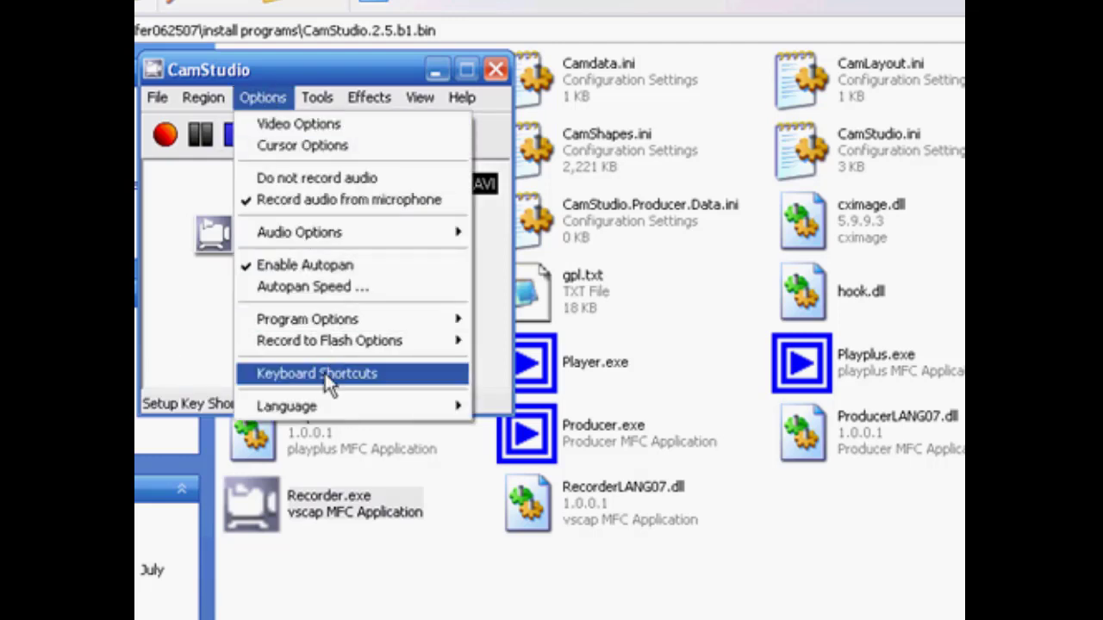
pyautogui.moveTo(352, 341)
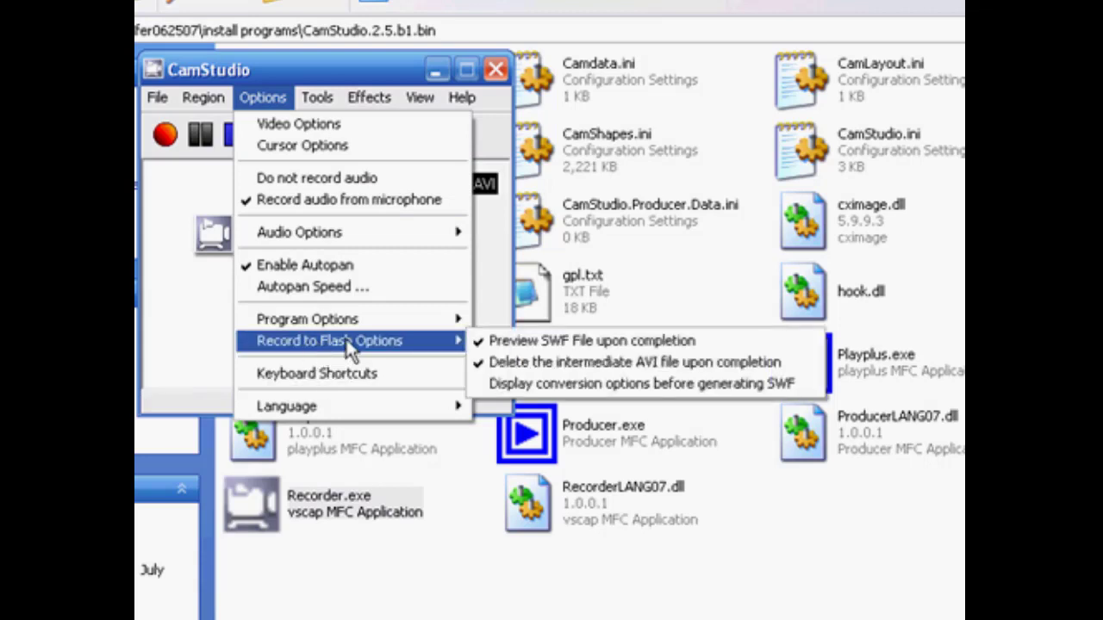
pyautogui.moveTo(586, 383)
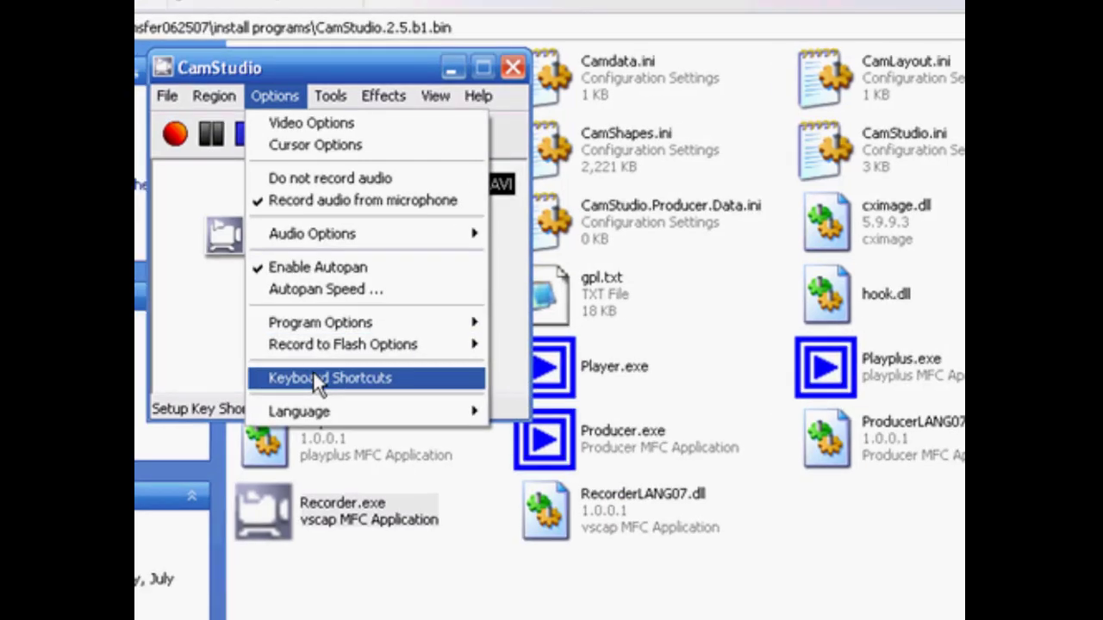
# Review the Keyboard Shortcuts hotkeys (F8, Ctrl+F11, Ctrl+F12) without changing them
pyautogui.click(331, 378)
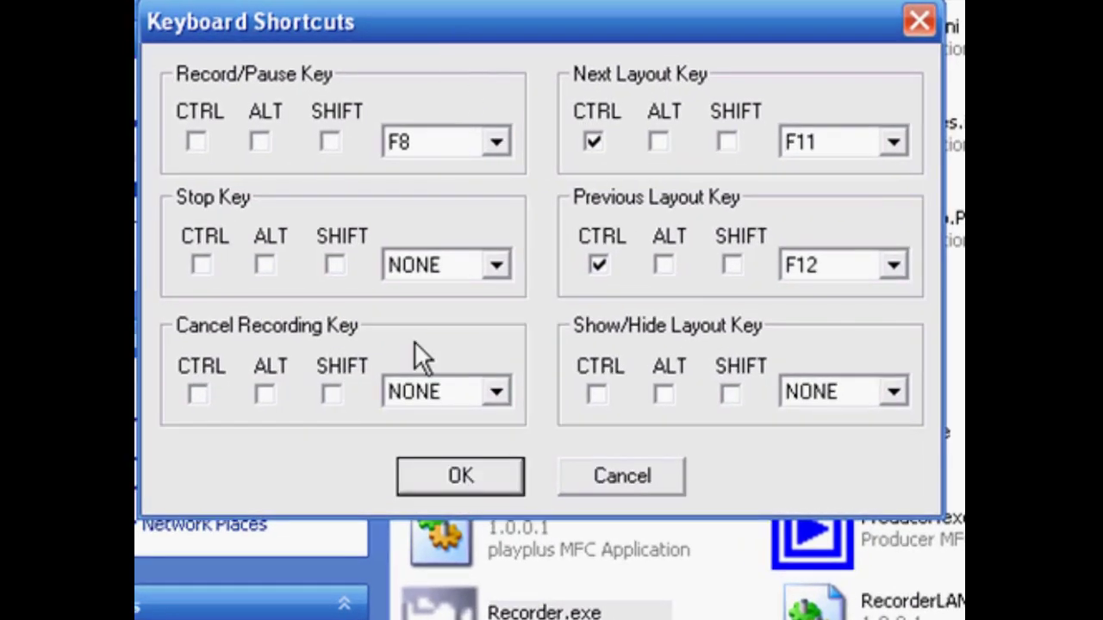
pyautogui.moveTo(473, 222)
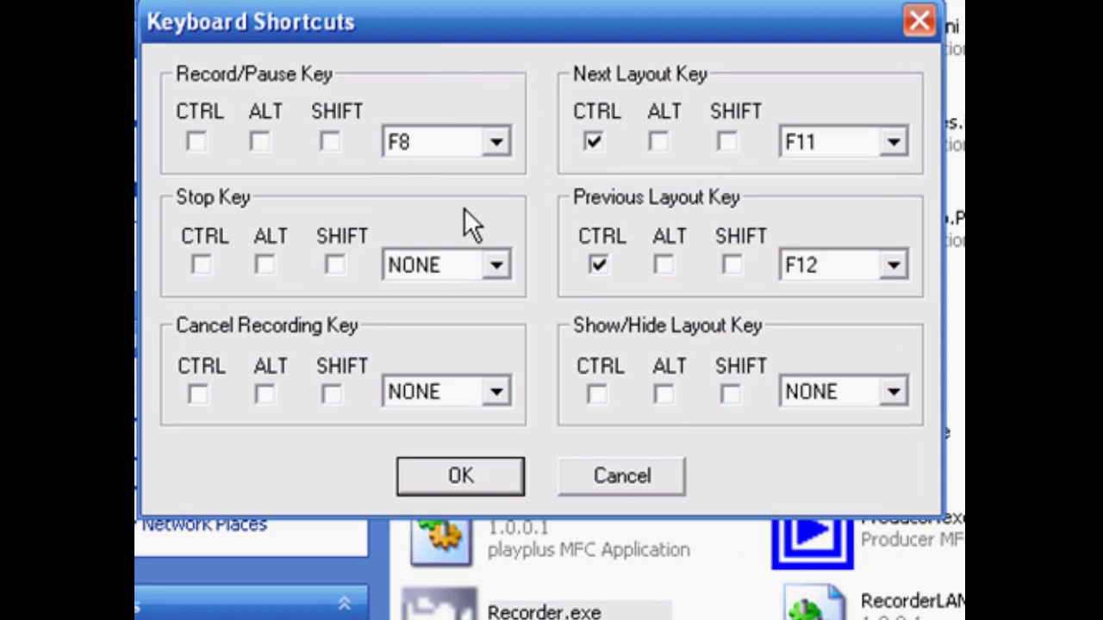
pyautogui.moveTo(669, 445)
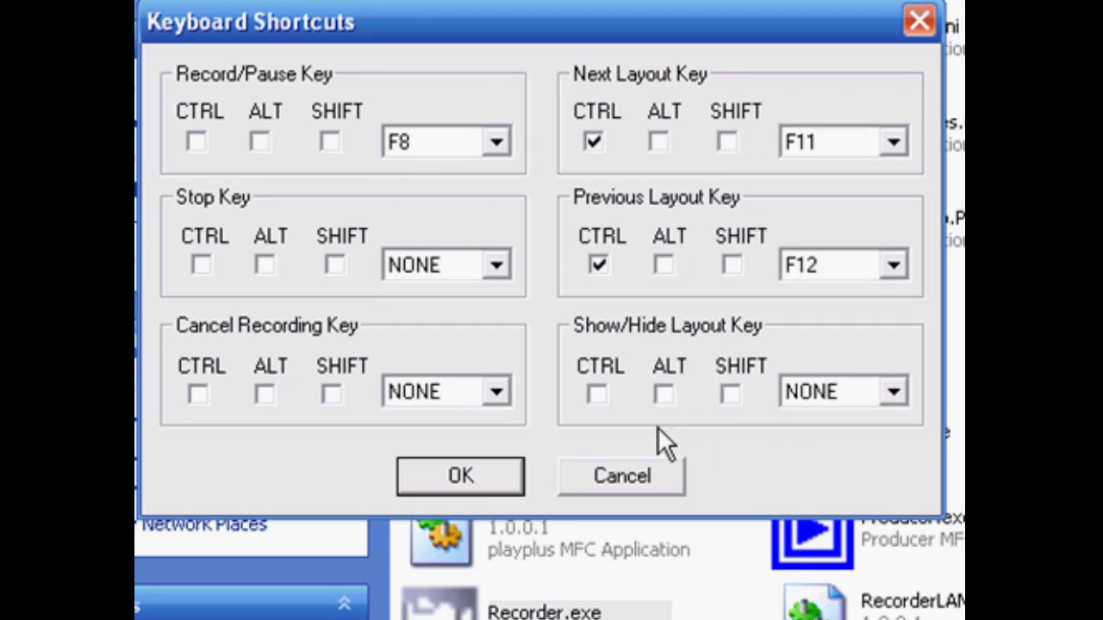
pyautogui.moveTo(721, 469)
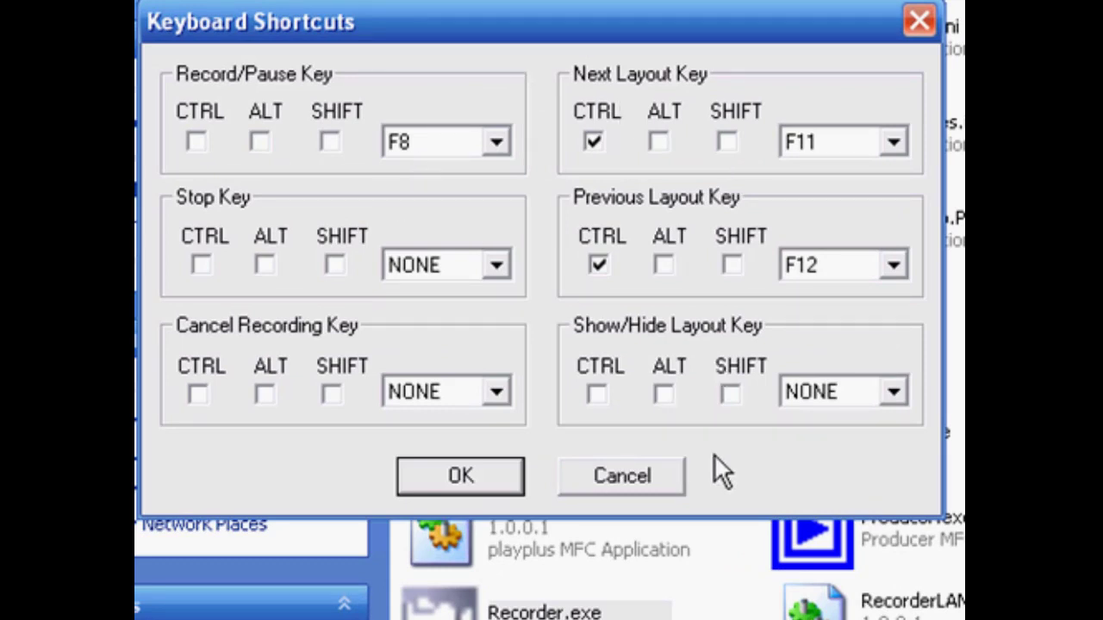
pyautogui.moveTo(914, 158)
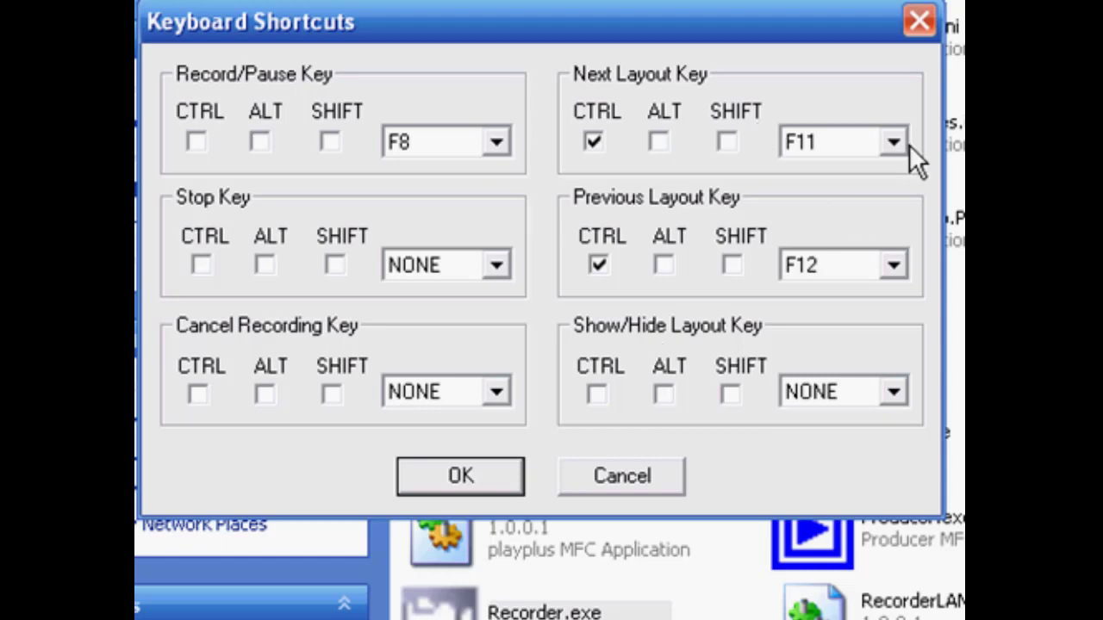
pyautogui.click(827, 141)
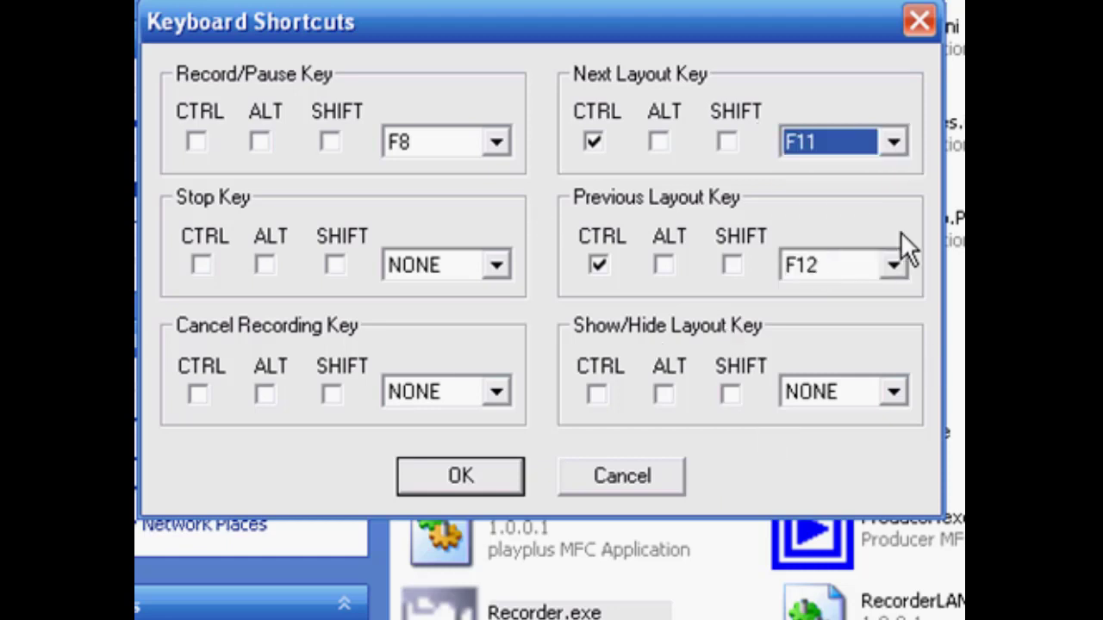
pyautogui.click(893, 265)
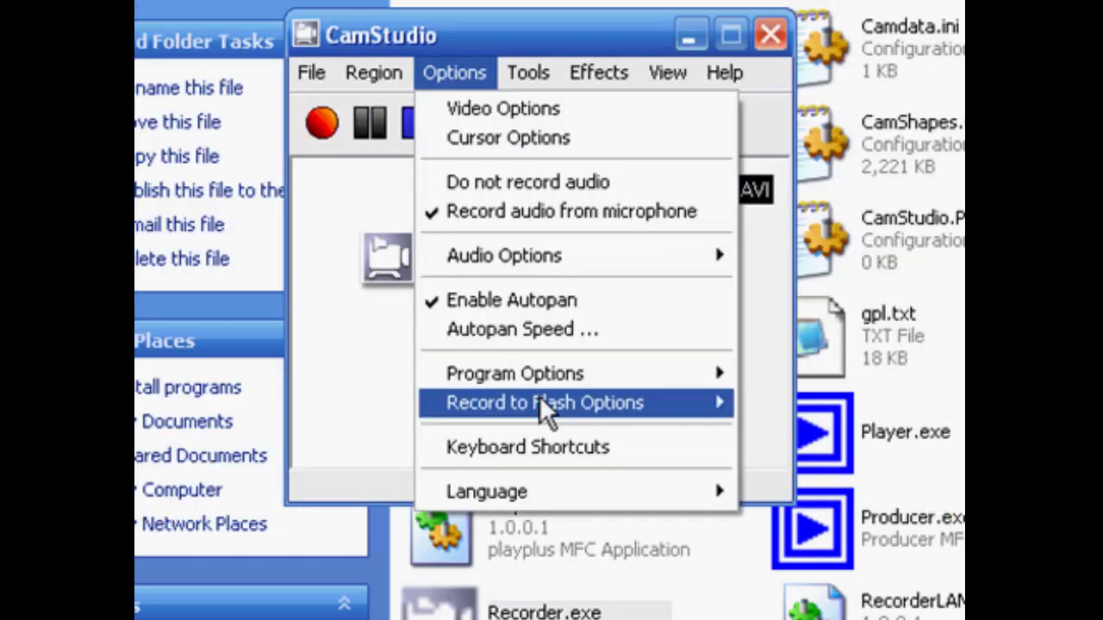
pyautogui.moveTo(486, 491)
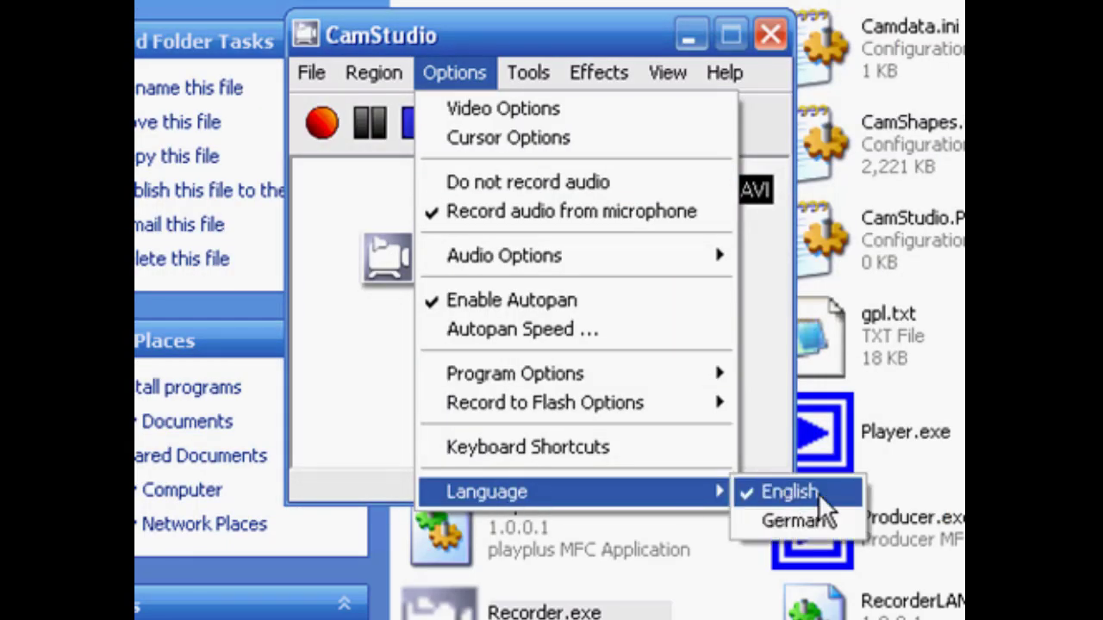
# Keep English as the interface language
pyautogui.click(528, 73)
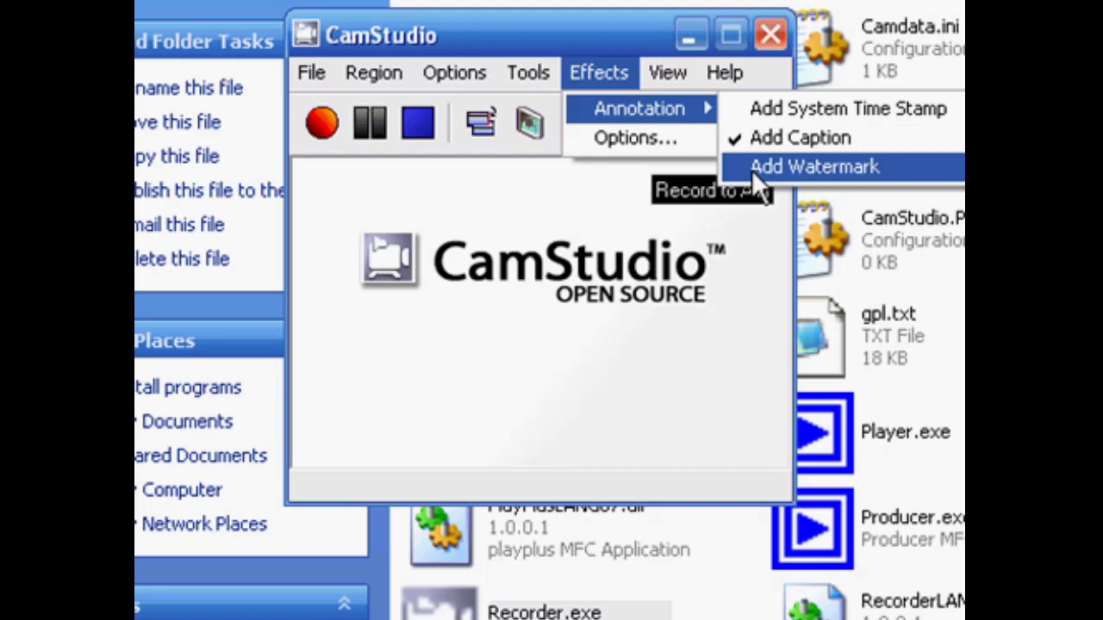
# Review the View modes (Normal View active) and the Effects annotation choices
pyautogui.click(667, 73)
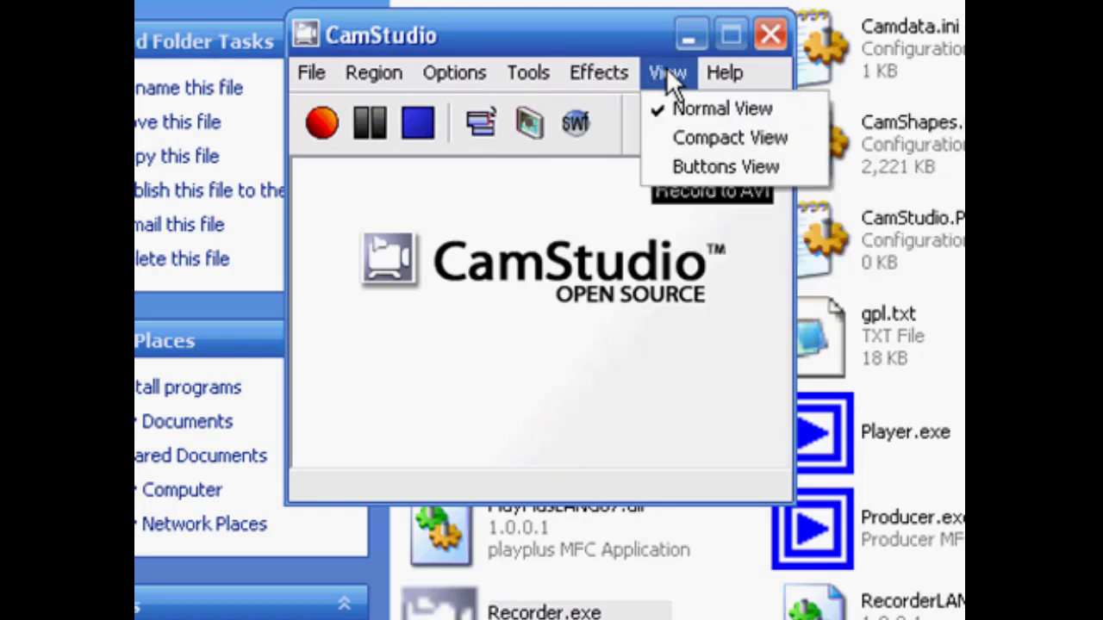
pyautogui.click(598, 72)
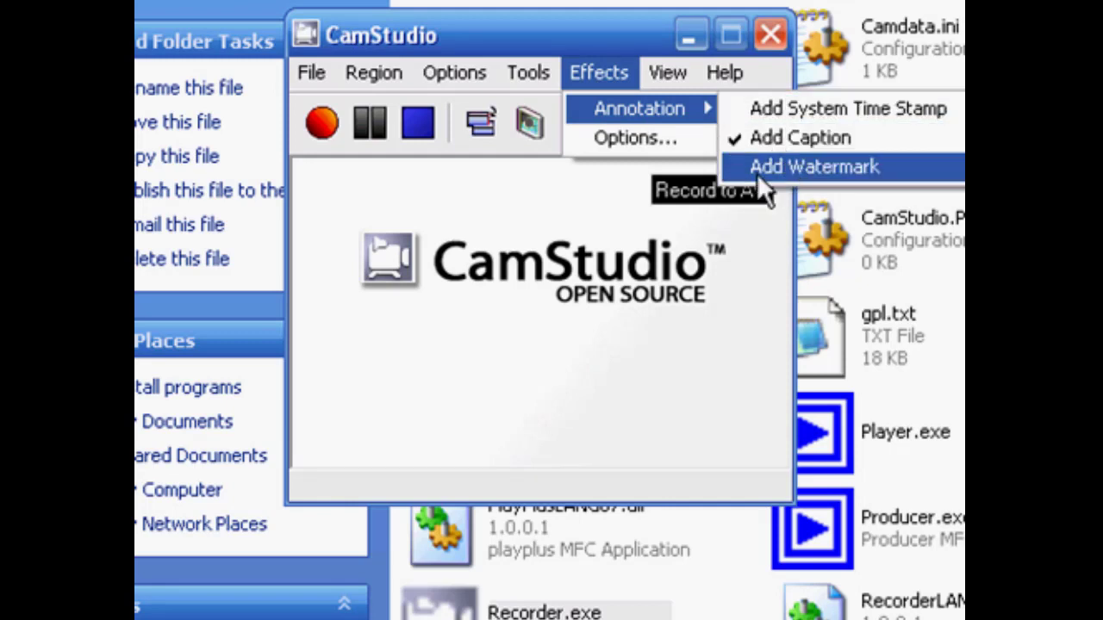
pyautogui.moveTo(779, 177)
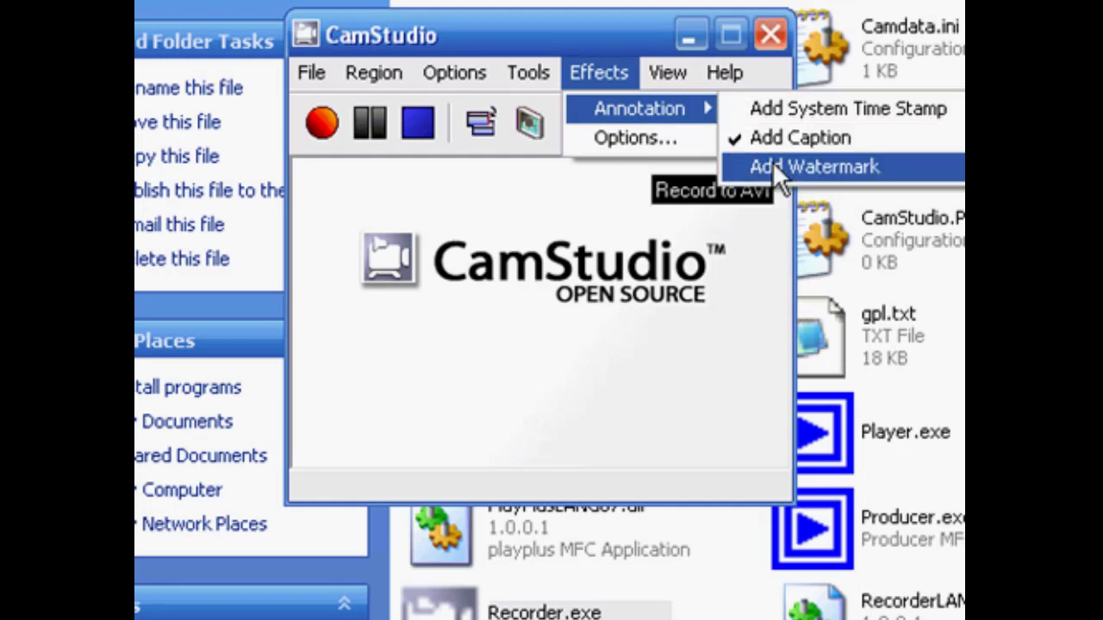
pyautogui.moveTo(789, 193)
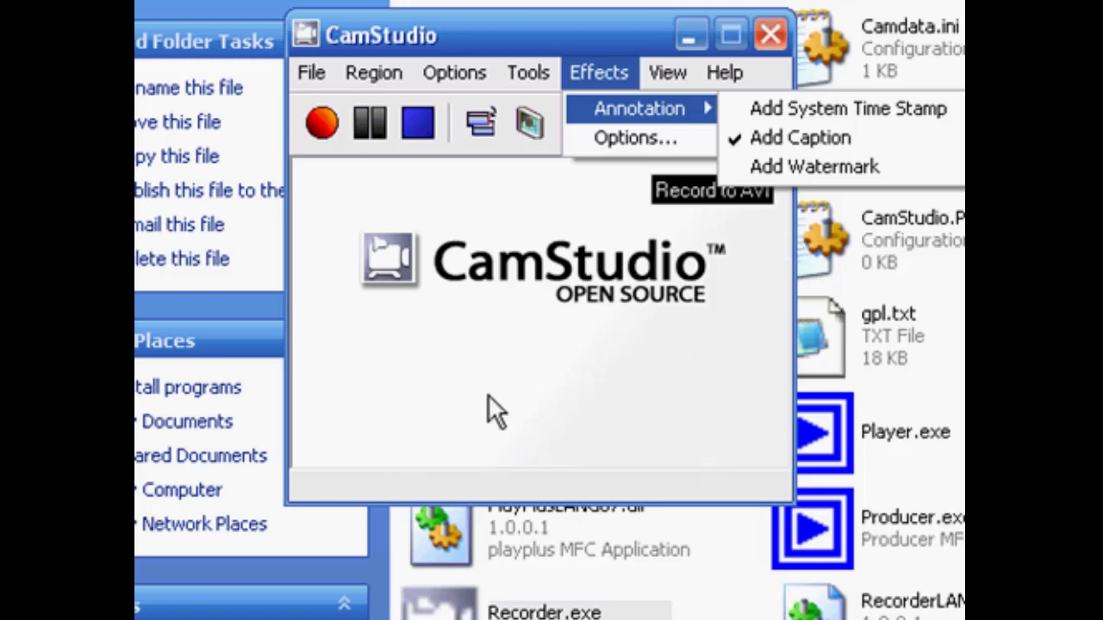
pyautogui.moveTo(603, 444)
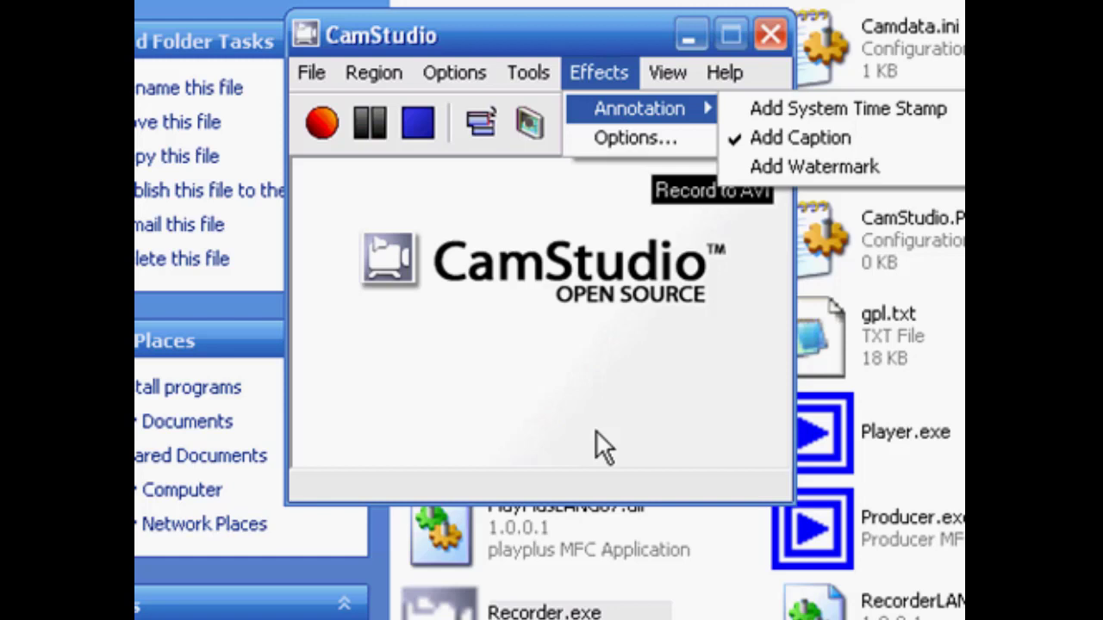
pyautogui.moveTo(800, 138)
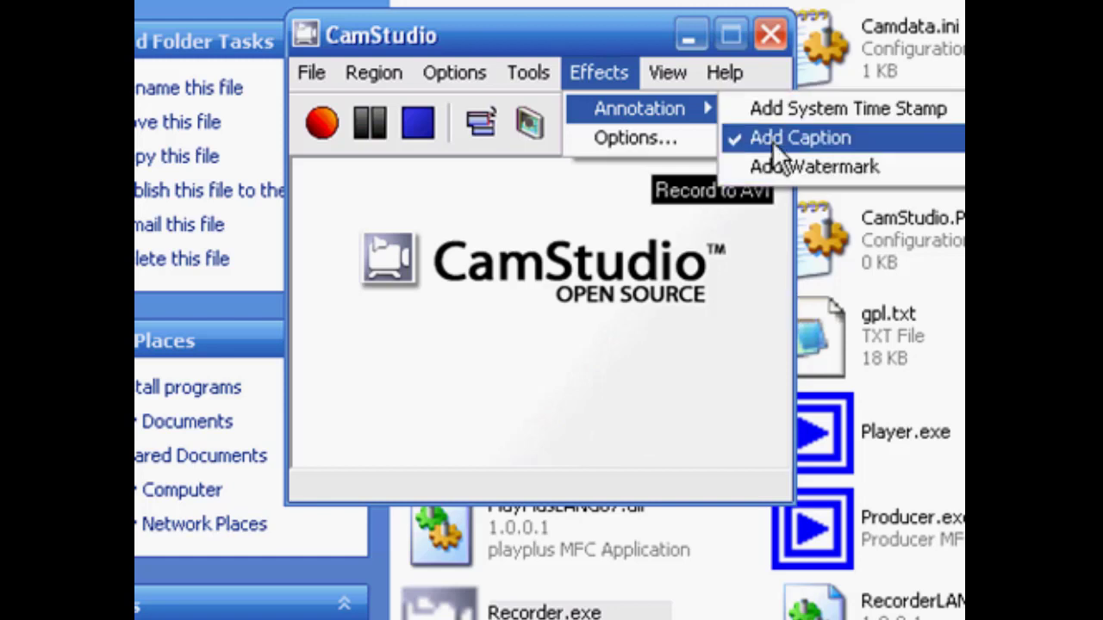
pyautogui.moveTo(789, 169)
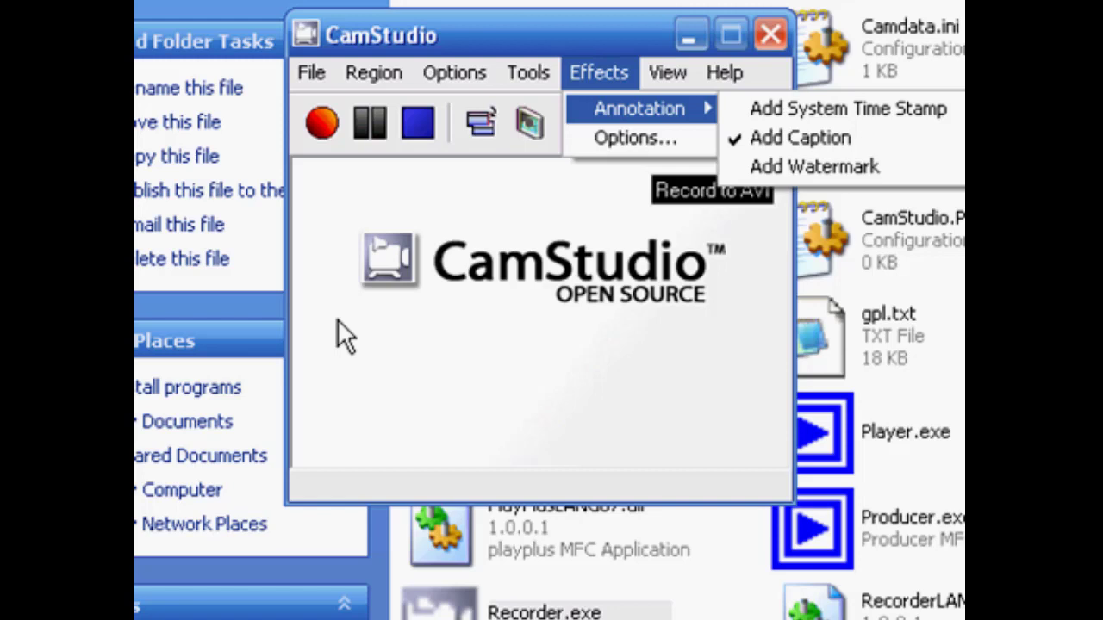
pyautogui.moveTo(577, 297)
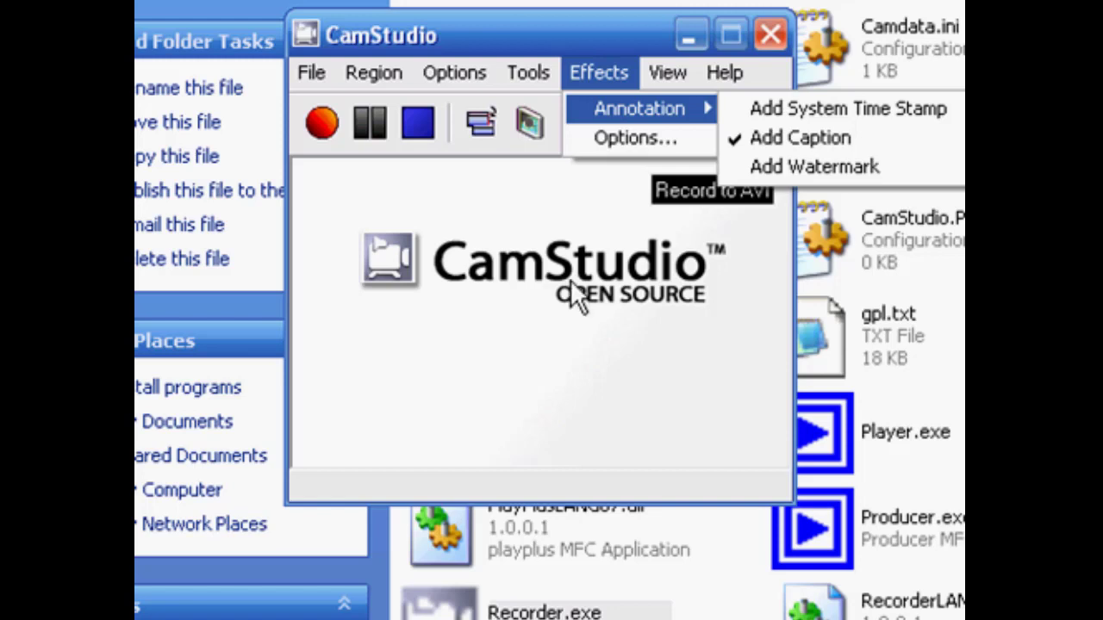
pyautogui.moveTo(336, 465)
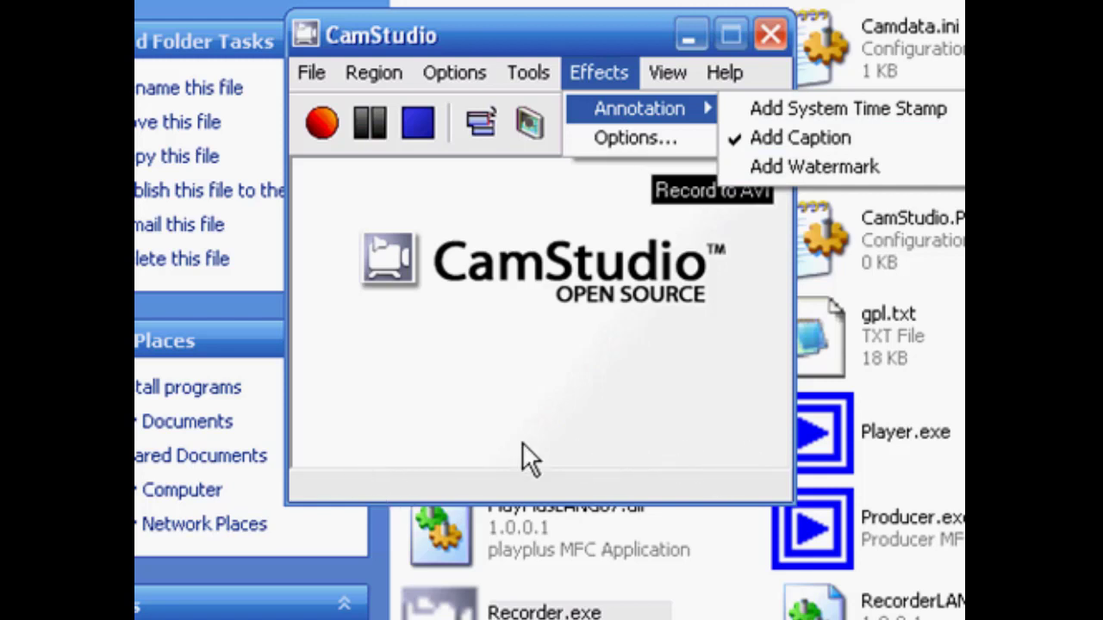
pyautogui.moveTo(612, 466)
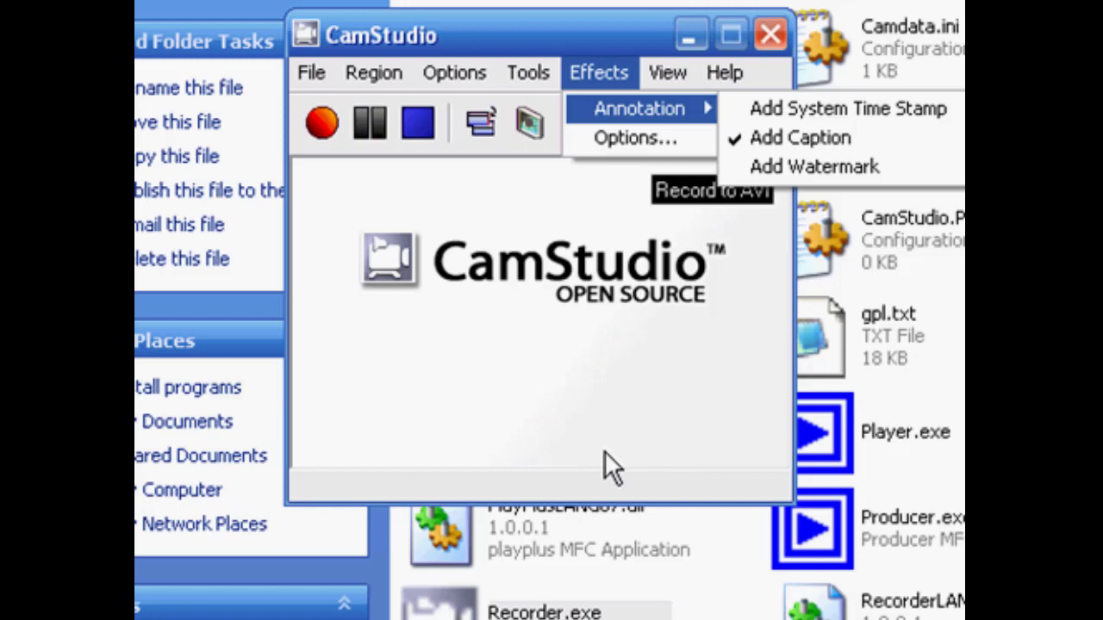
pyautogui.moveTo(314, 445)
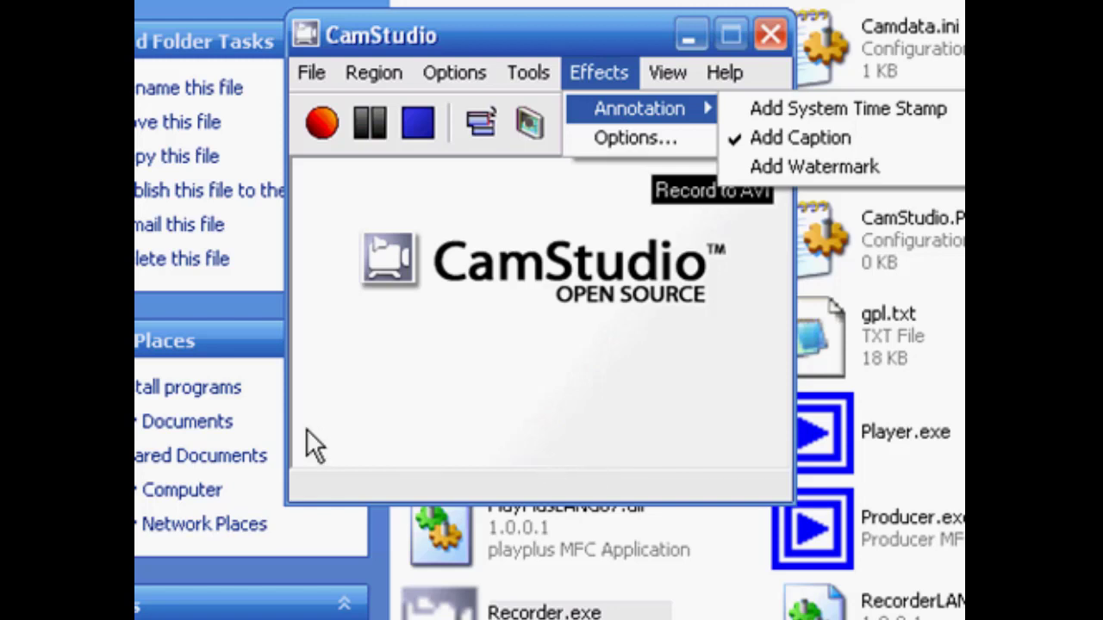
pyautogui.moveTo(722, 400)
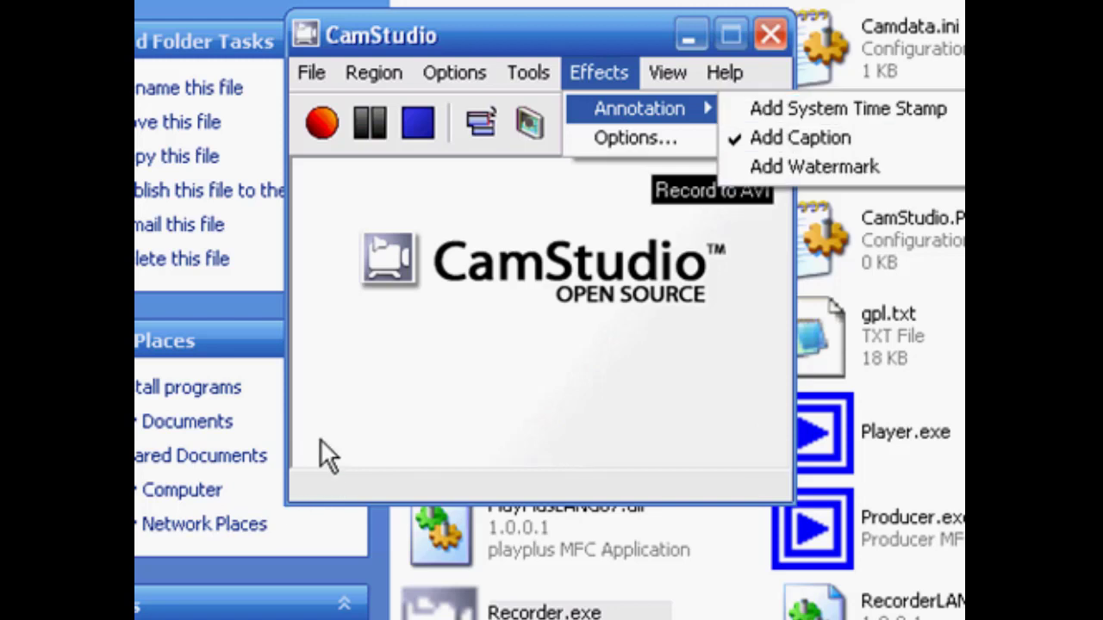
pyautogui.moveTo(311, 465)
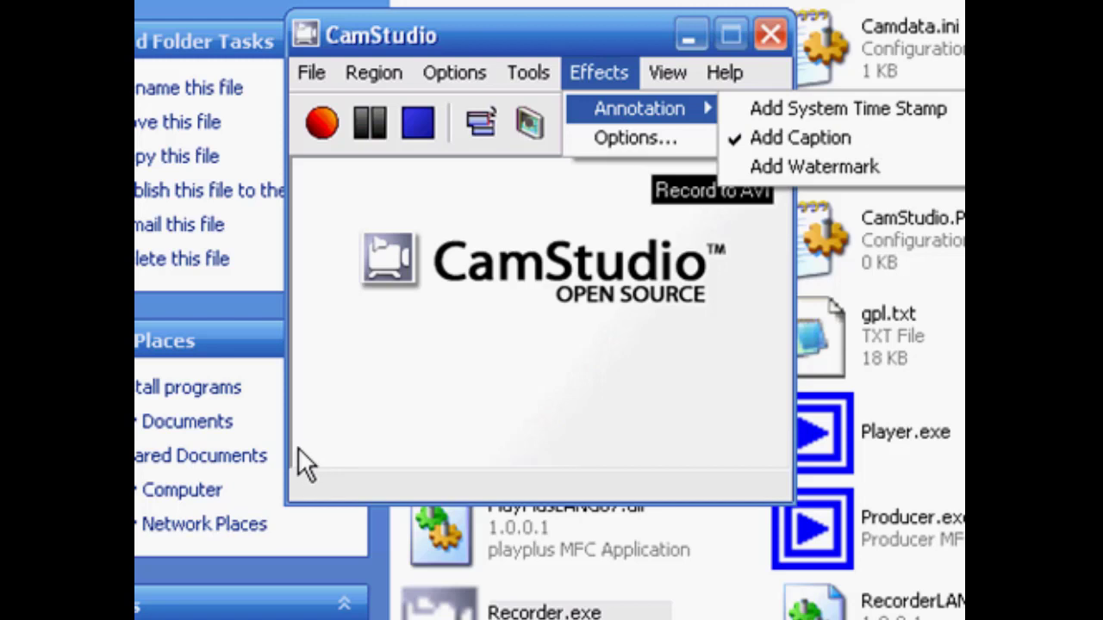
pyautogui.moveTo(307, 462)
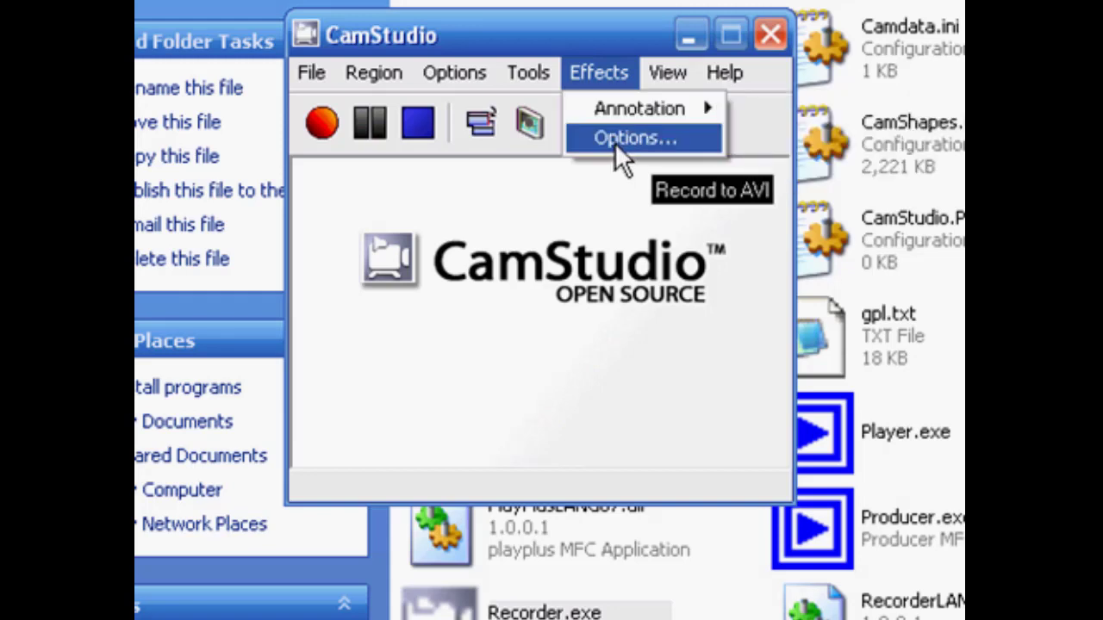
# Review the time stamp format and the watermark placement options, leaving them unchanged
pyautogui.click(634, 138)
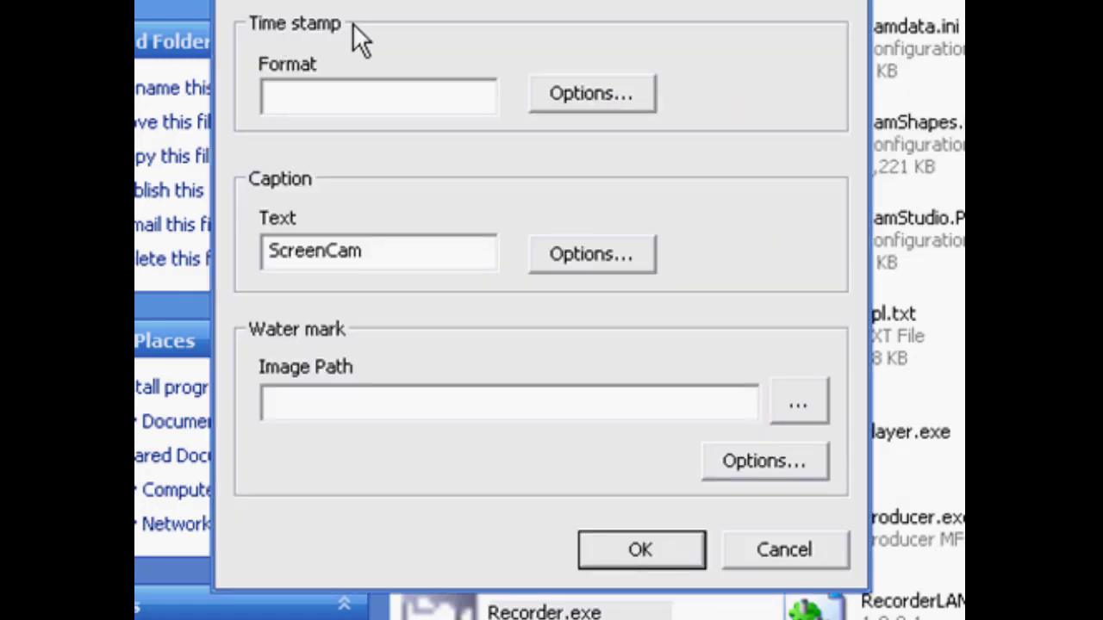
pyautogui.moveTo(784, 577)
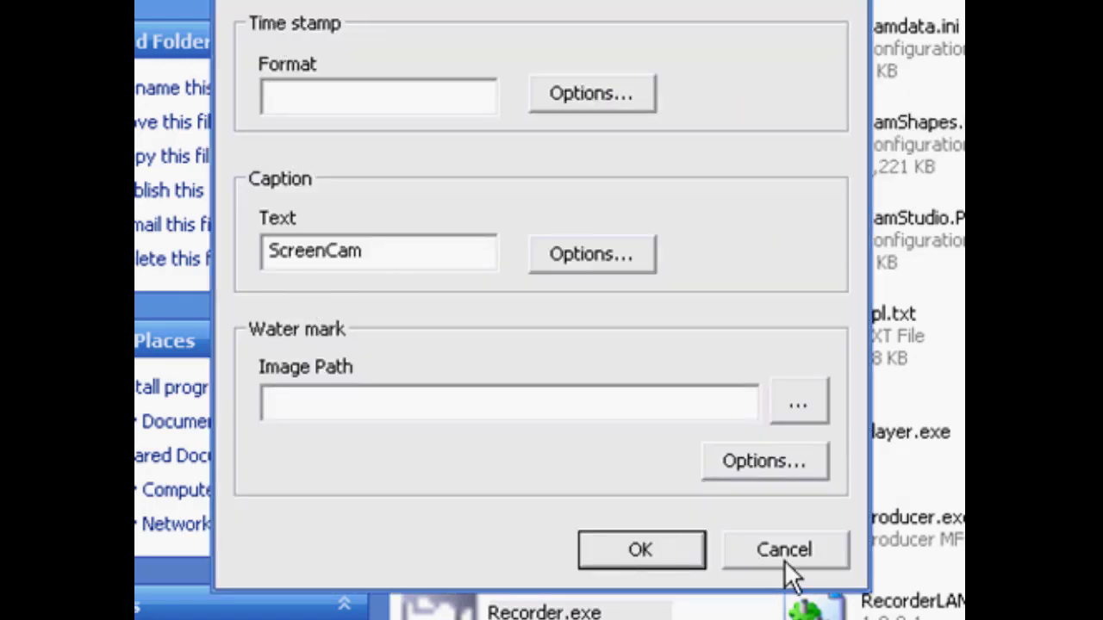
pyautogui.moveTo(314, 69)
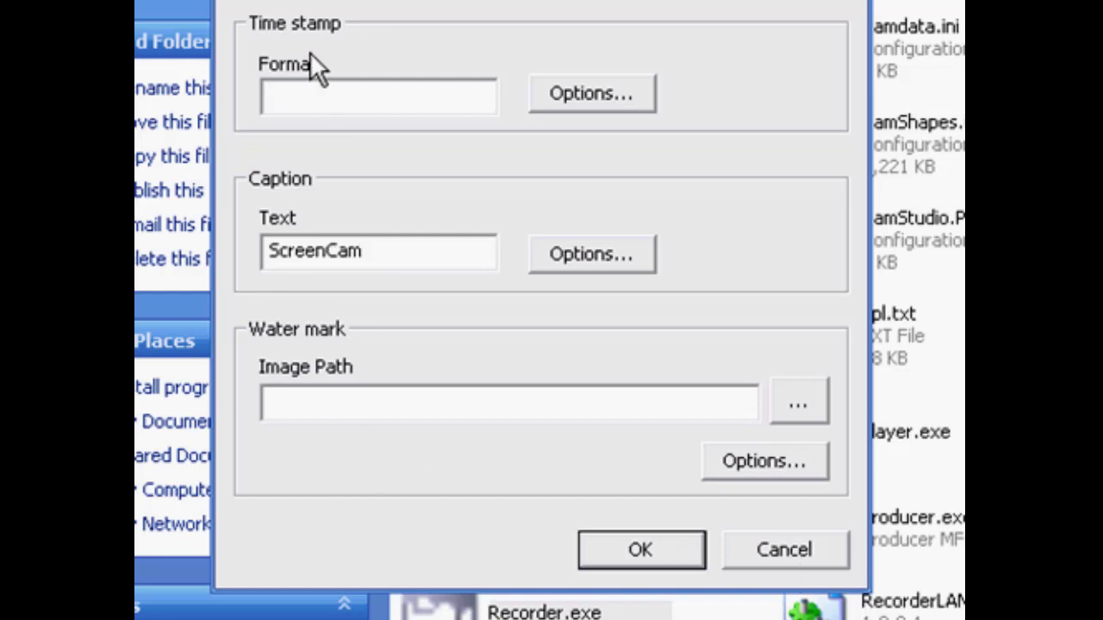
pyautogui.click(379, 95)
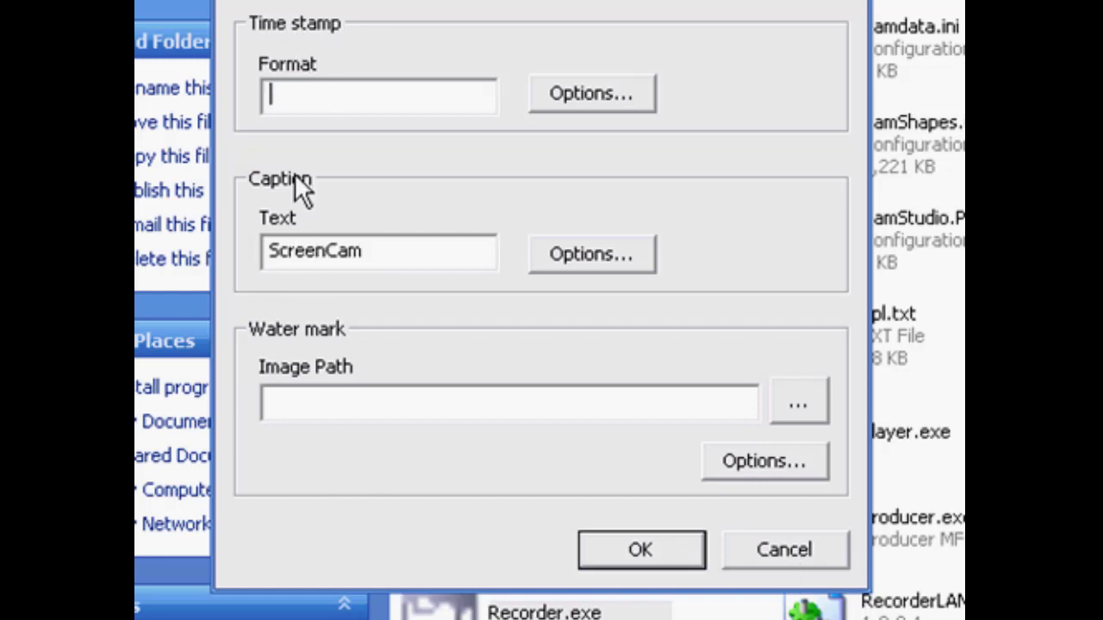
pyautogui.moveTo(796, 404)
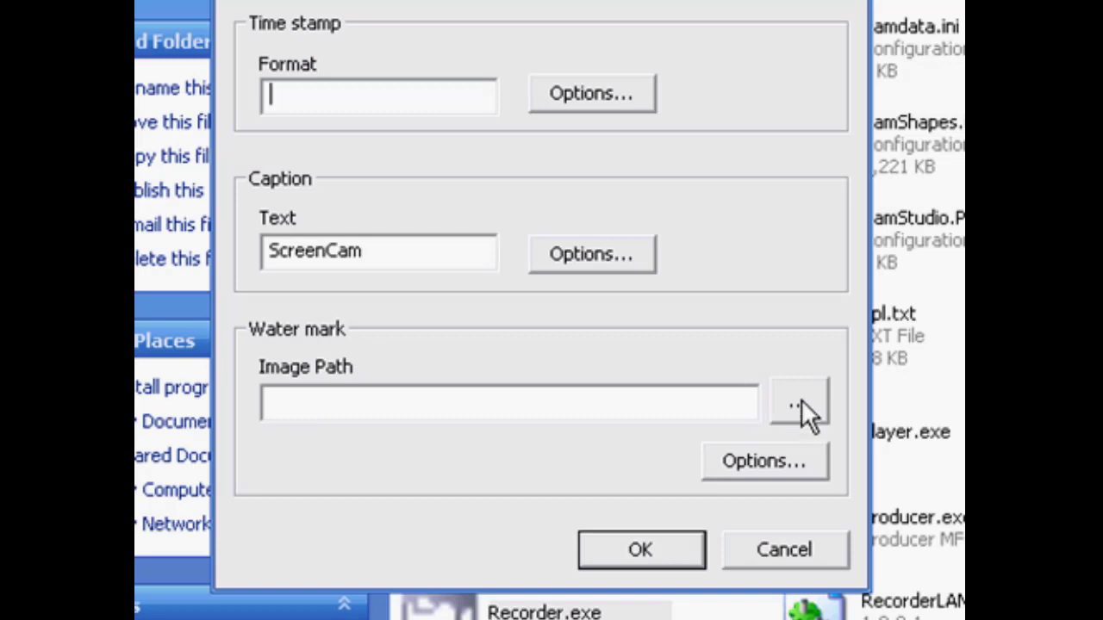
pyautogui.moveTo(297, 382)
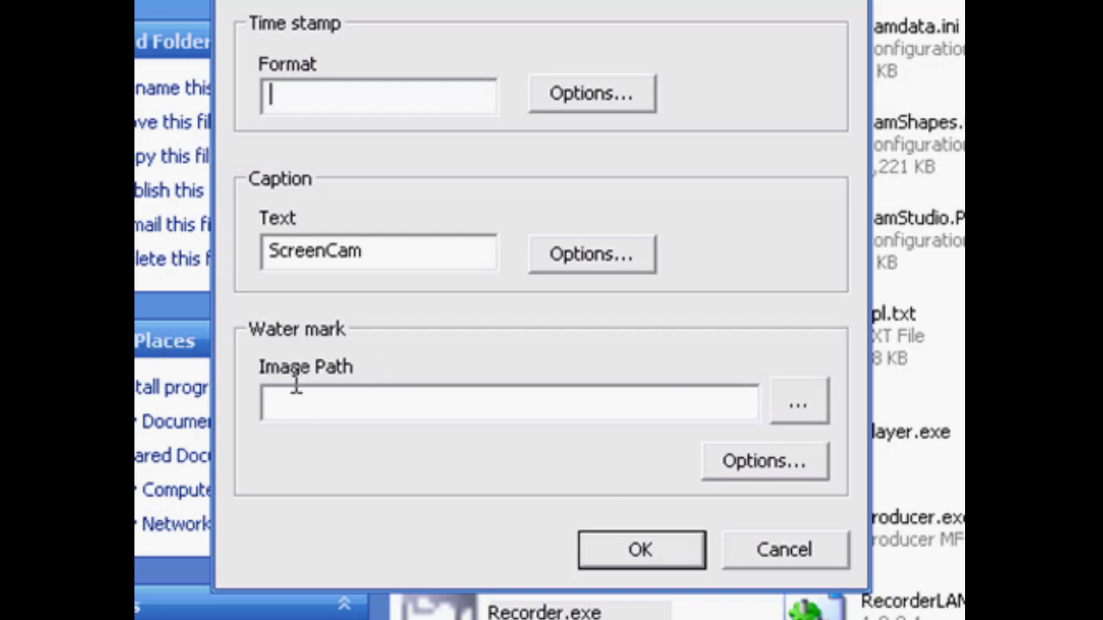
pyautogui.moveTo(379, 452)
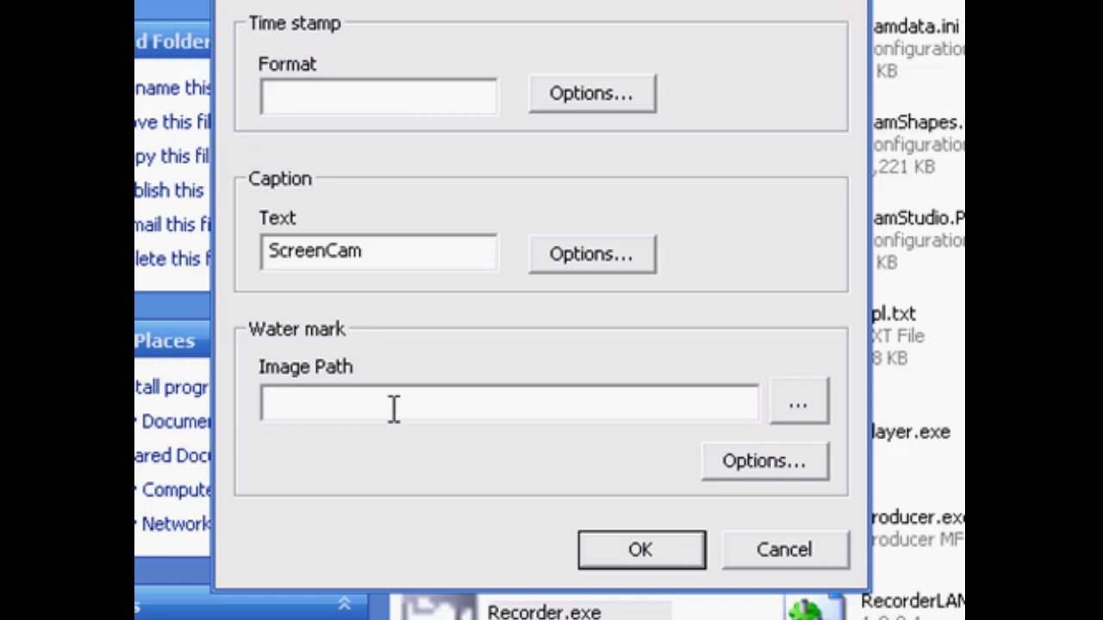
pyautogui.moveTo(503, 403)
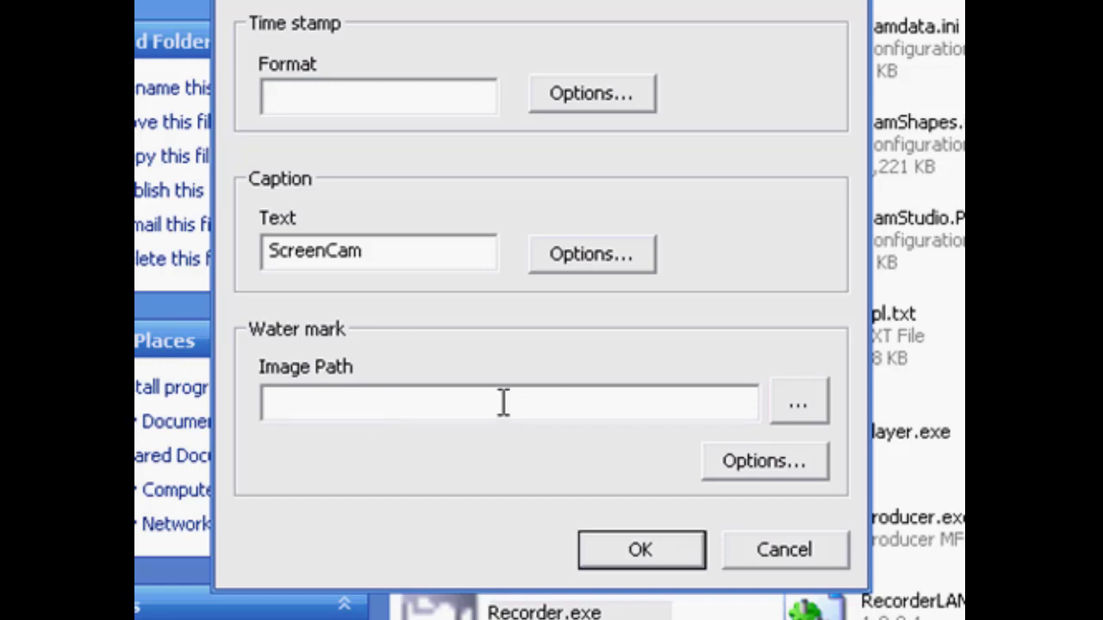
pyautogui.click(764, 460)
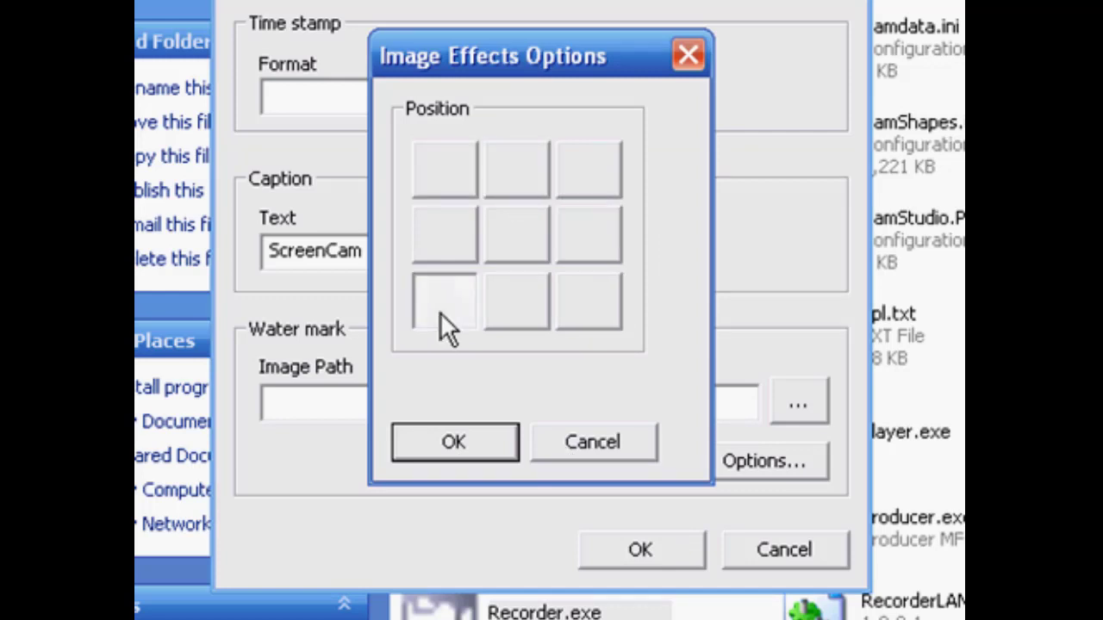
pyautogui.moveTo(603, 331)
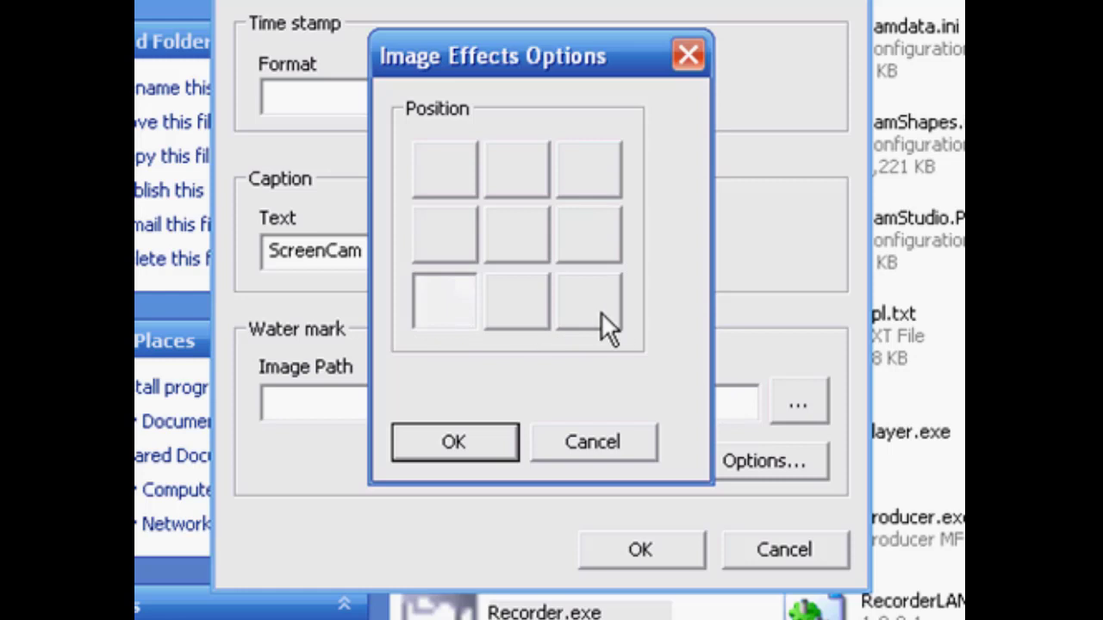
pyautogui.click(593, 441)
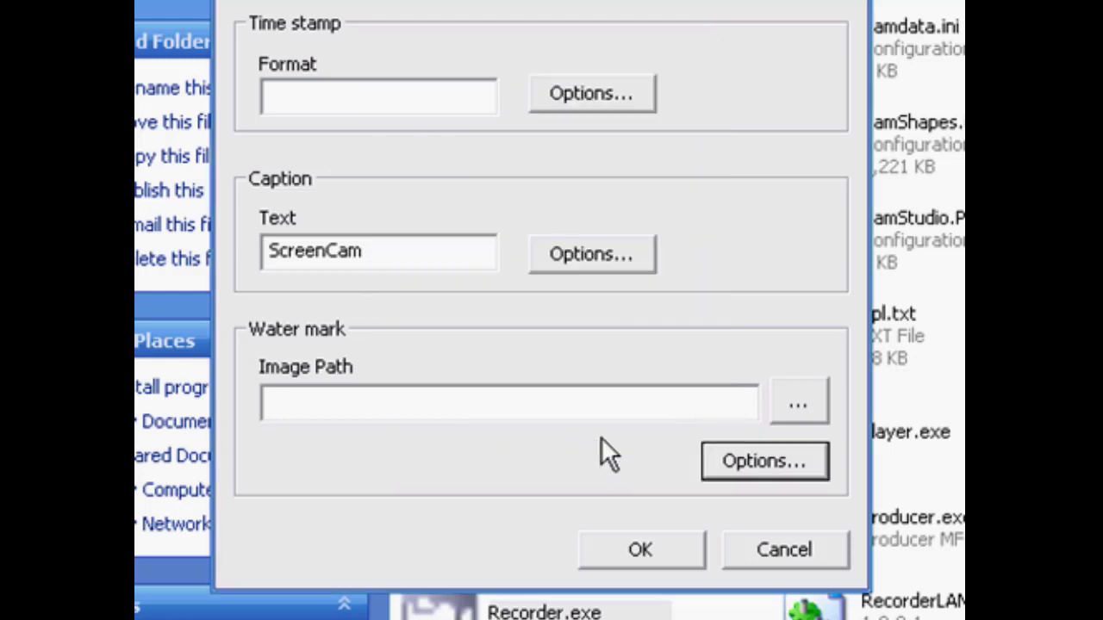
# Try the centre position in the caption placement options, close it and confirm the annotation settings
pyautogui.click(589, 254)
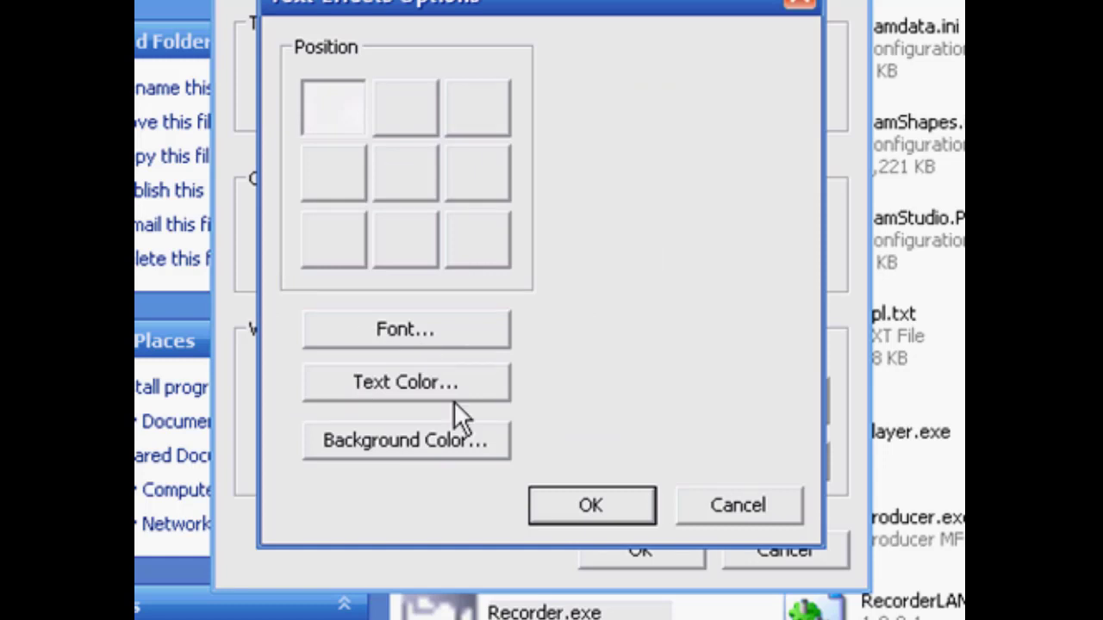
pyautogui.moveTo(376, 186)
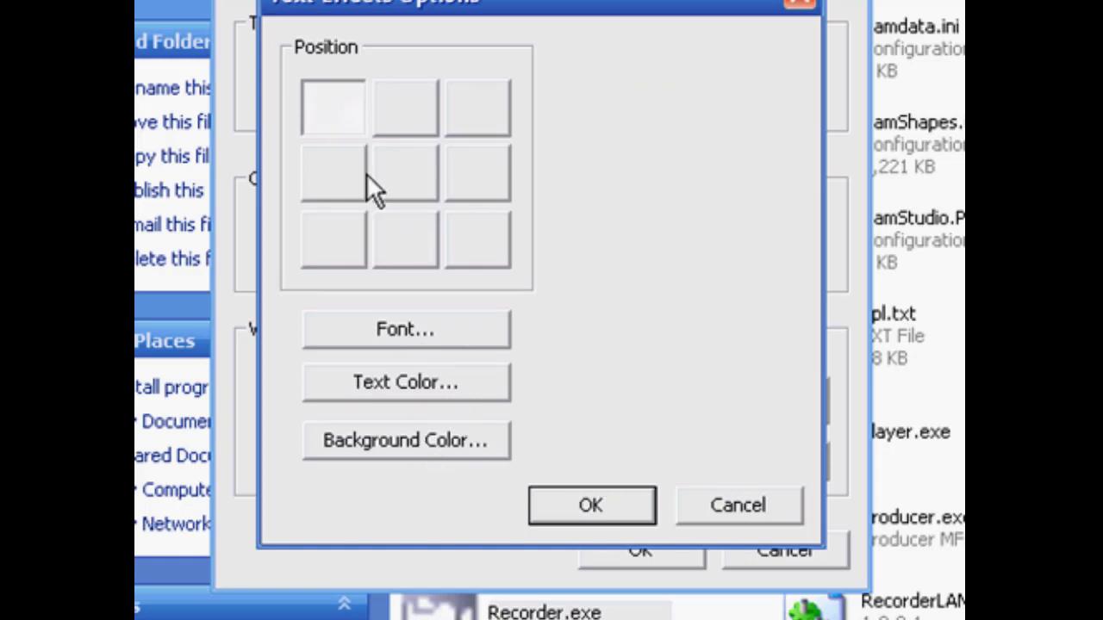
pyautogui.click(405, 172)
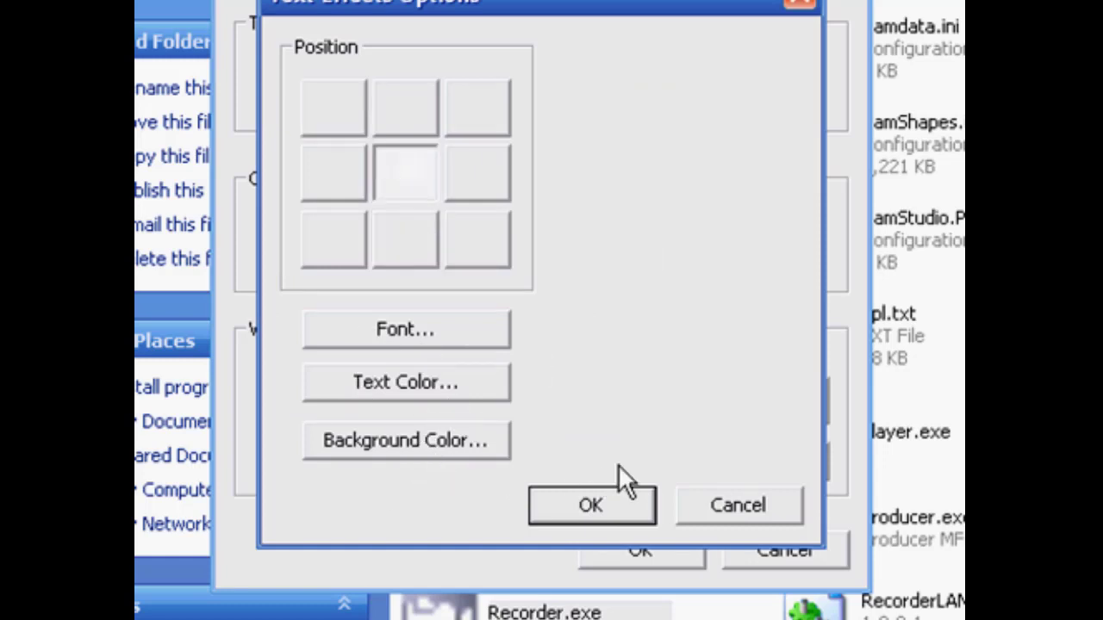
pyautogui.click(590, 505)
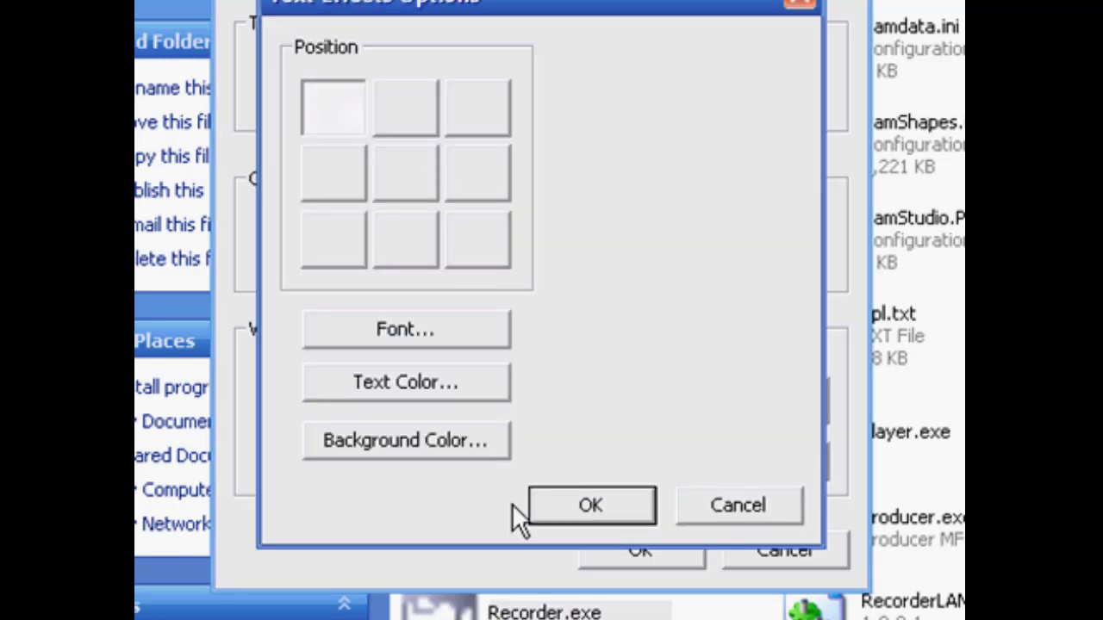
pyautogui.moveTo(397, 493)
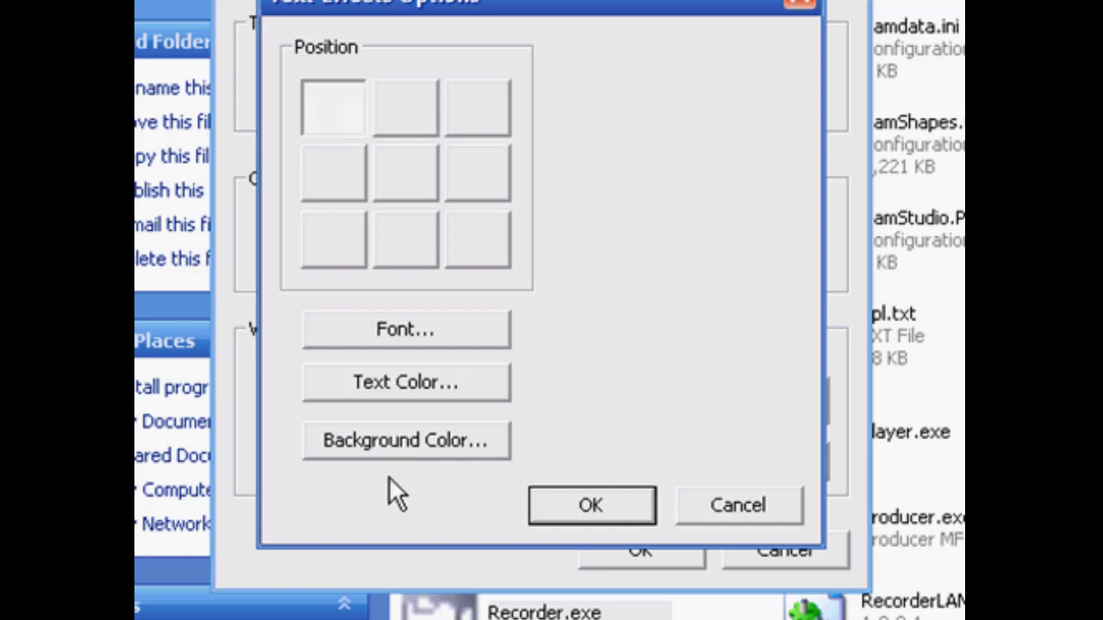
pyautogui.moveTo(410, 479)
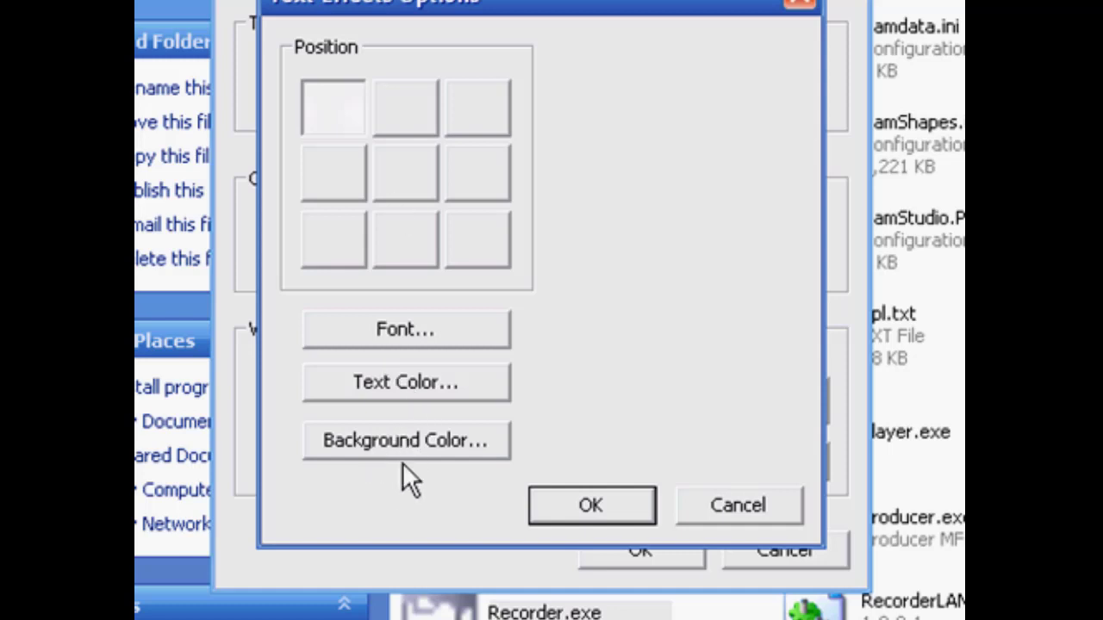
pyautogui.click(479, 172)
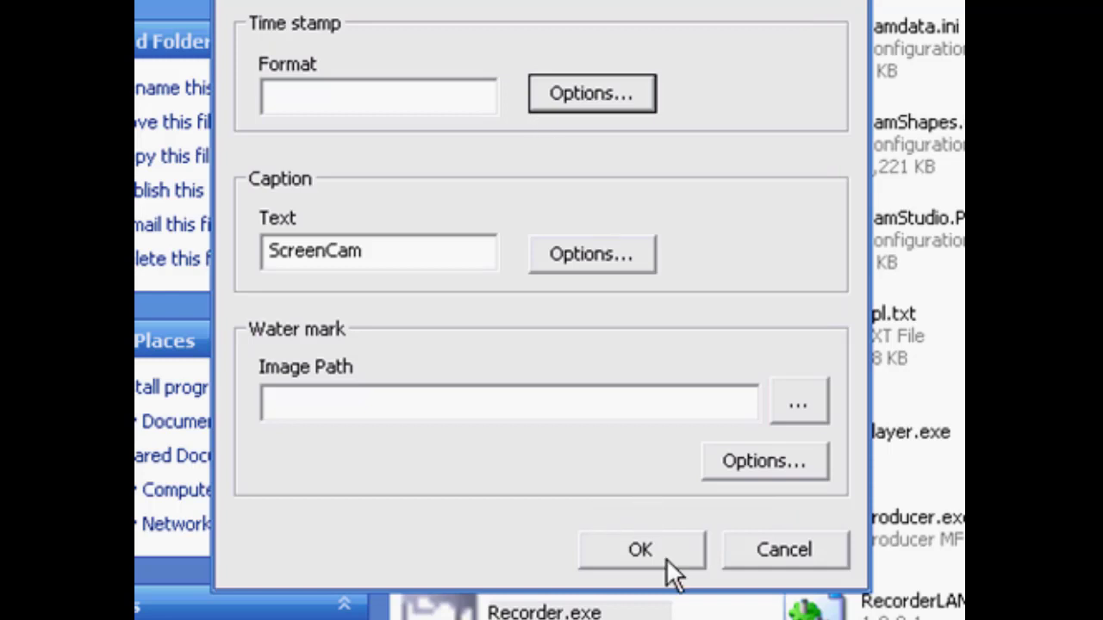
pyautogui.click(640, 549)
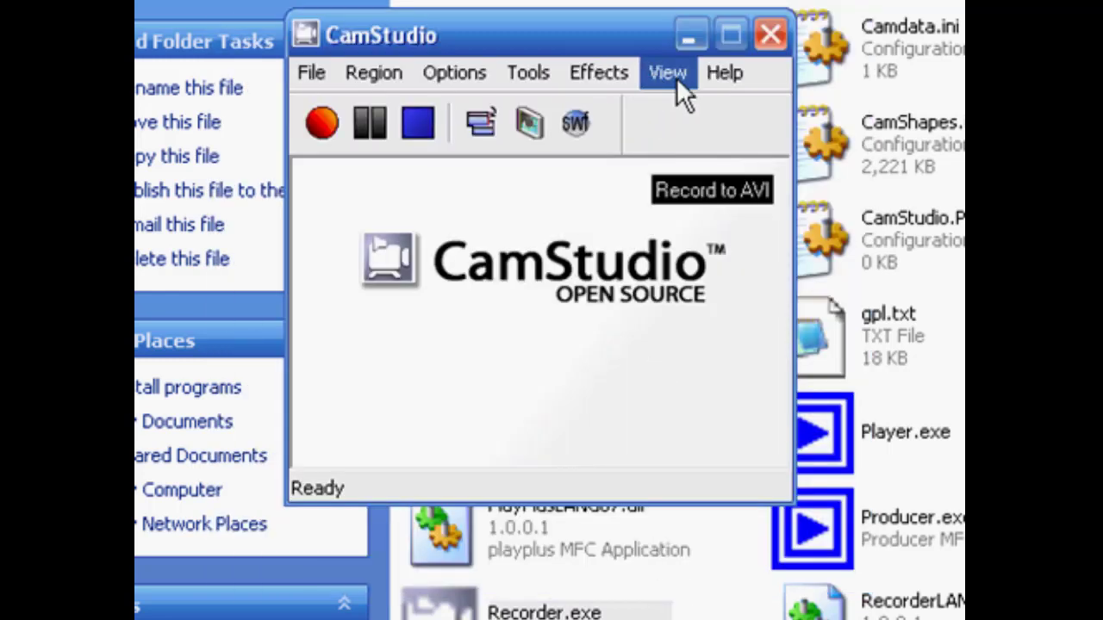
pyautogui.click(669, 73)
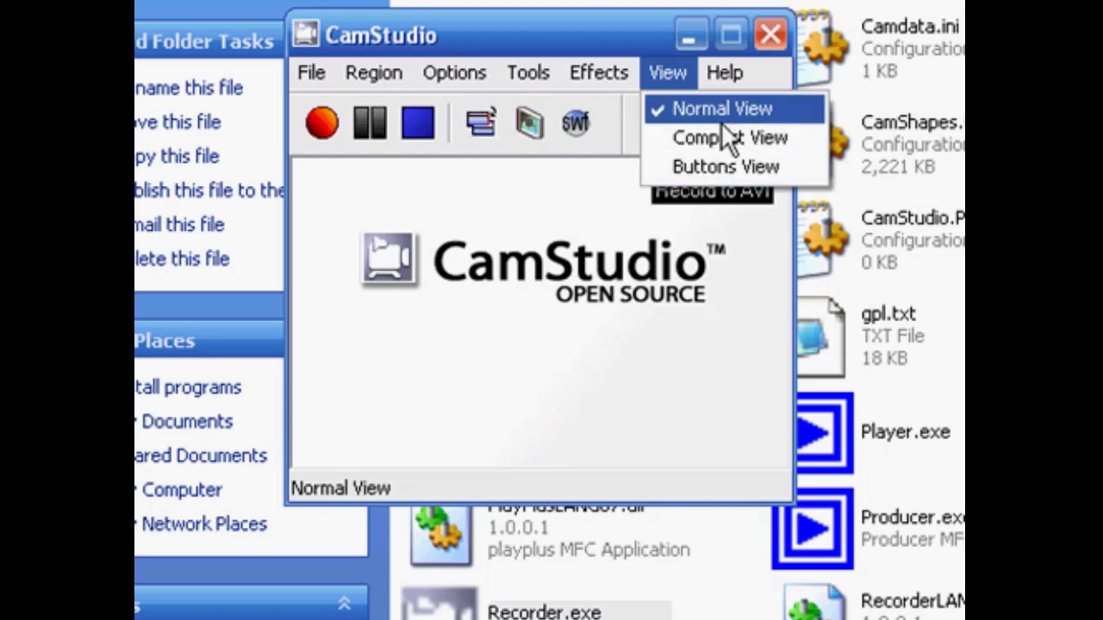
pyautogui.click(724, 165)
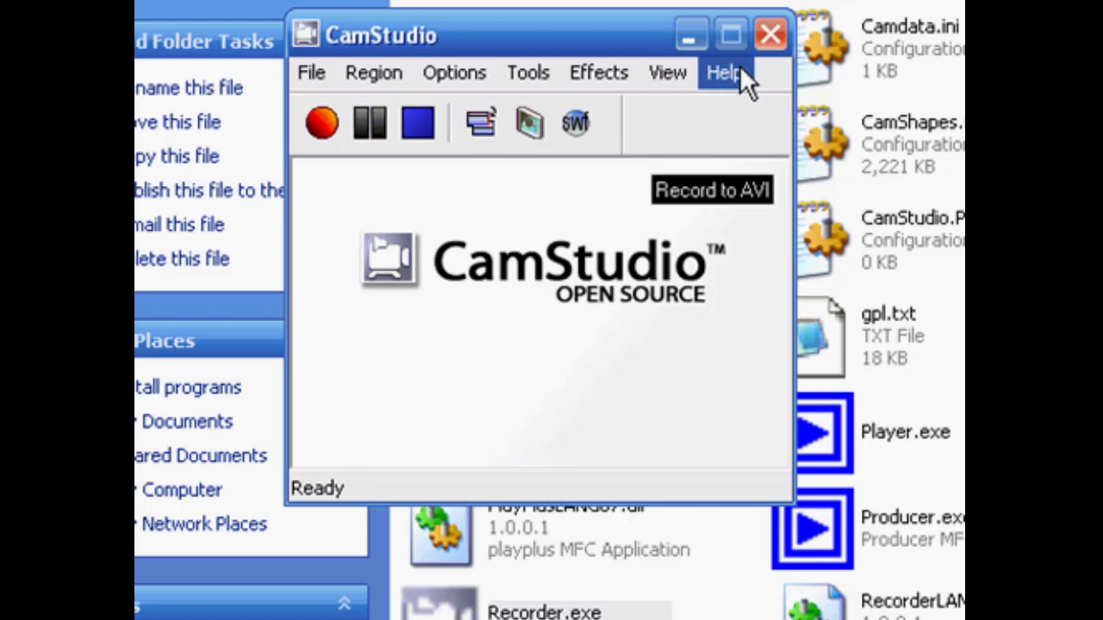
pyautogui.click(724, 73)
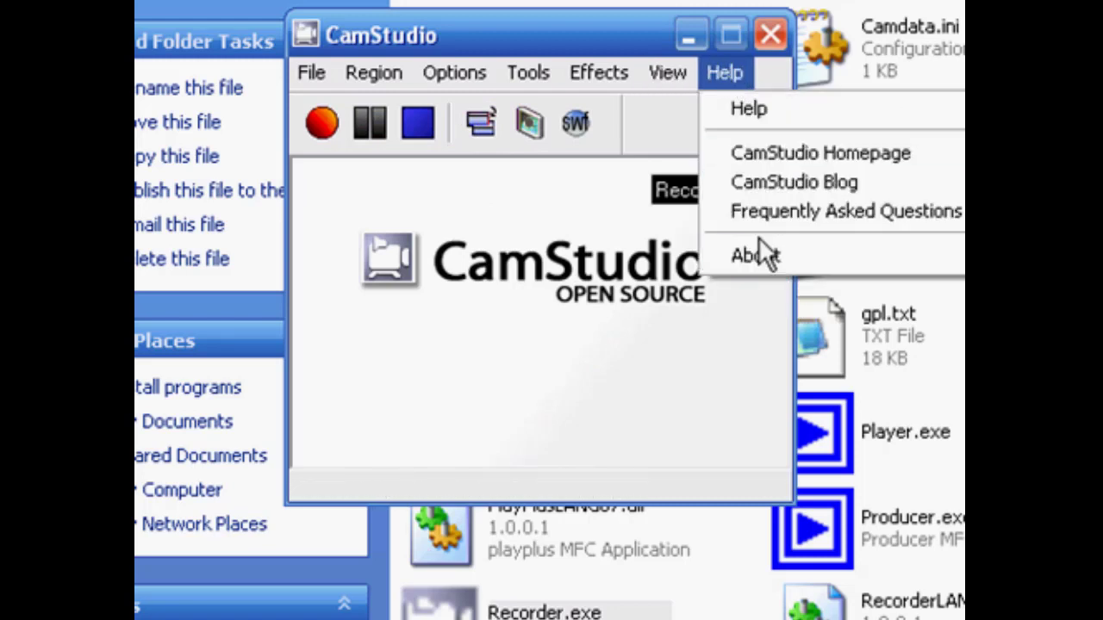
pyautogui.moveTo(779, 302)
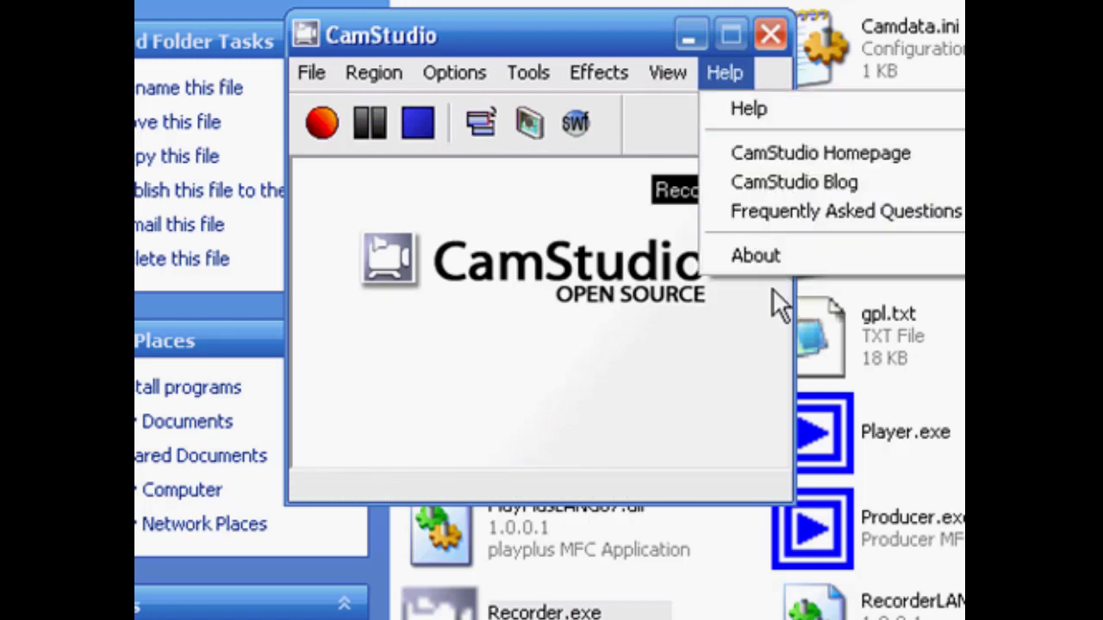
pyautogui.click(755, 255)
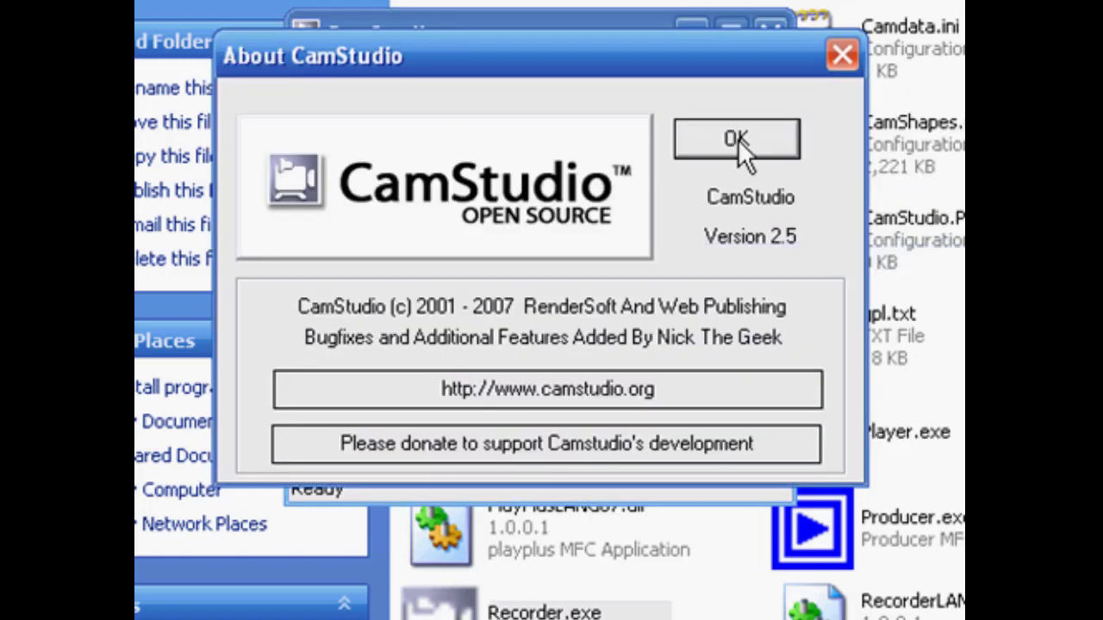
pyautogui.click(736, 140)
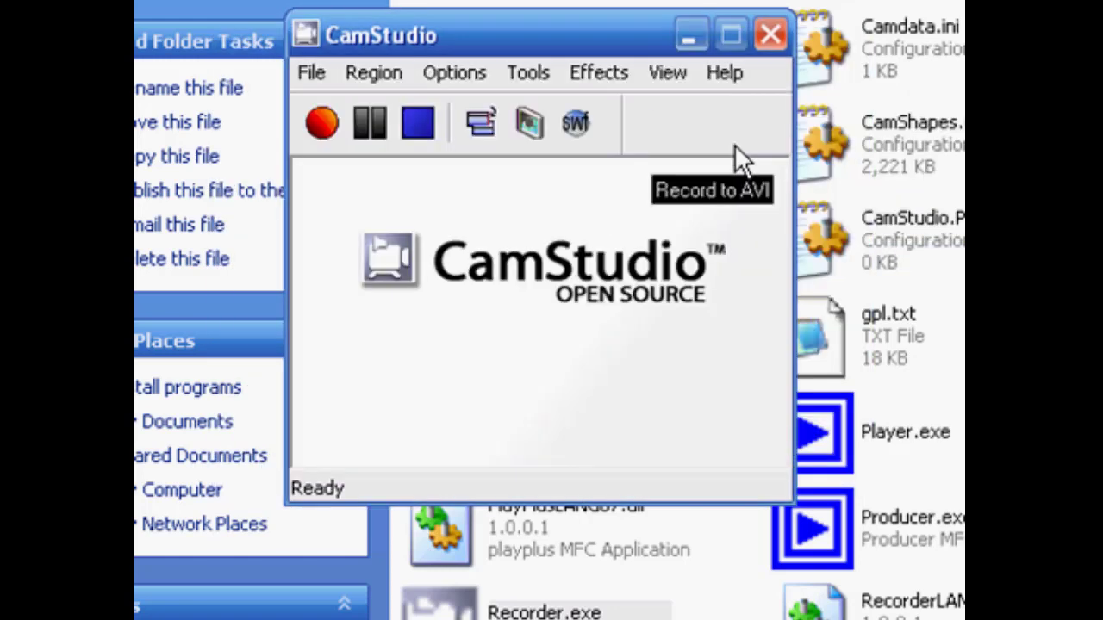
pyautogui.moveTo(724, 73)
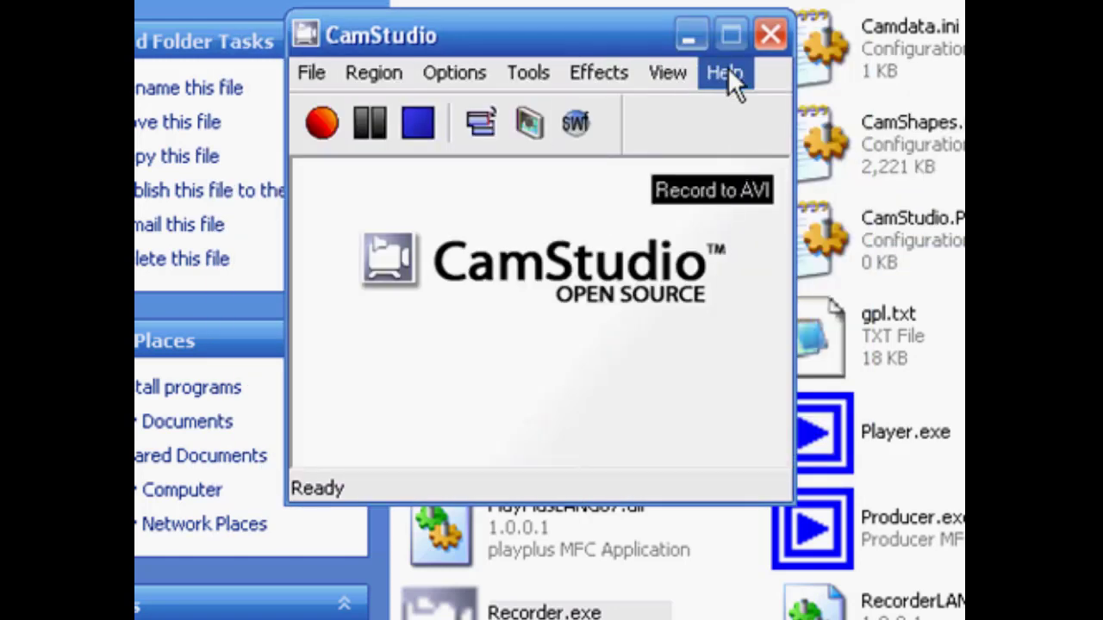
pyautogui.click(724, 73)
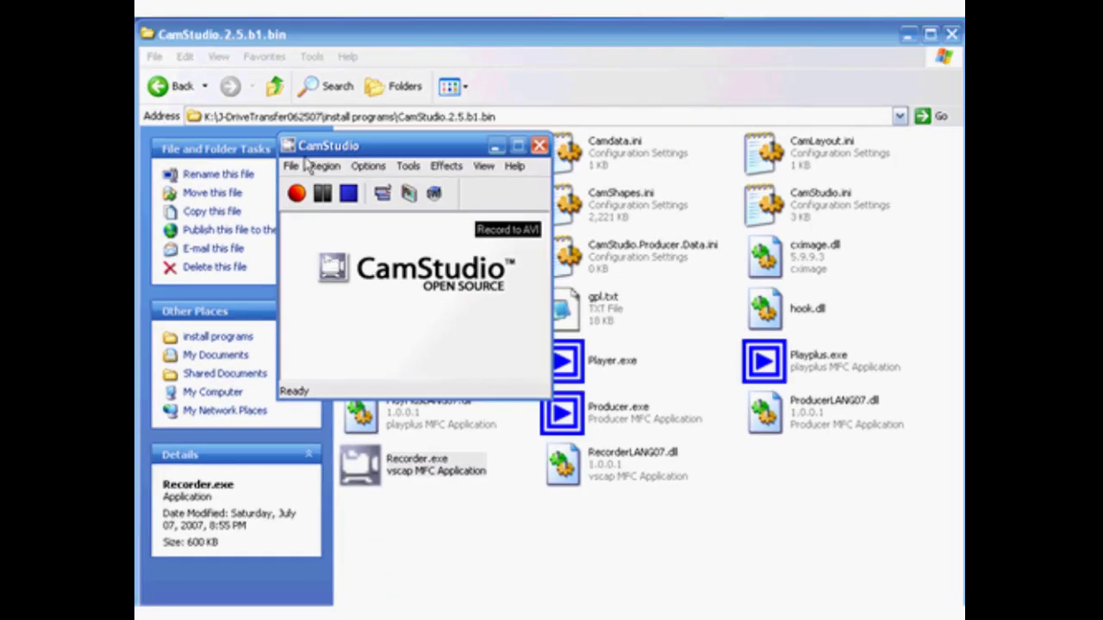
pyautogui.moveTo(641, 600)
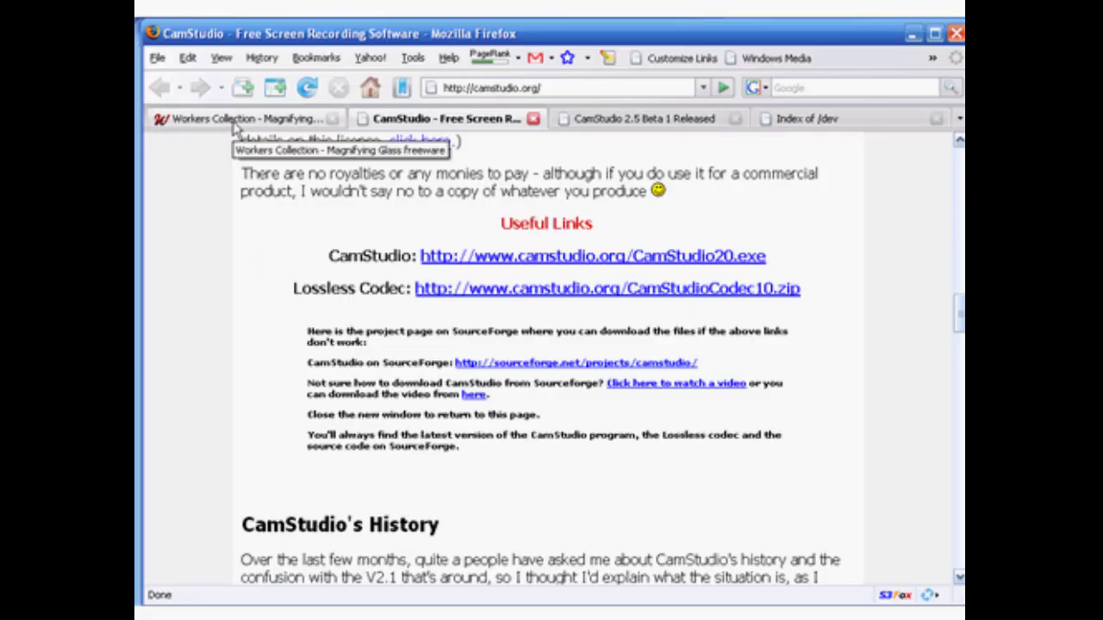
# Switch Firefox to the Workers Collection Magnifying Glass freeware page
pyautogui.click(245, 117)
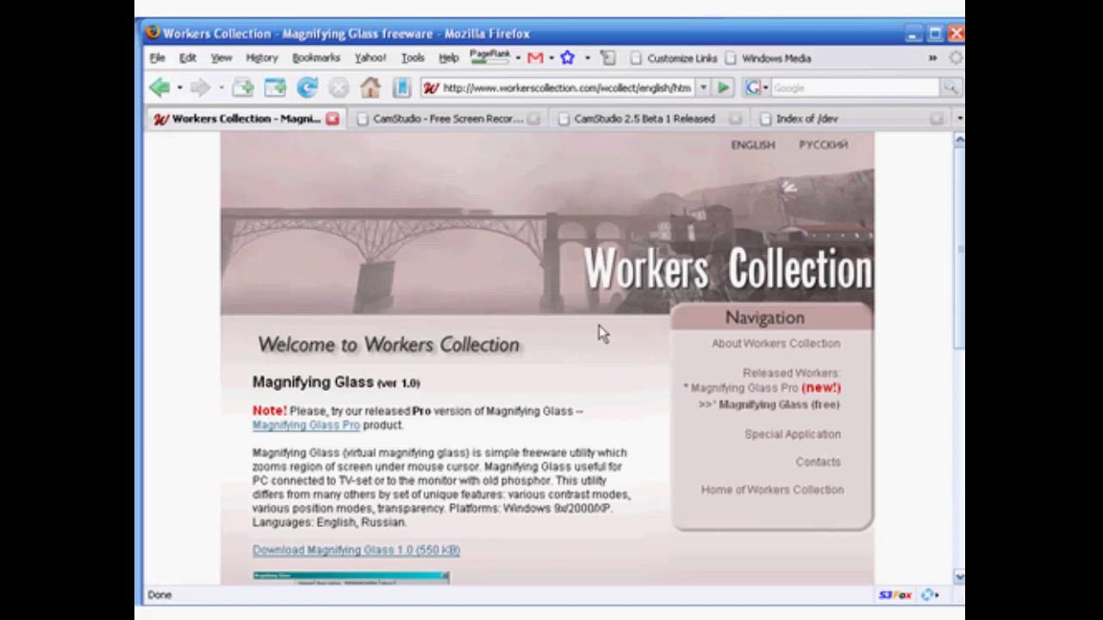
pyautogui.moveTo(607, 429)
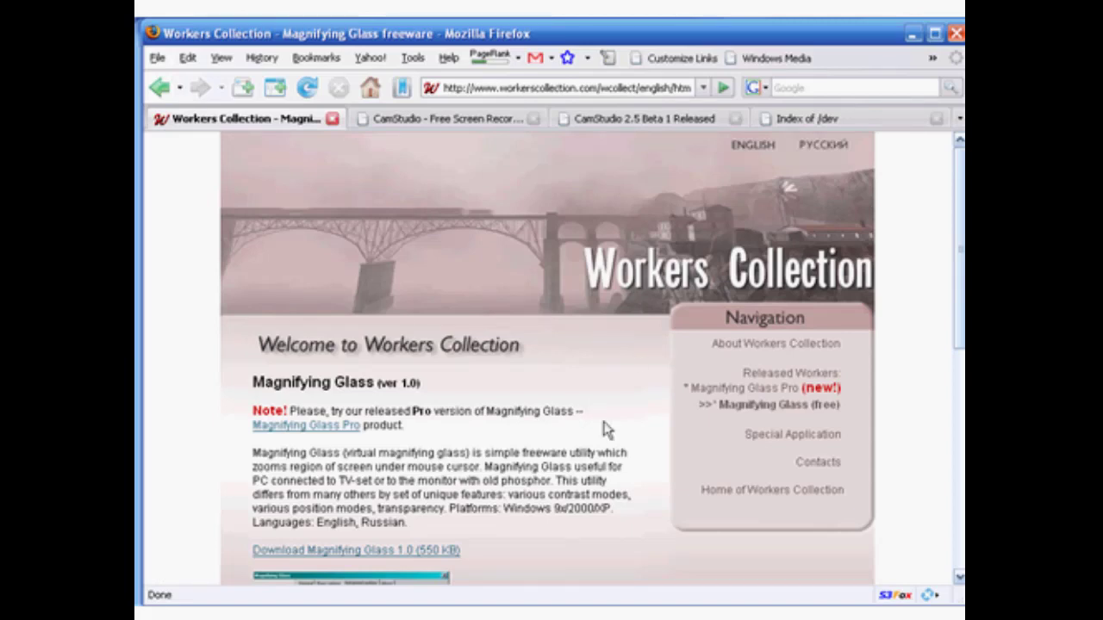
pyautogui.moveTo(353, 203)
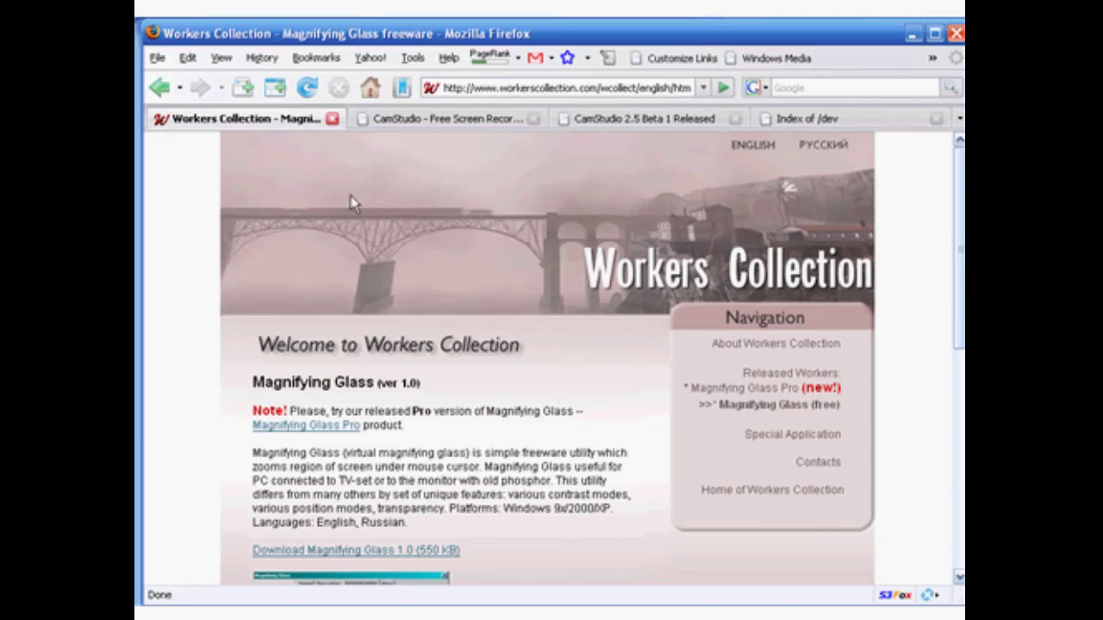
pyautogui.moveTo(343, 287)
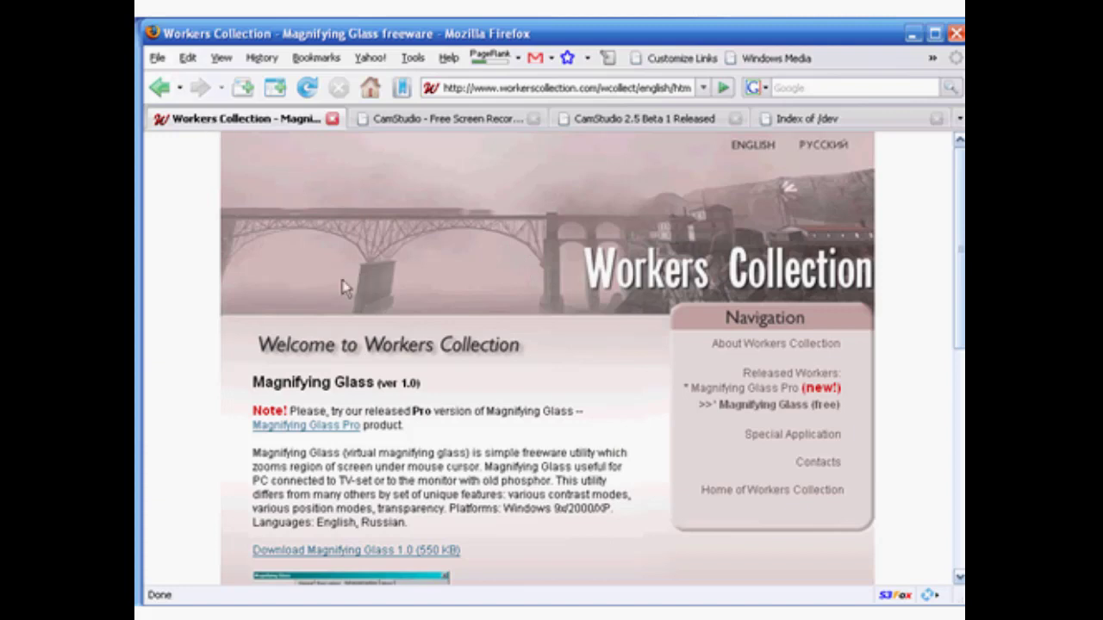
pyautogui.moveTo(463, 283)
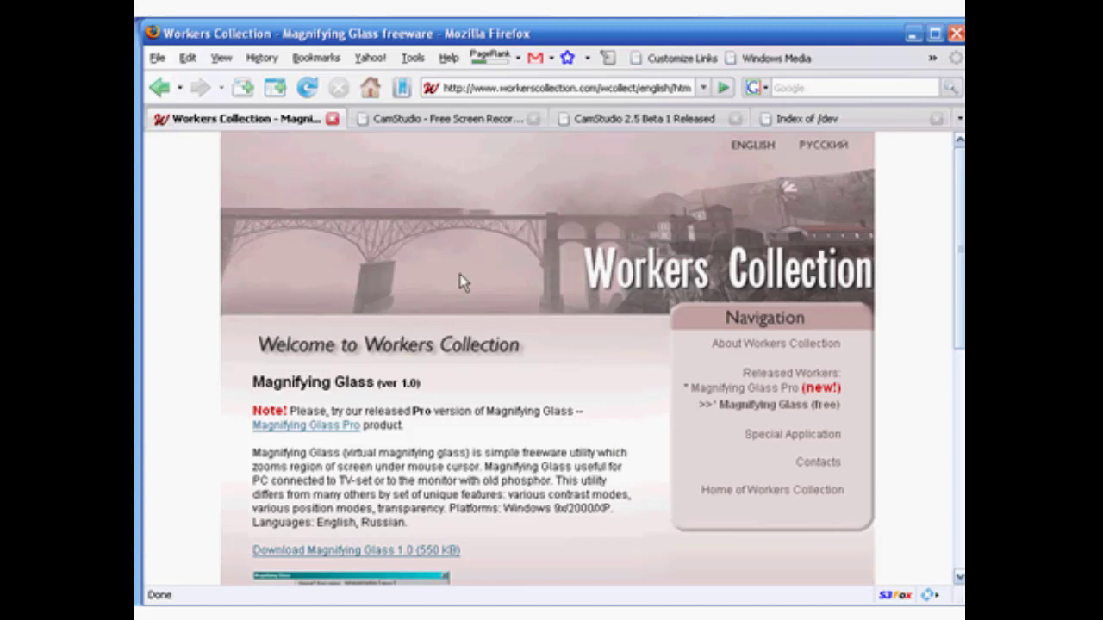
pyautogui.moveTo(586, 241)
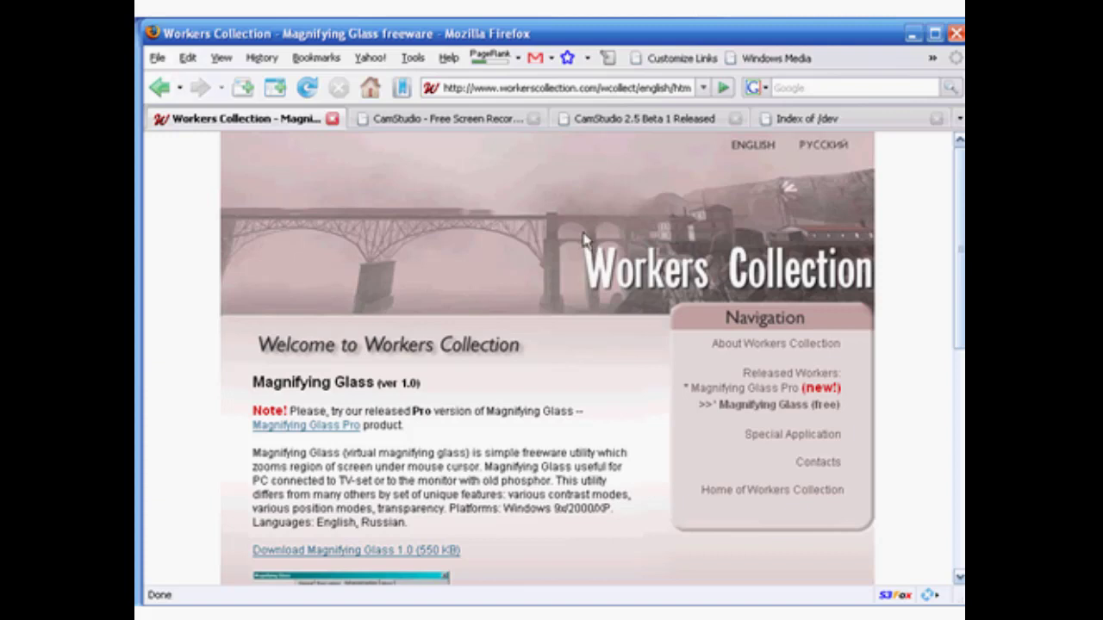
pyautogui.moveTo(600, 348)
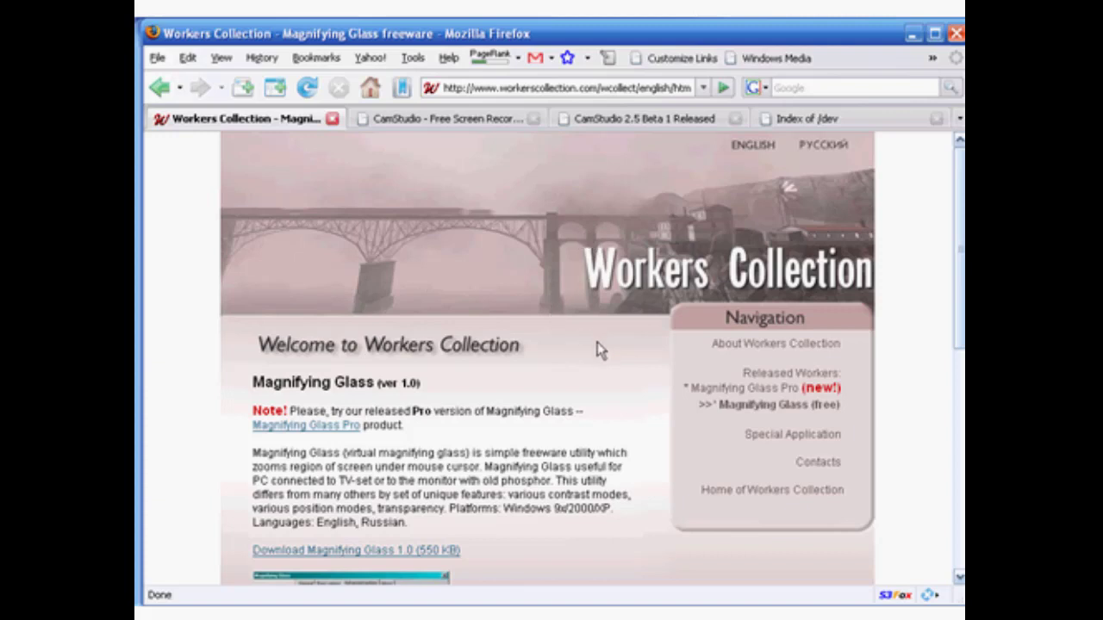
pyautogui.moveTo(517, 293)
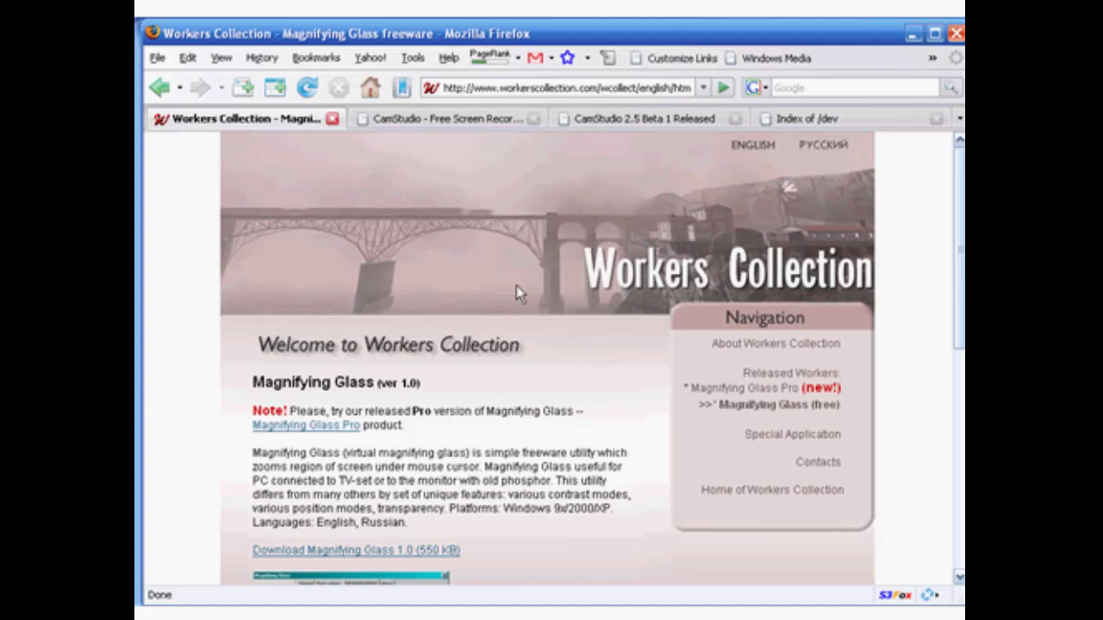
pyautogui.moveTo(412, 110)
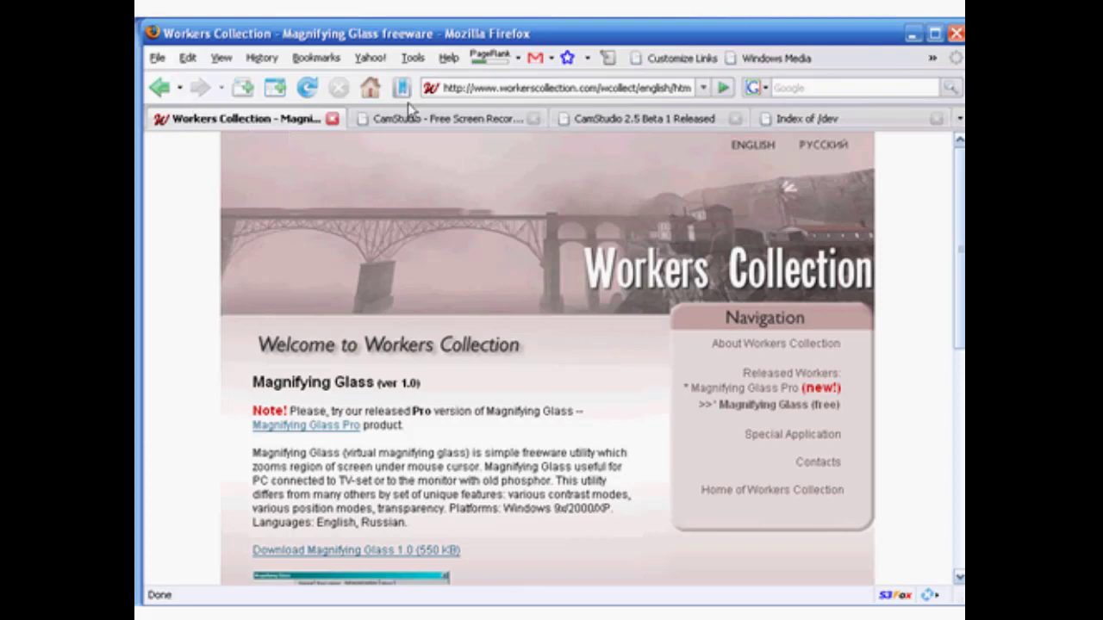
pyautogui.moveTo(398, 406)
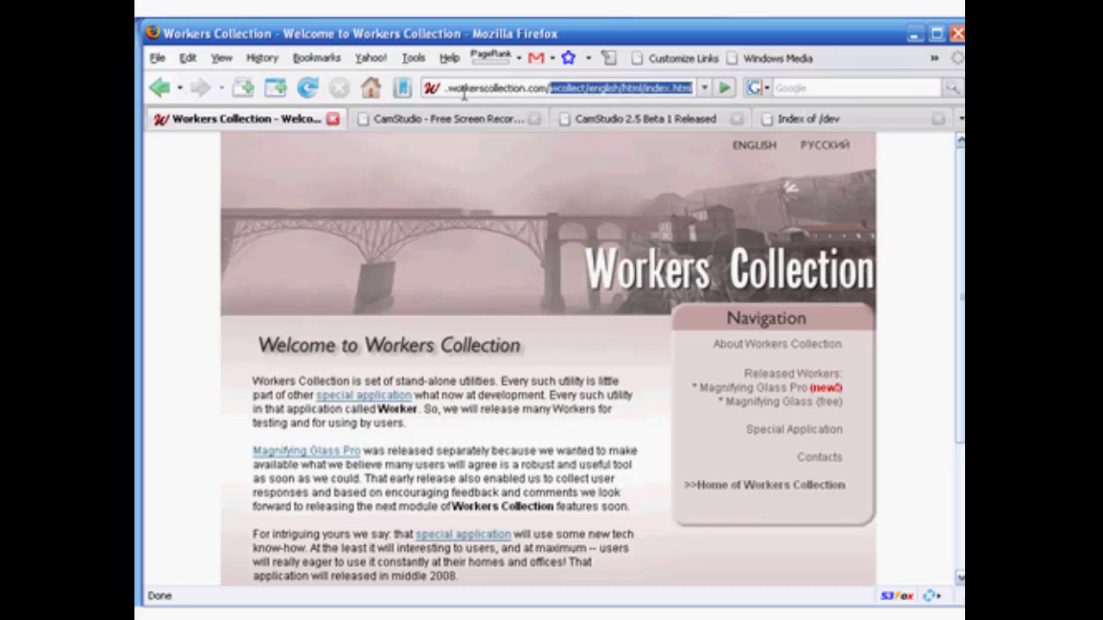
pyautogui.moveTo(527, 173)
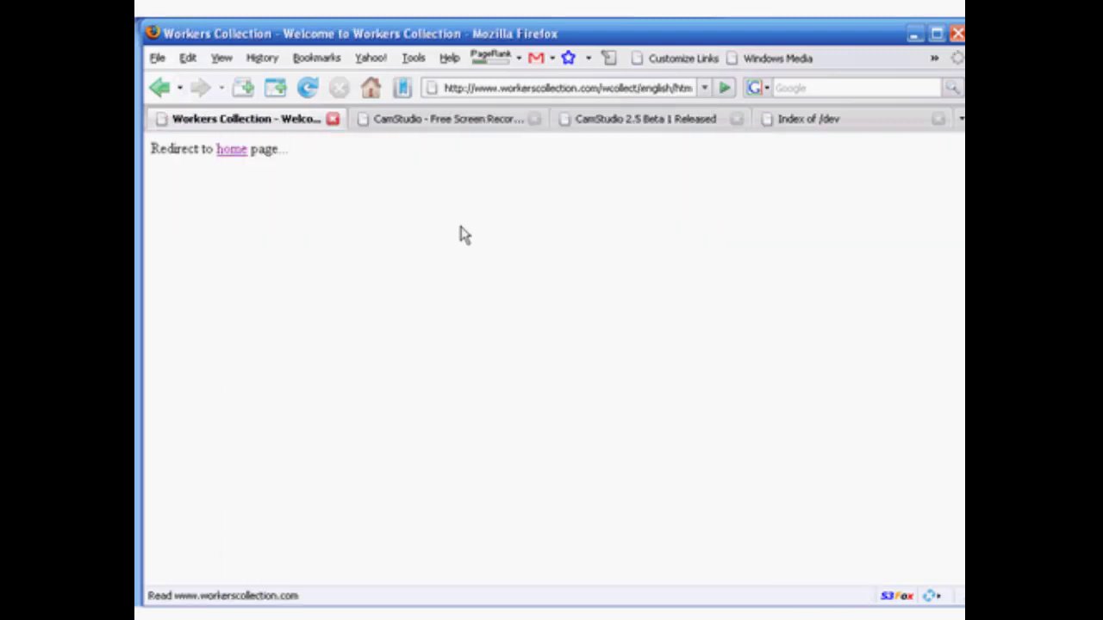
pyautogui.click(231, 148)
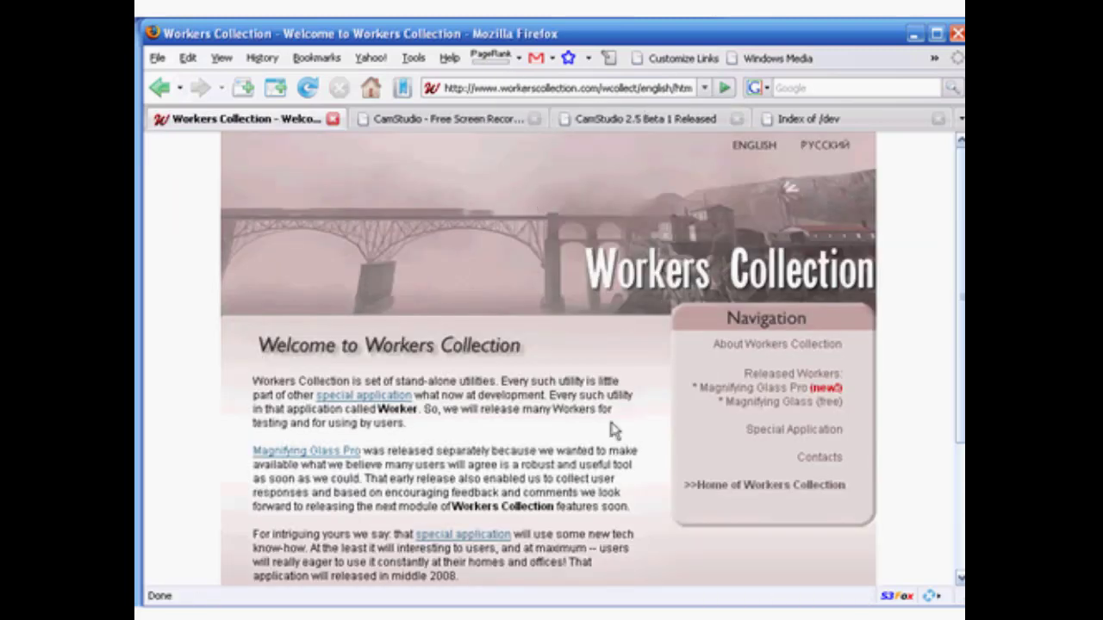
pyautogui.moveTo(825, 420)
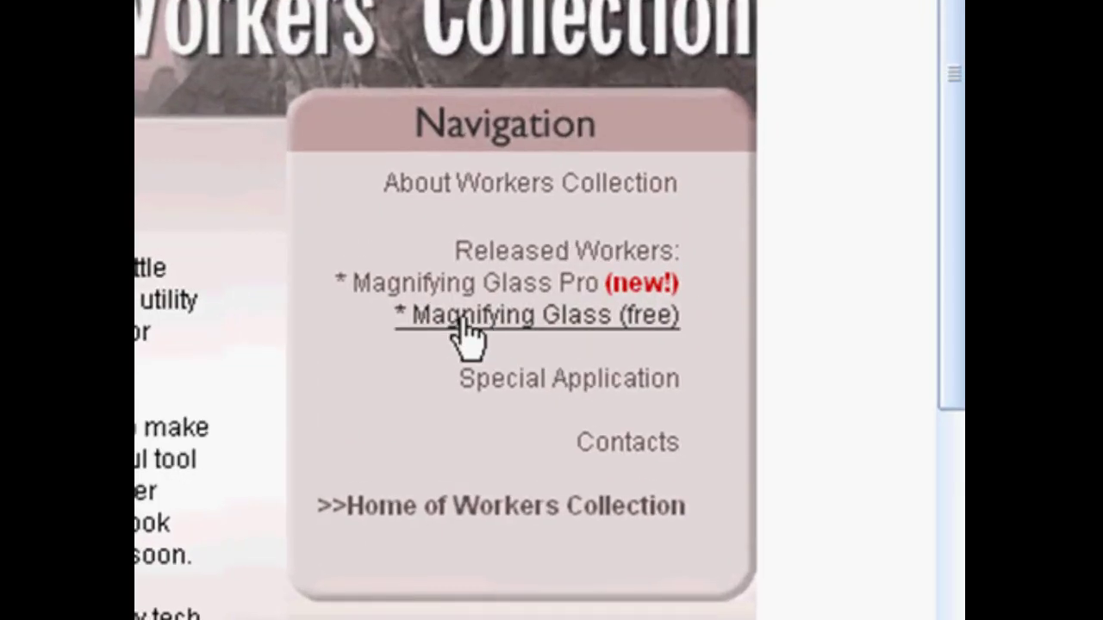
pyautogui.moveTo(642, 342)
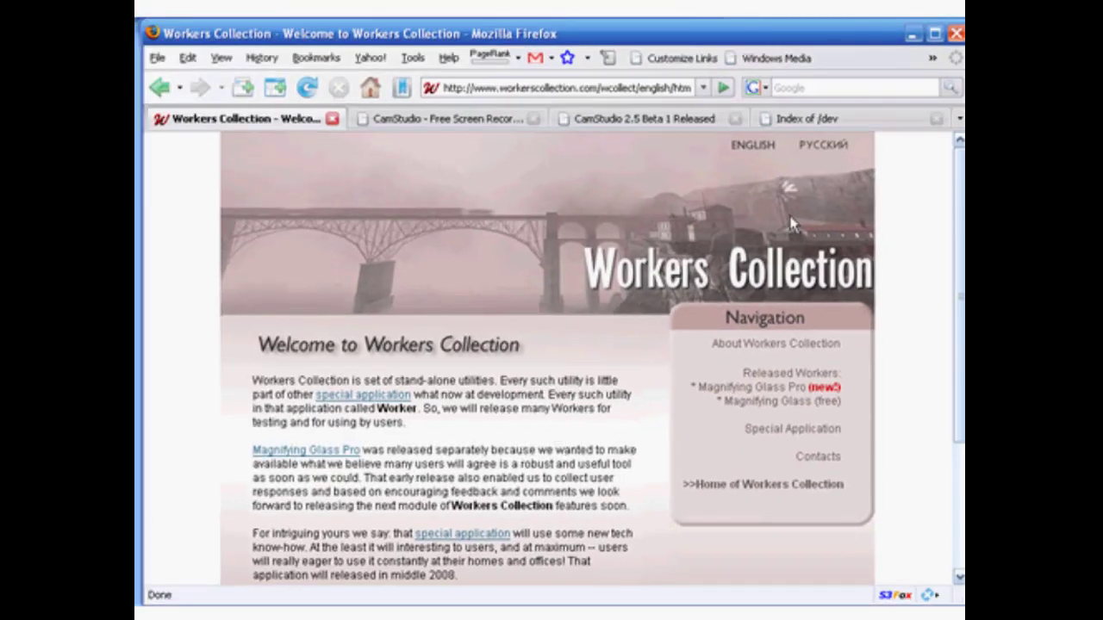
pyautogui.moveTo(689, 513)
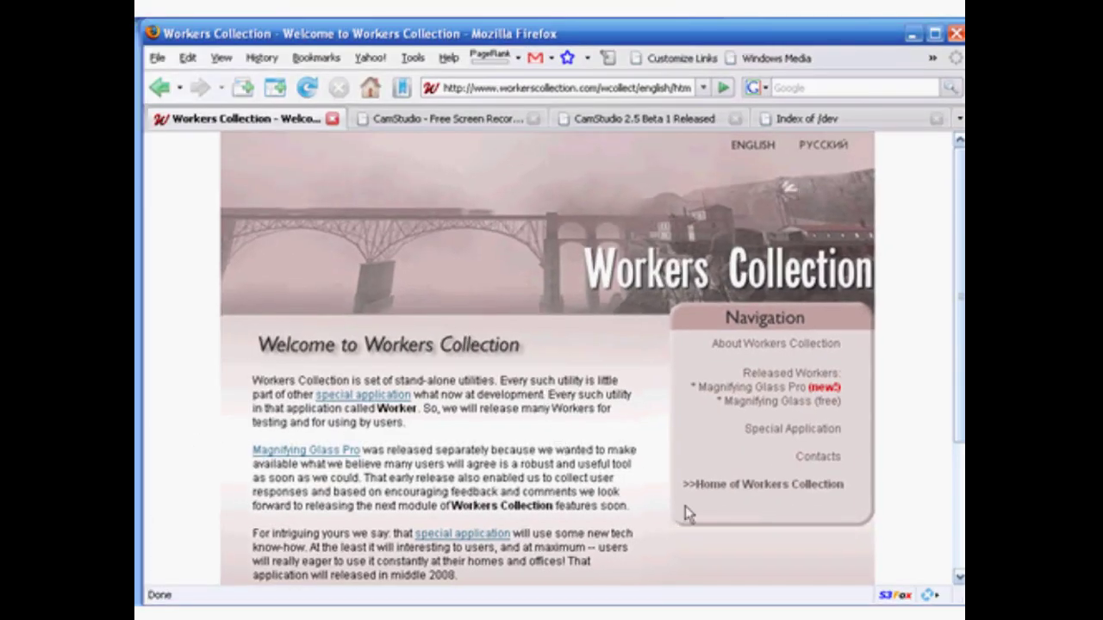
pyautogui.moveTo(525, 410)
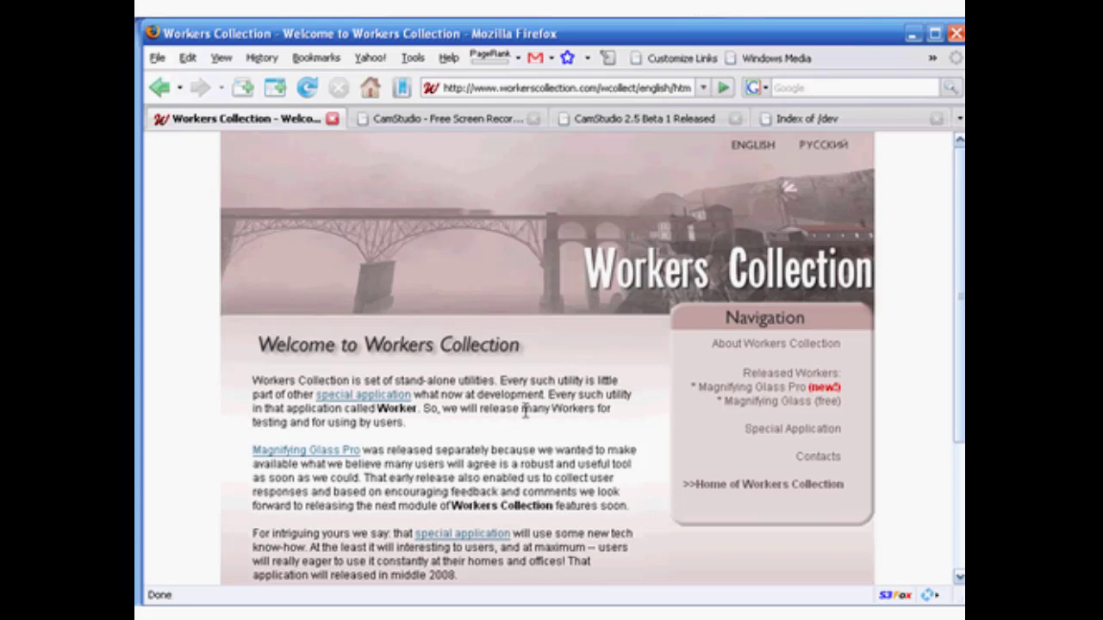
pyautogui.moveTo(462, 532)
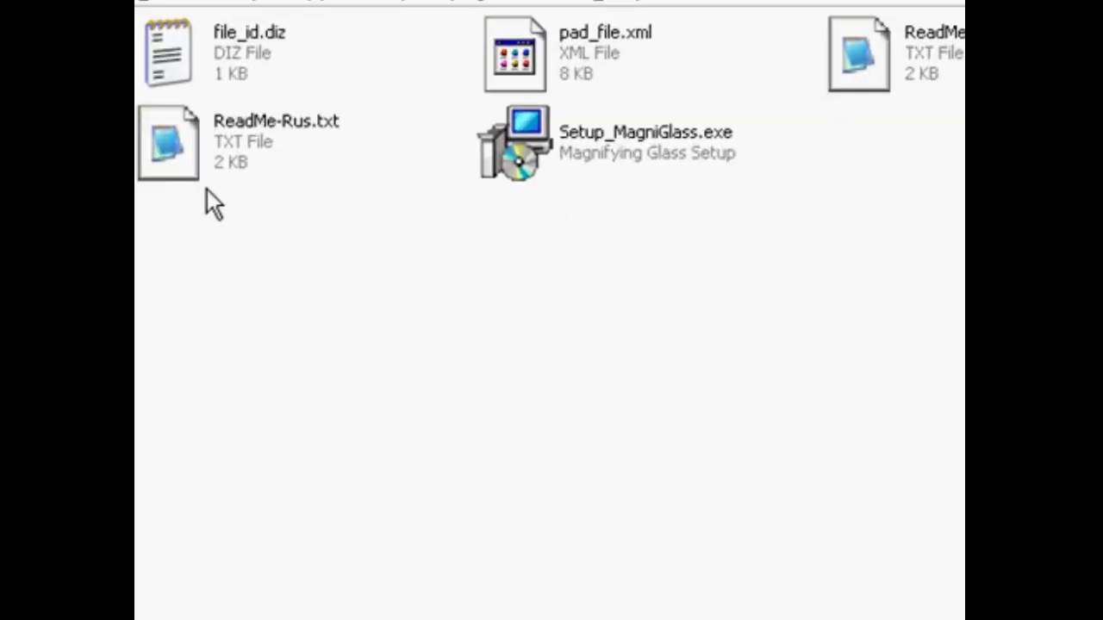
pyautogui.moveTo(239, 217)
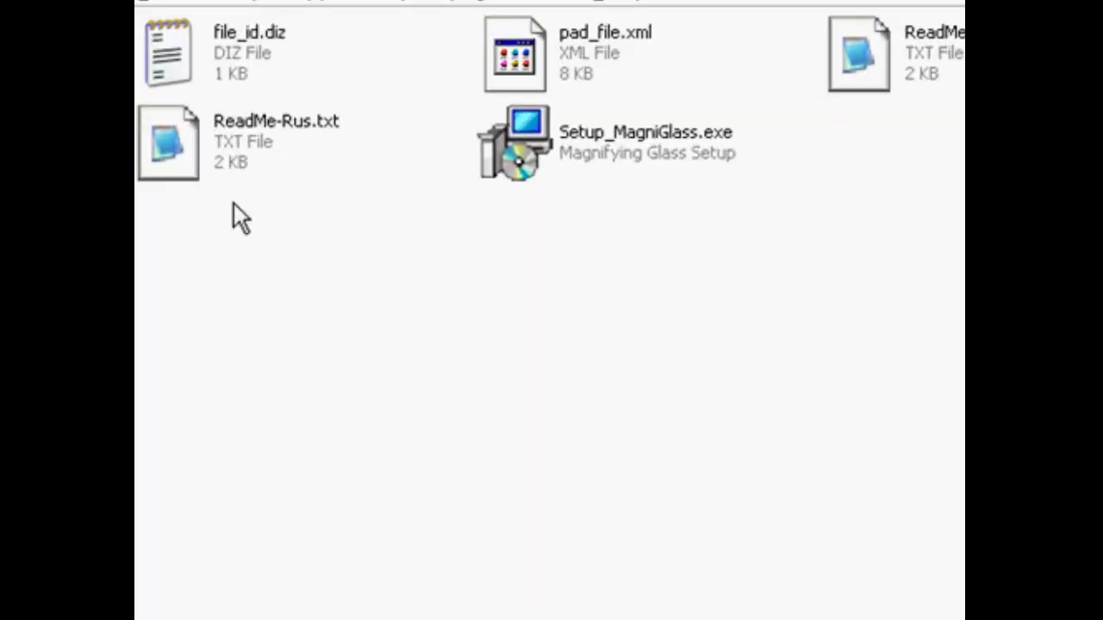
pyautogui.moveTo(948, 55)
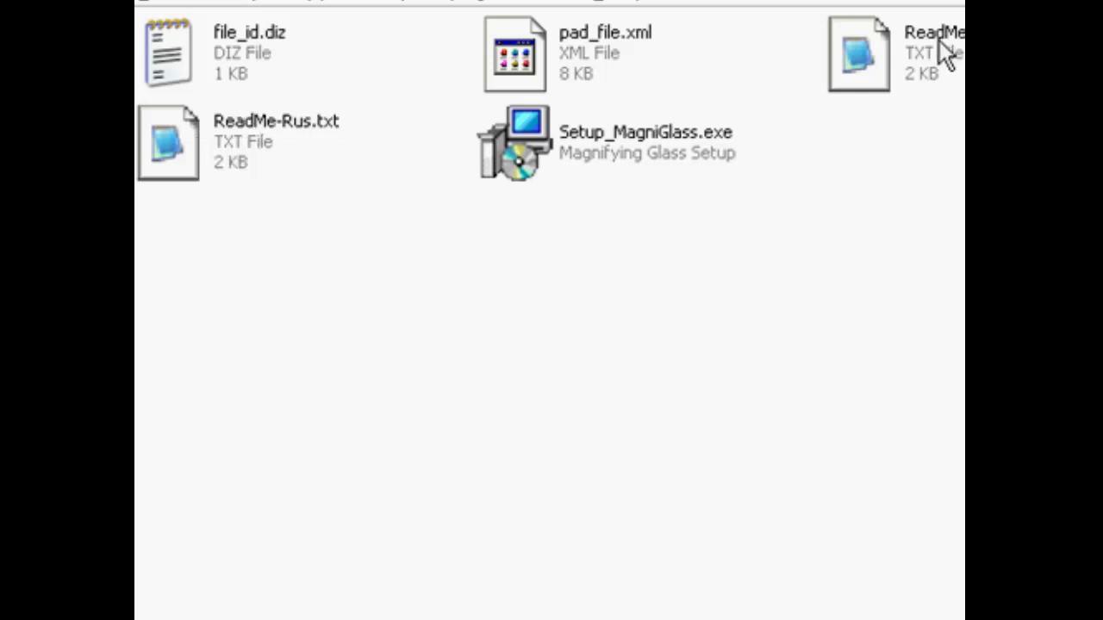
pyautogui.moveTo(600, 151)
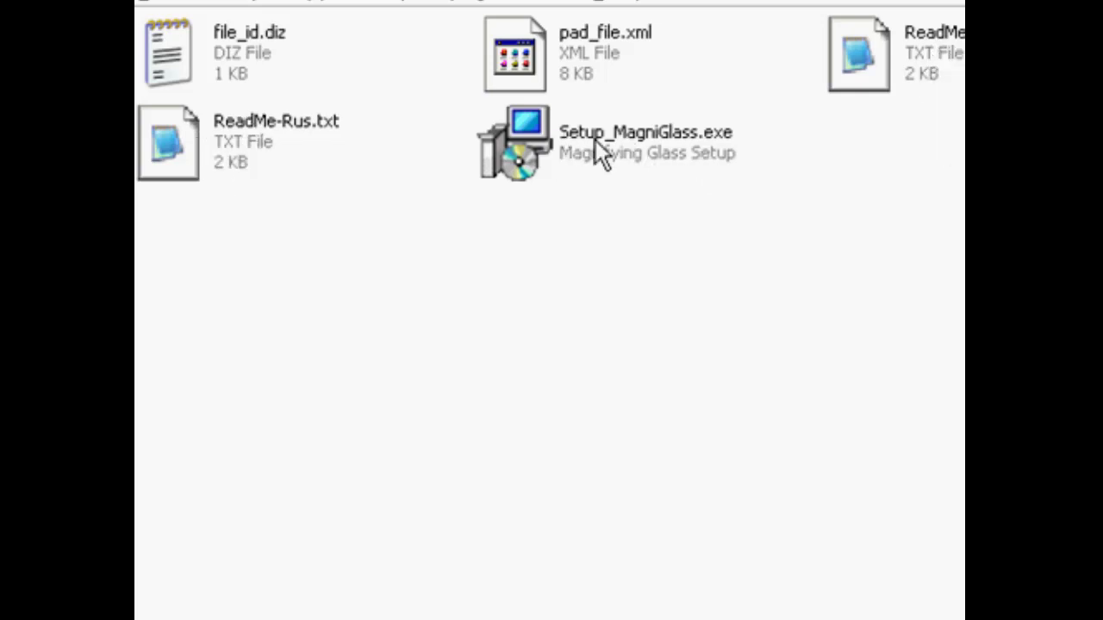
pyautogui.moveTo(611, 172)
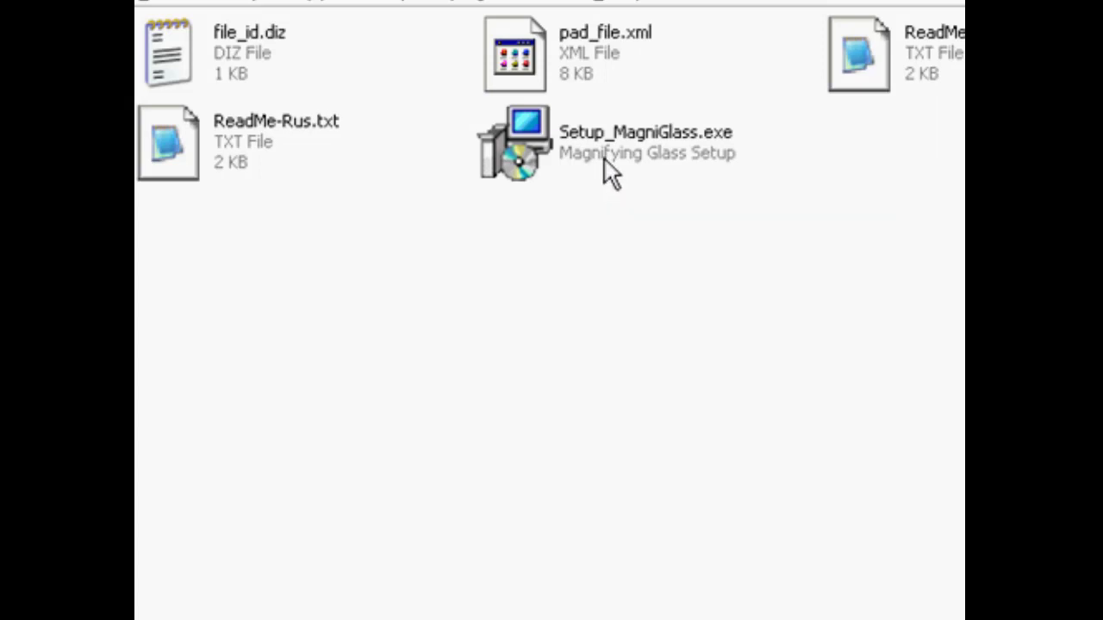
pyautogui.moveTo(594, 159)
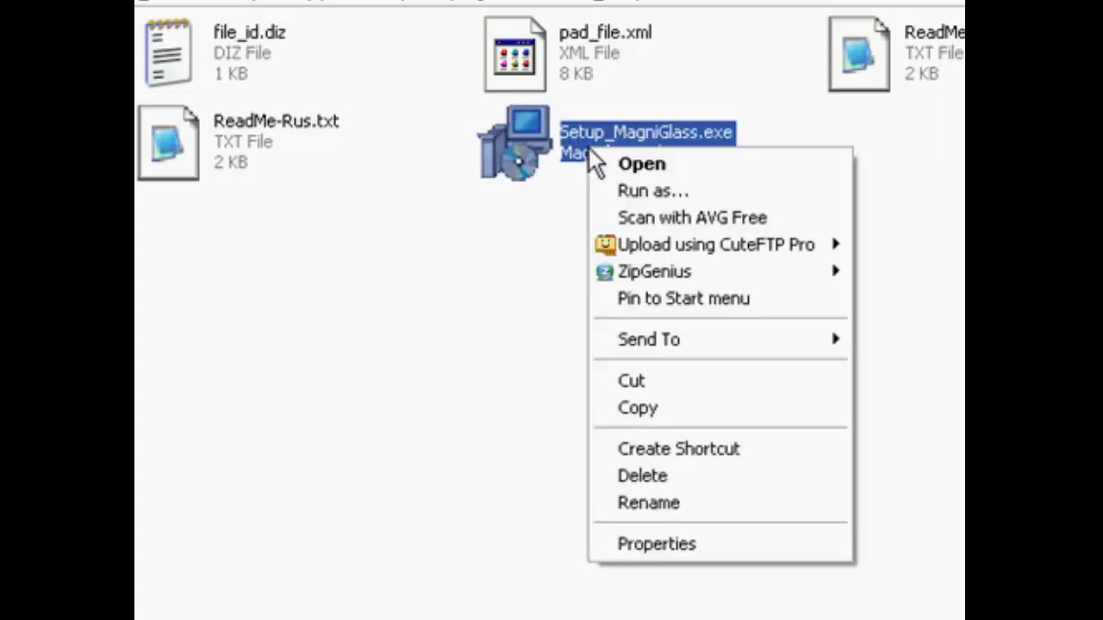
pyautogui.moveTo(620, 259)
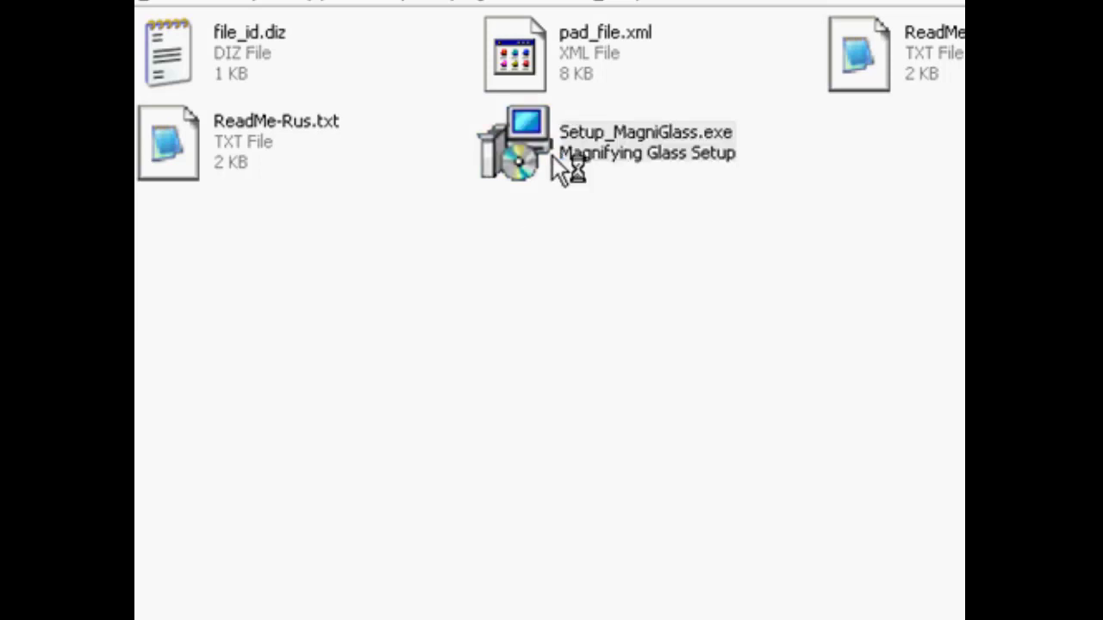
# Run Setup_MagniGlass.exe with default folder and components and tick 'Launch application'
pyautogui.doubleClick(521, 141)
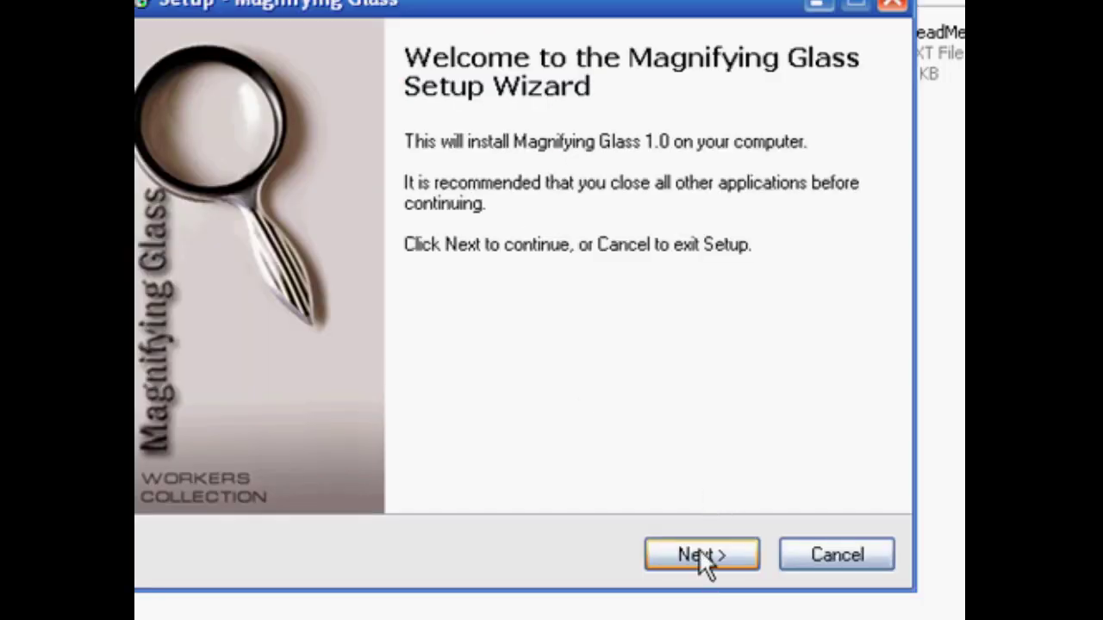
pyautogui.click(701, 555)
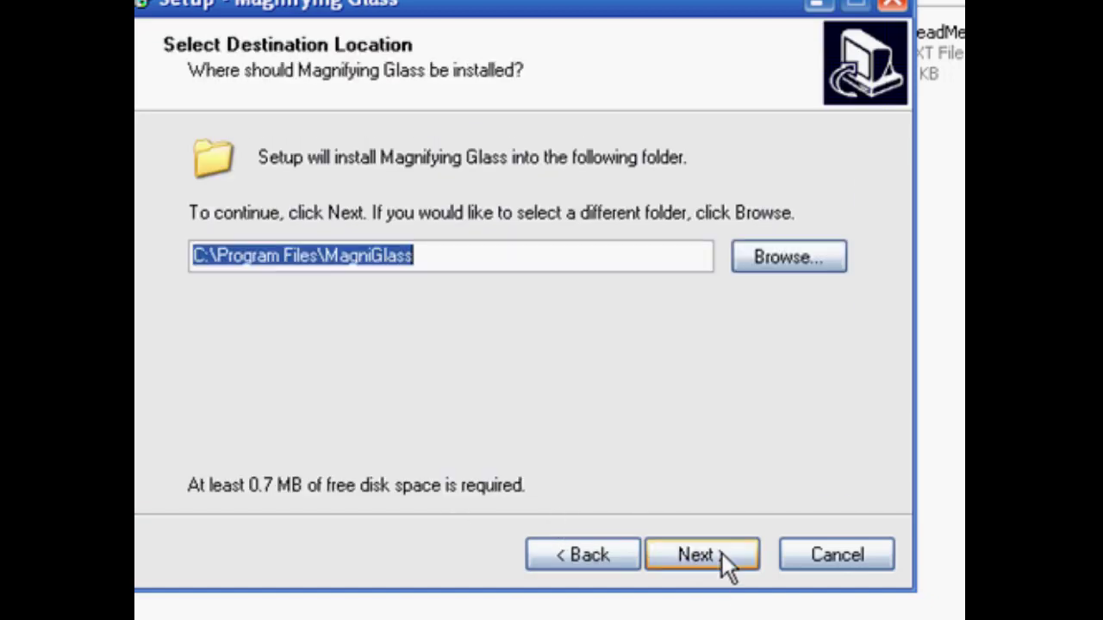
pyautogui.click(701, 555)
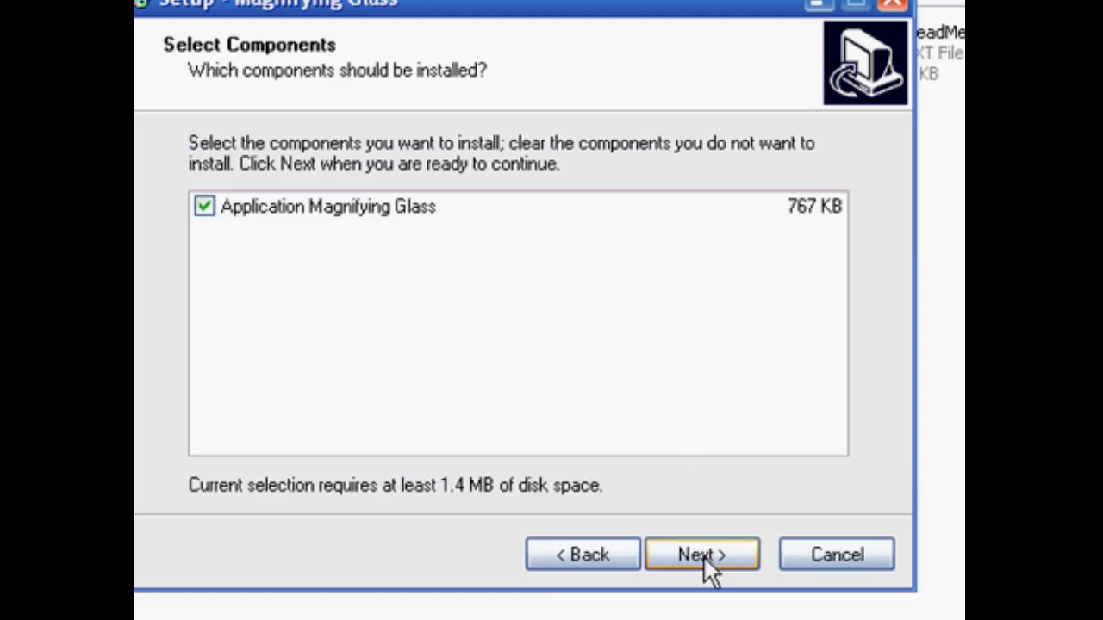
pyautogui.click(701, 555)
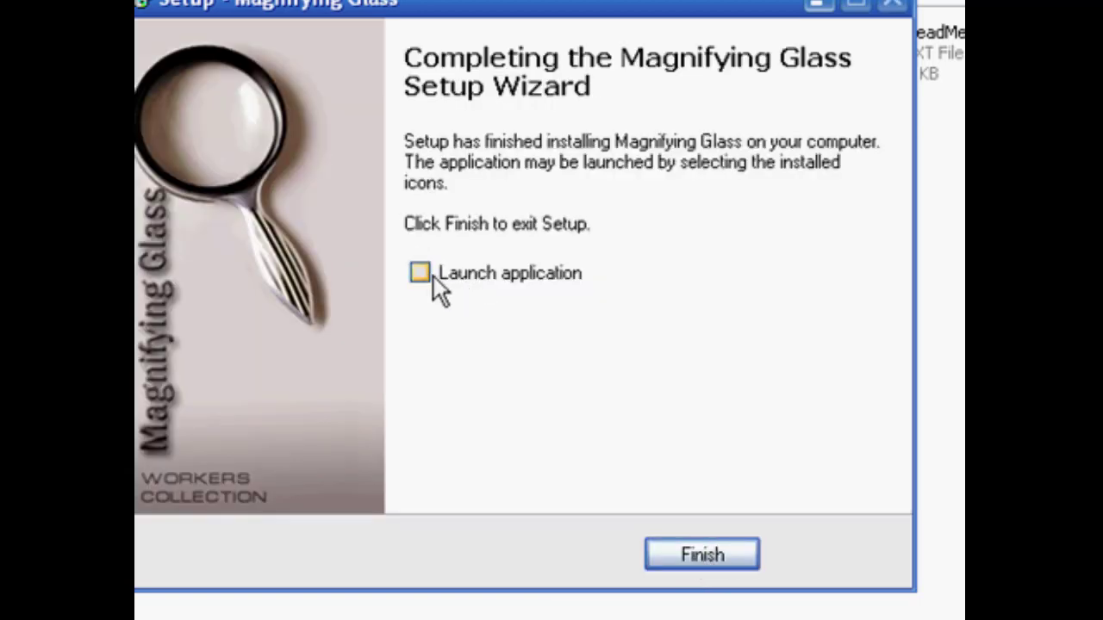
pyautogui.click(421, 272)
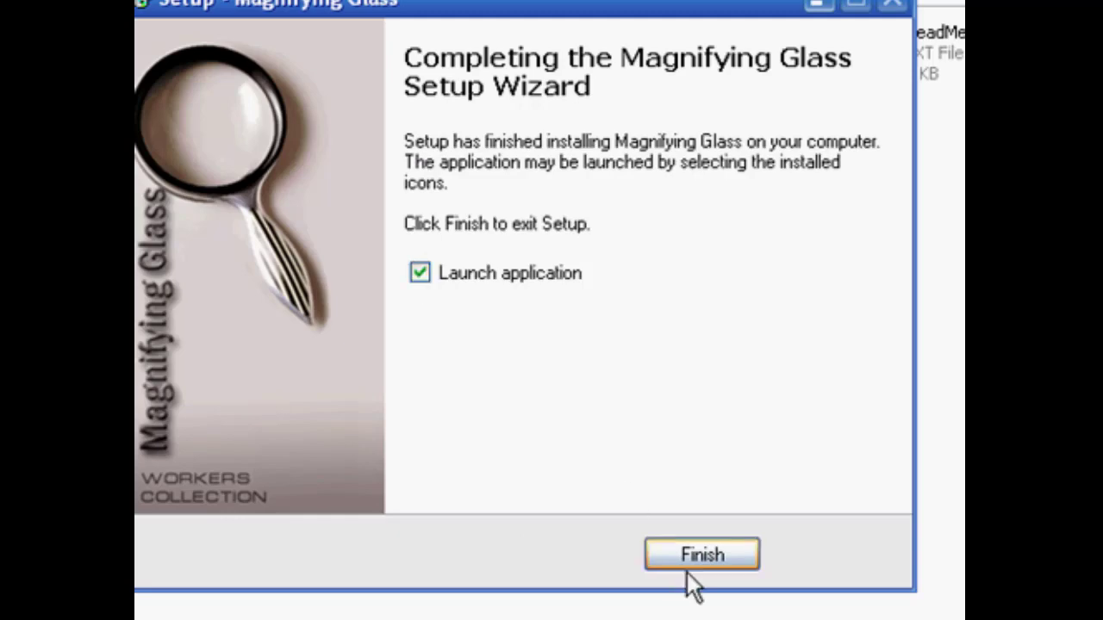
# Finish setup to launch Magnifying Glass and enable 'Show Glass after application start'
pyautogui.click(701, 555)
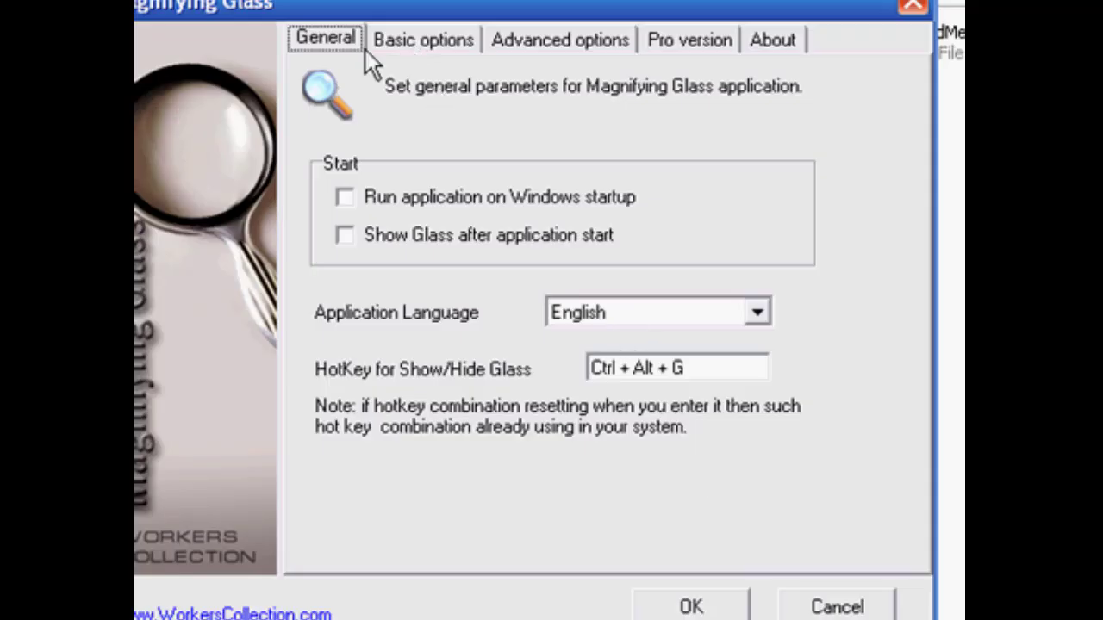
pyautogui.moveTo(681, 238)
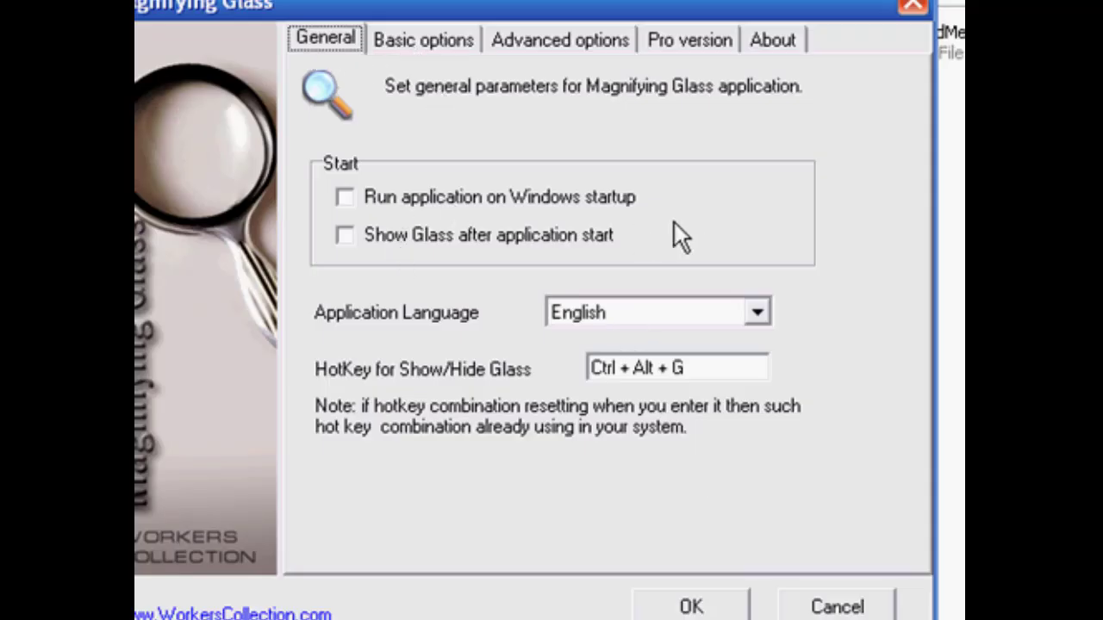
pyautogui.moveTo(586, 258)
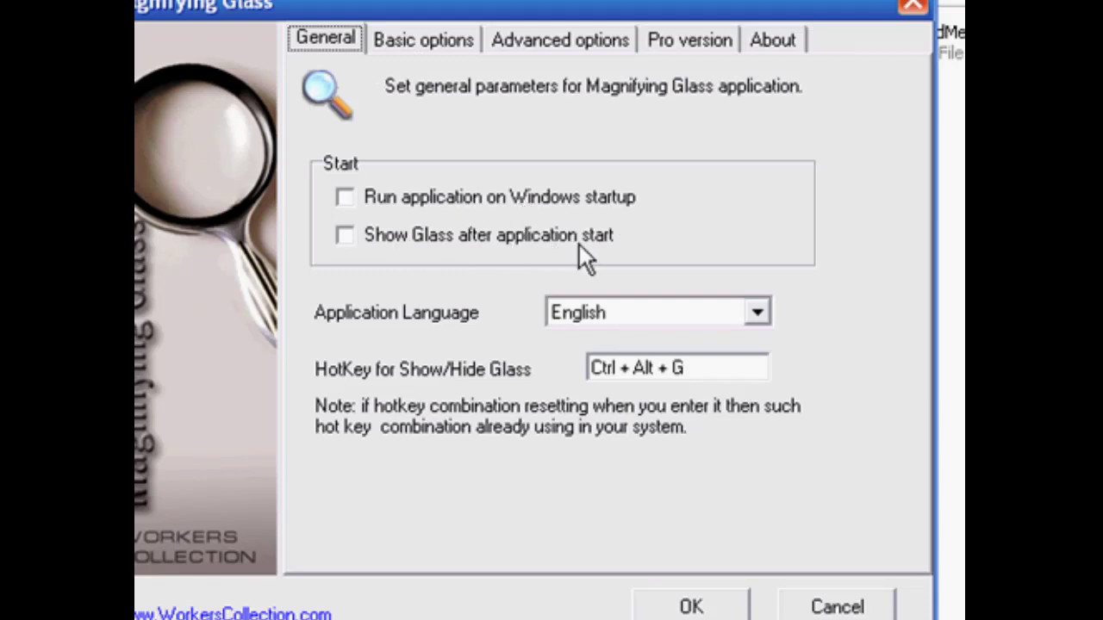
pyautogui.click(345, 234)
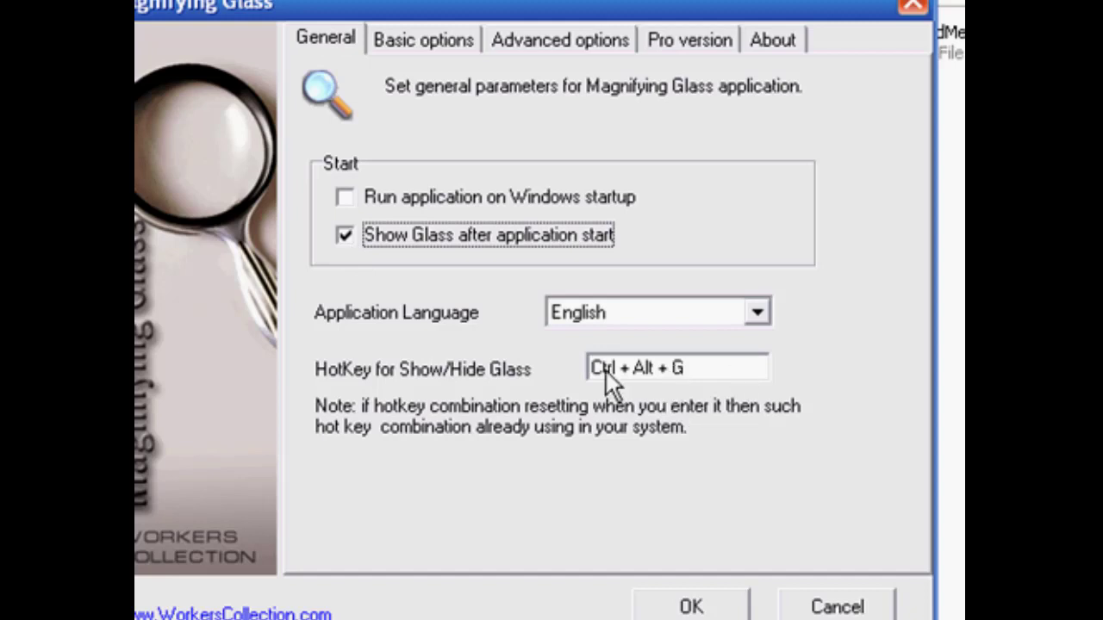
pyautogui.moveTo(644, 382)
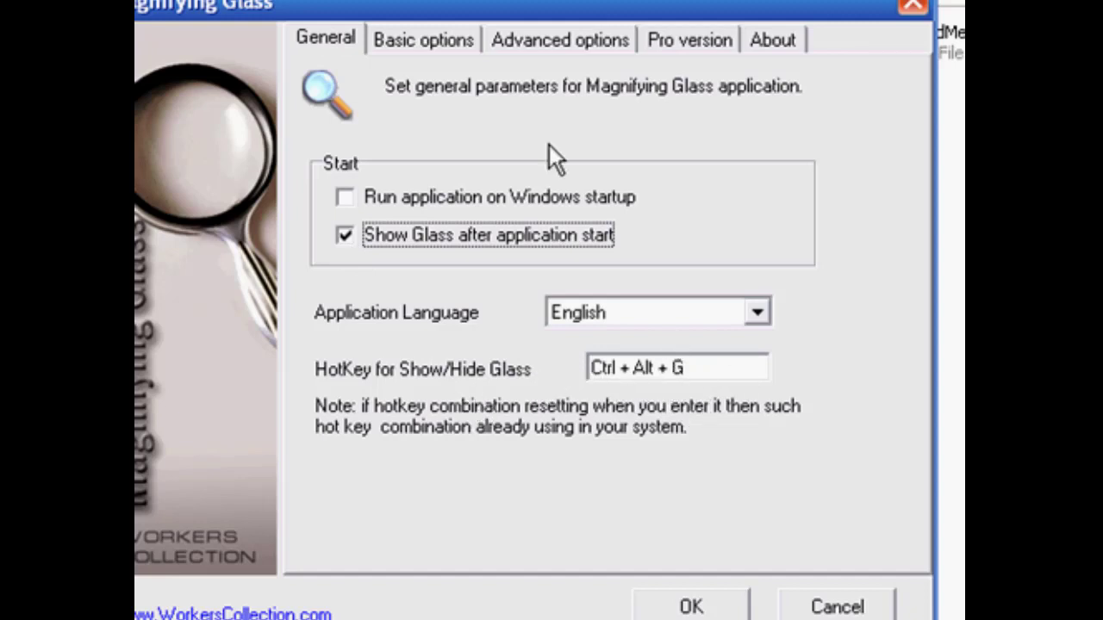
pyautogui.moveTo(413, 378)
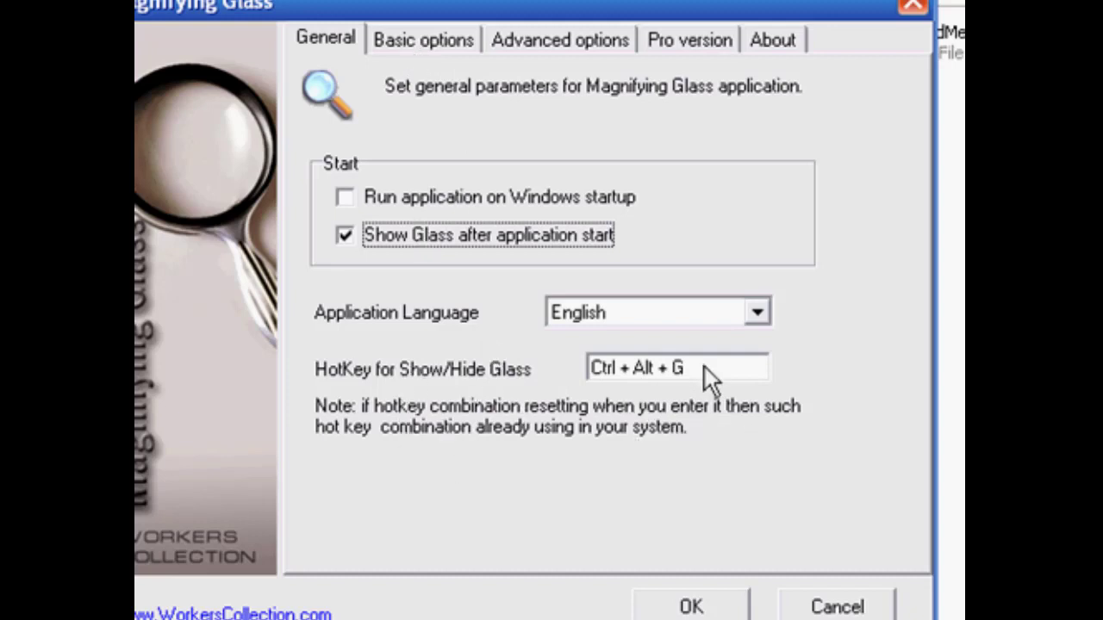
pyautogui.moveTo(716, 466)
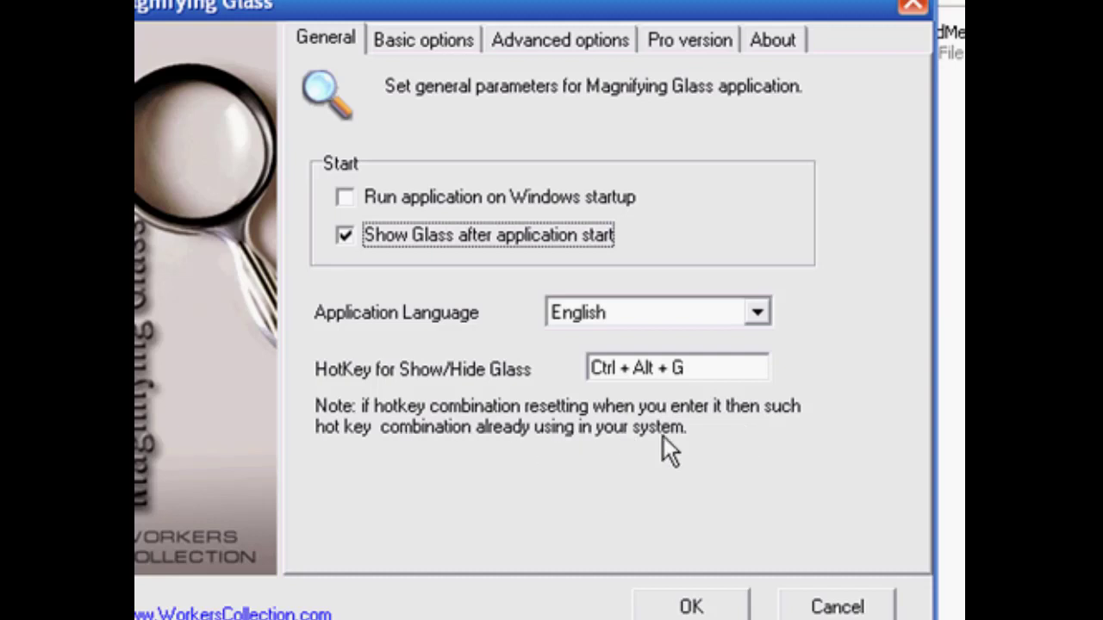
# In Basic options set the glass size to 250 by 350 pixels, keeping zoom factor 2
pyautogui.click(422, 40)
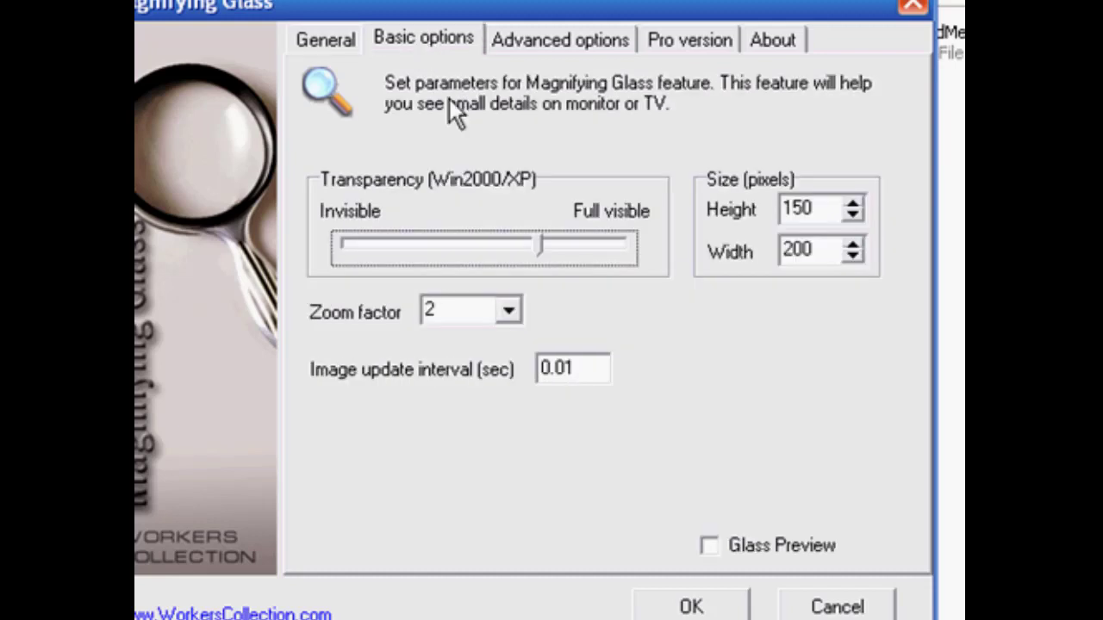
pyautogui.moveTo(551, 296)
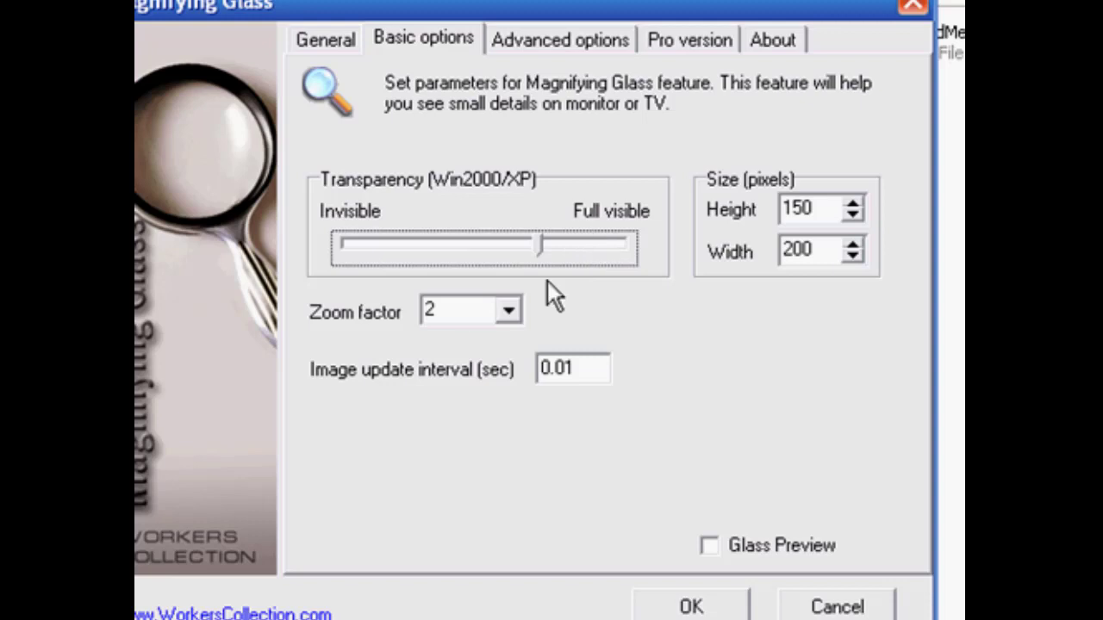
pyautogui.click(508, 310)
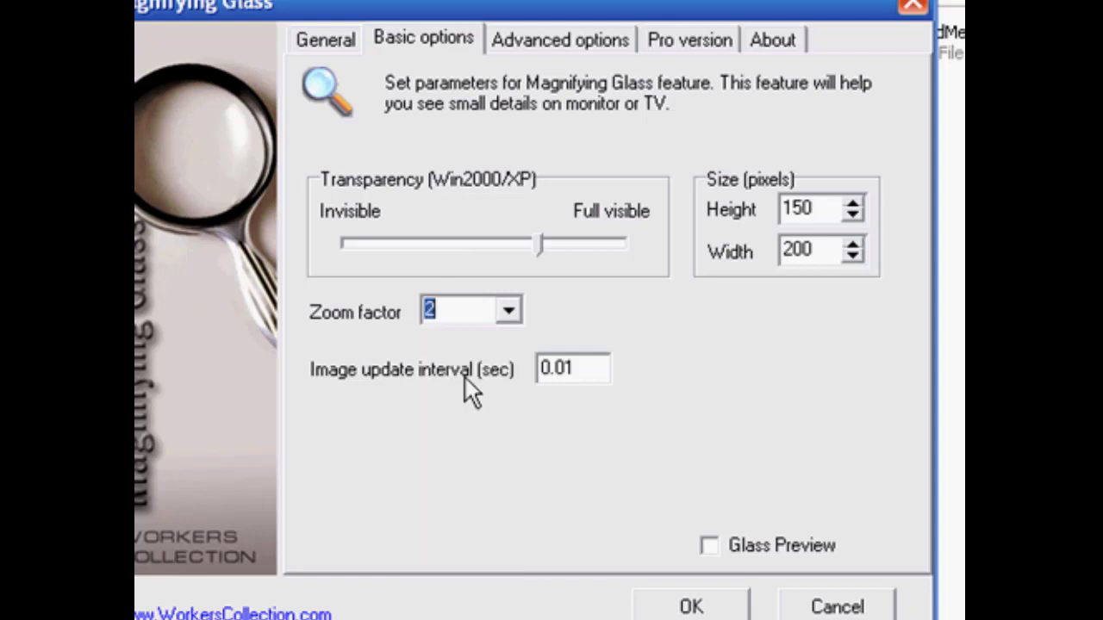
pyautogui.moveTo(827, 289)
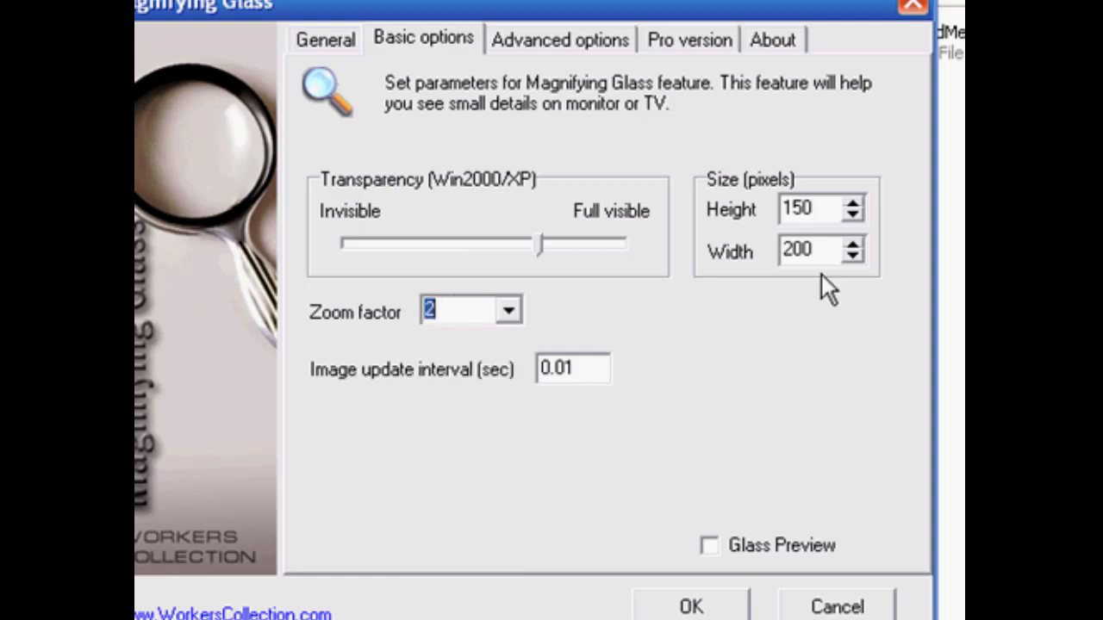
pyautogui.moveTo(827, 204)
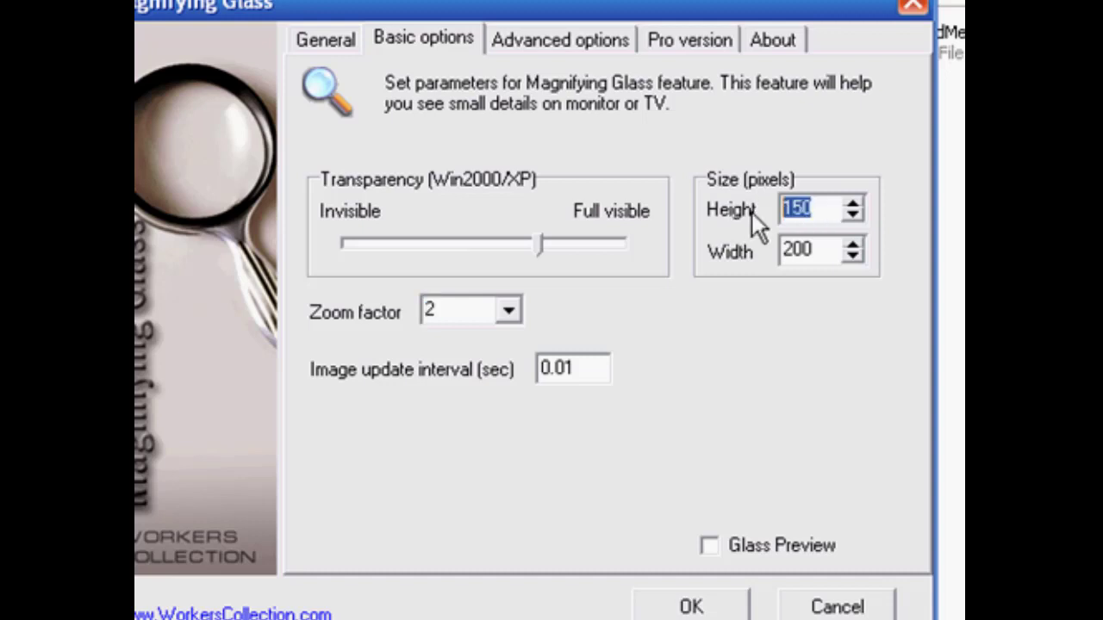
pyautogui.write('25')
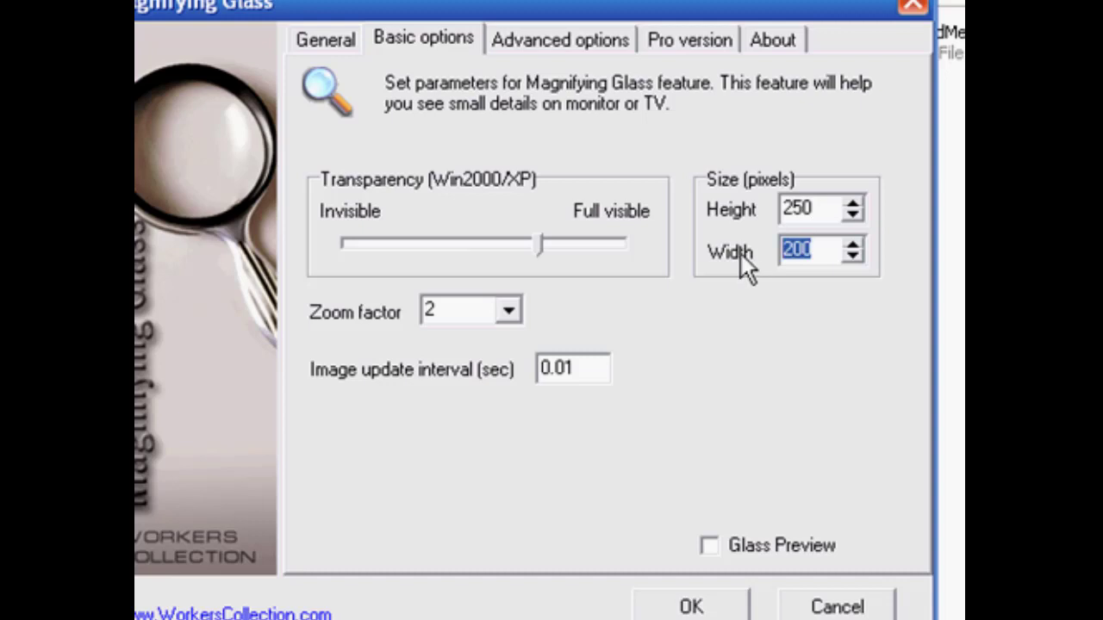
pyautogui.write('350')
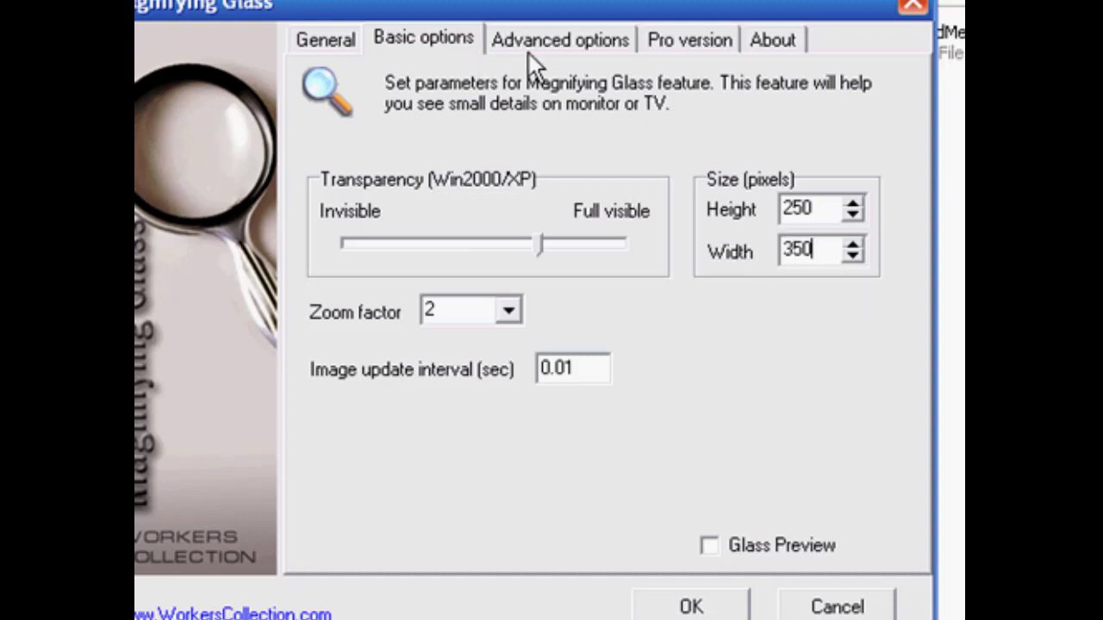
pyautogui.moveTo(548, 52)
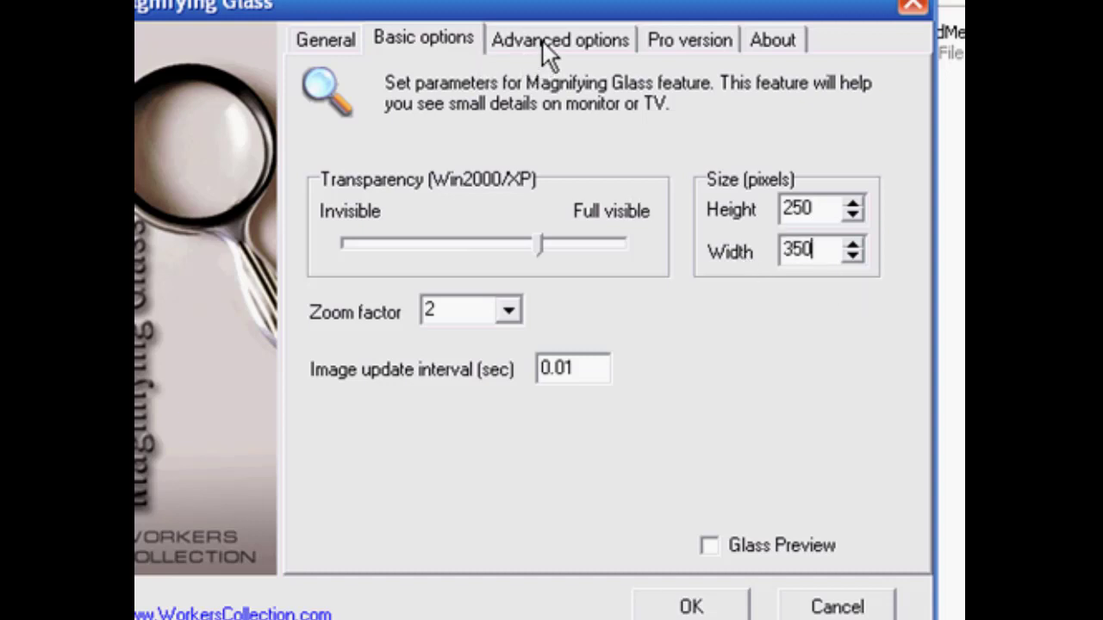
# Review the Advanced options, Pro version and About pages, then close the options window with OK
pyautogui.click(560, 38)
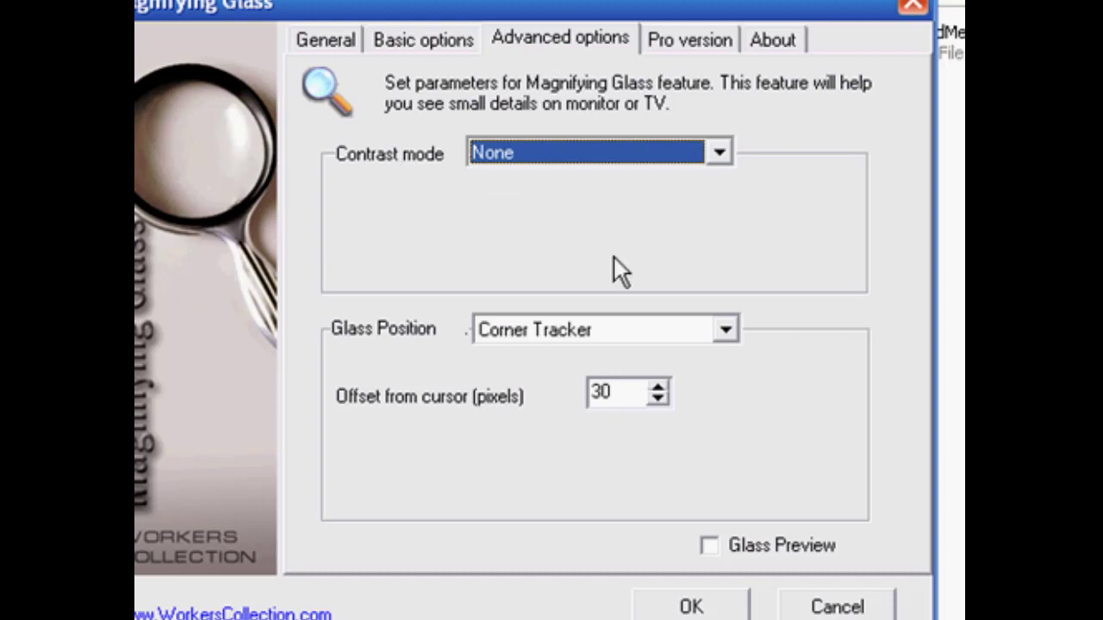
pyautogui.moveTo(501, 429)
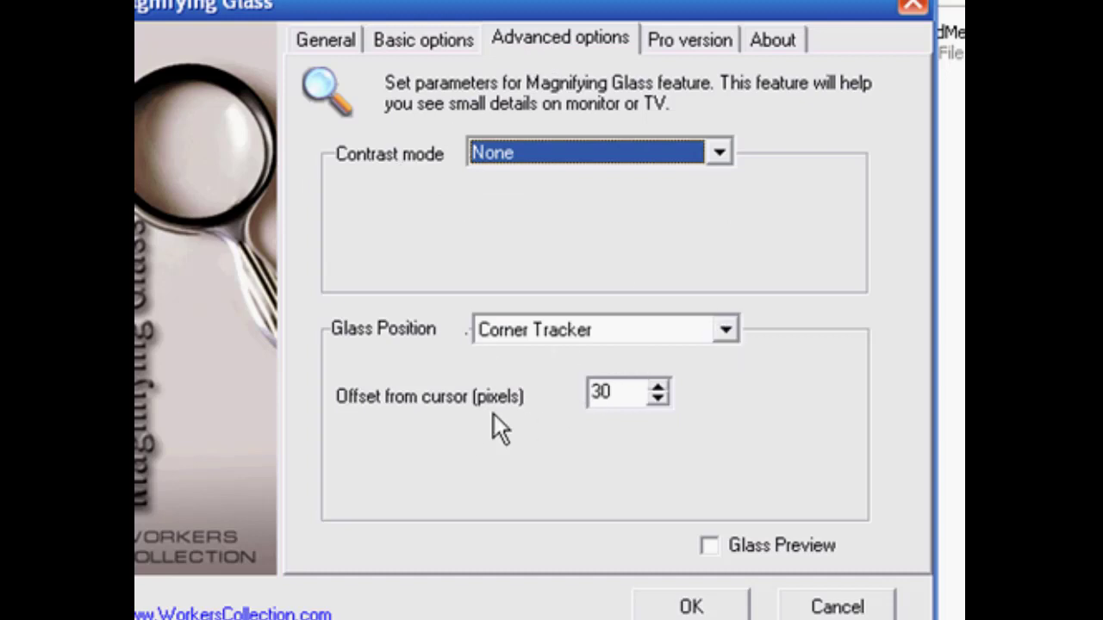
pyautogui.moveTo(486, 313)
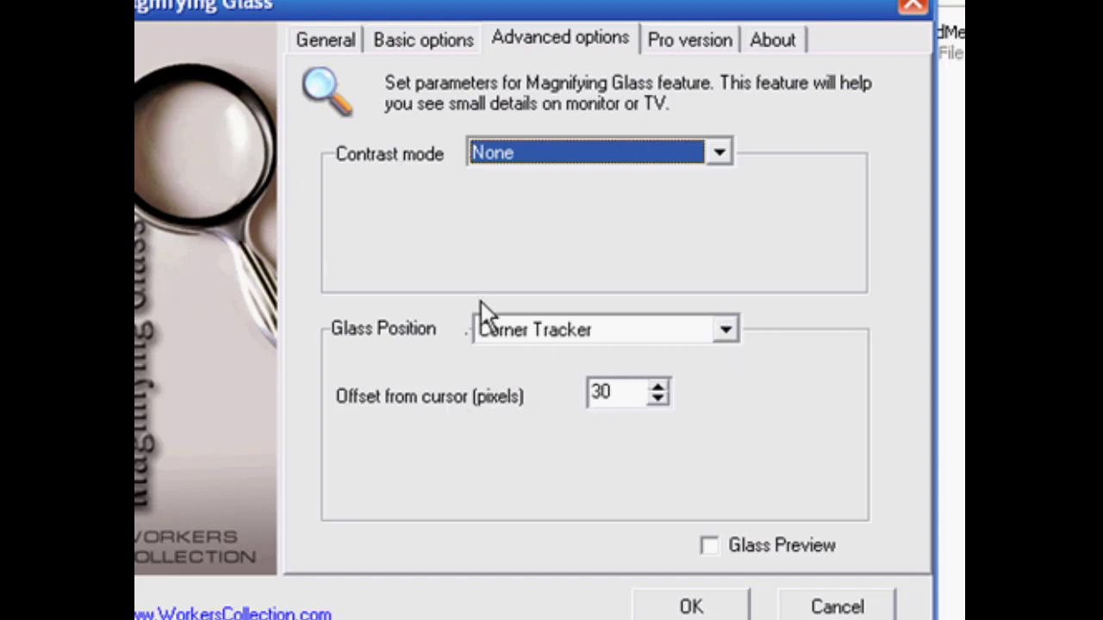
pyautogui.moveTo(388, 245)
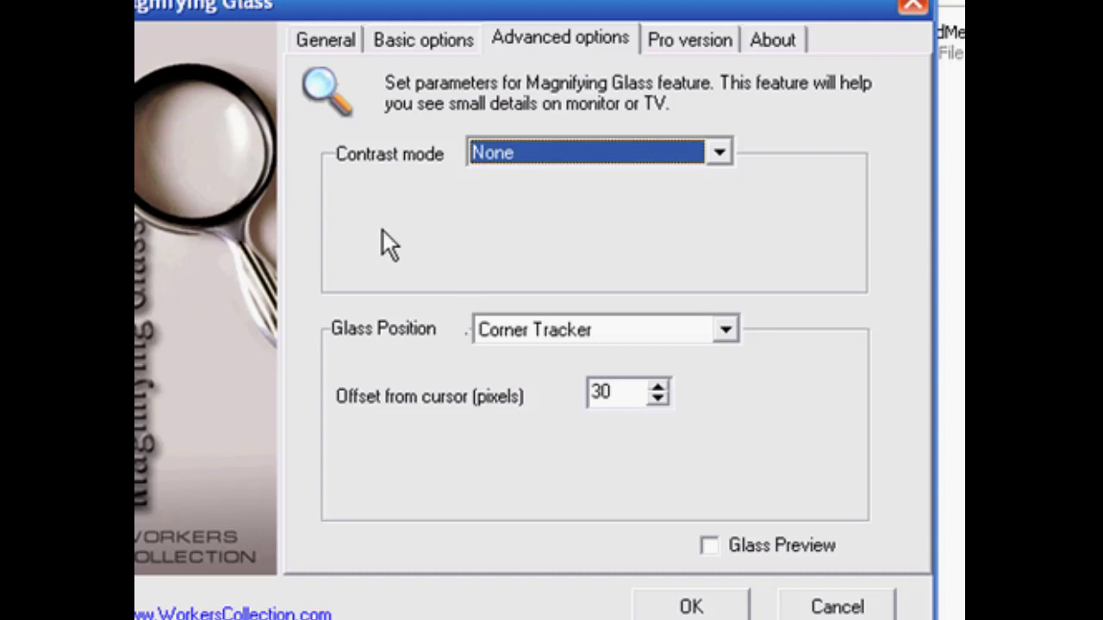
pyautogui.moveTo(371, 233)
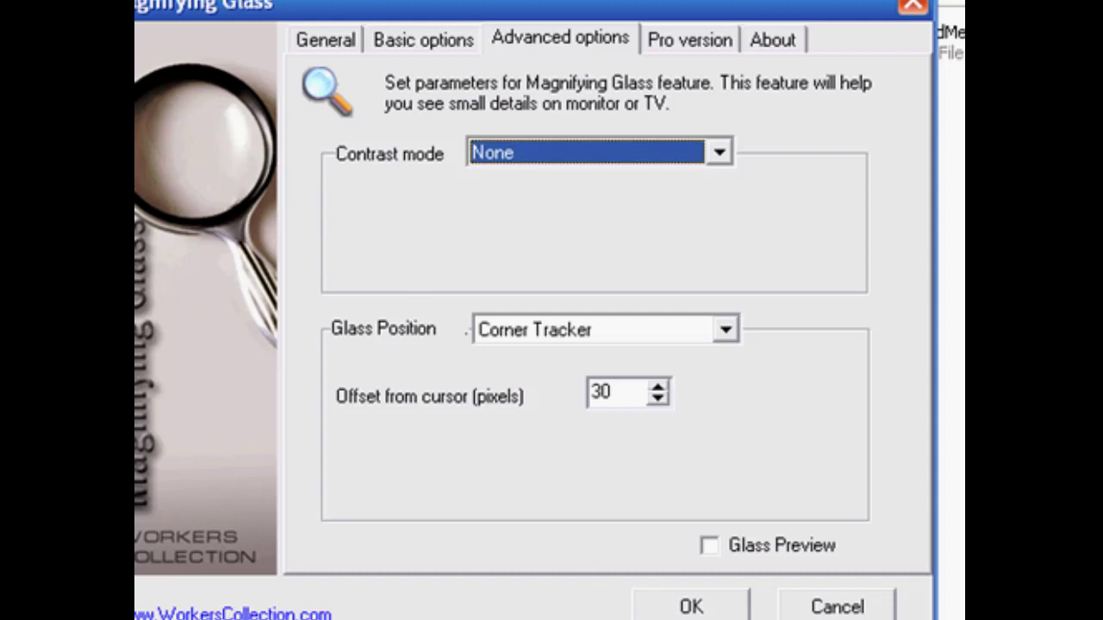
pyautogui.moveTo(934, 448)
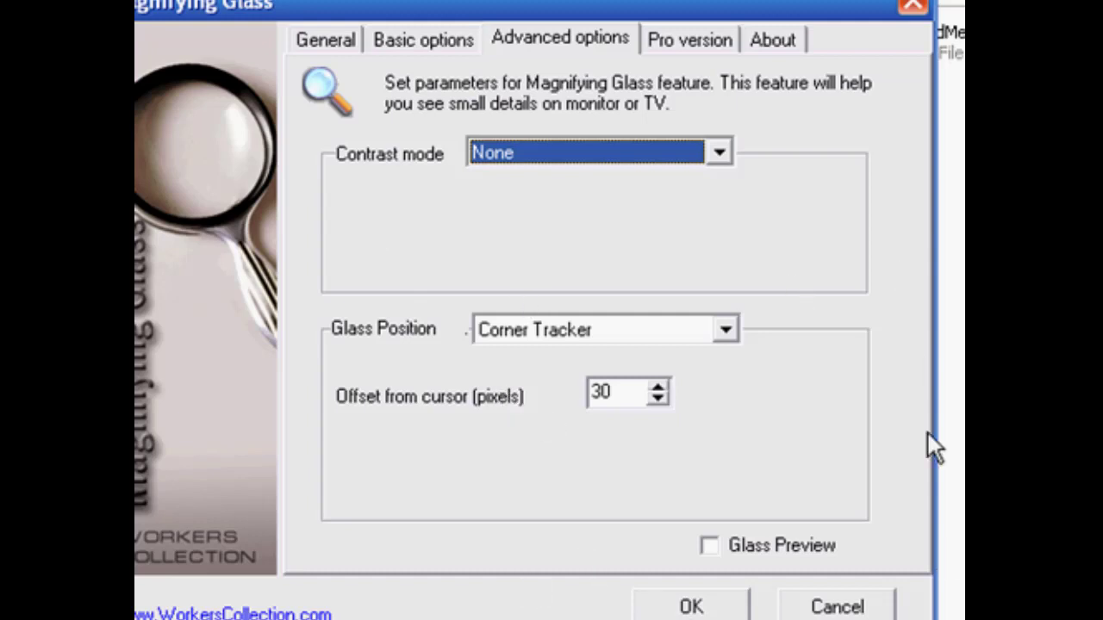
pyautogui.moveTo(403, 231)
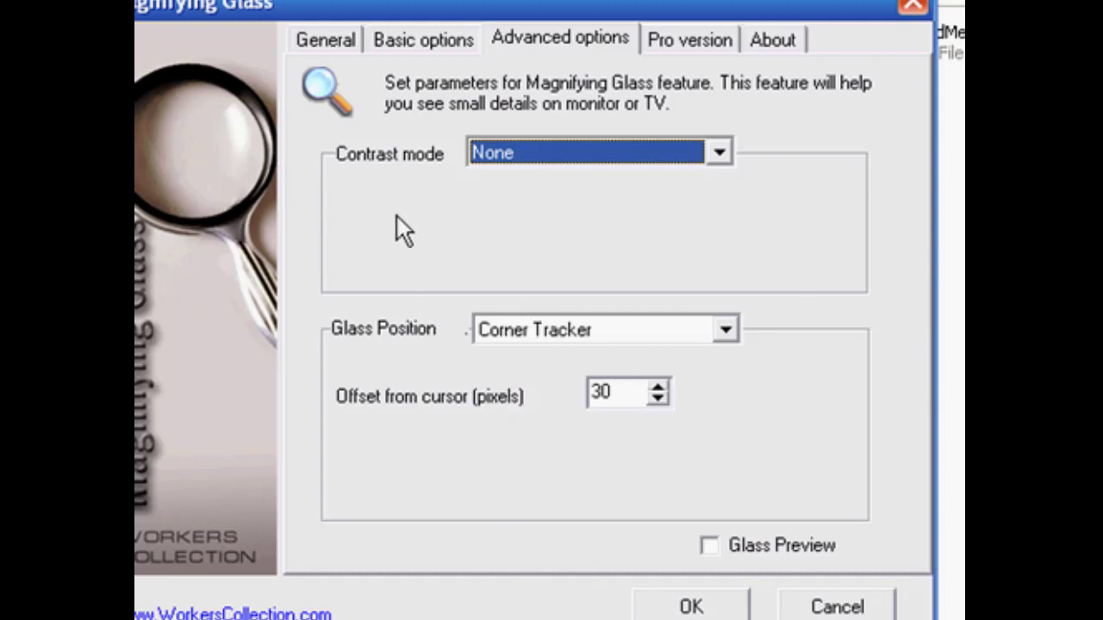
pyautogui.click(690, 38)
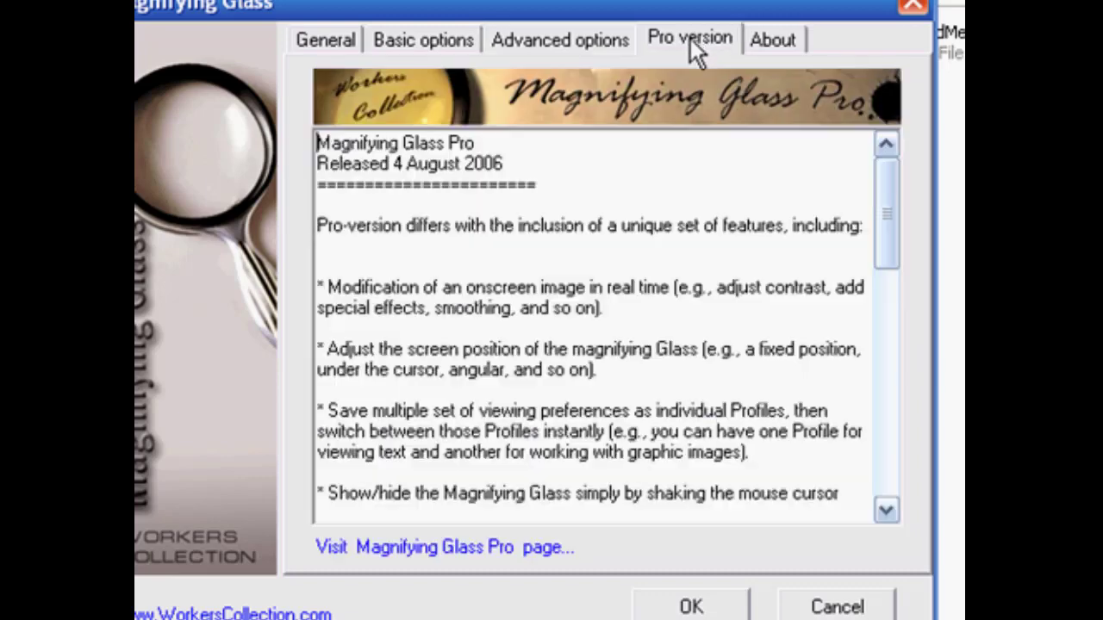
pyautogui.click(772, 38)
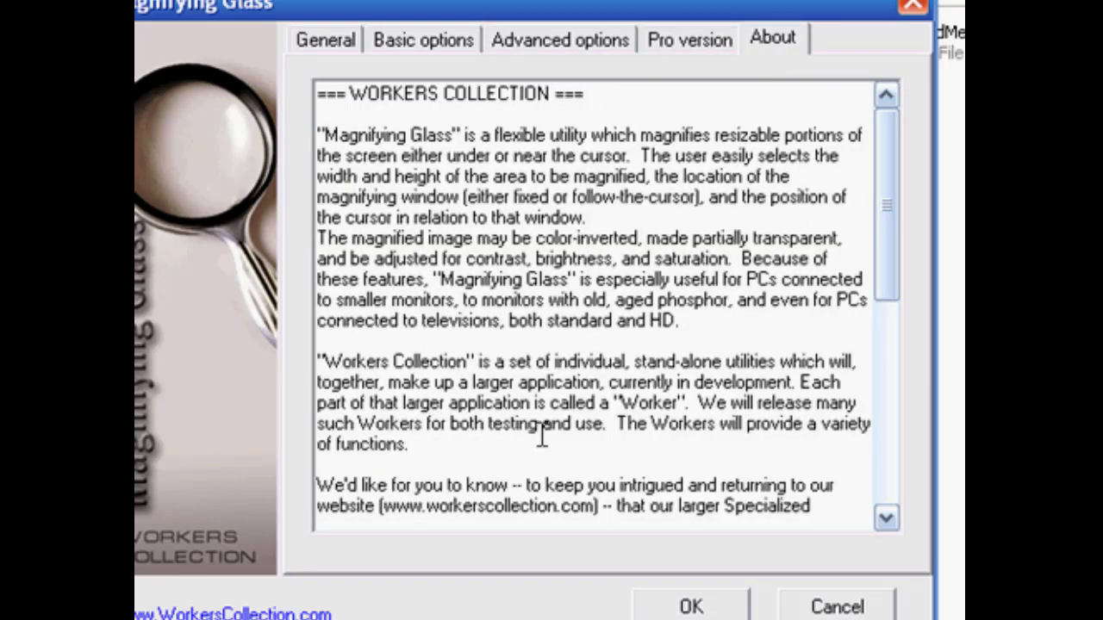
pyautogui.click(689, 606)
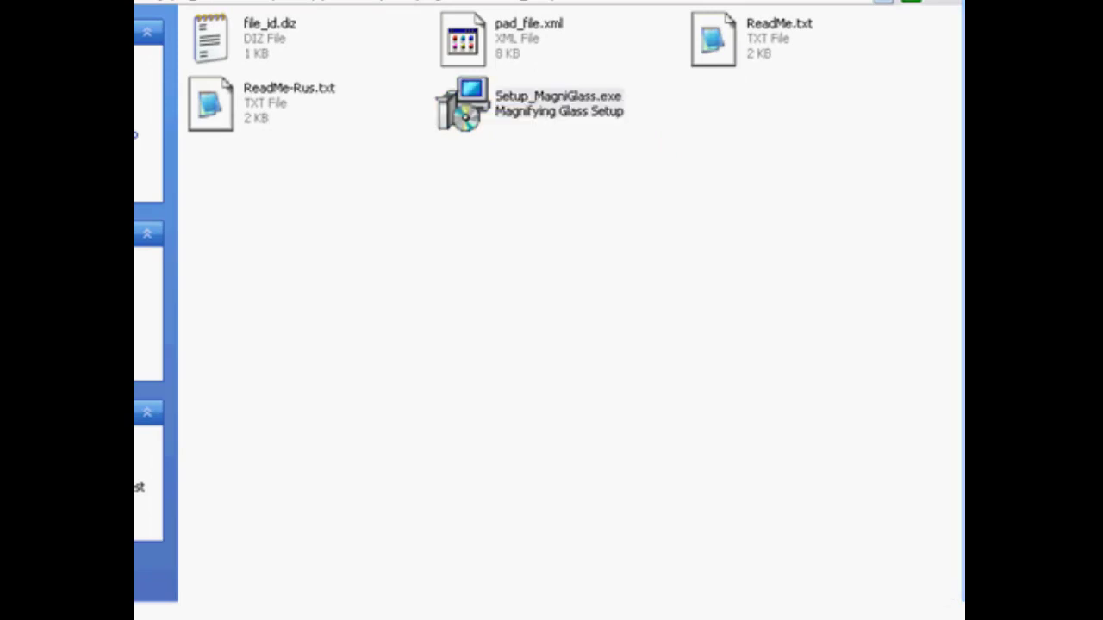
# Show the magnifying glass from the tray icon menu via Show glass (Ctrl+Alt+G)
pyautogui.scroll(-3)
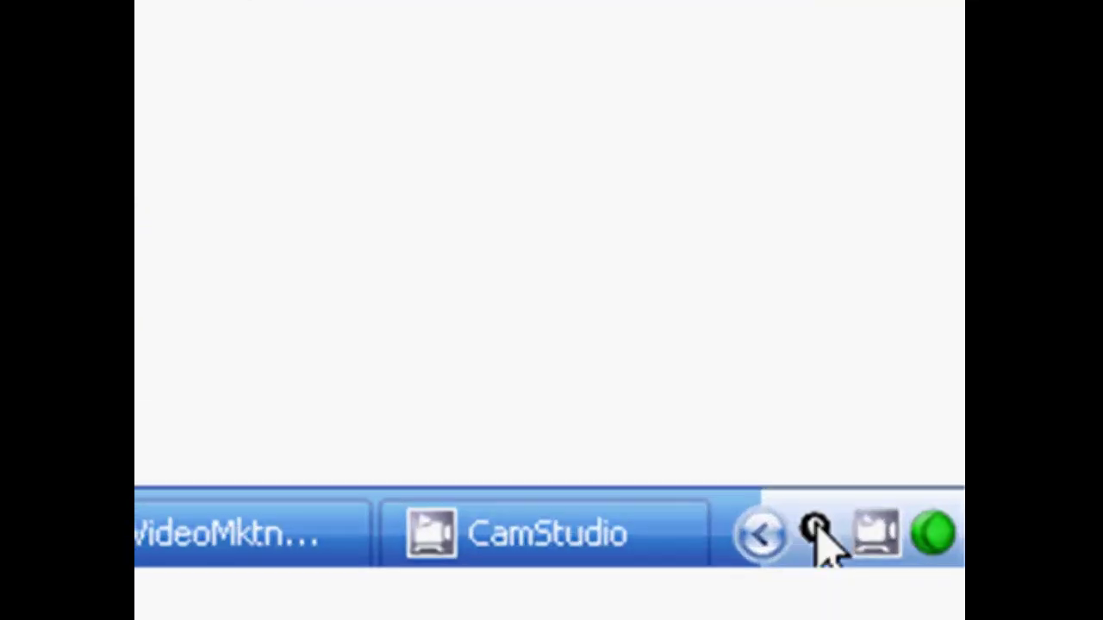
pyautogui.rightClick(812, 531)
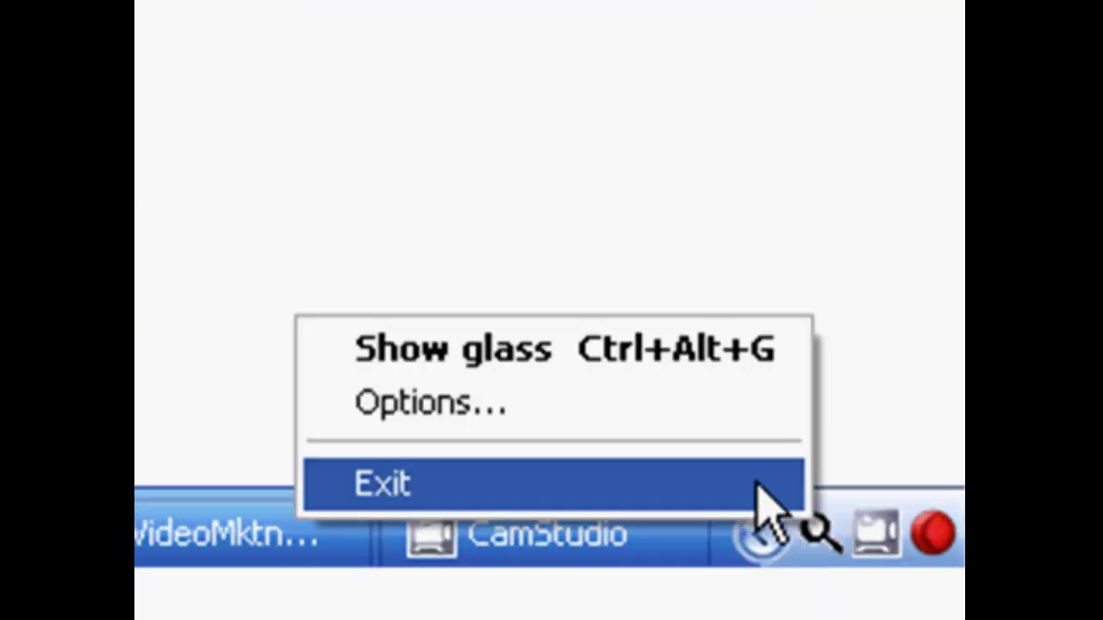
pyautogui.click(381, 483)
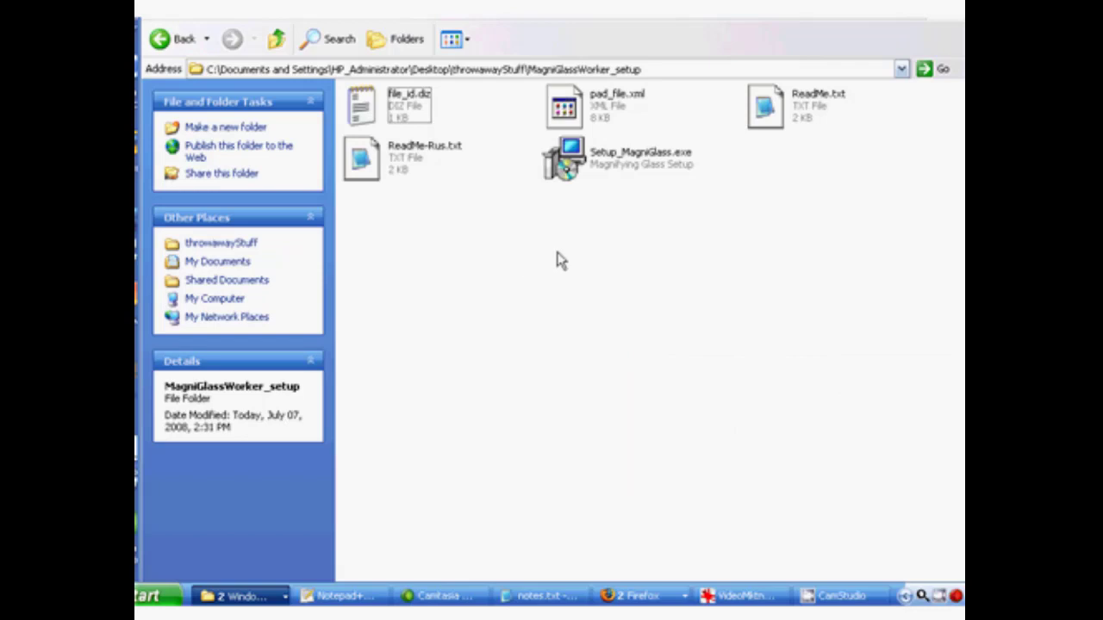
pyautogui.moveTo(954, 27)
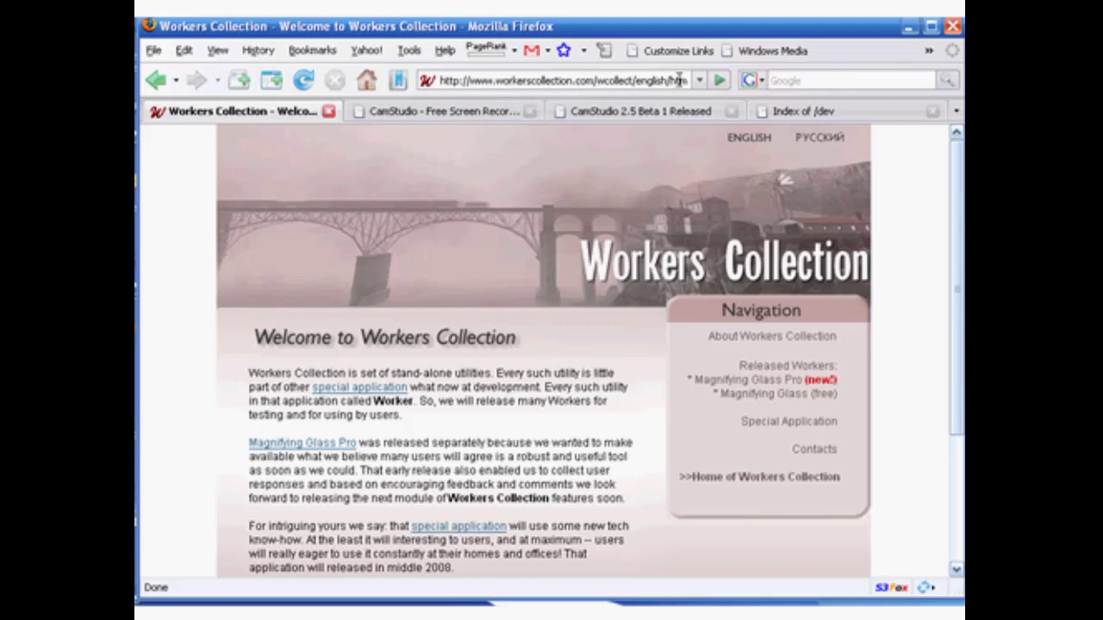
pyautogui.moveTo(865, 252)
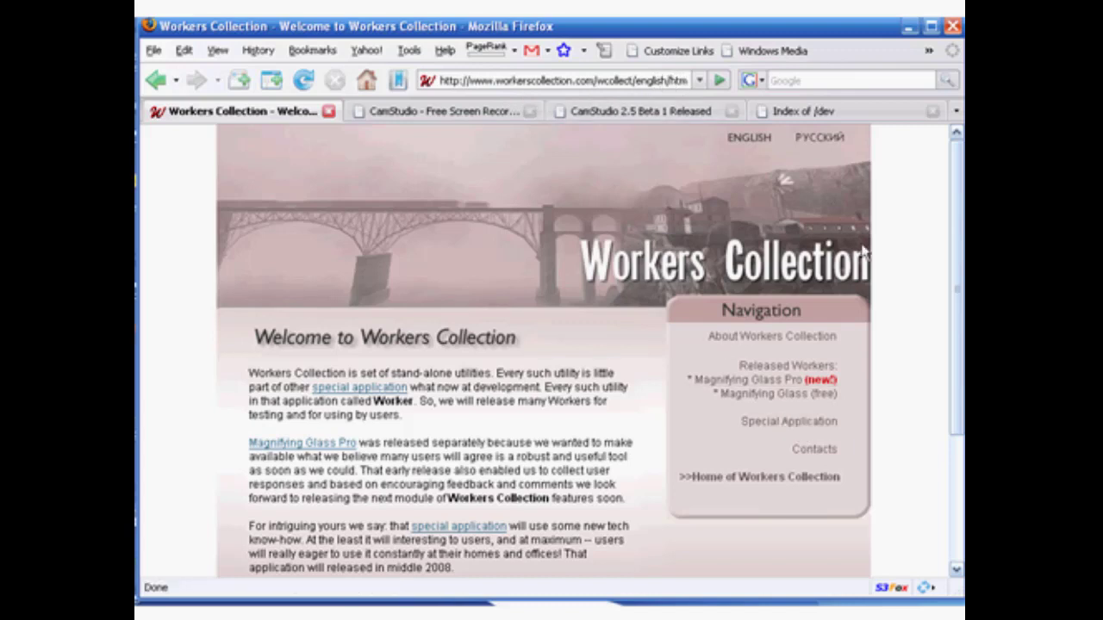
pyautogui.moveTo(486, 504)
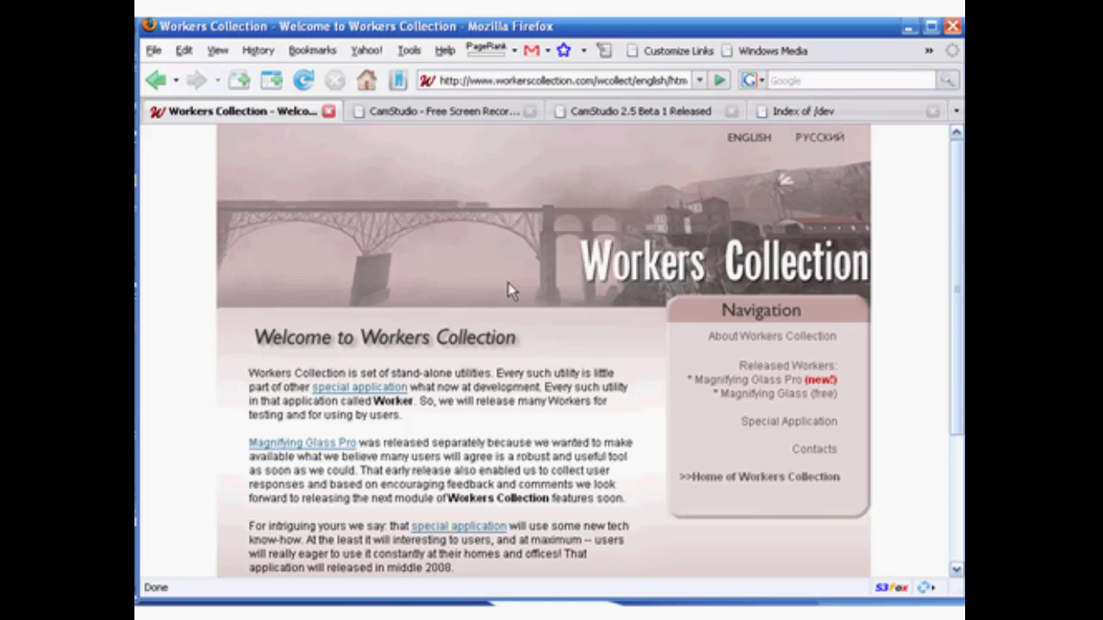
# Switch Firefox to the 'CamStudio 2.5 Beta 1 Released' blog post
pyautogui.click(637, 110)
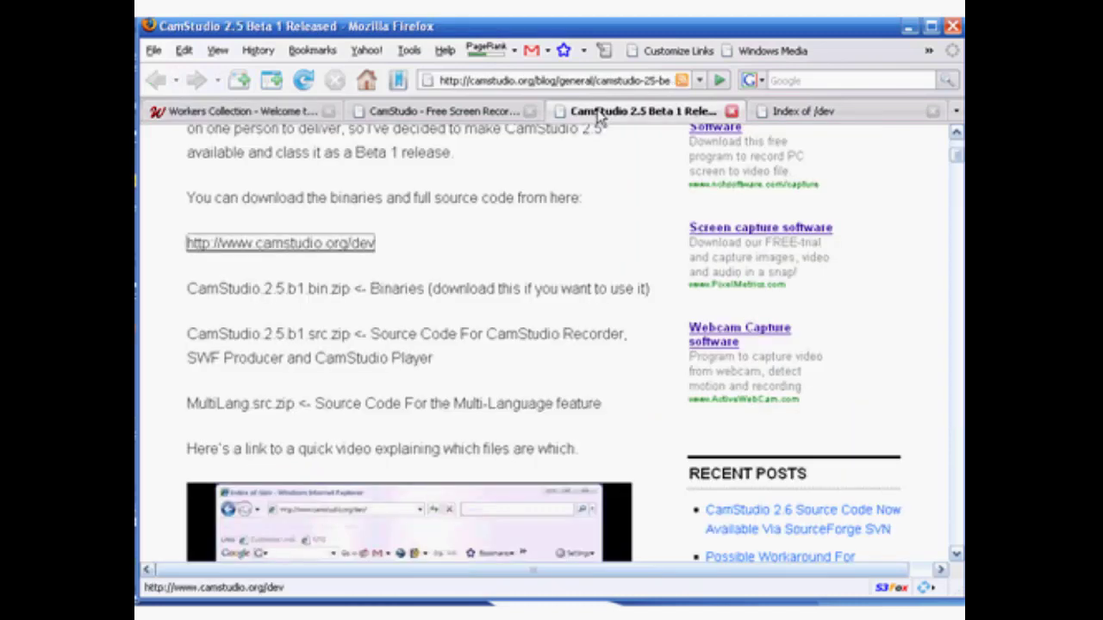
# Switch Firefox to the CamStudio Open Source home page
pyautogui.click(445, 110)
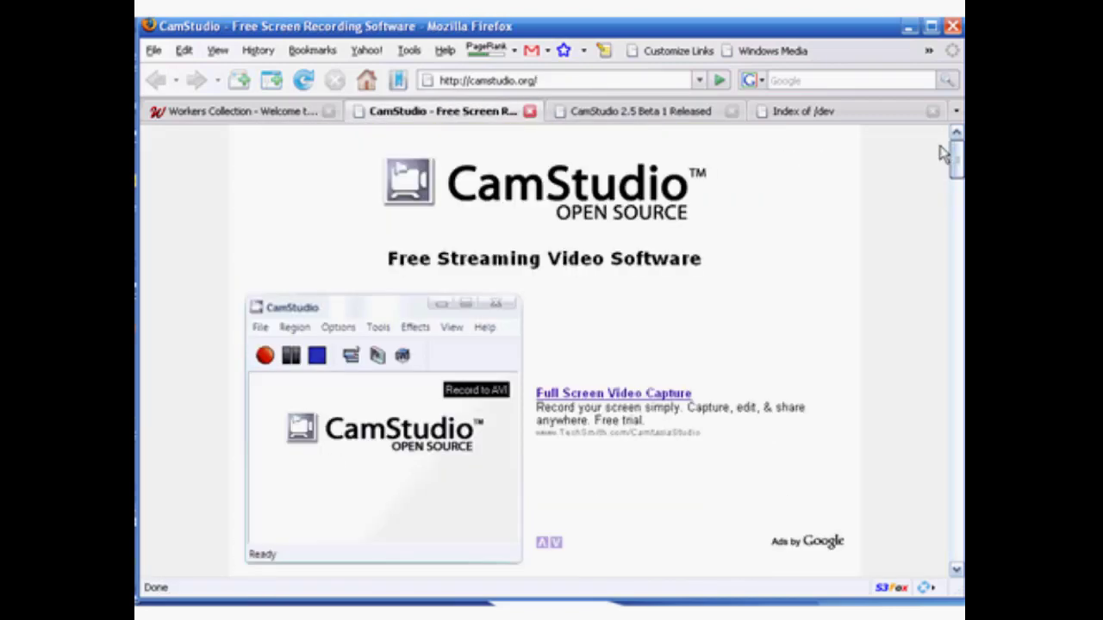
pyautogui.moveTo(636, 331)
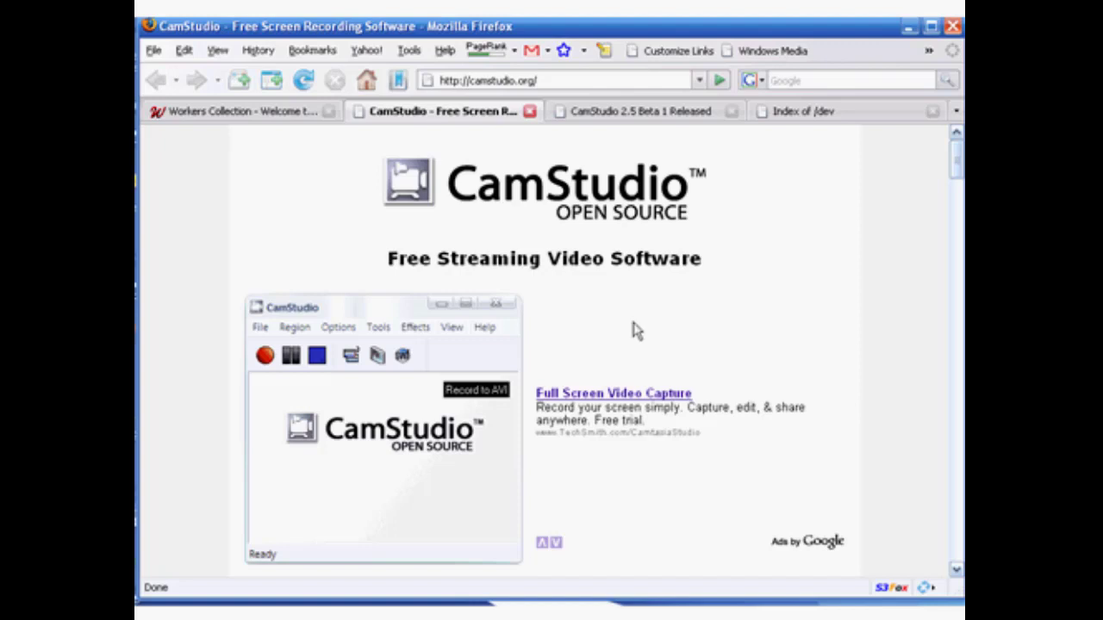
pyautogui.moveTo(636, 356)
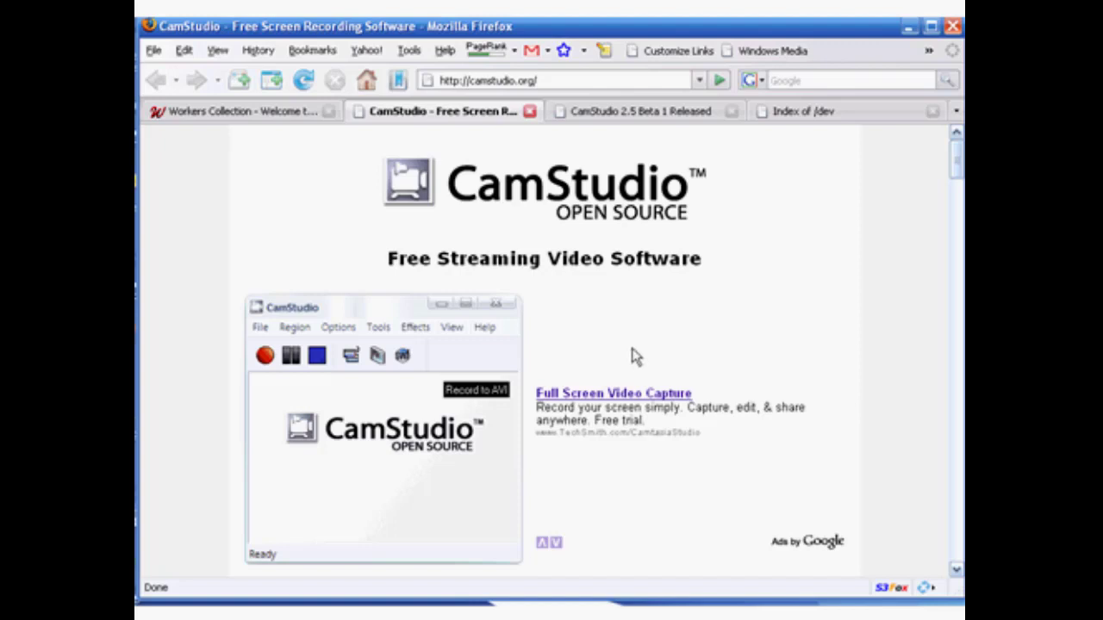
pyautogui.moveTo(627, 355)
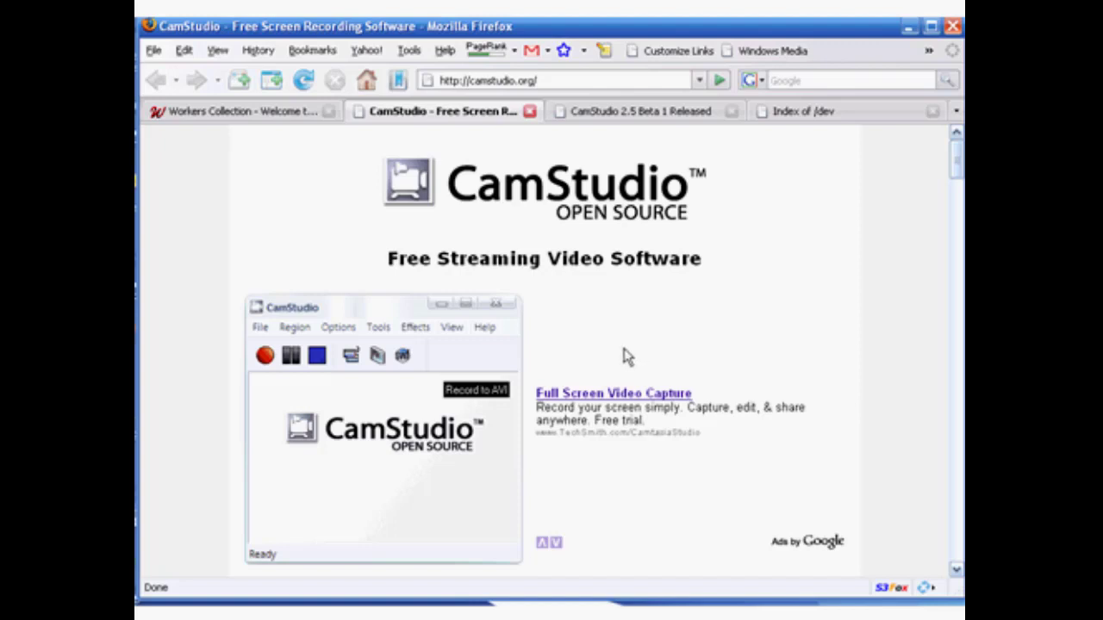
pyautogui.moveTo(584, 357)
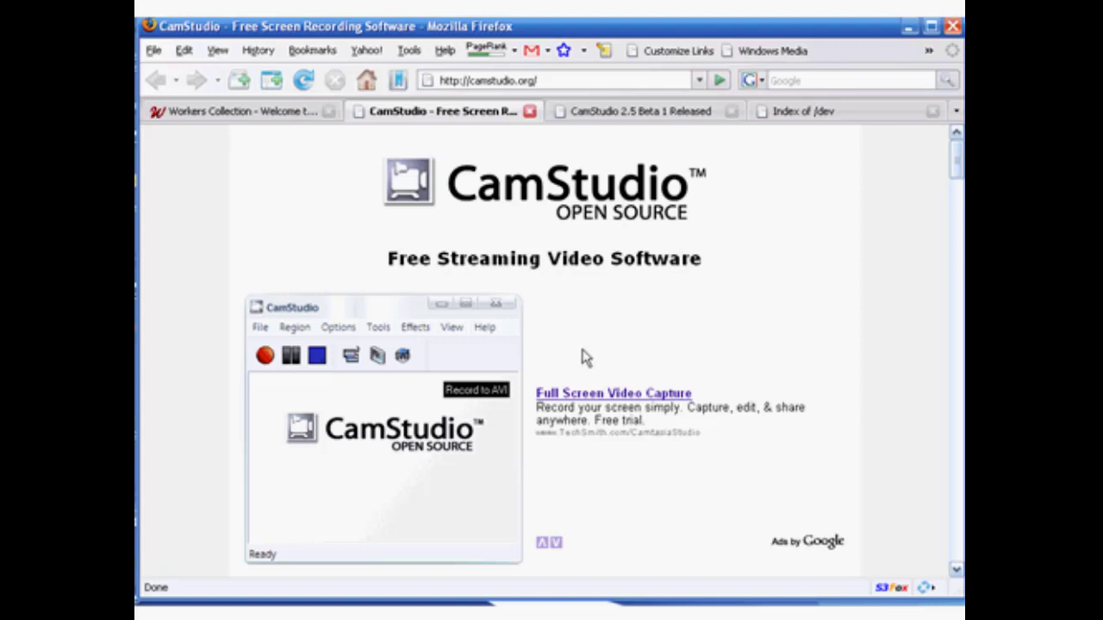
pyautogui.moveTo(569, 355)
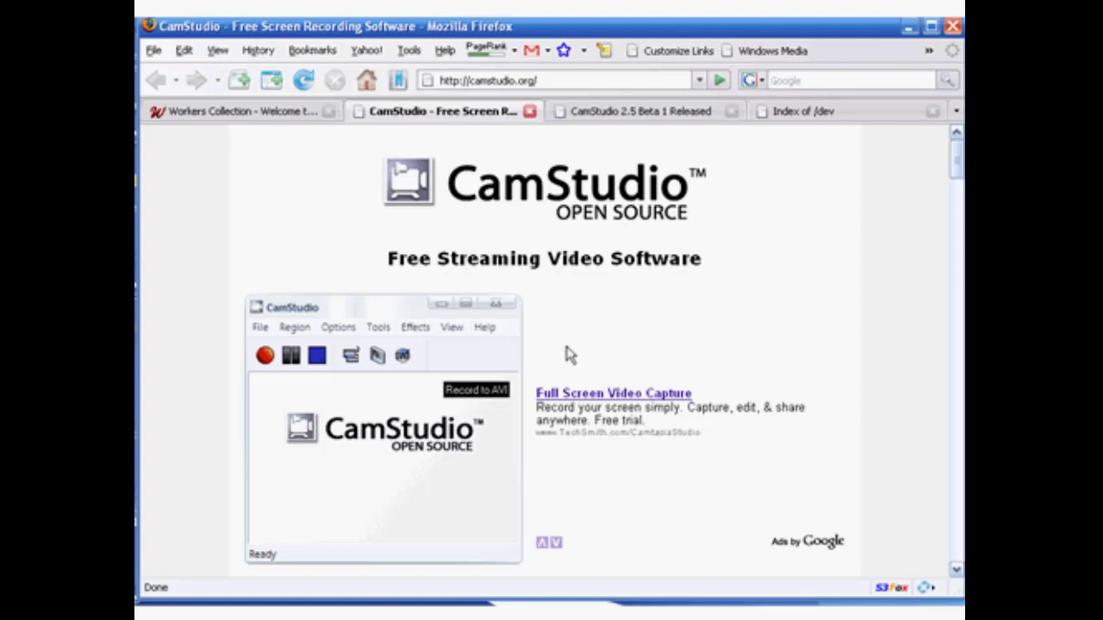
pyautogui.moveTo(558, 346)
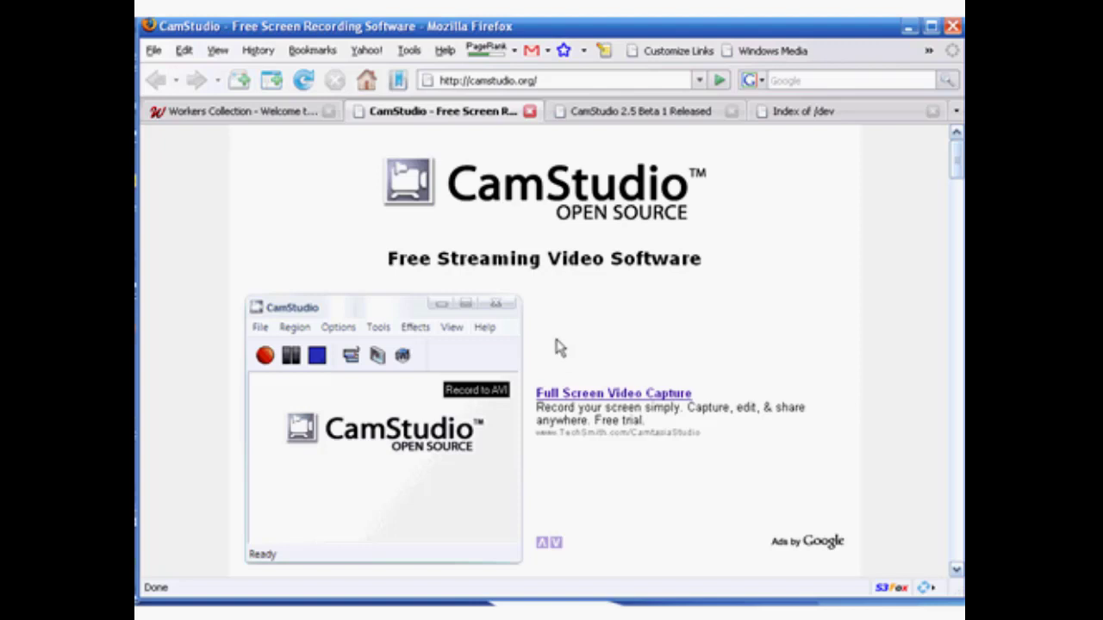
pyautogui.moveTo(543, 351)
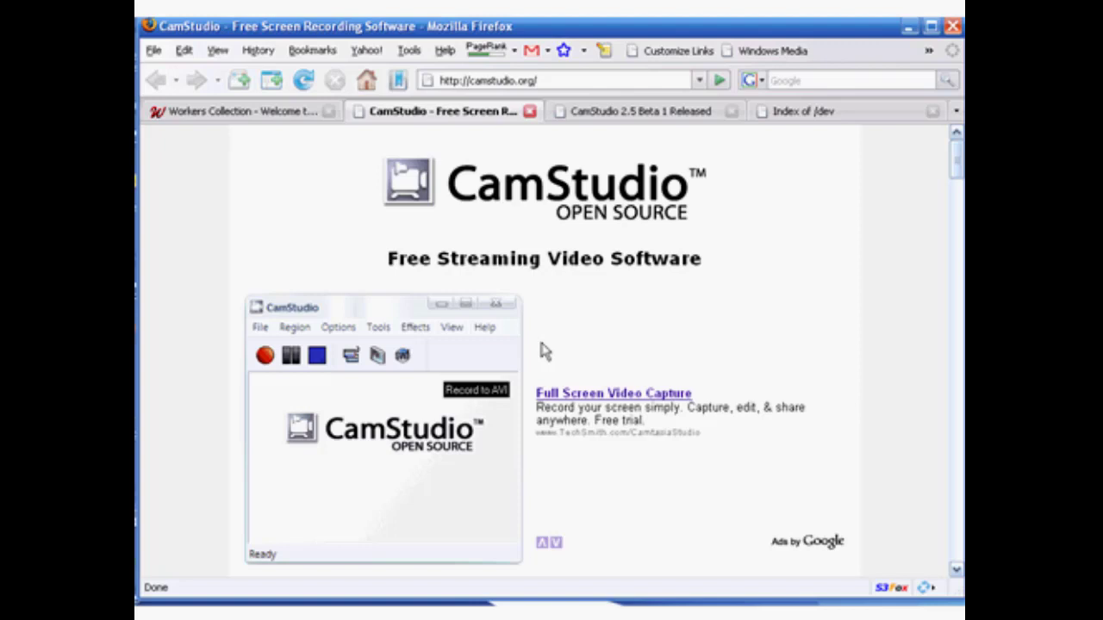
pyautogui.moveTo(560, 355)
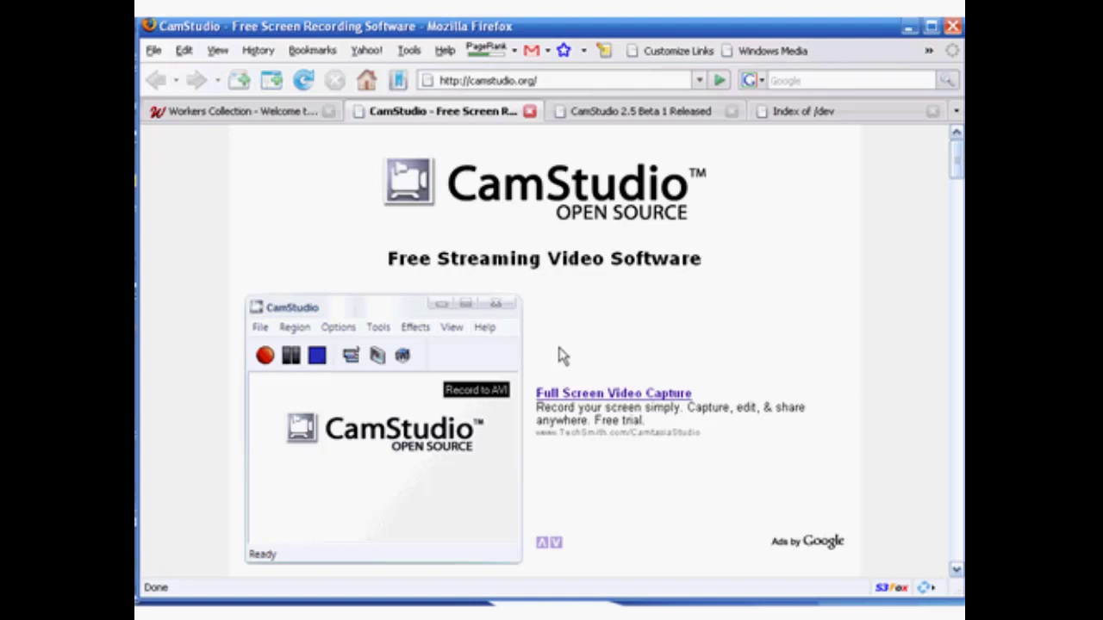
pyautogui.moveTo(553, 348)
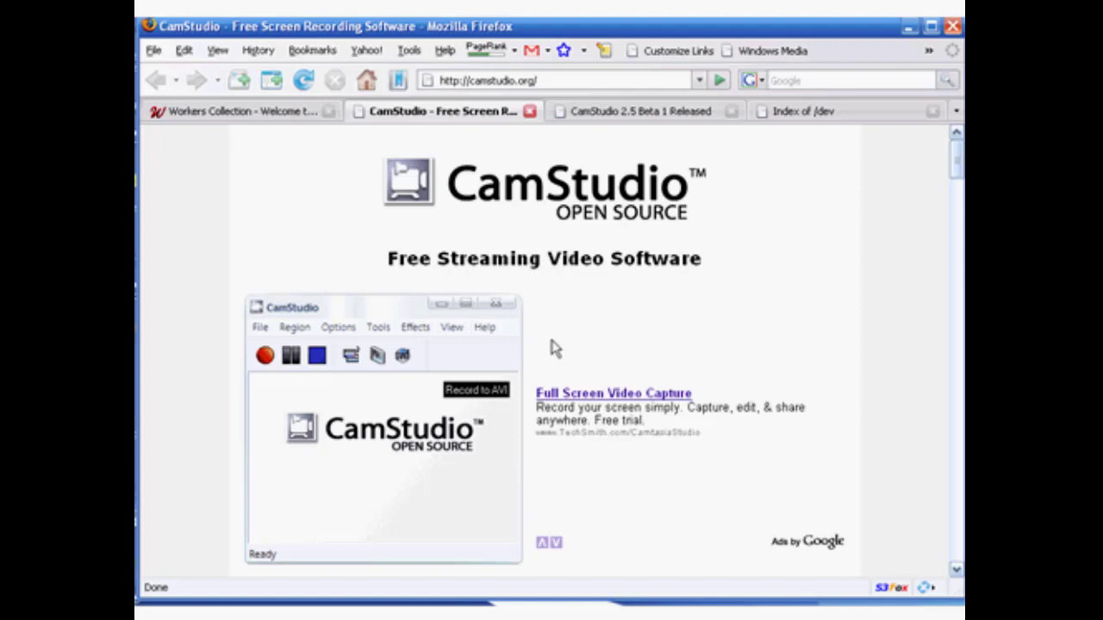